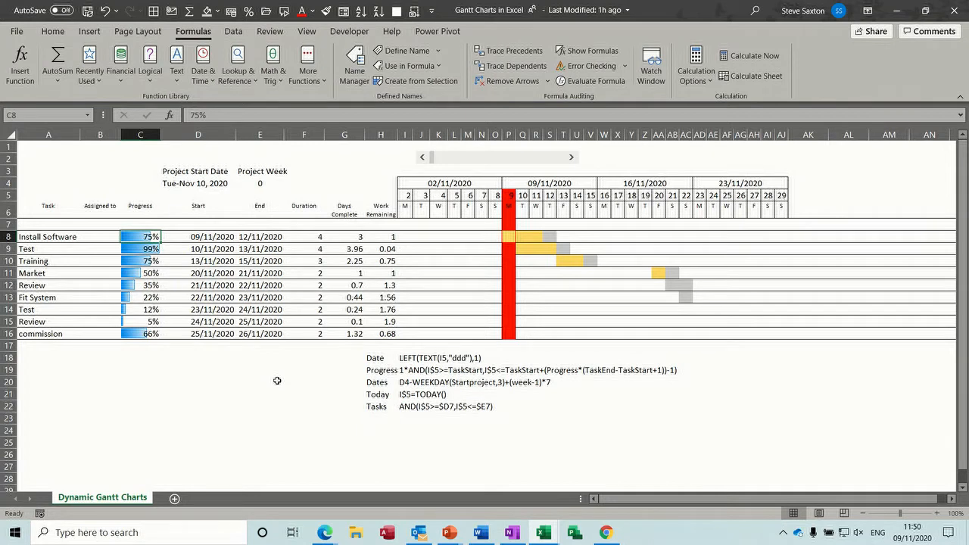
mouse_move(298, 369)
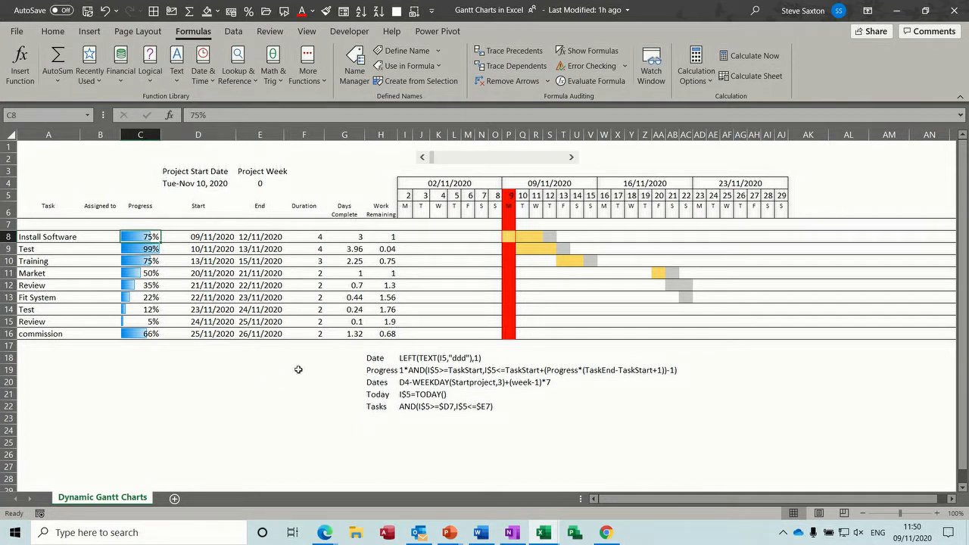
mouse_move(393, 353)
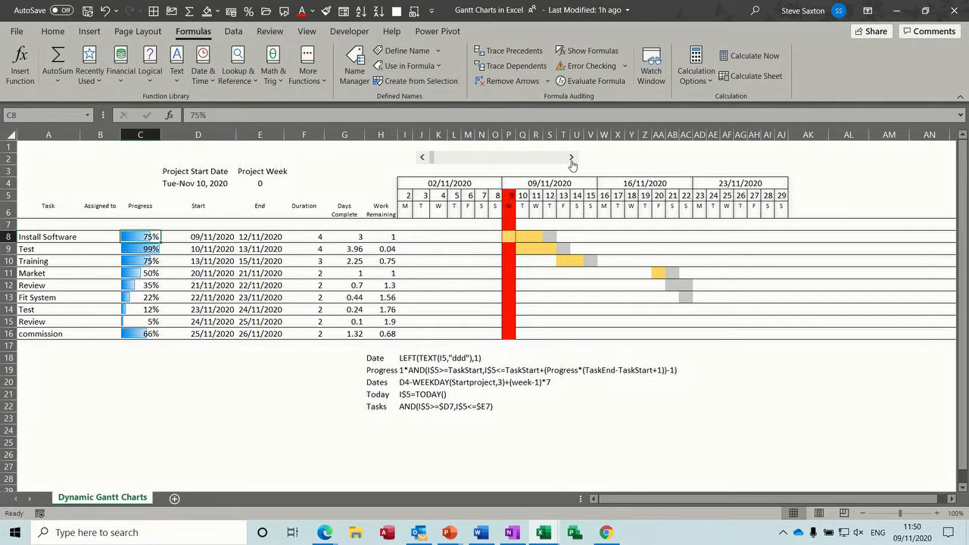
Move the project week forward two weeks with the scroll bar, then back to week 0.
left_click(572, 156)
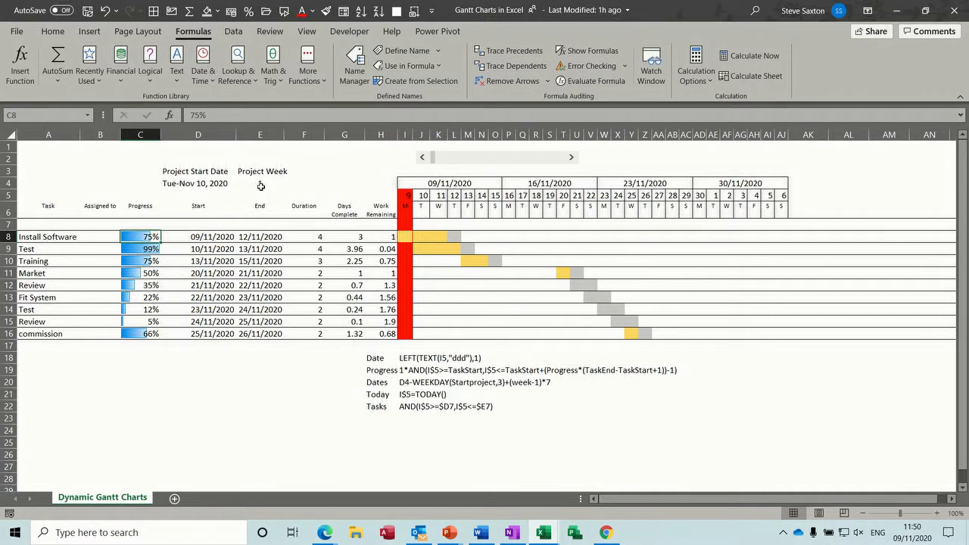
left_click(570, 156)
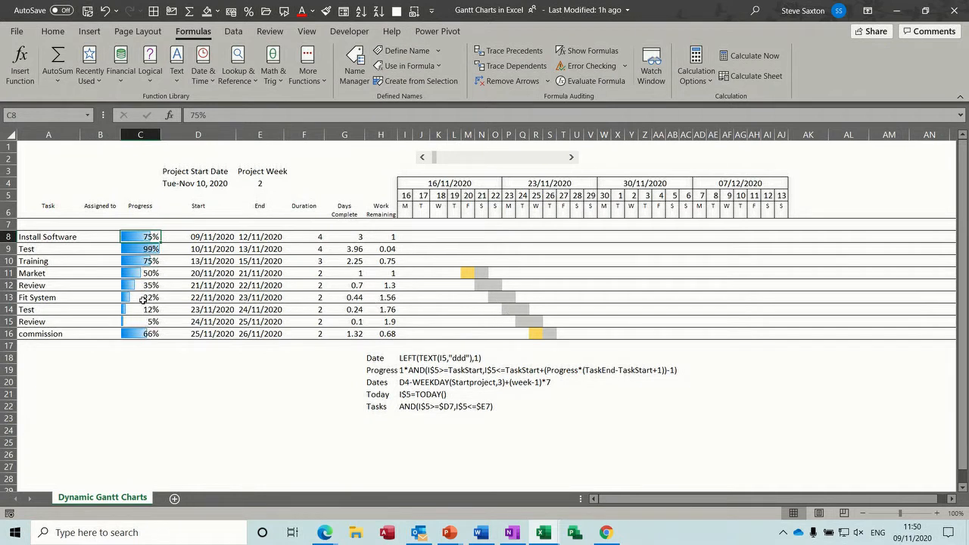
mouse_move(469, 278)
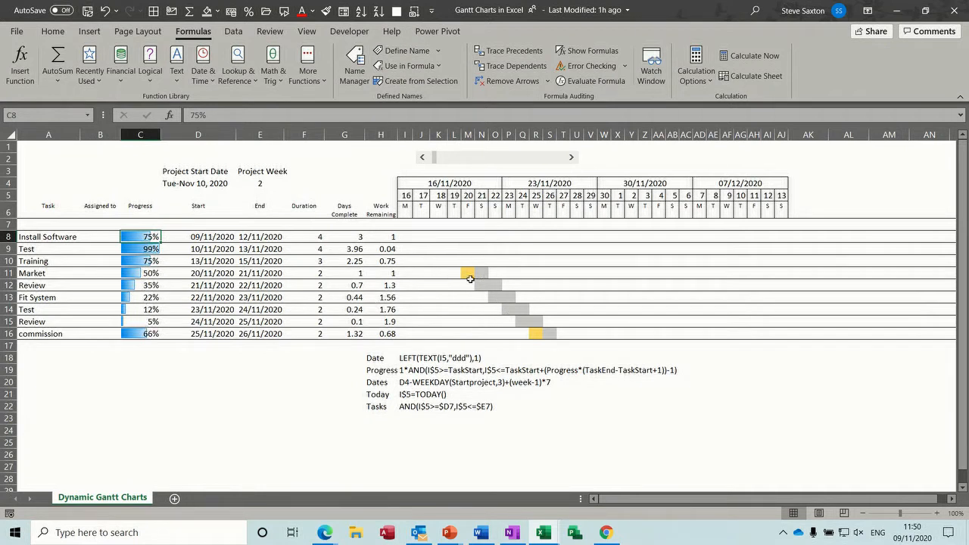
left_click(421, 156)
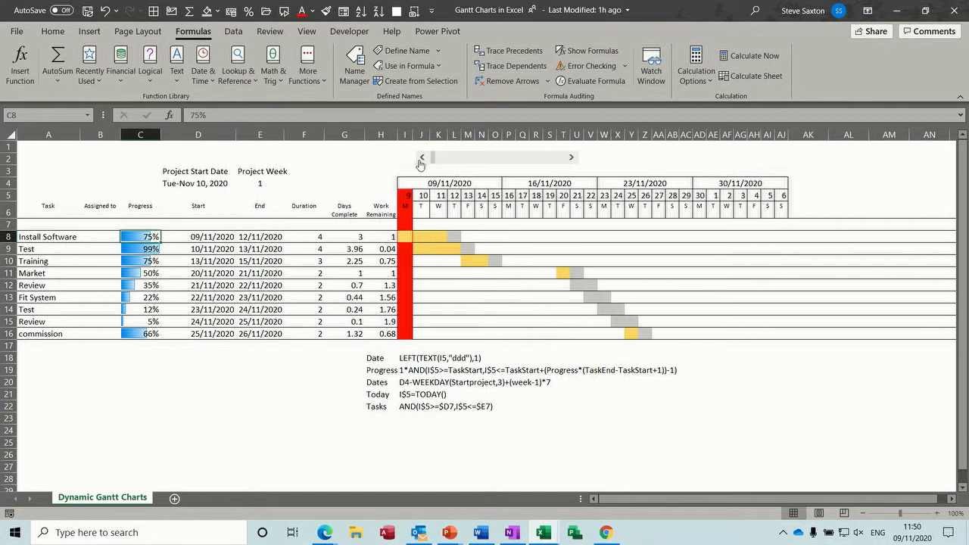
left_click(423, 156)
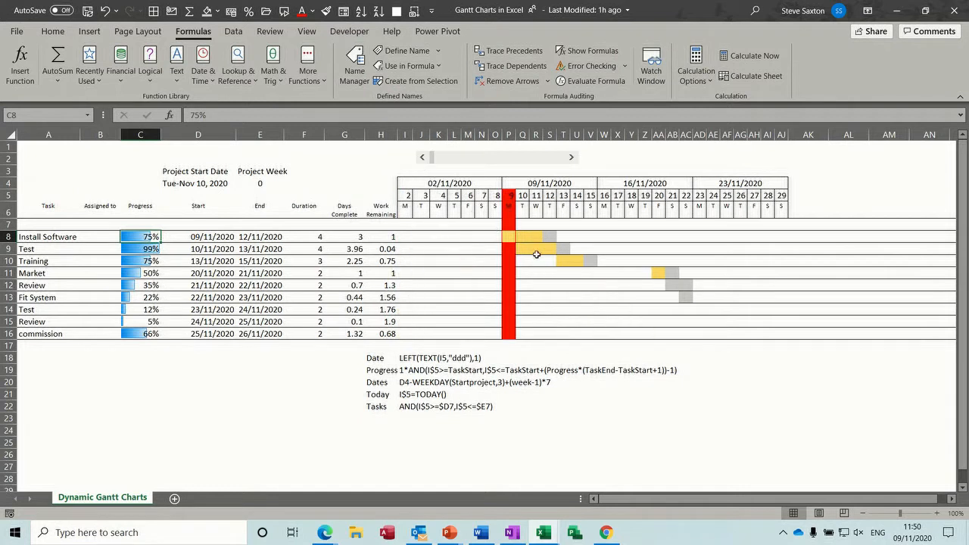
mouse_move(318, 229)
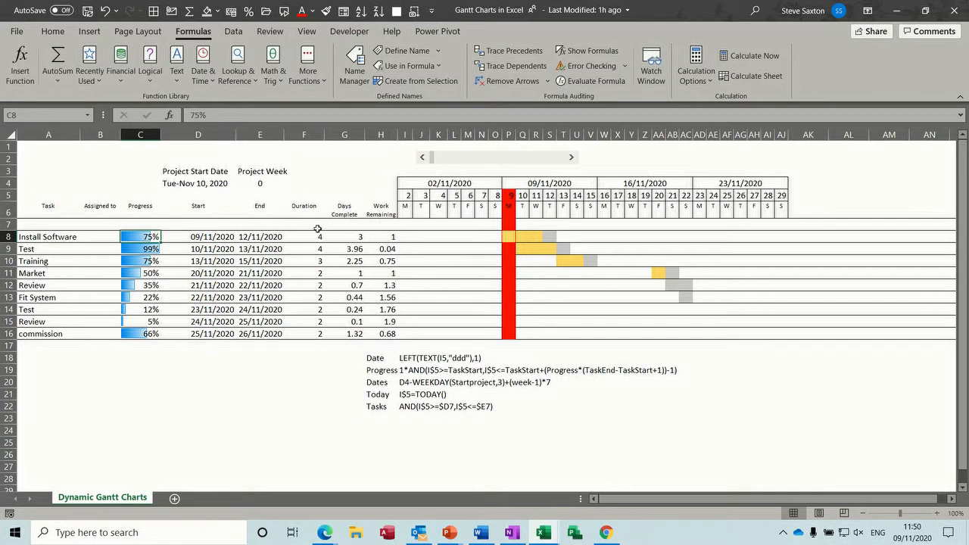
Inspect the Duration, Days Complete and Work Remaining formulas, then set Install Software to 50%.
left_click(303, 236)
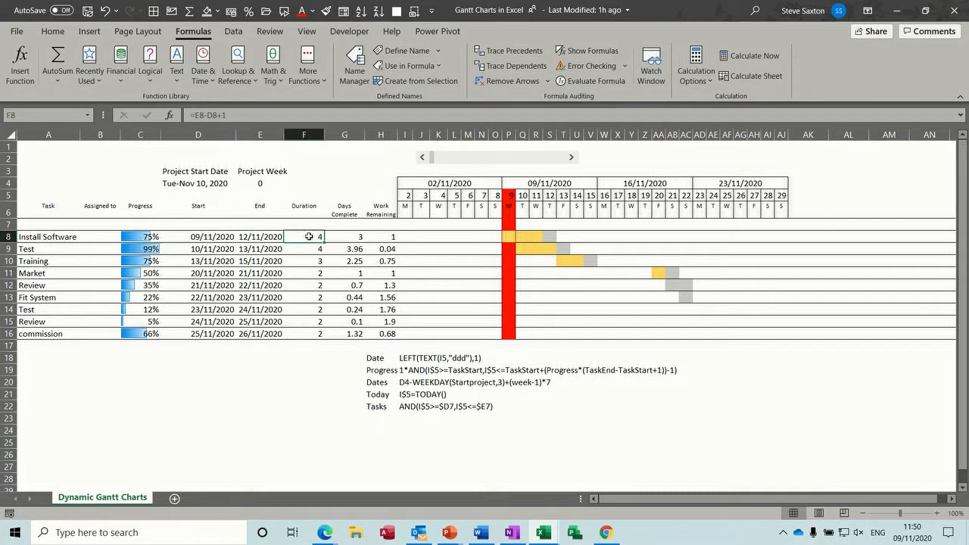
left_click(345, 237)
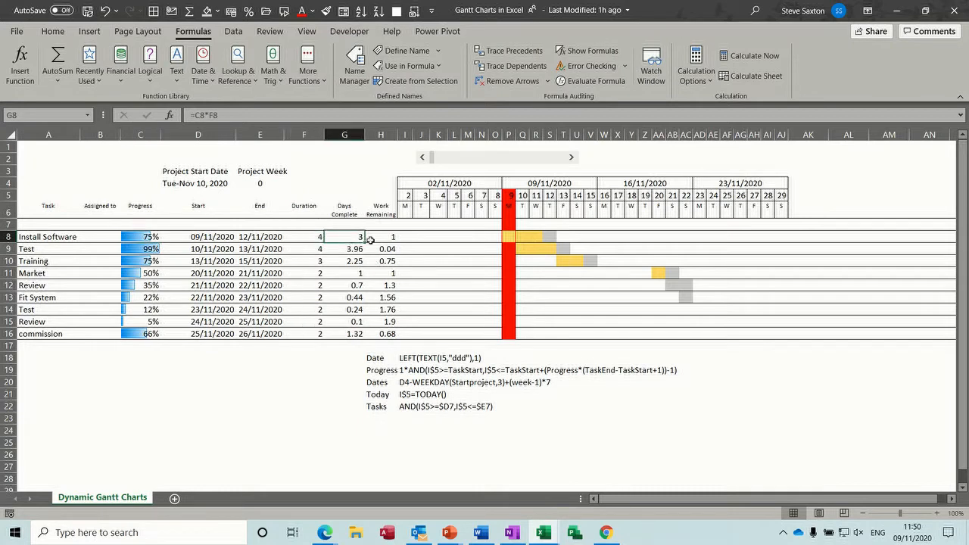
left_click(381, 237)
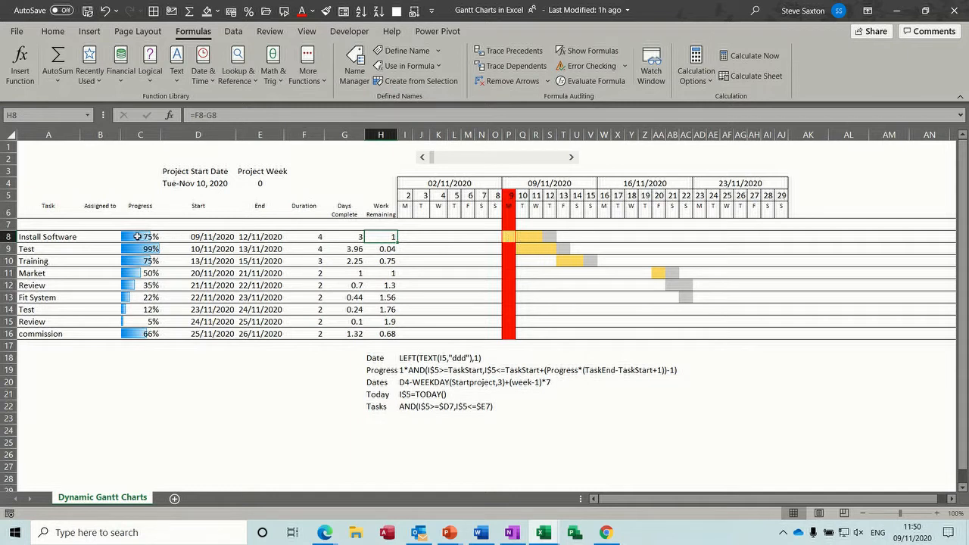
left_click(139, 236)
type("50")
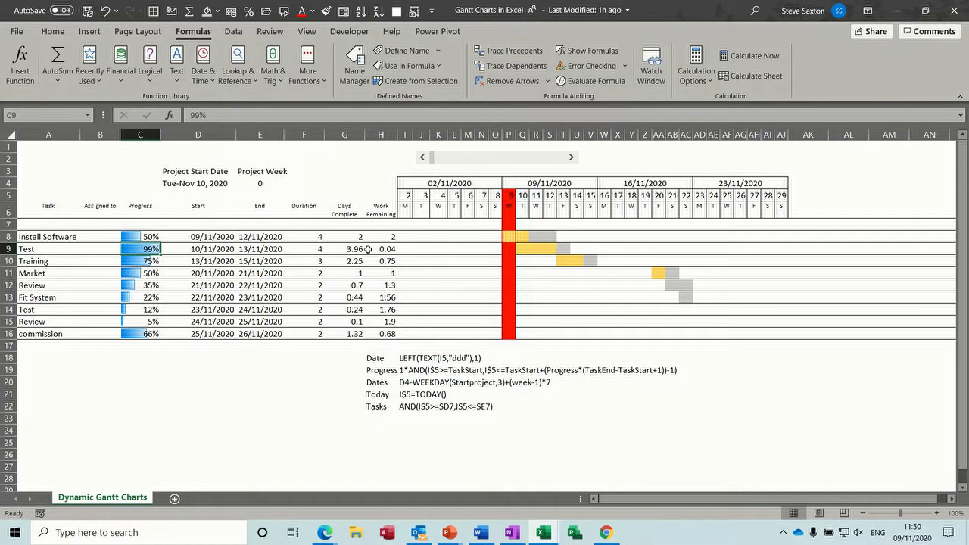
mouse_move(377, 248)
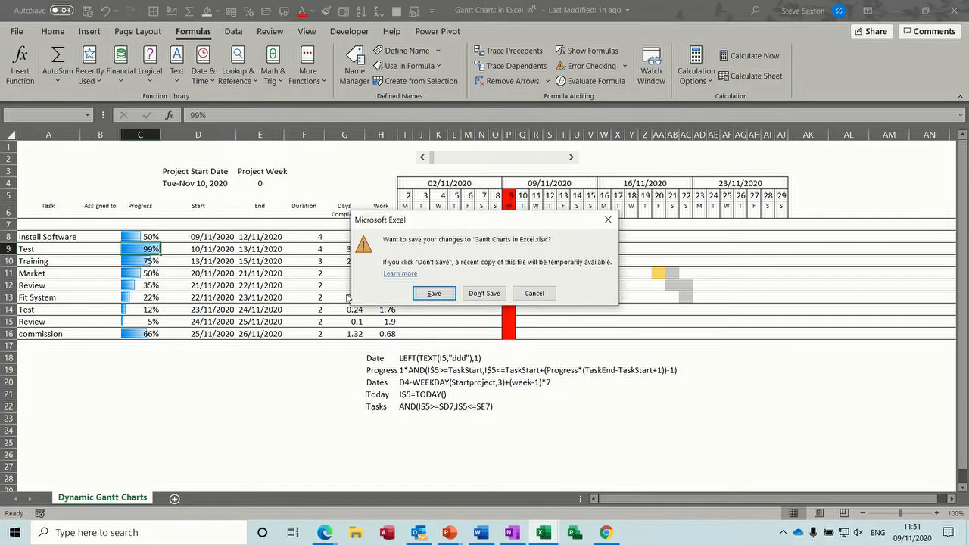
Close the Gantt Charts workbook via the save prompt, leaving the new Book1 task list showing.
left_click(433, 294)
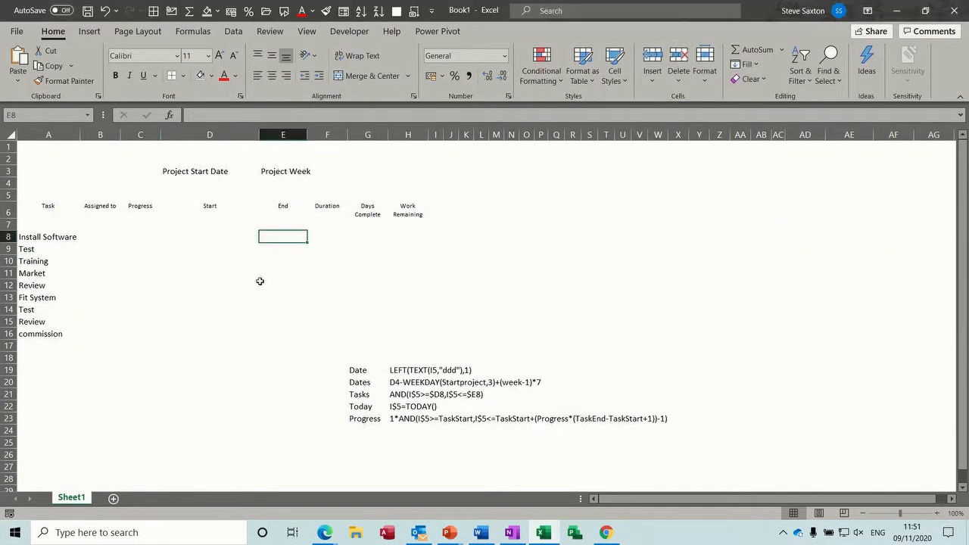
mouse_move(103, 249)
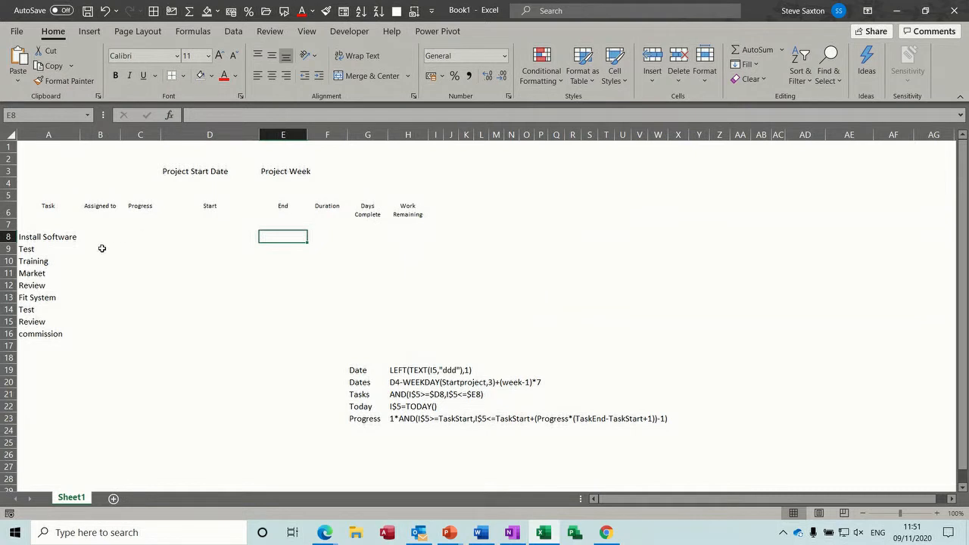
Add inside horizontal borders across task rows 8 to 16.
left_click_drag(48, 236, 48, 260)
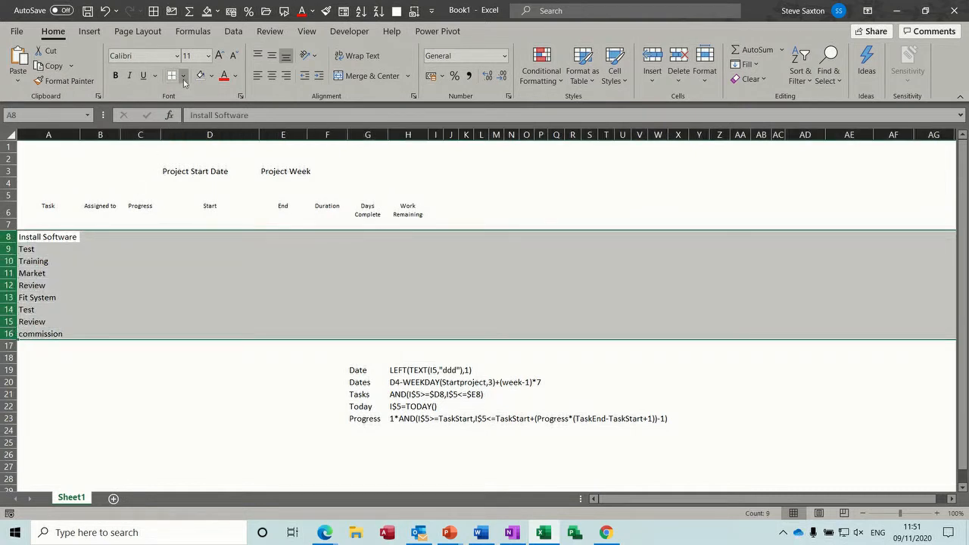
left_click(183, 76)
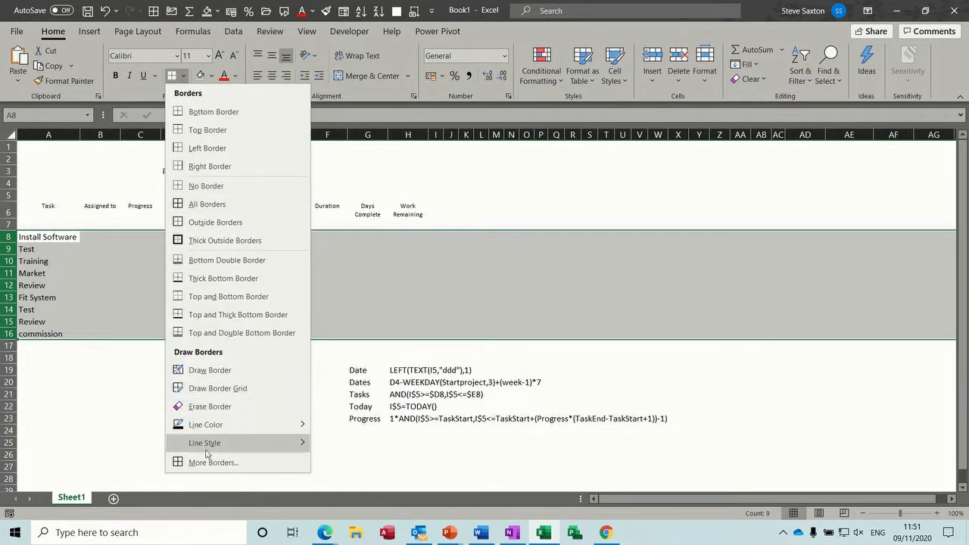
left_click(212, 462)
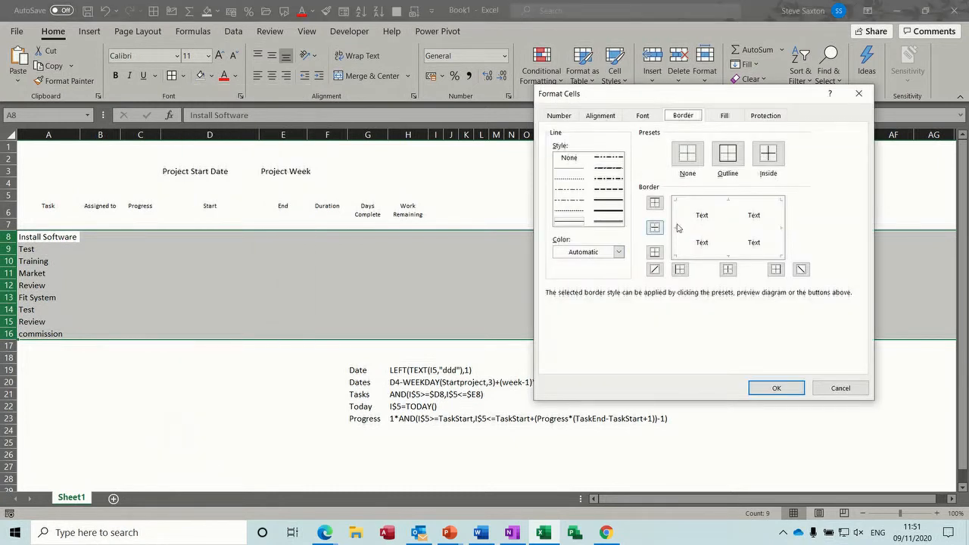
left_click(654, 203)
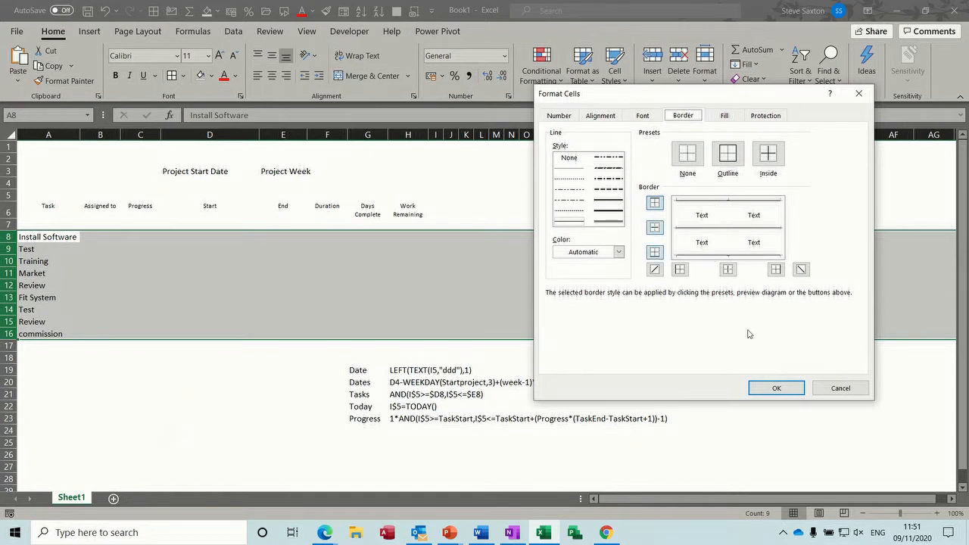
left_click(775, 388)
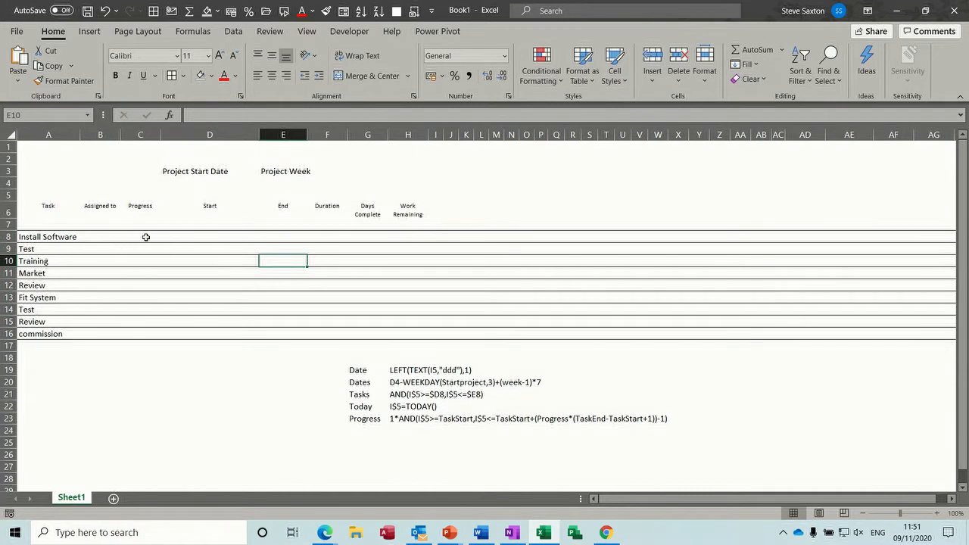
Select the progress cells for all tasks, then the first task's start cell.
left_click(139, 237)
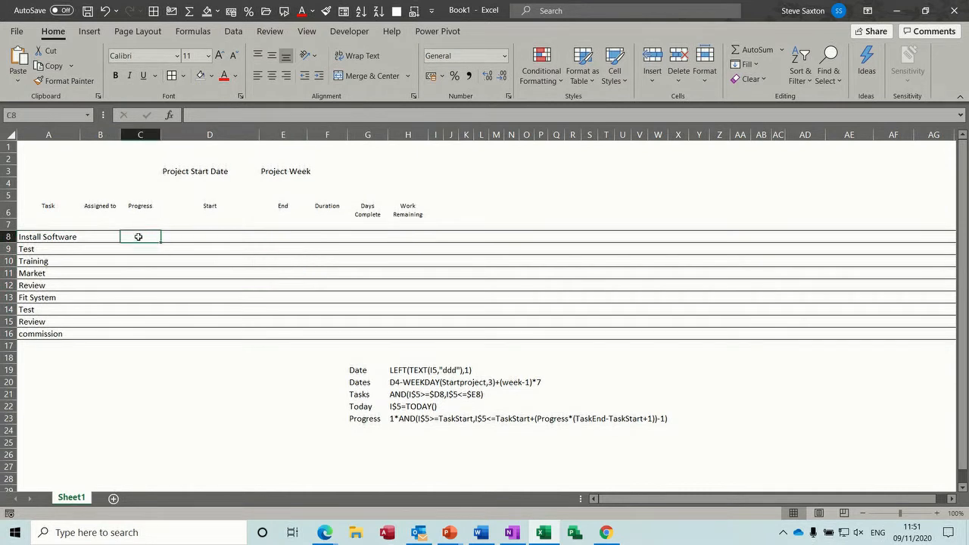
left_click_drag(139, 236, 139, 333)
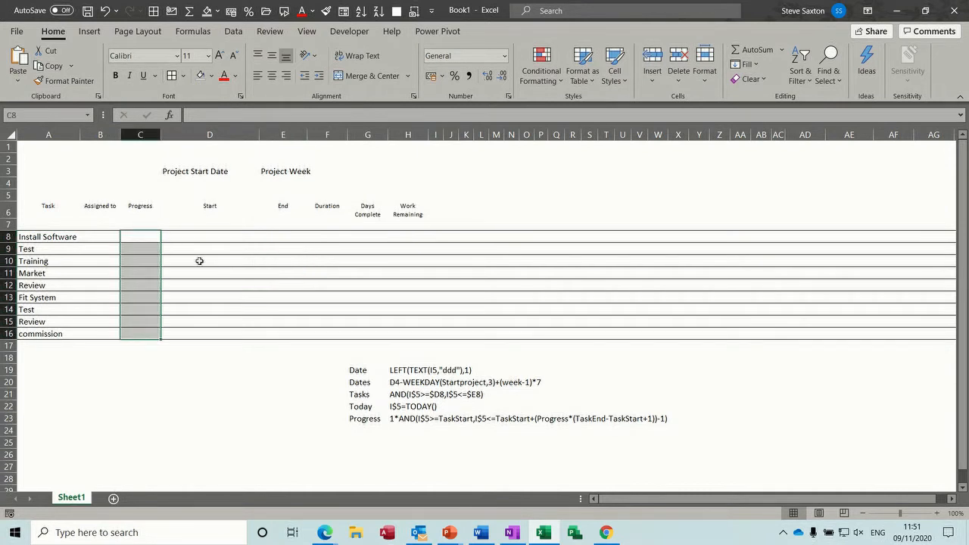
left_click(209, 236)
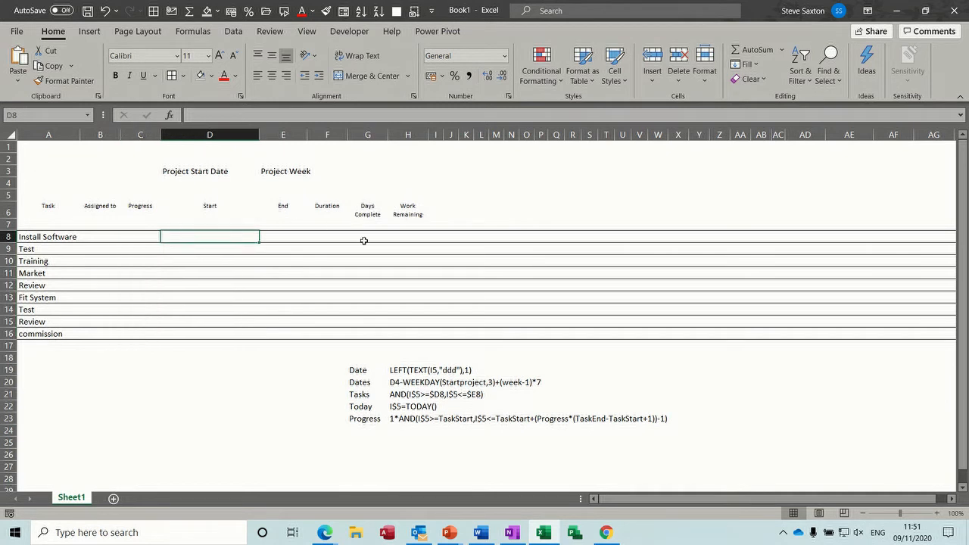
Narrow timeline column I holding the first date to a slim width.
left_click(452, 209)
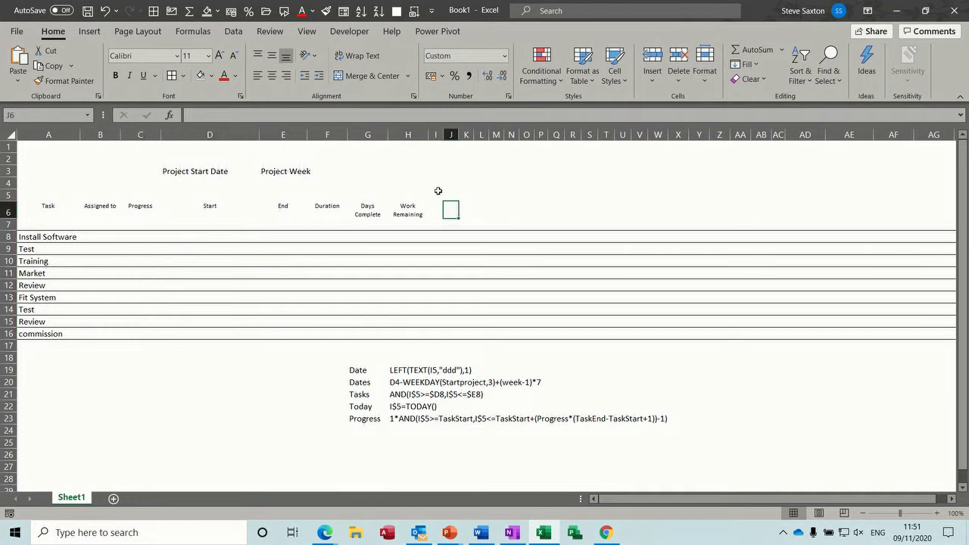
left_click(437, 195)
type("09/11/2020")
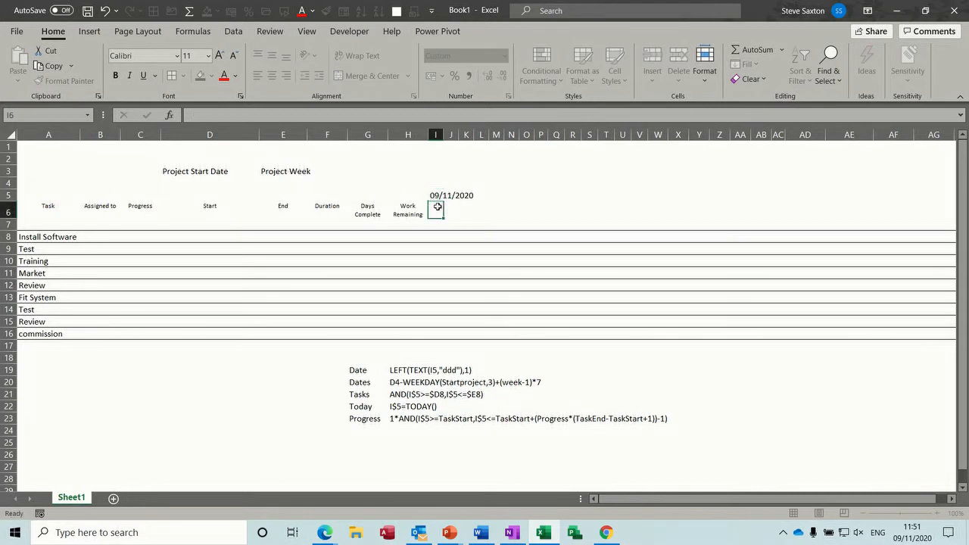
left_click(436, 195)
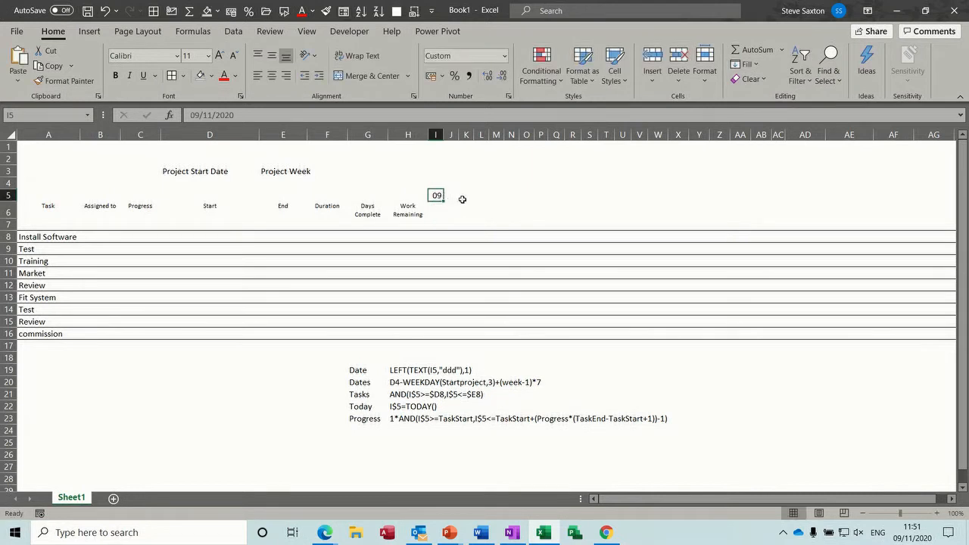
left_click_drag(467, 134, 473, 134)
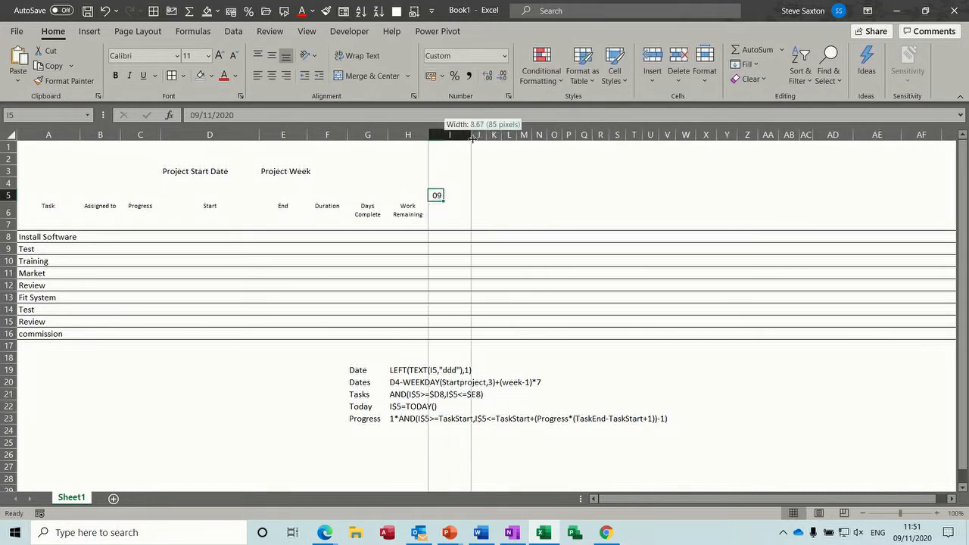
left_click_drag(472, 135, 457, 134)
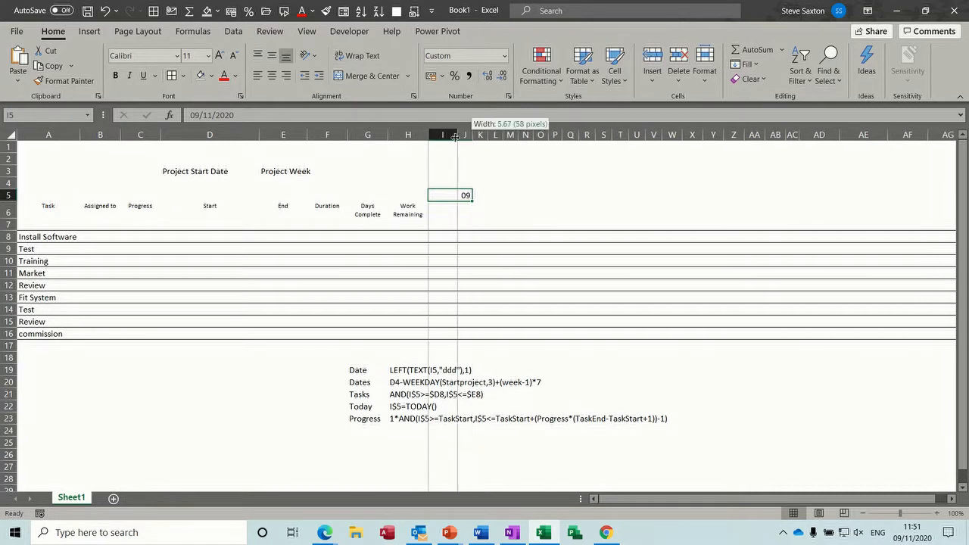
left_click_drag(457, 135, 442, 135)
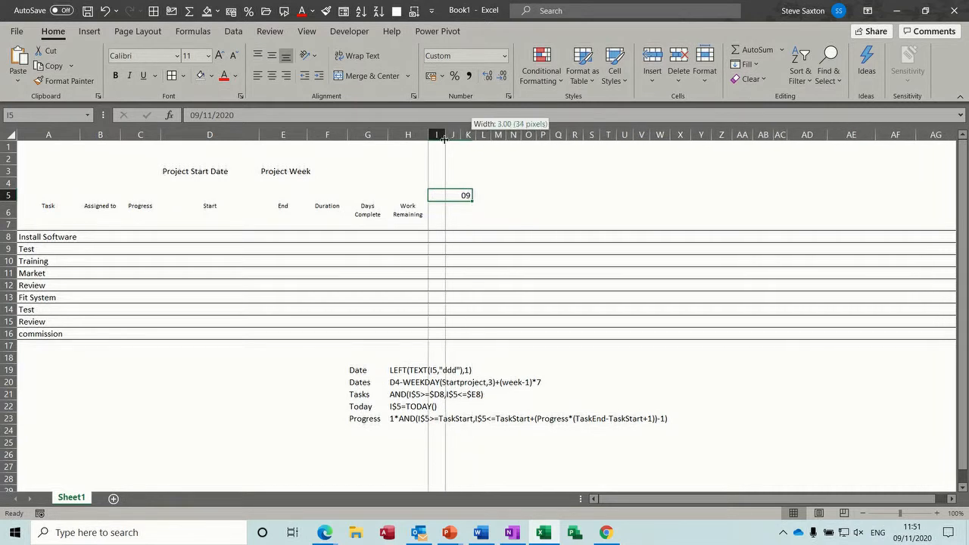
left_click_drag(444, 133, 436, 133)
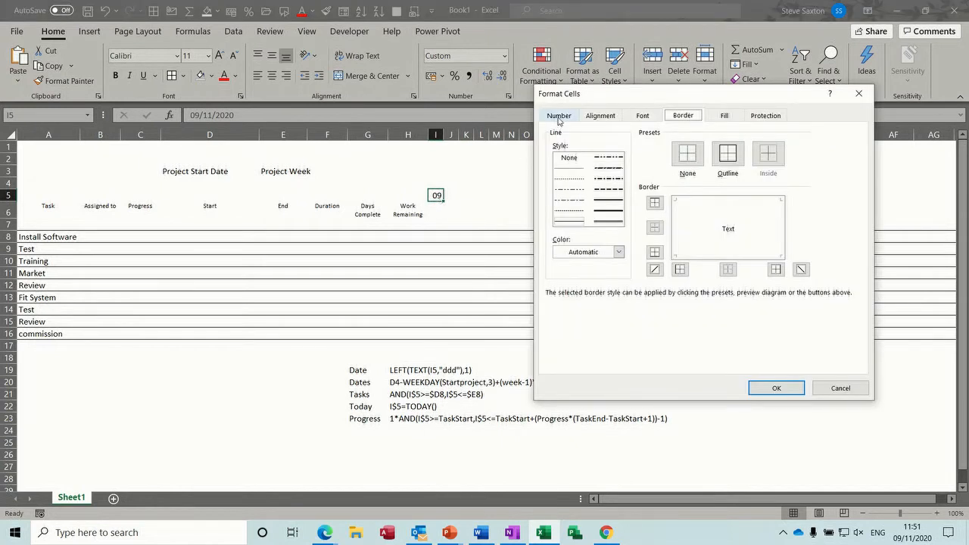
Give cell I5 the custom weekday-name format ddd.
left_click(558, 115)
type("ddd")
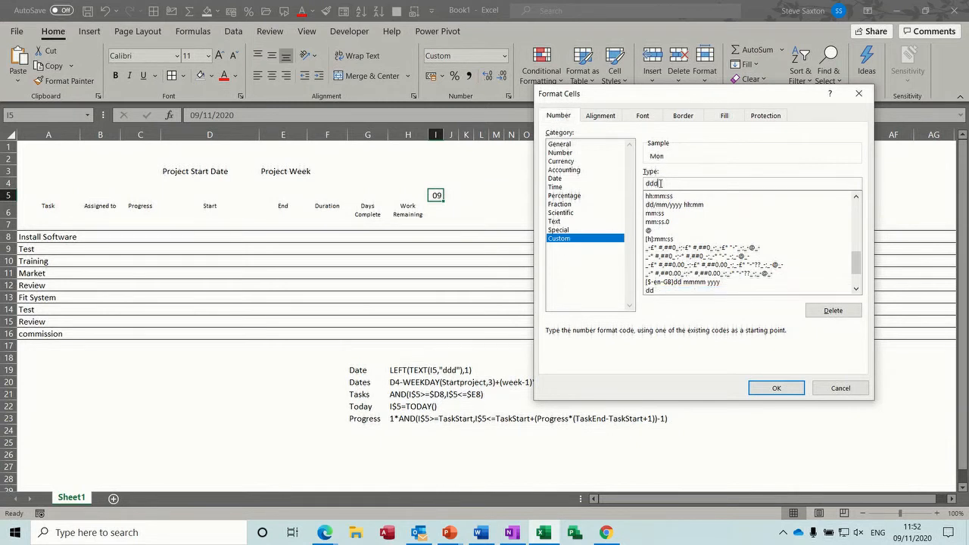
left_click(776, 388)
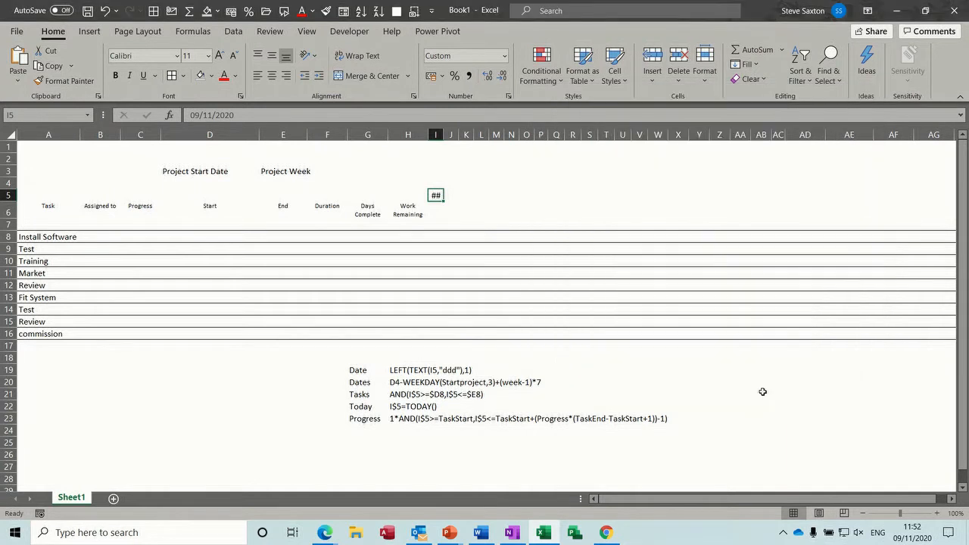
Widen column I to check Mon shows, then reformat I5 as the two-digit day dd.
left_click_drag(445, 133, 445, 133)
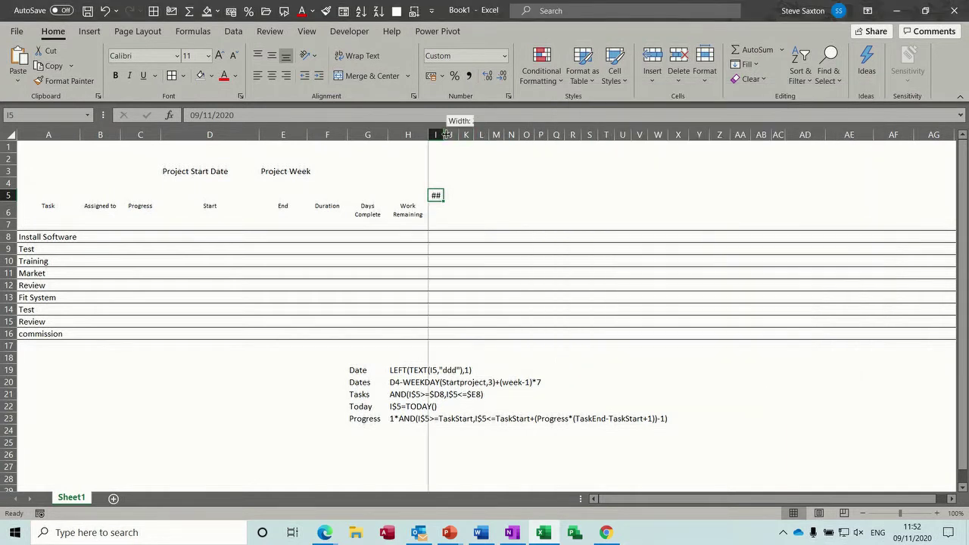
left_click_drag(446, 133, 451, 134)
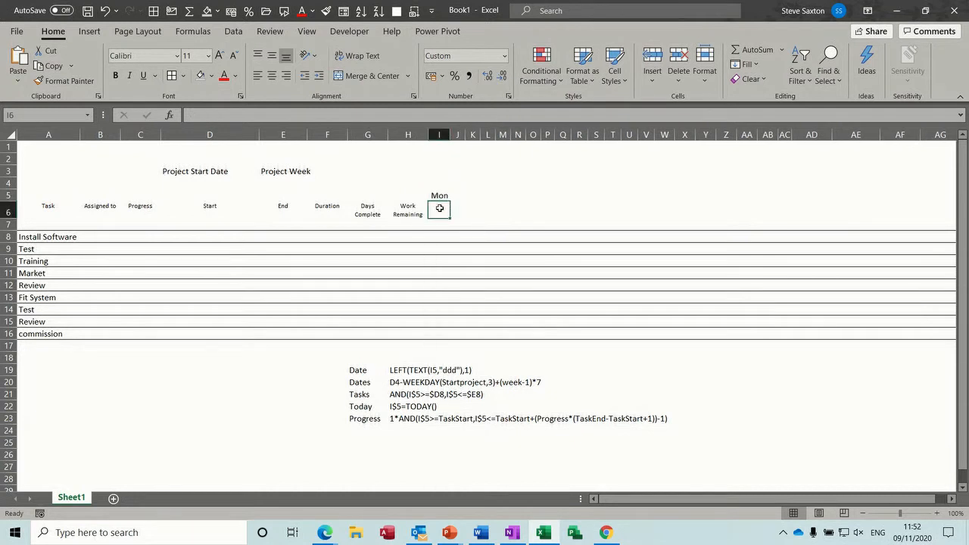
left_click(439, 196)
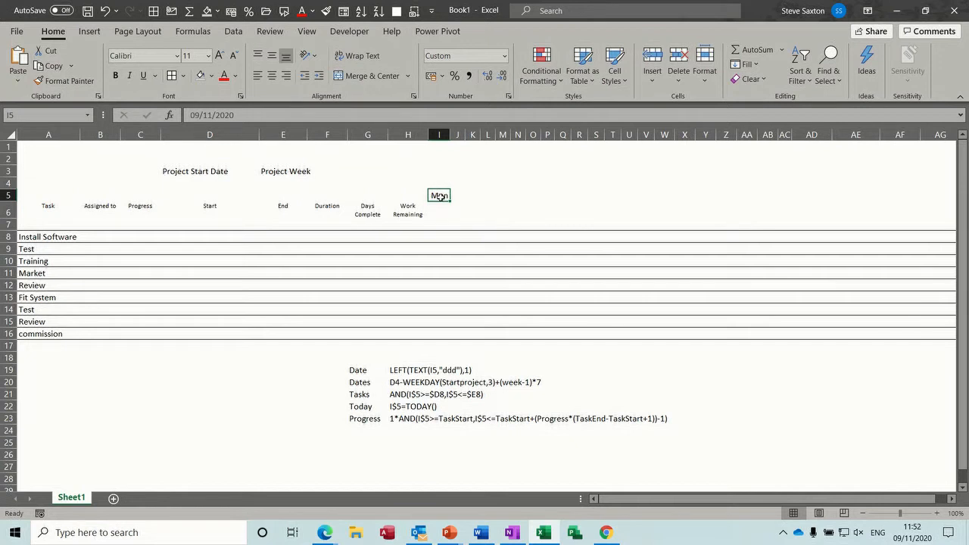
mouse_move(470, 153)
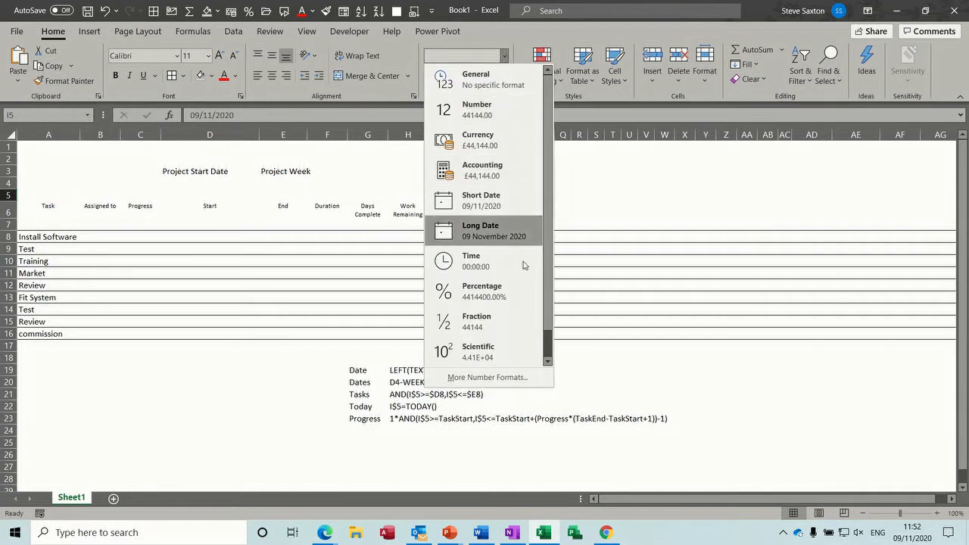
left_click(487, 377)
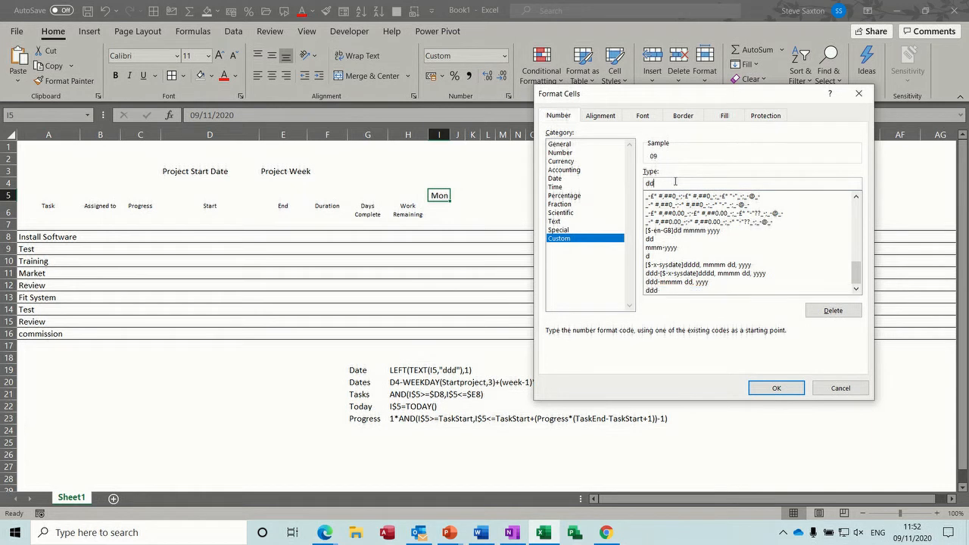
left_click(775, 387)
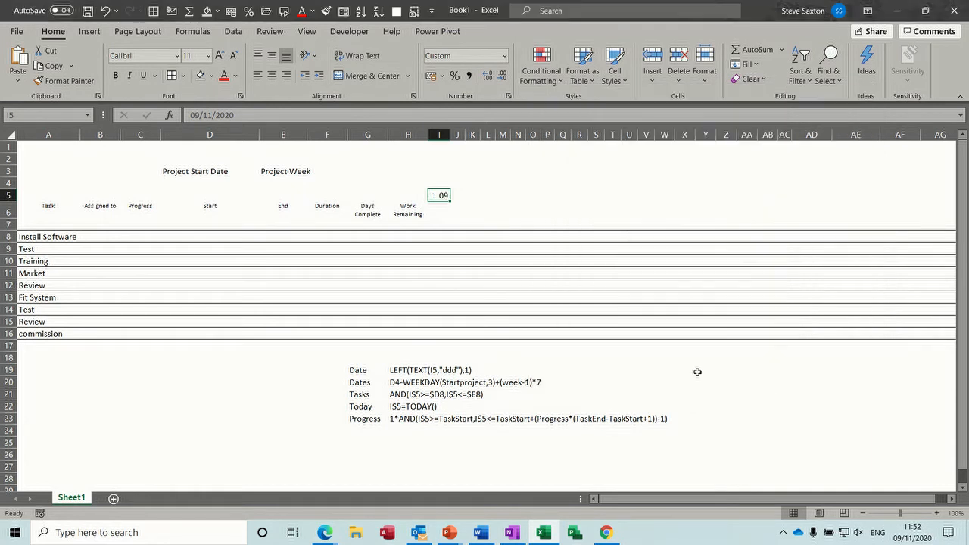
mouse_move(442, 207)
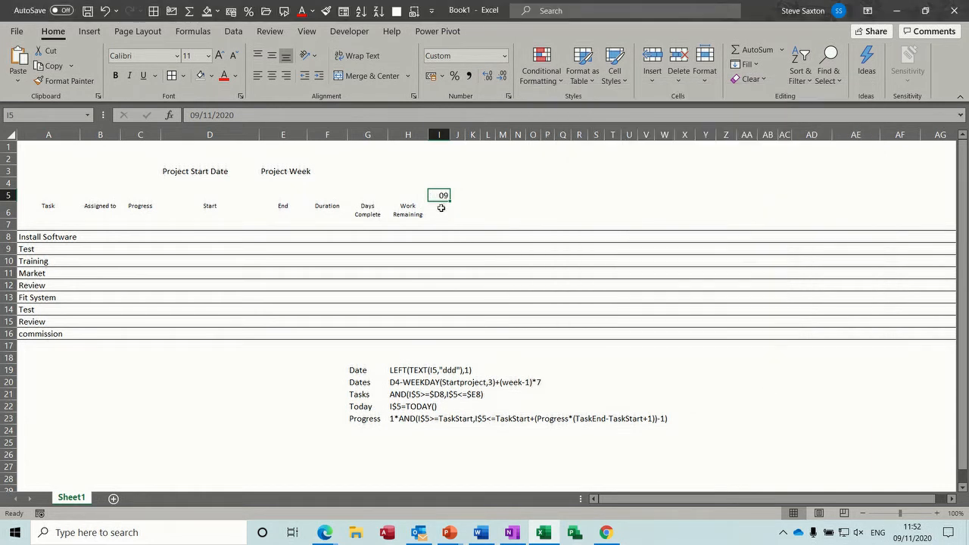
Enter =LEFT(TEXT(I5,"ddd"),1) in I6 so it shows the weekday initial M.
left_click(441, 209)
type("=")
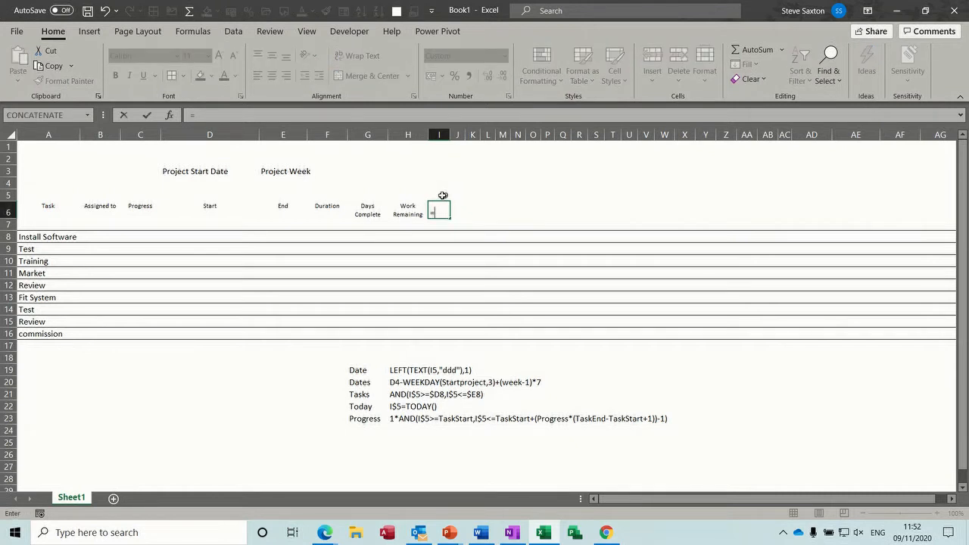
key("Return")
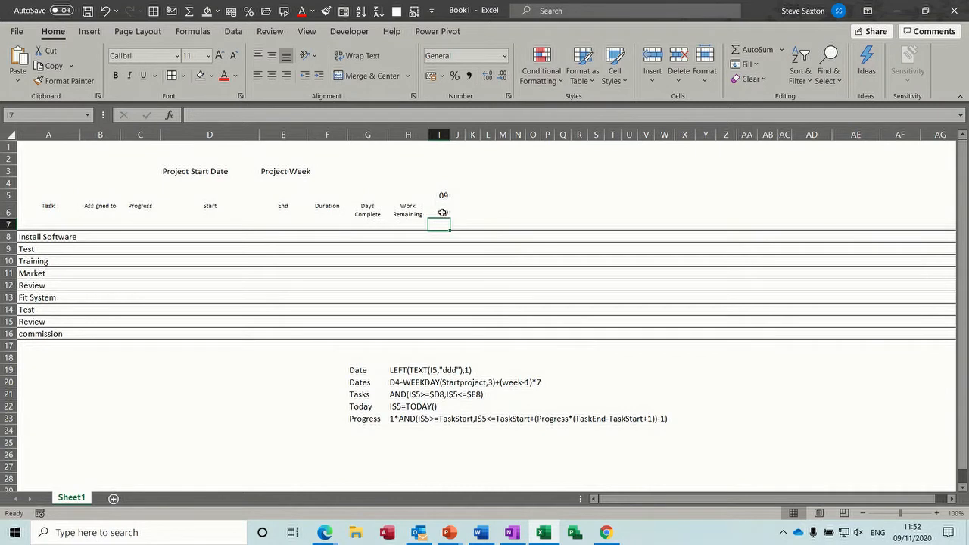
left_click(439, 212)
type("d")
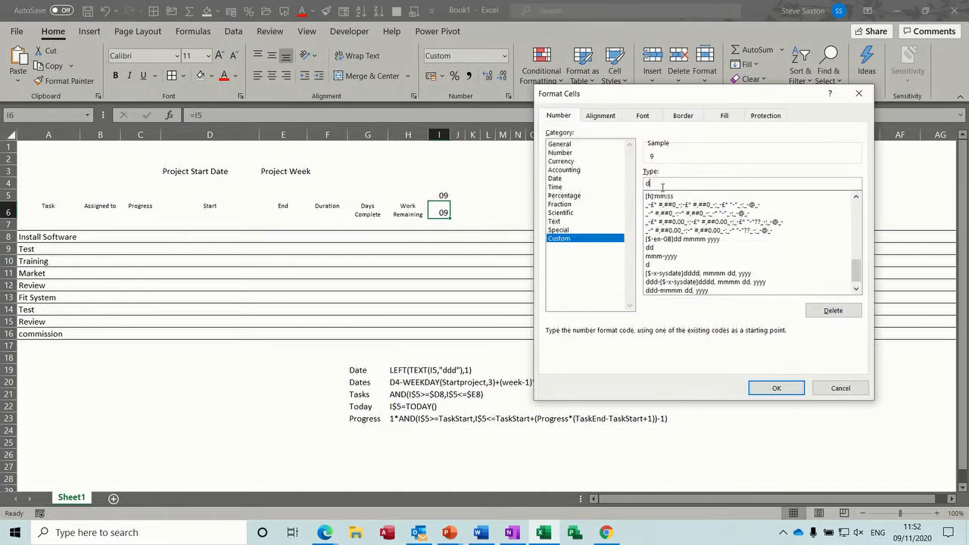
left_click(776, 388)
type("=")
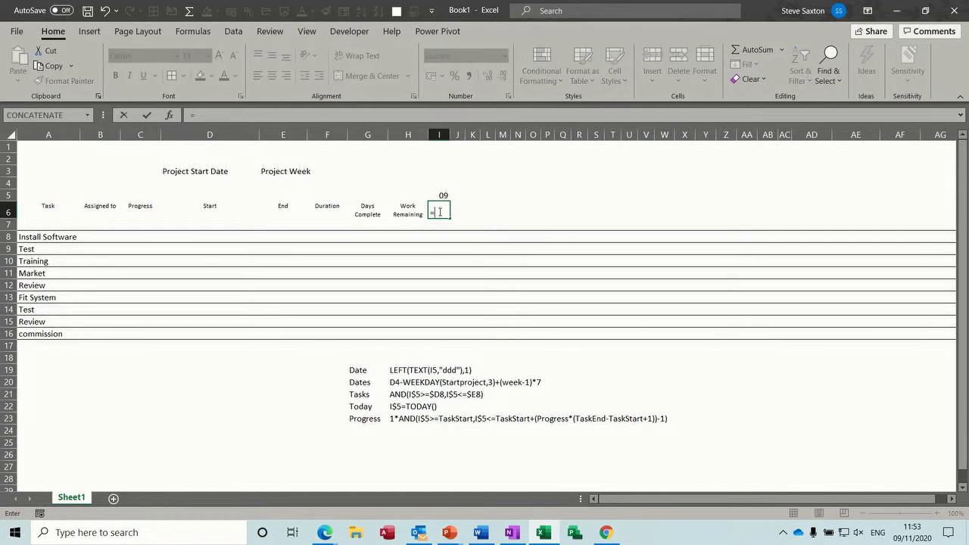
type("text(I5")
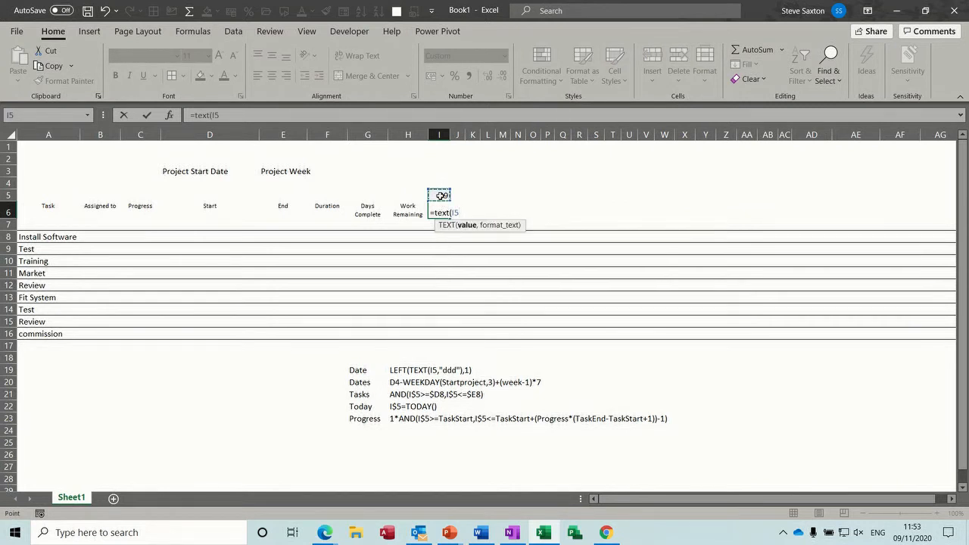
type(",")
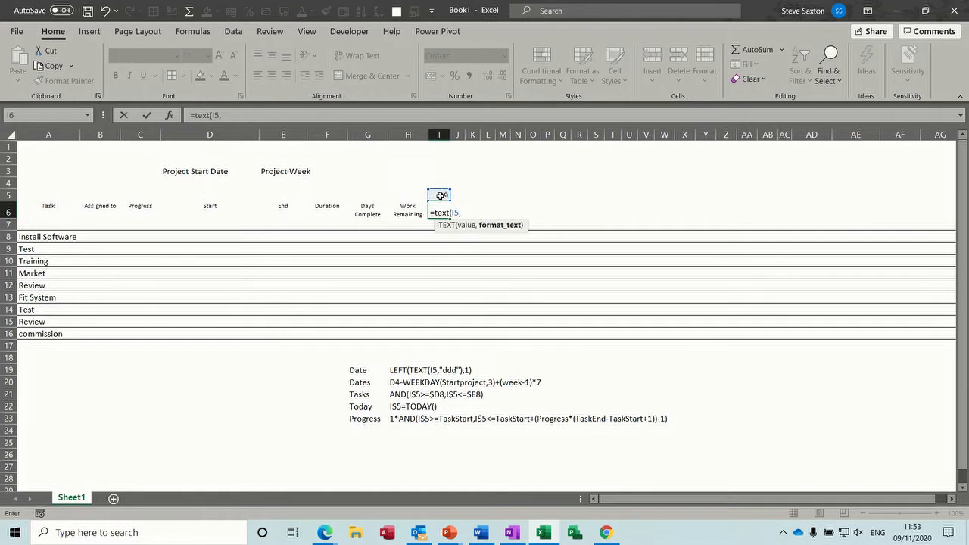
type("\"dd")
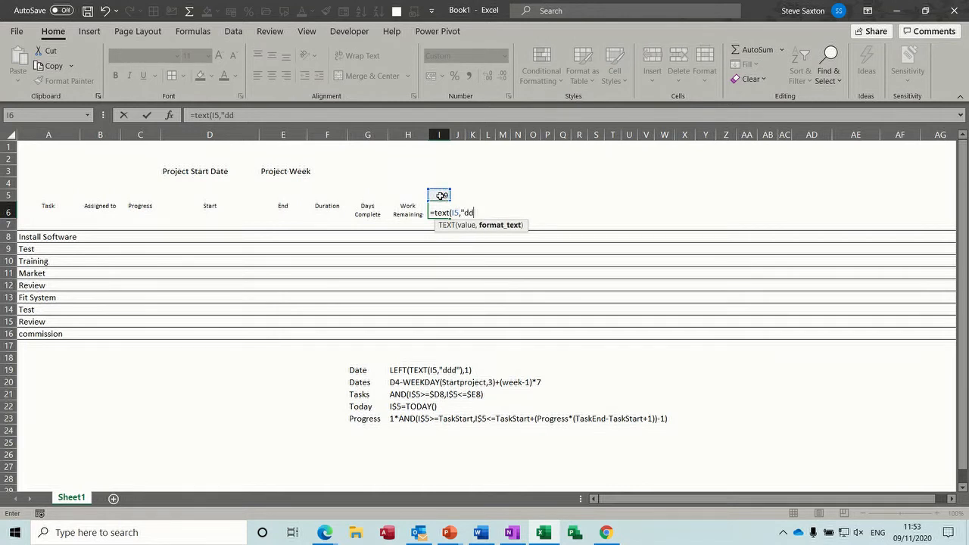
type("d")
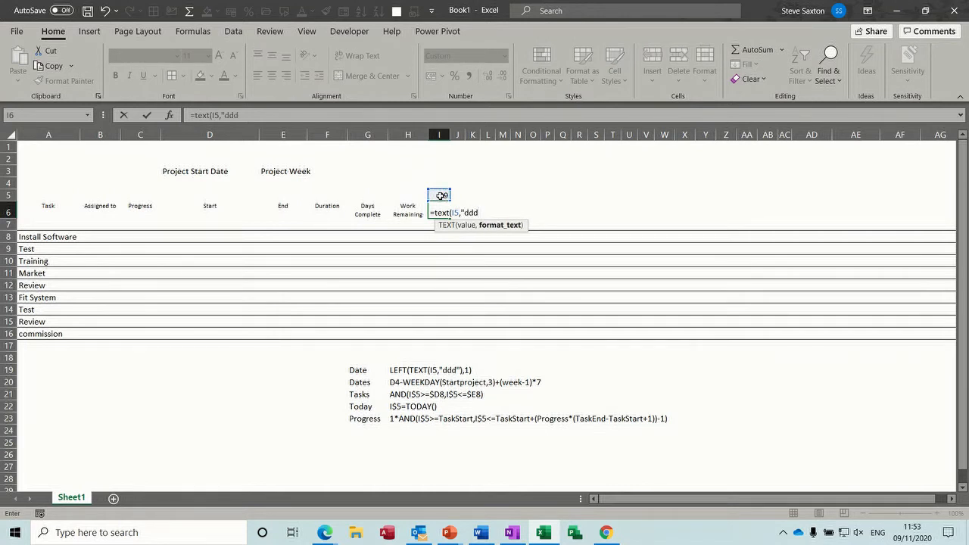
type("\")")
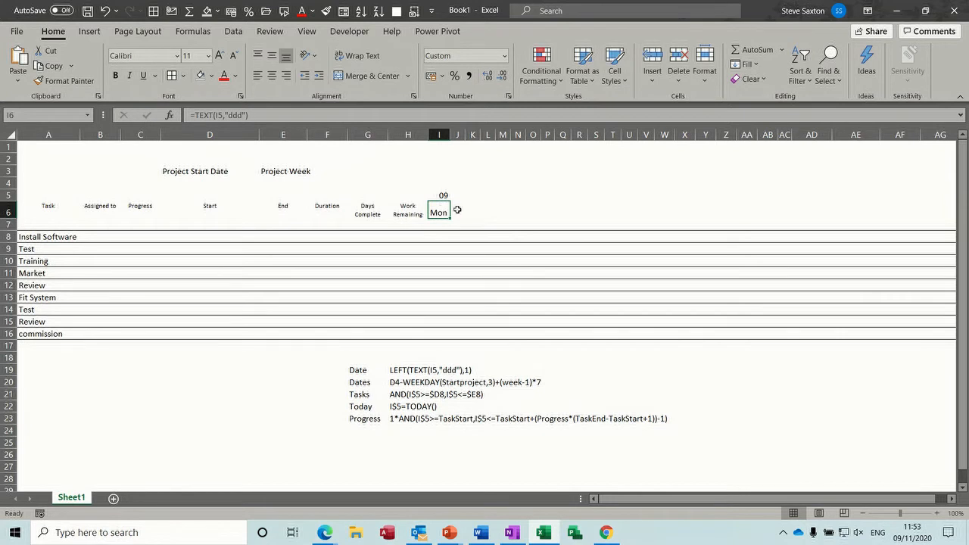
mouse_move(438, 210)
type("Left(")
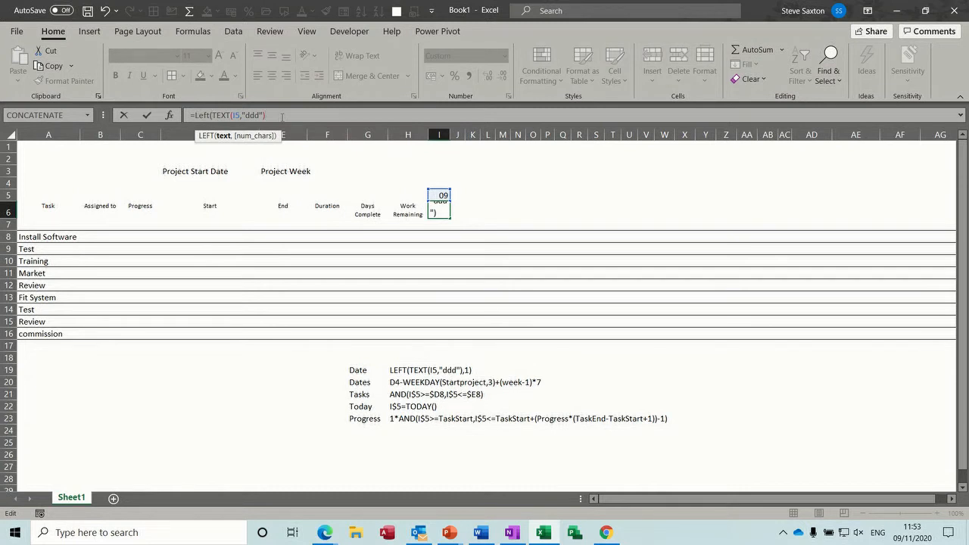
type(",1)")
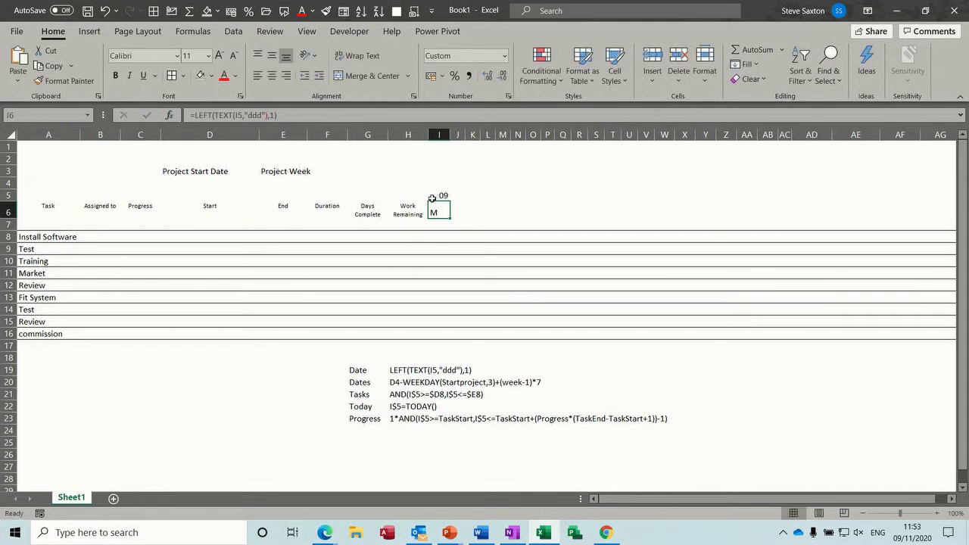
Enter =I5+1 in J5 and fill the dates and weekday initials across to column O.
left_click(457, 196)
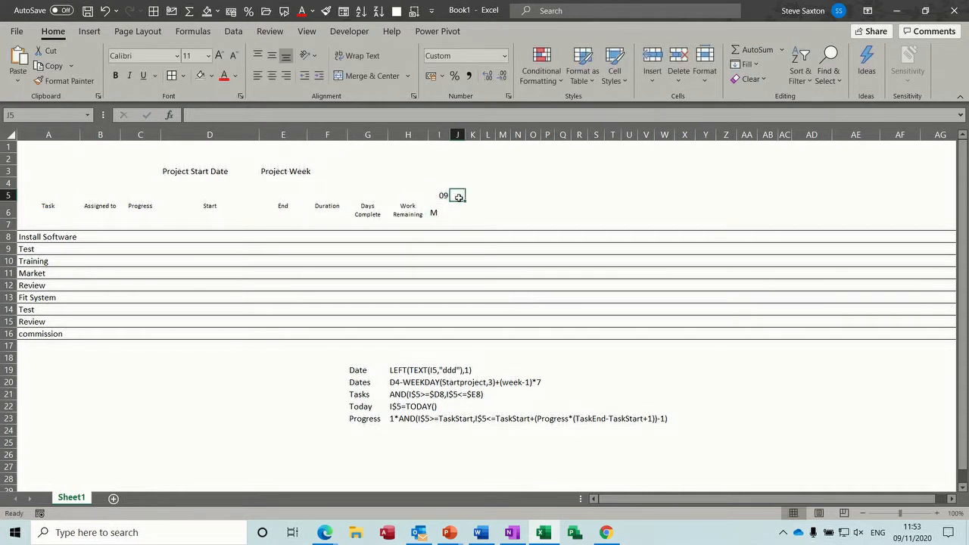
type("=I5")
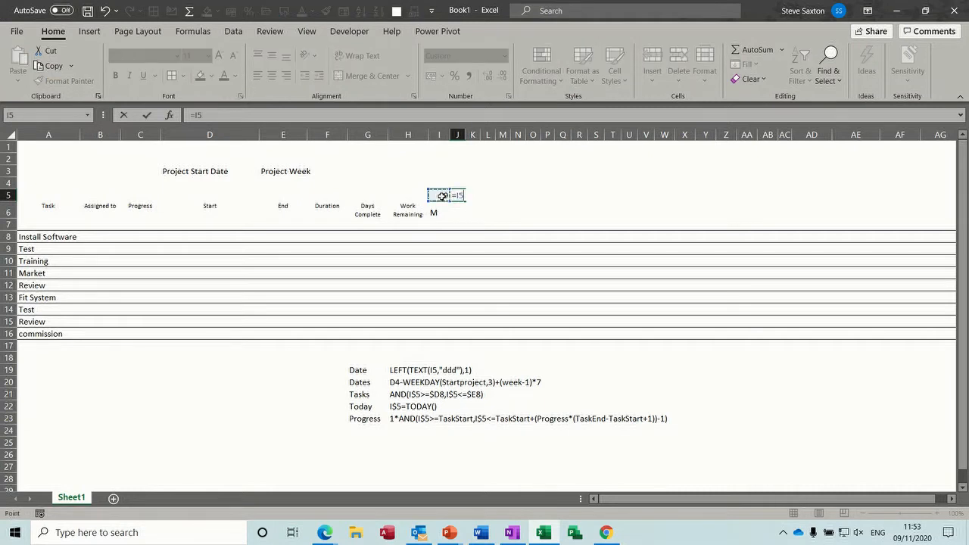
key("Return")
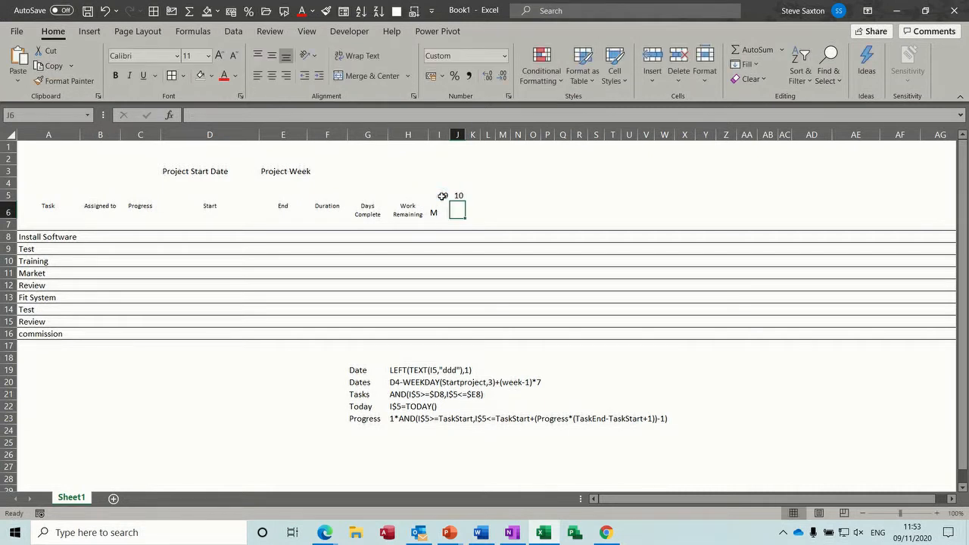
left_click(457, 193)
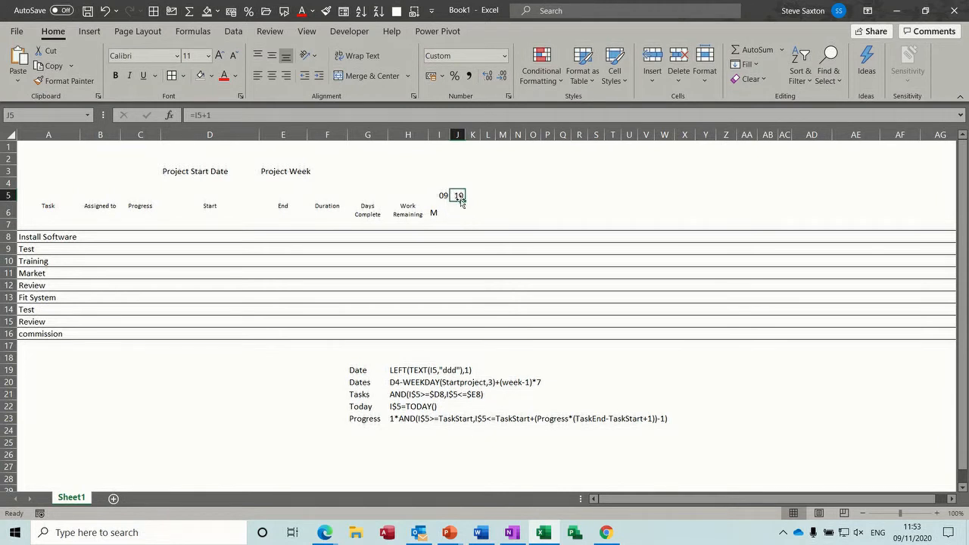
left_click_drag(460, 196, 534, 199)
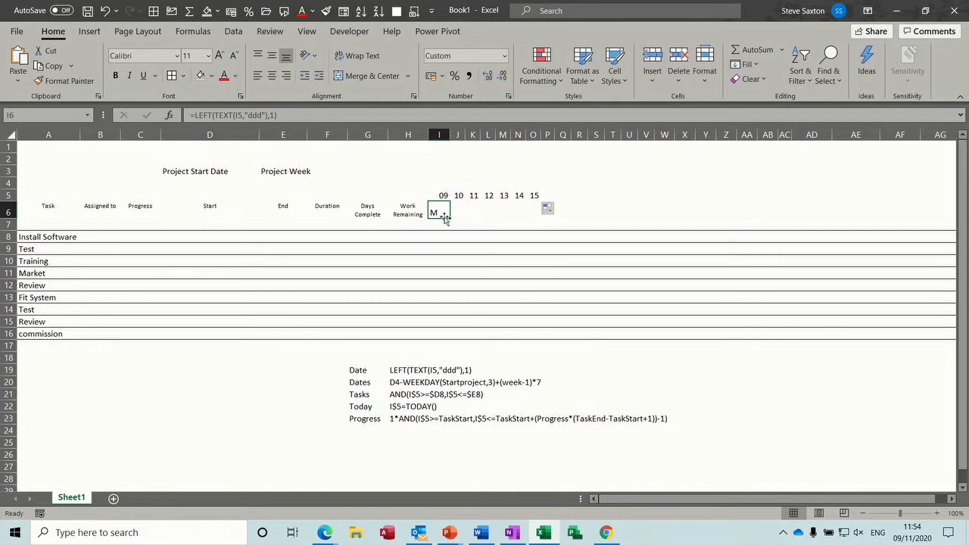
left_click_drag(440, 210, 534, 211)
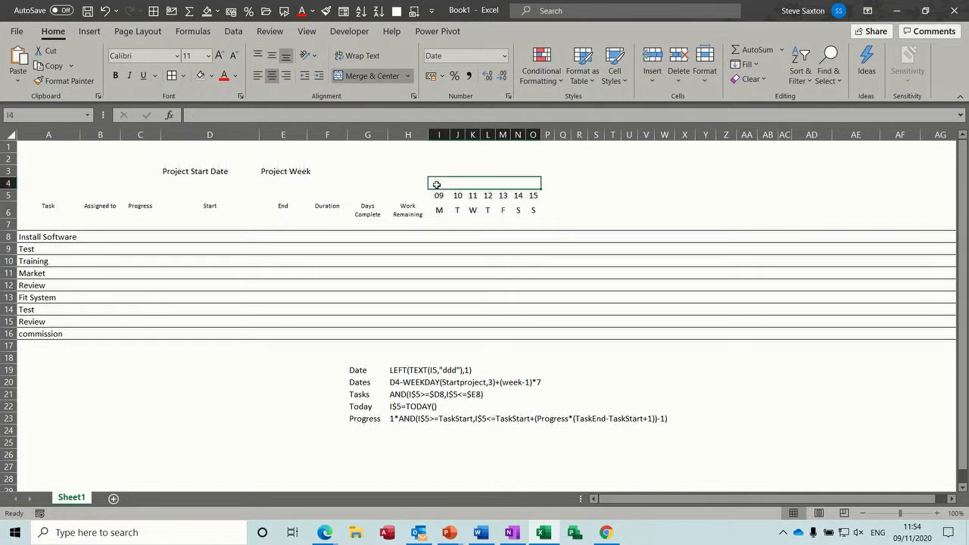
mouse_move(426, 167)
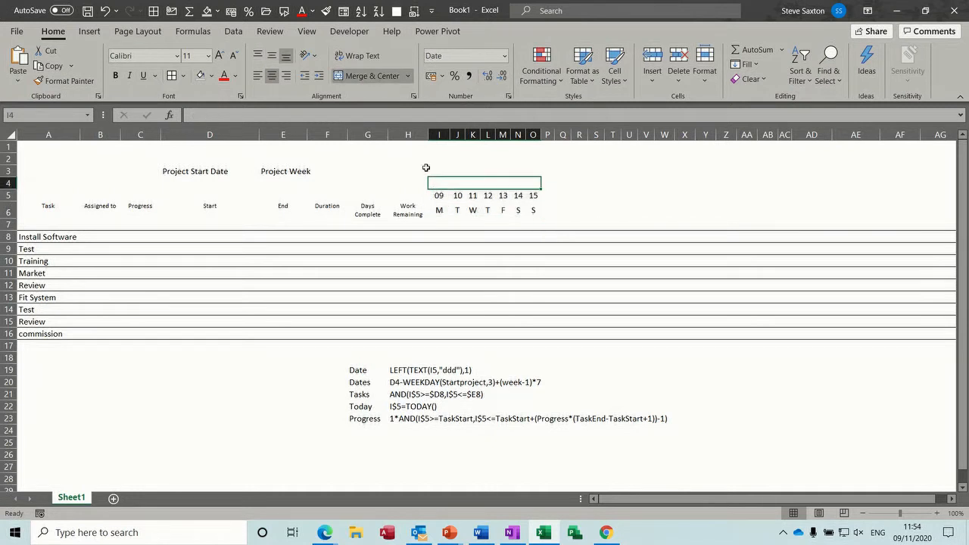
Resize column I, centre the week heading over I4:O4 and apply All Borders to the date grid.
left_click(439, 182)
type("=I5")
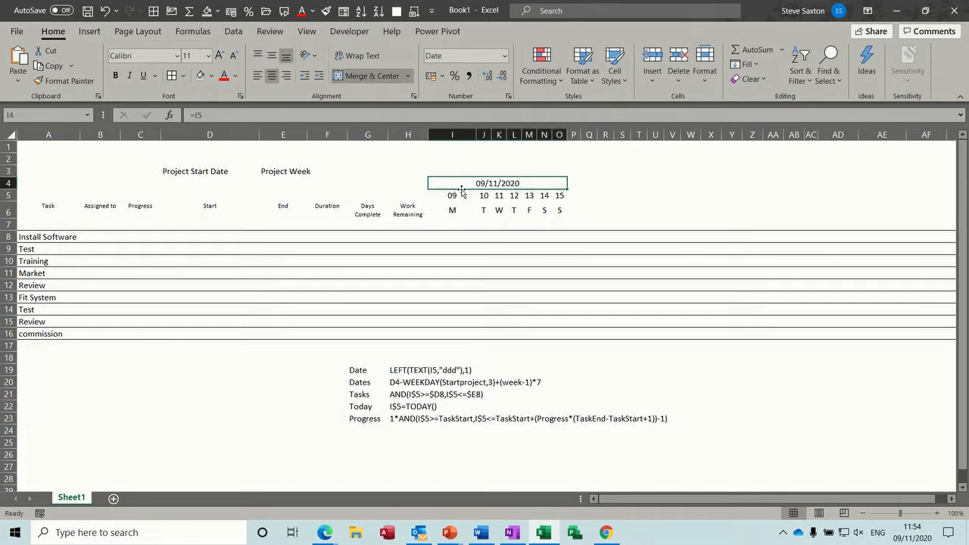
left_click_drag(466, 133, 454, 134)
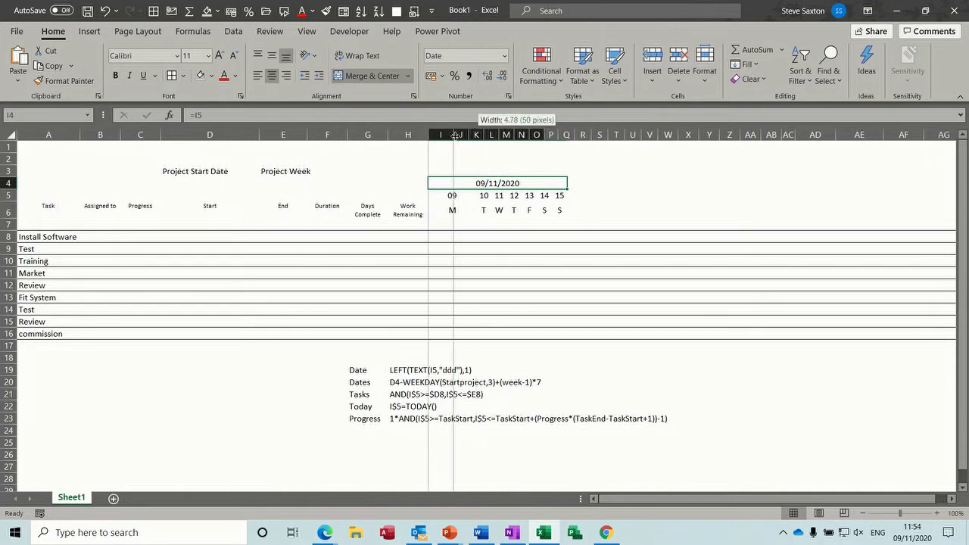
left_click_drag(454, 134, 440, 133)
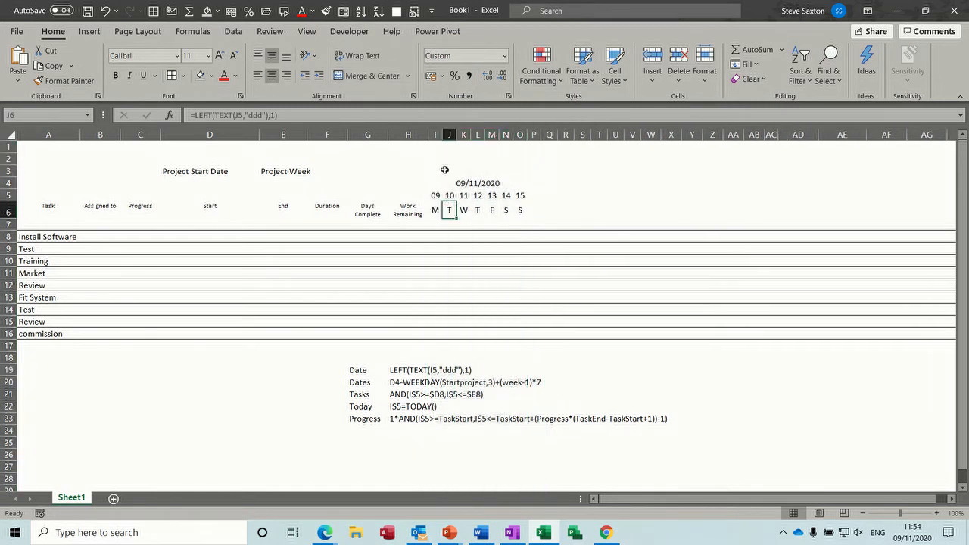
left_click_drag(435, 182, 521, 195)
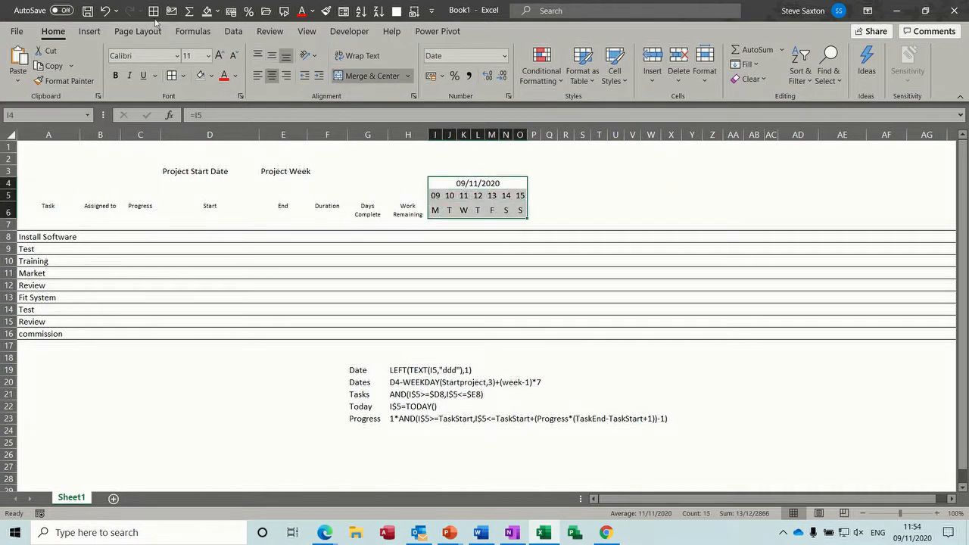
left_click(479, 209)
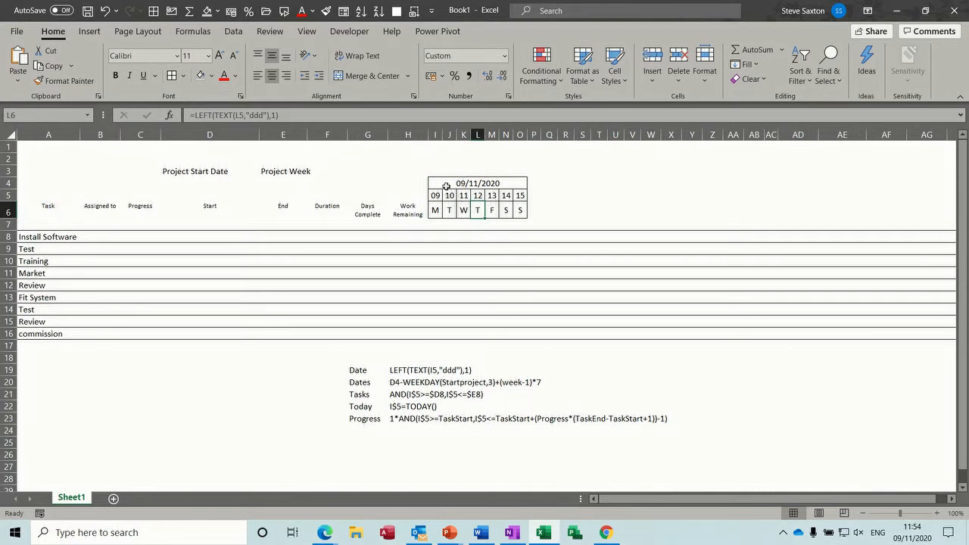
left_click(435, 209)
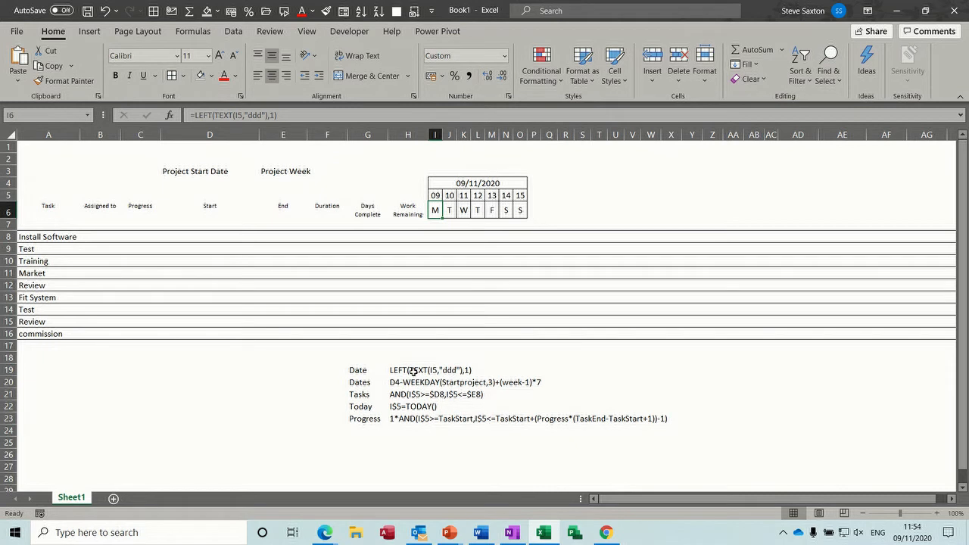
left_click(408, 370)
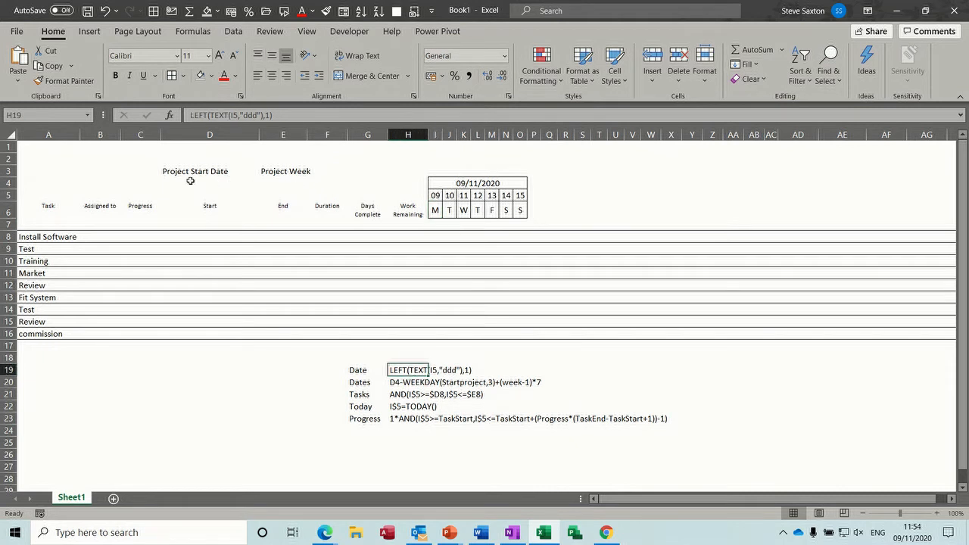
Give D4 a Date format and enter 09/11/2020 as the Project Start Date.
left_click(209, 182)
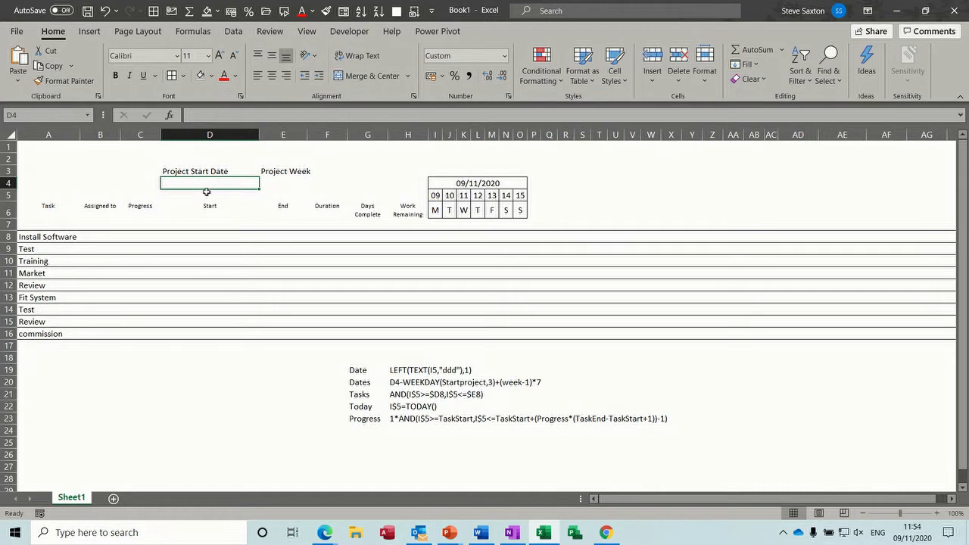
mouse_move(196, 191)
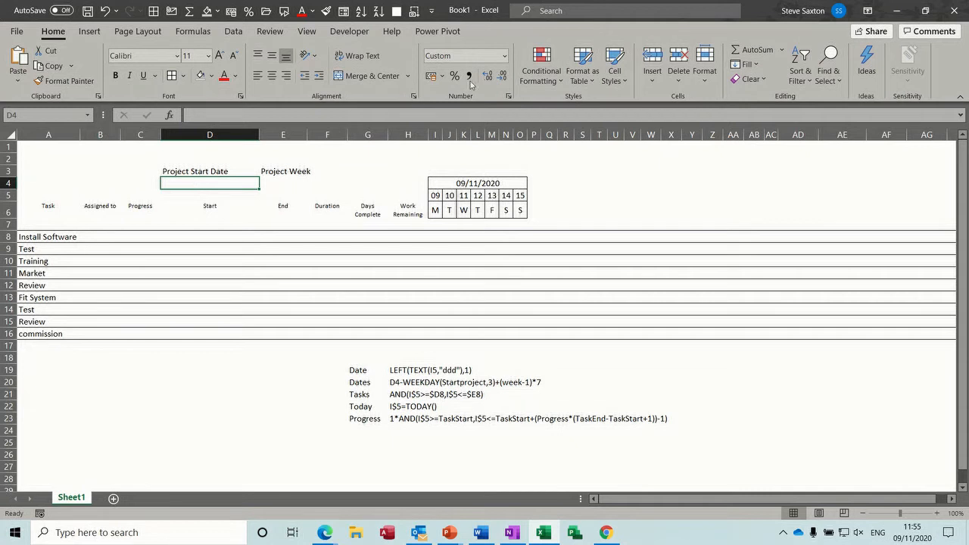
left_click(504, 54)
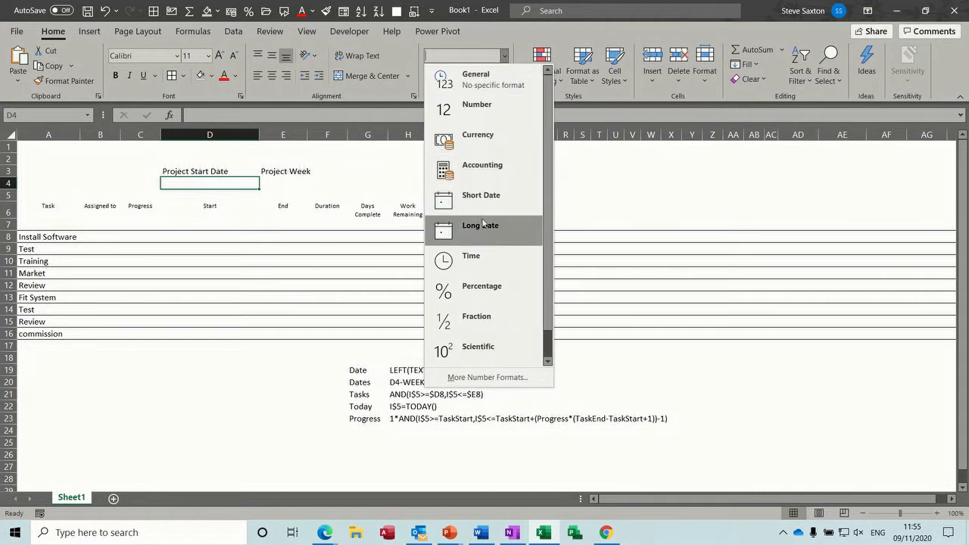
left_click(482, 196)
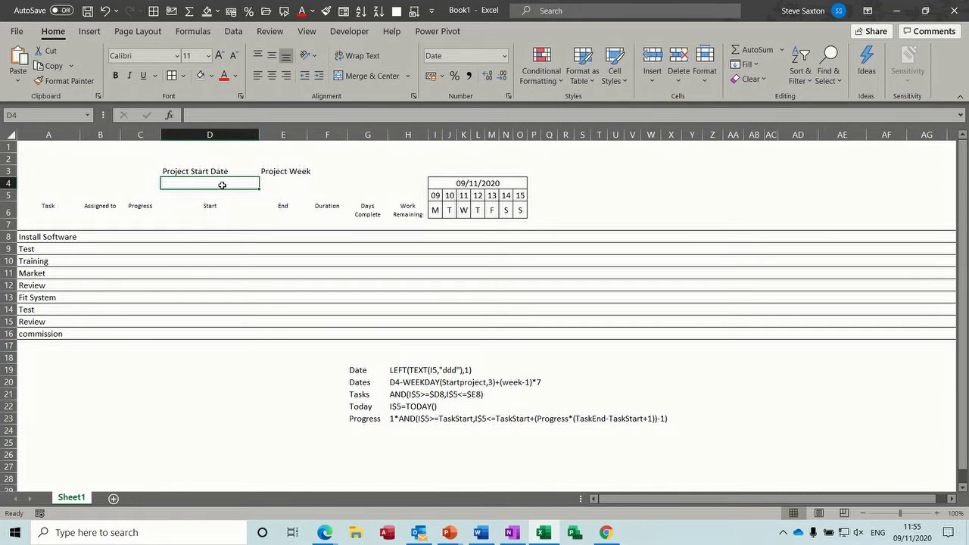
left_click(506, 54)
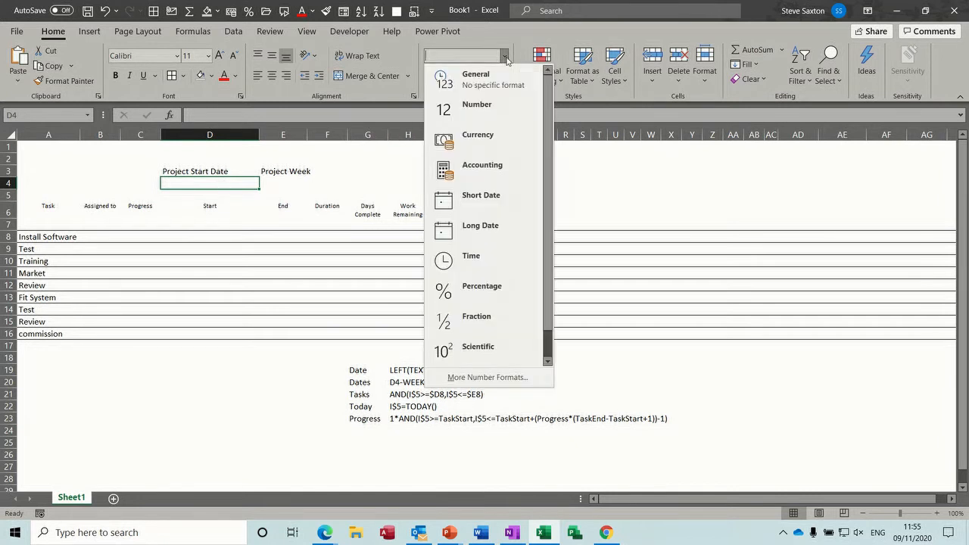
left_click(482, 194)
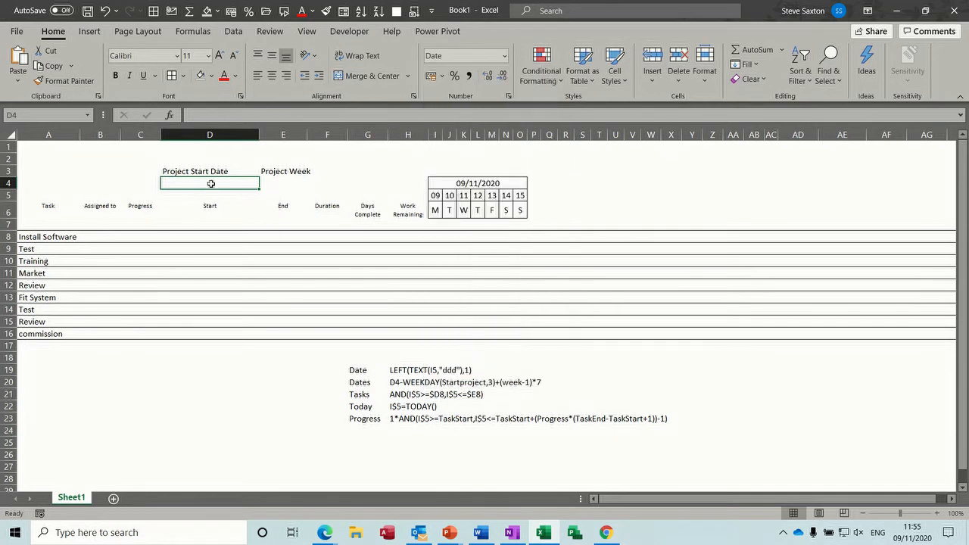
type("09/11/2020")
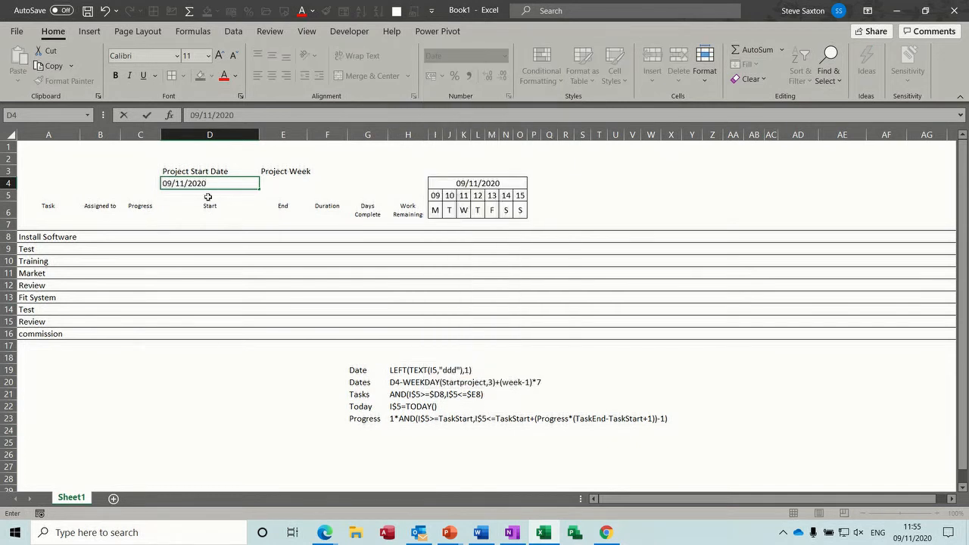
key("Return")
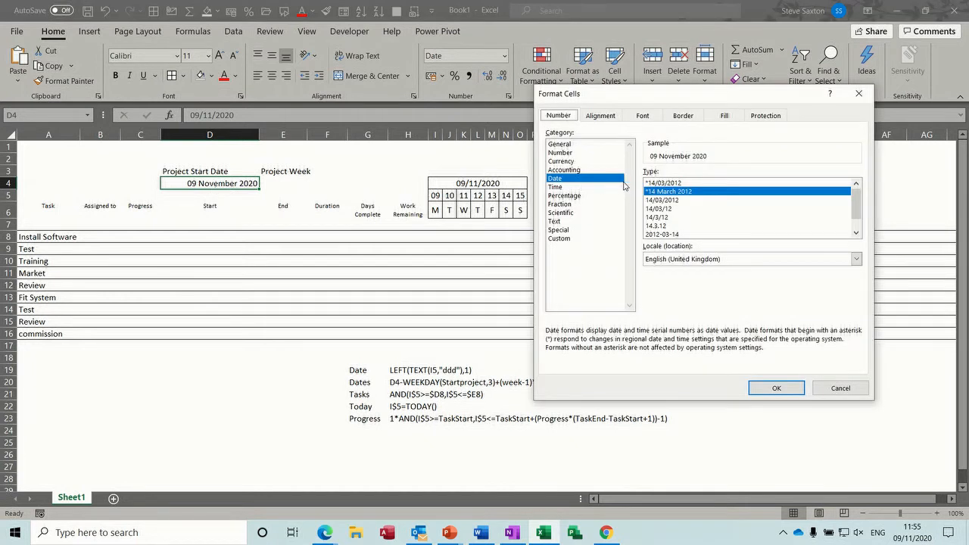
Apply the custom format ddd - mmmm dd, yyyy so D4 reads Mon - November 09, 2020.
left_click(559, 238)
type("ddd -mmmm dd, yyyy")
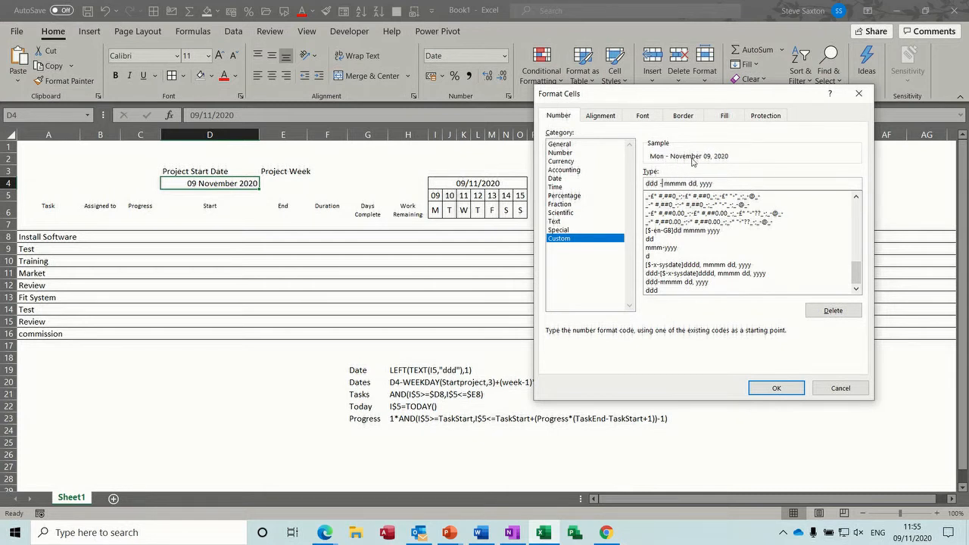
left_click(776, 387)
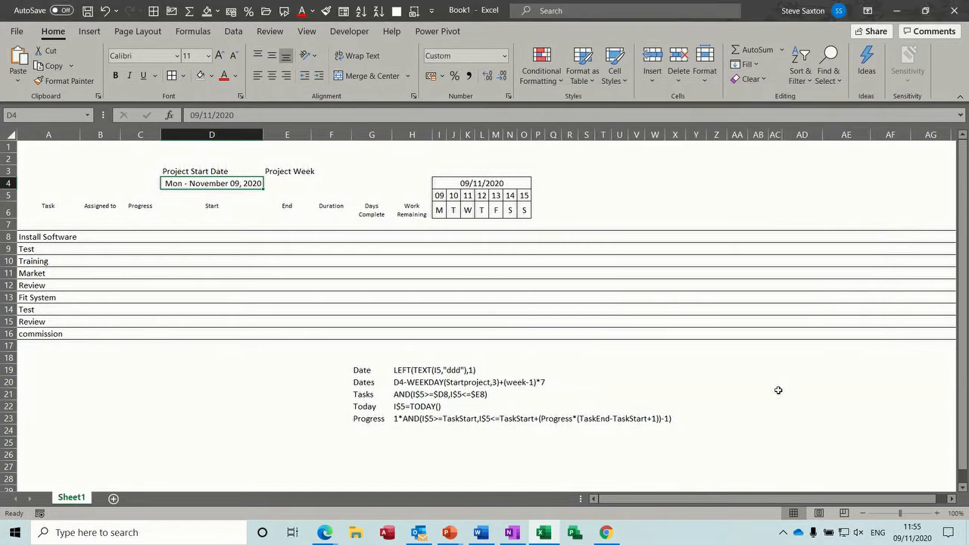
mouse_move(224, 194)
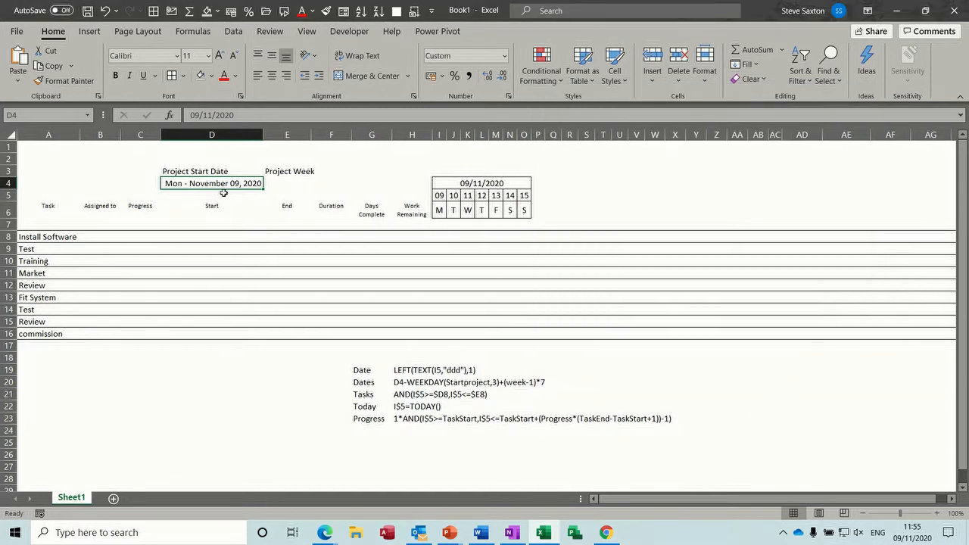
left_click(288, 183)
type("1")
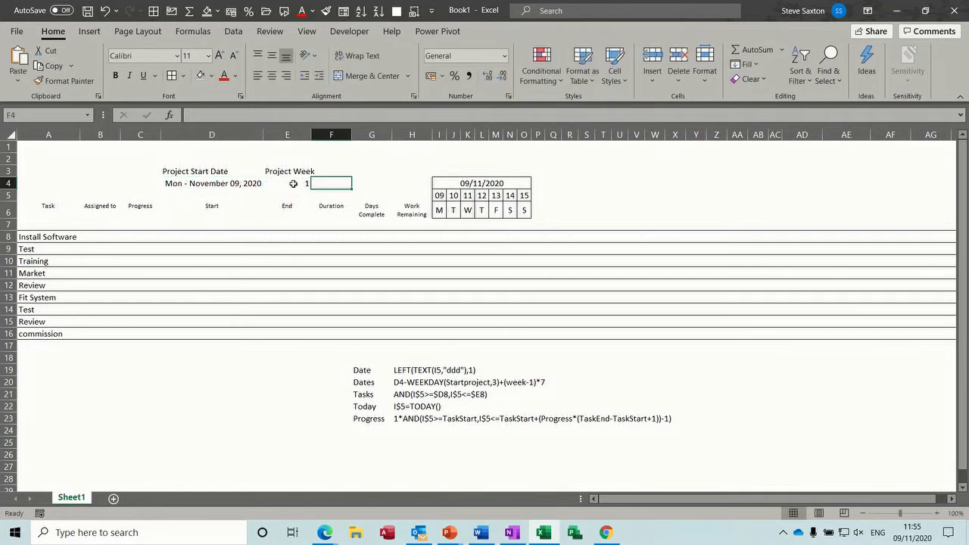
Select the Project Week cell, which holds the value 1.
left_click(288, 182)
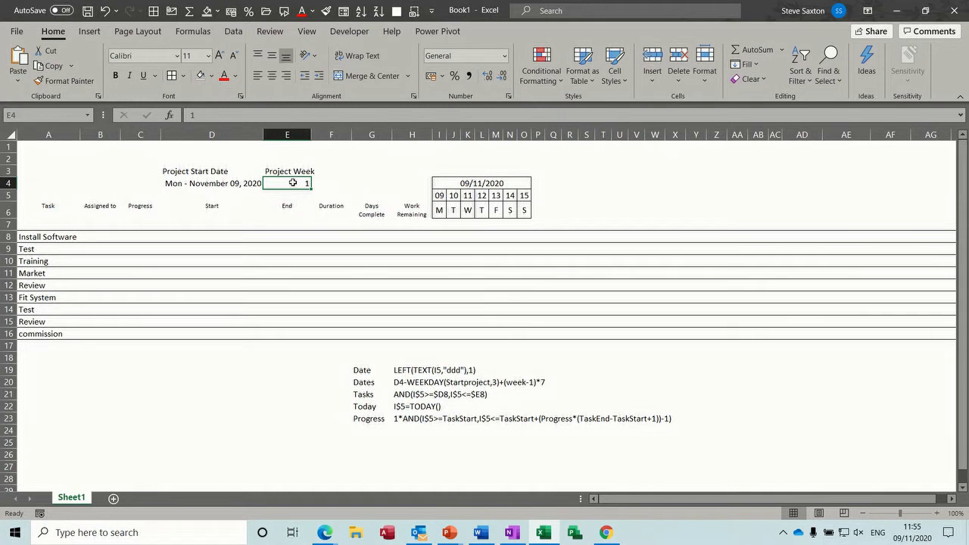
mouse_move(312, 182)
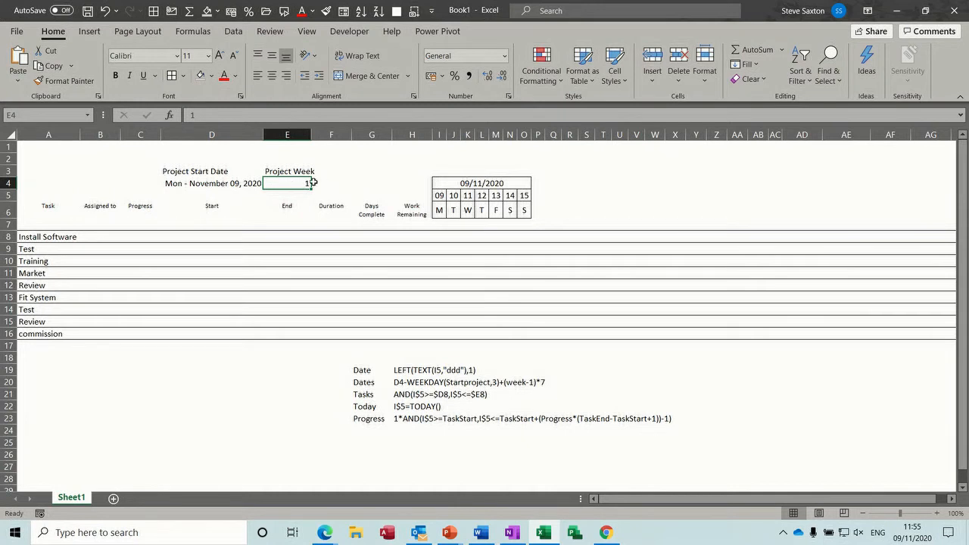
mouse_move(439, 154)
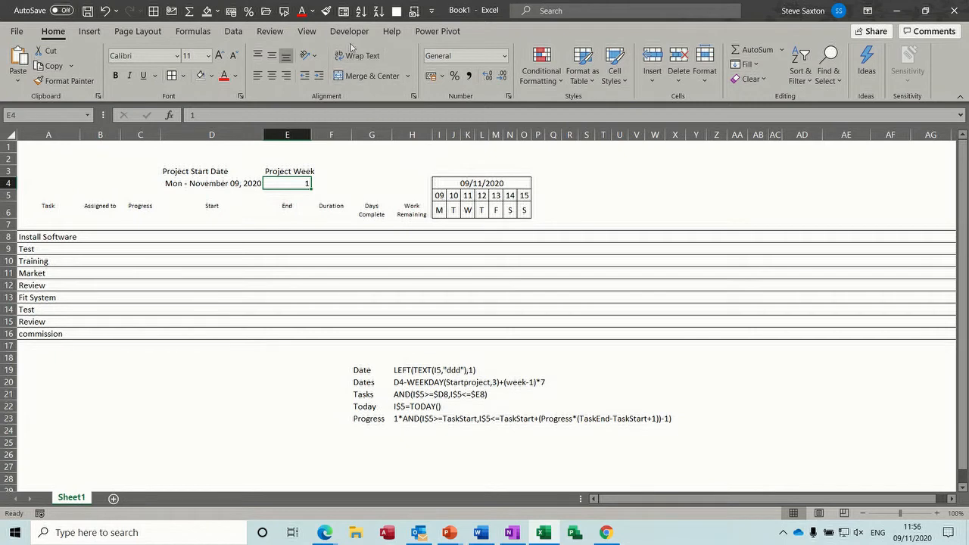
mouse_move(348, 30)
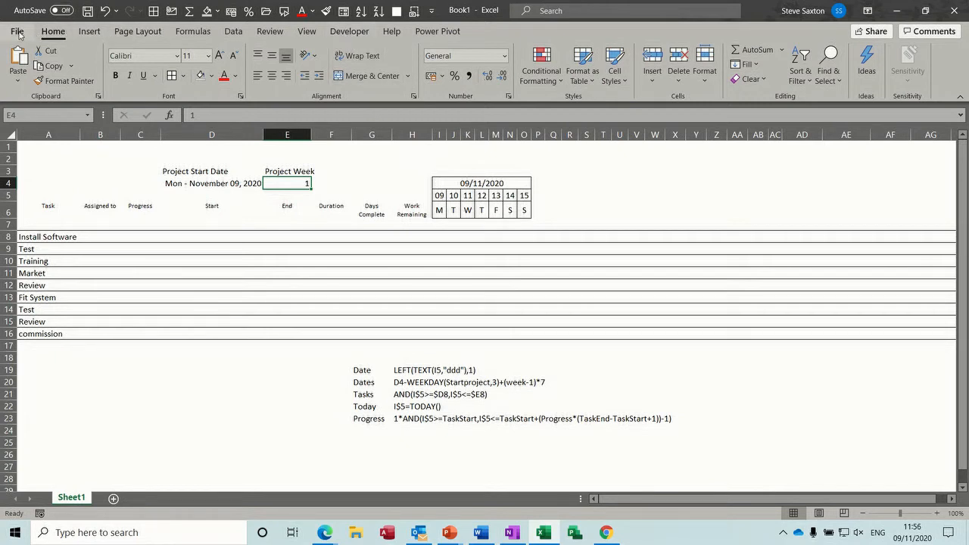
left_click(18, 30)
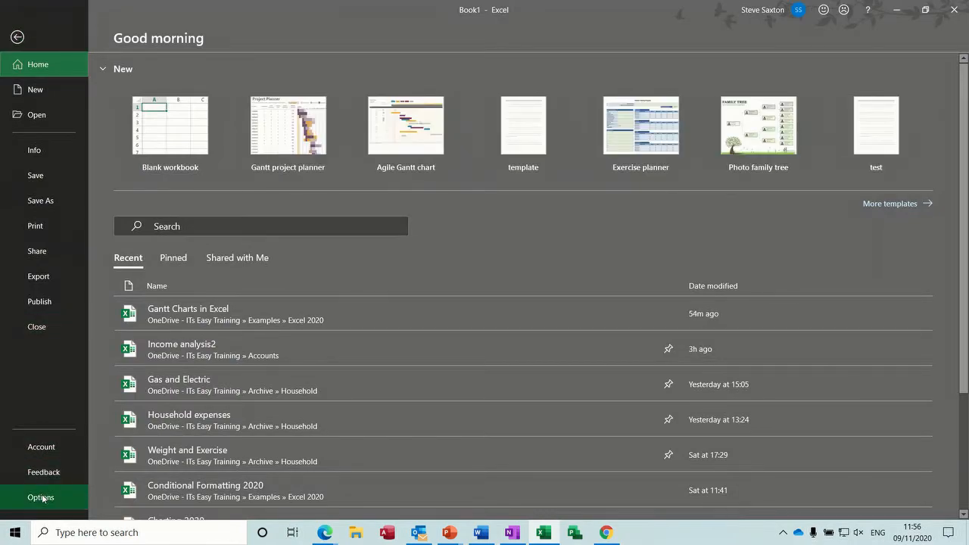
left_click(41, 497)
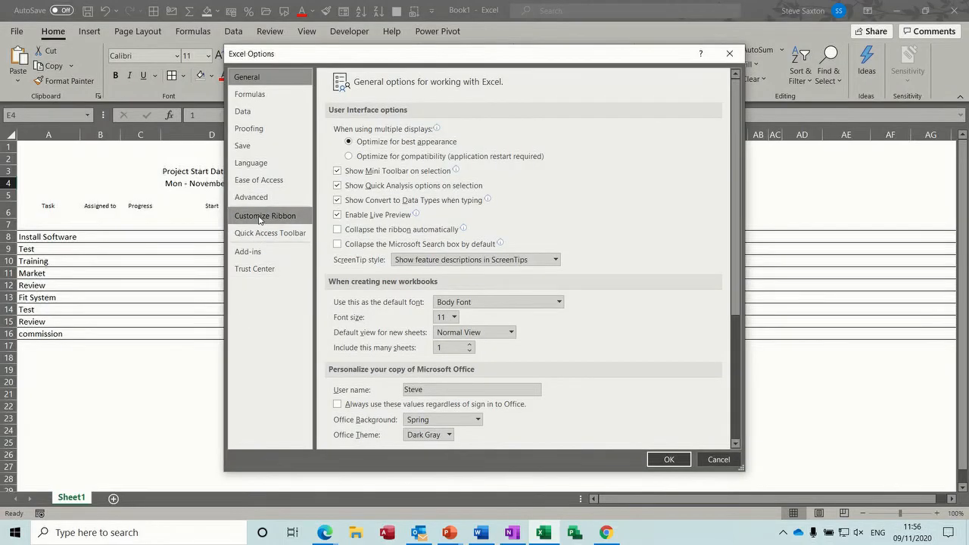
left_click(265, 215)
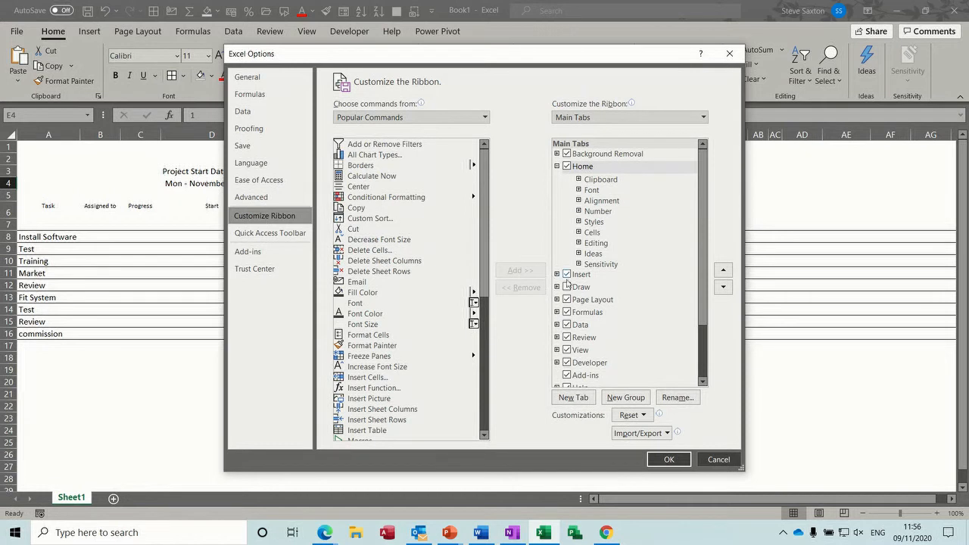
left_click(566, 300)
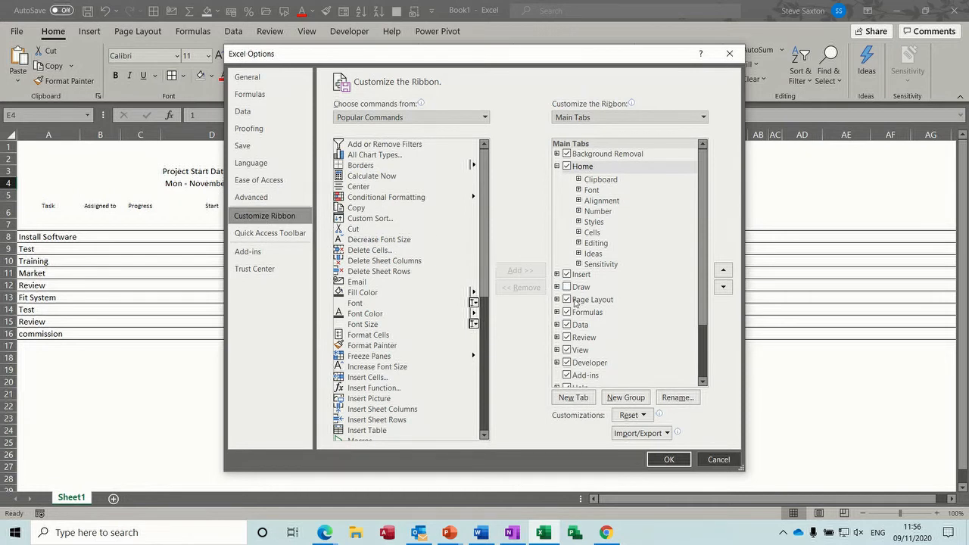
left_click(566, 376)
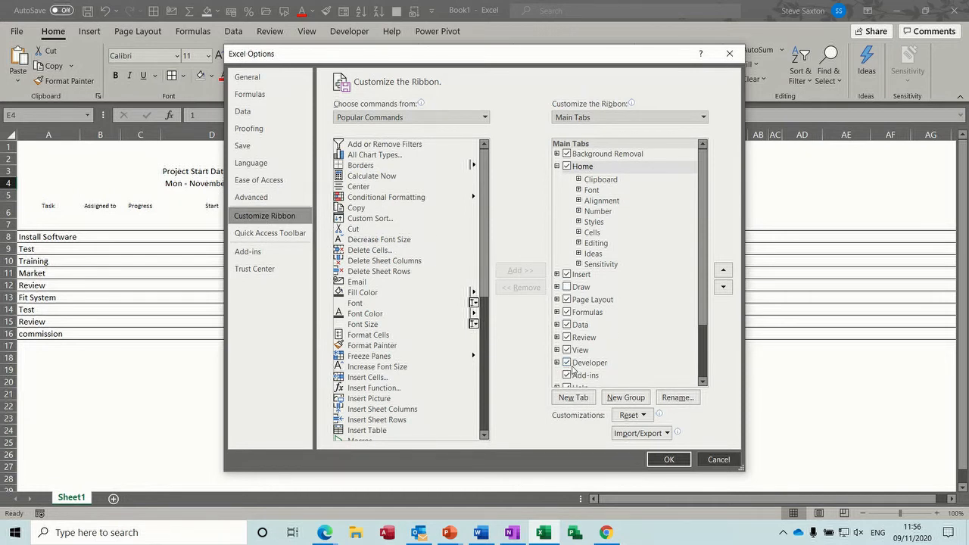
left_click(669, 459)
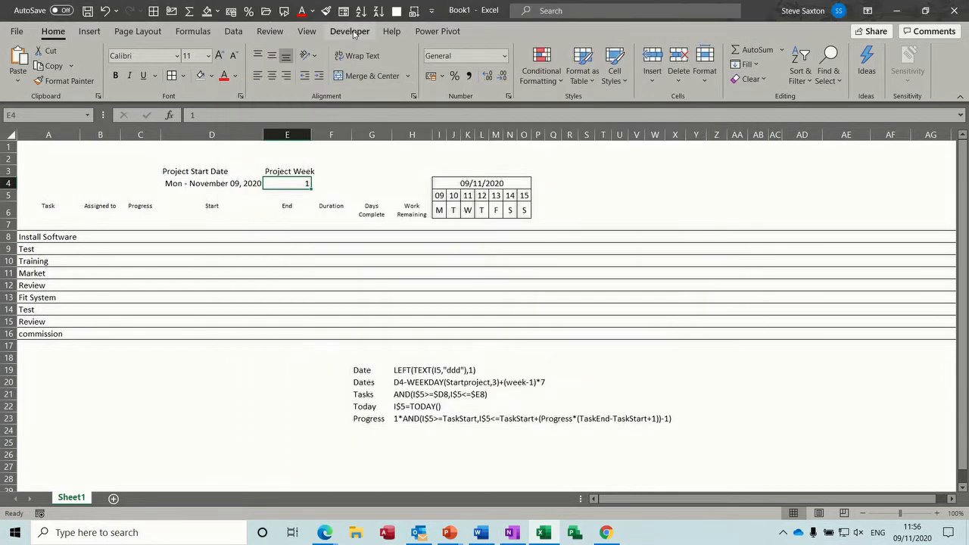
Draw a scroll bar form control above the date grid from the Developer tools.
left_click(350, 30)
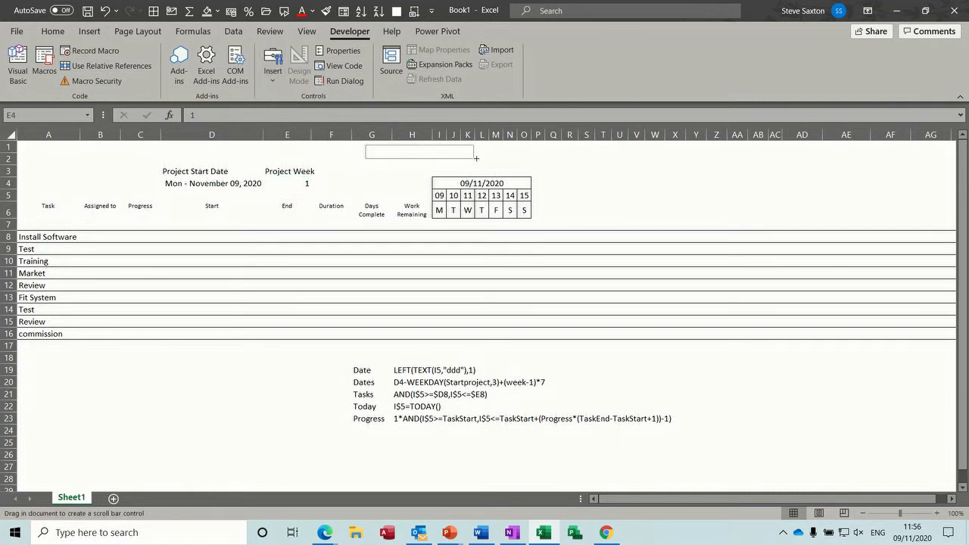
left_click_drag(364, 146, 551, 161)
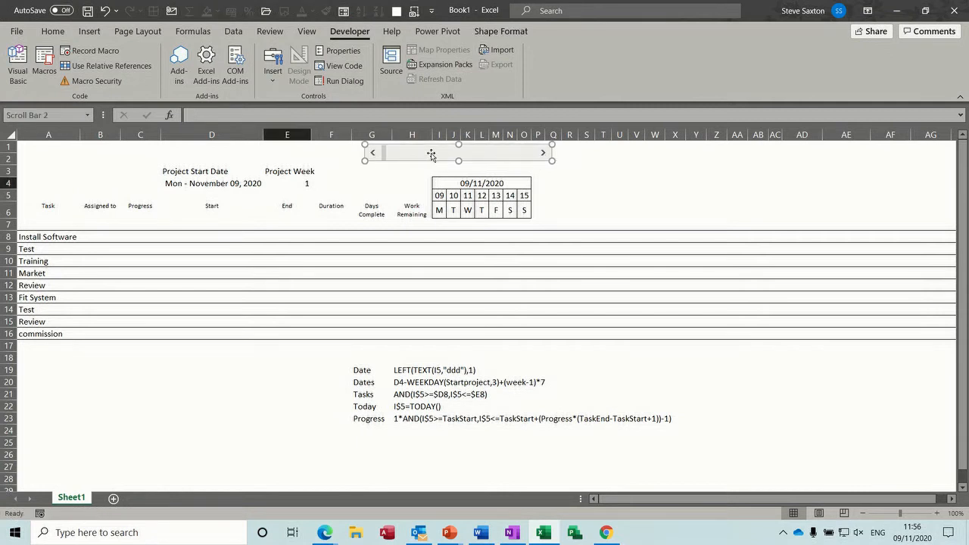
right_click(430, 153)
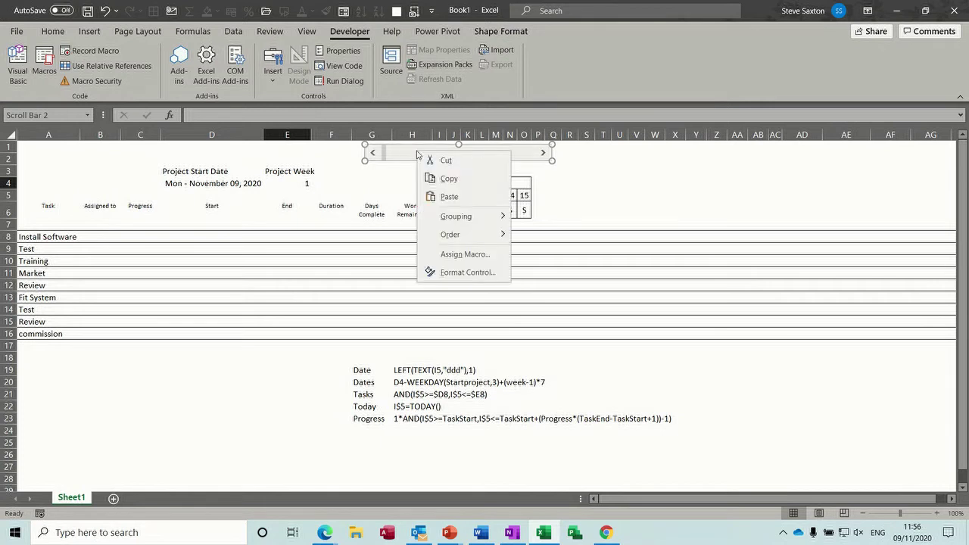
mouse_move(466, 273)
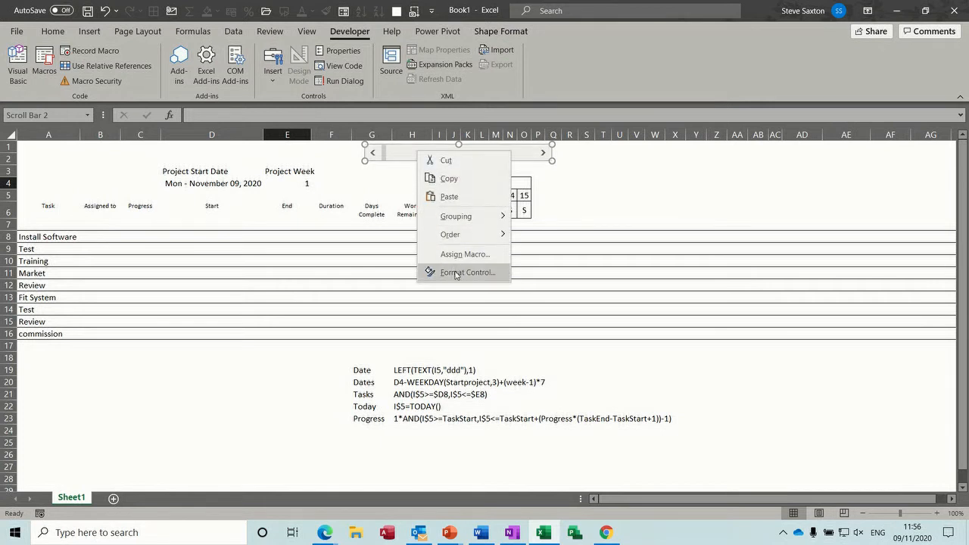
Link the scroll bar to cell $E$4 via Format Control so it drives Project Week.
left_click(467, 273)
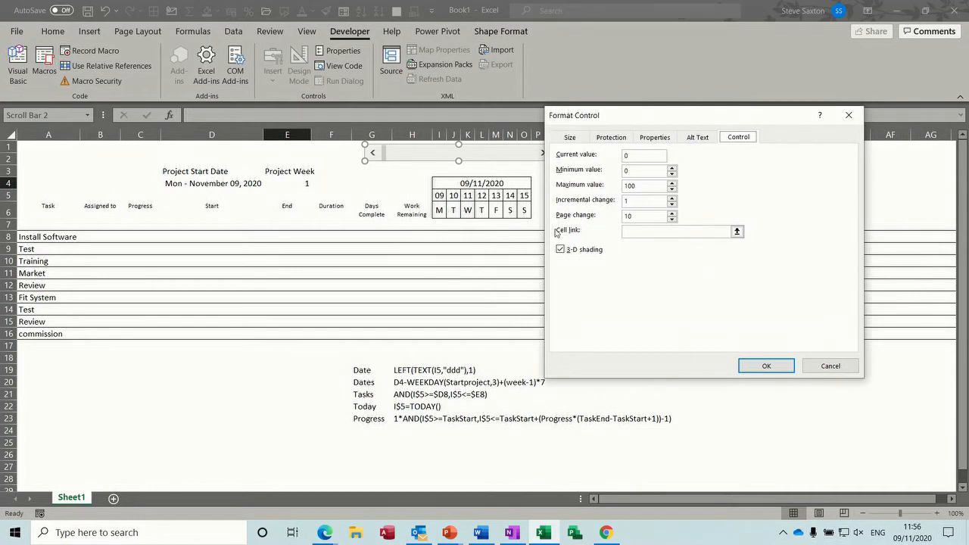
left_click(736, 230)
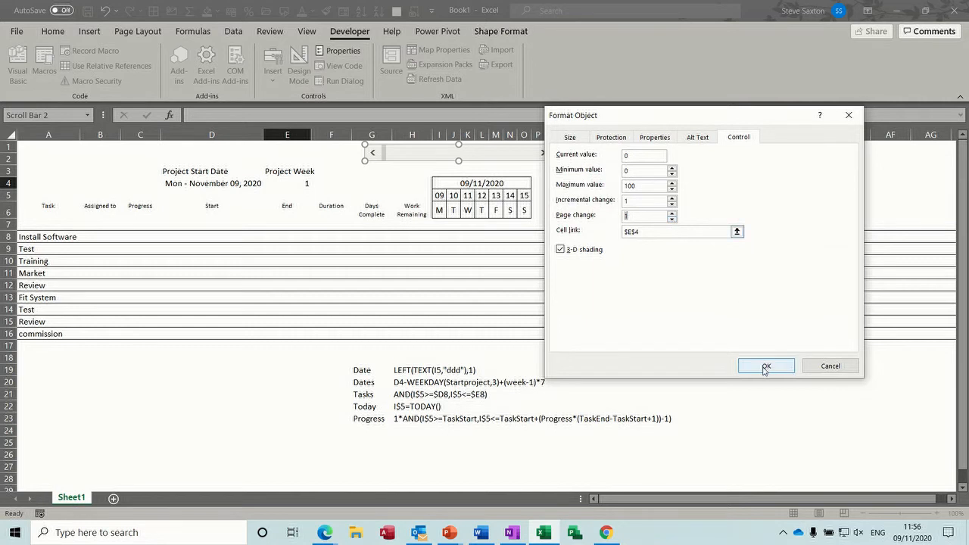
left_click(766, 365)
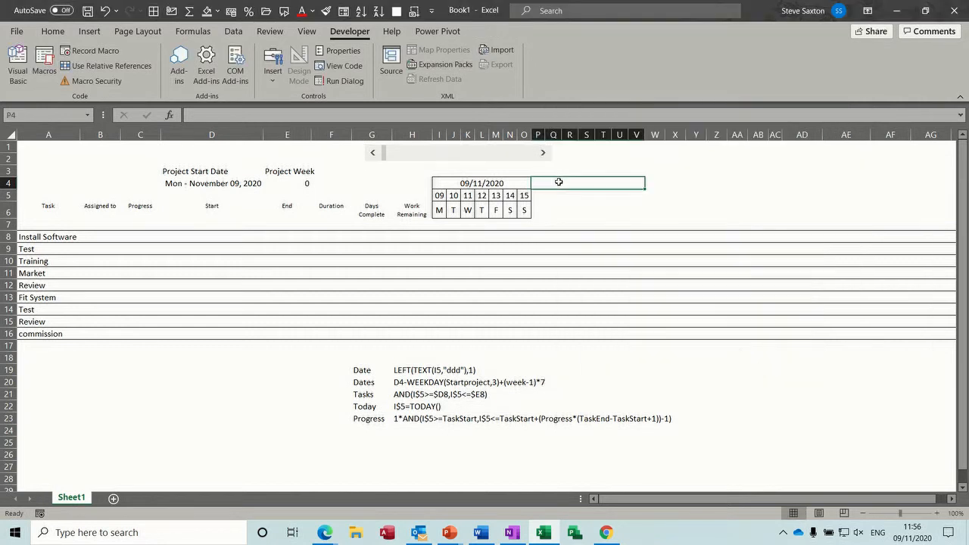
left_click(542, 151)
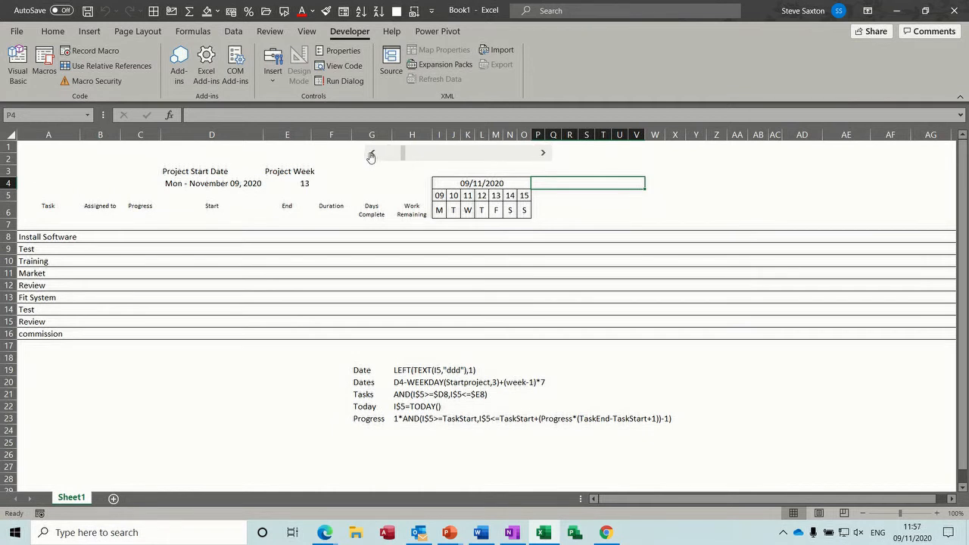
left_click(371, 153)
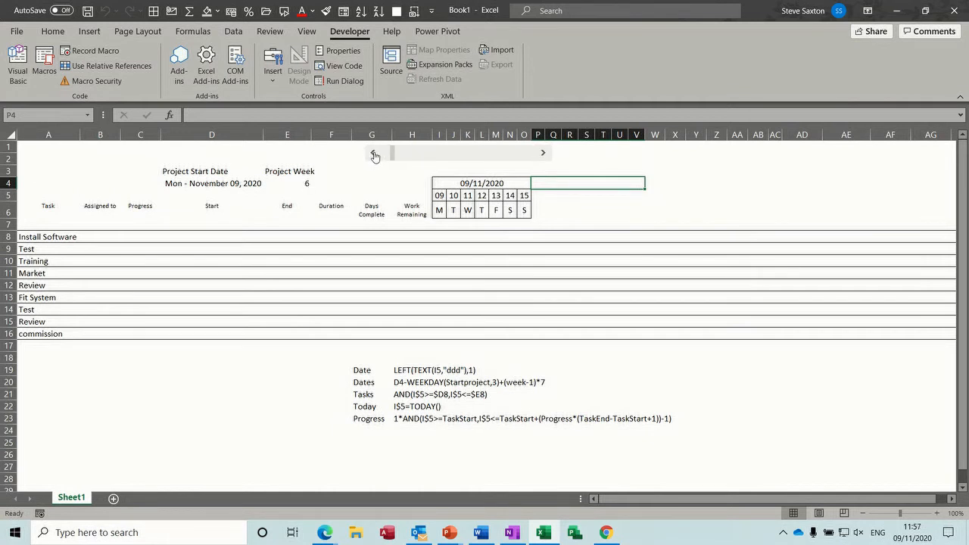
left_click(373, 151)
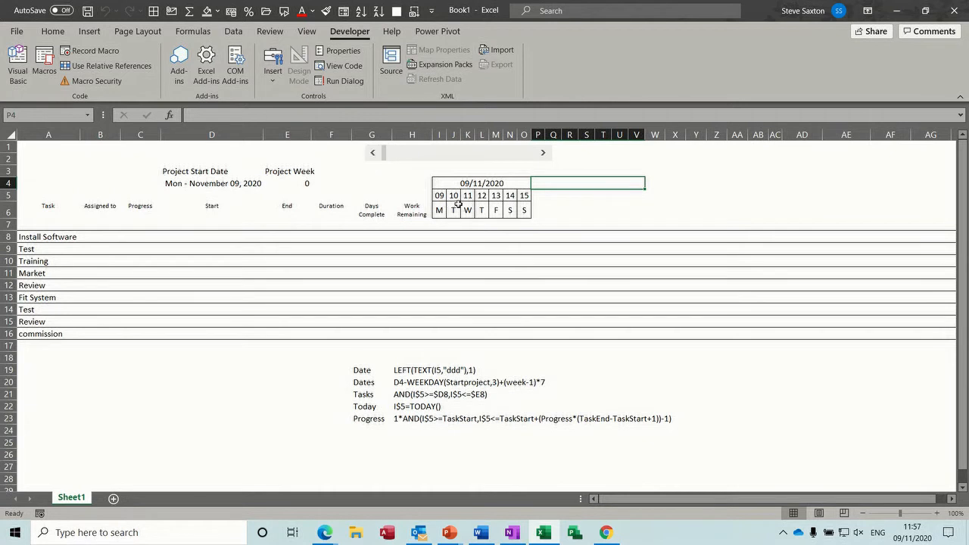
left_click(440, 193)
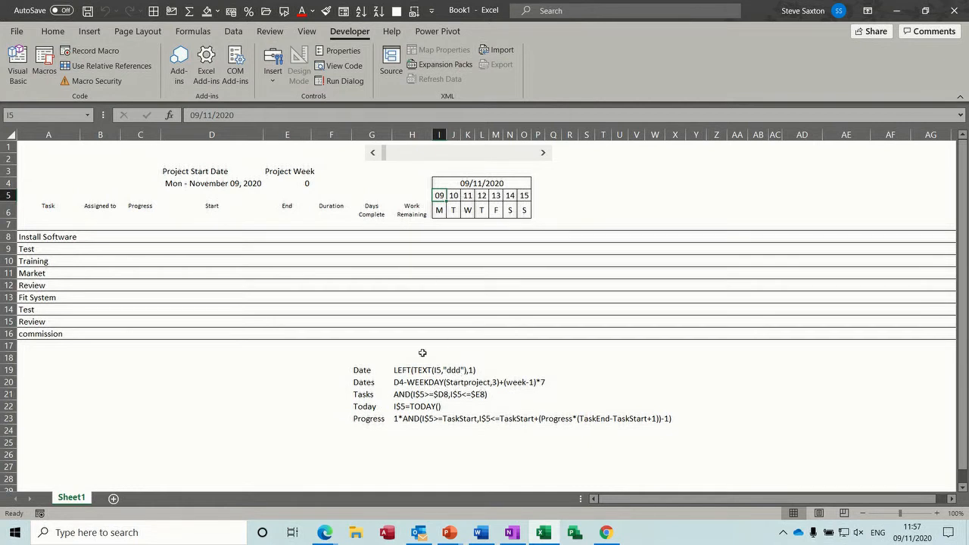
left_click(212, 184)
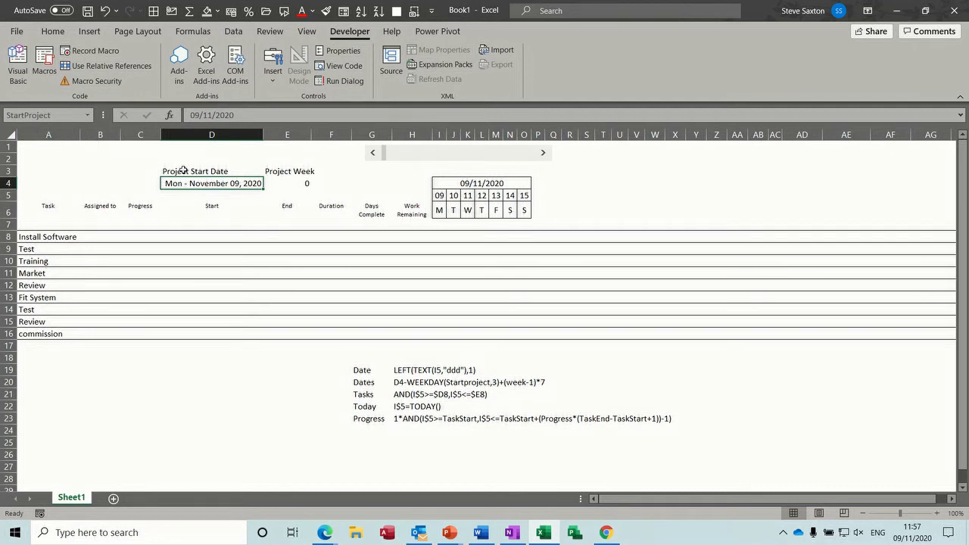
left_click(288, 184)
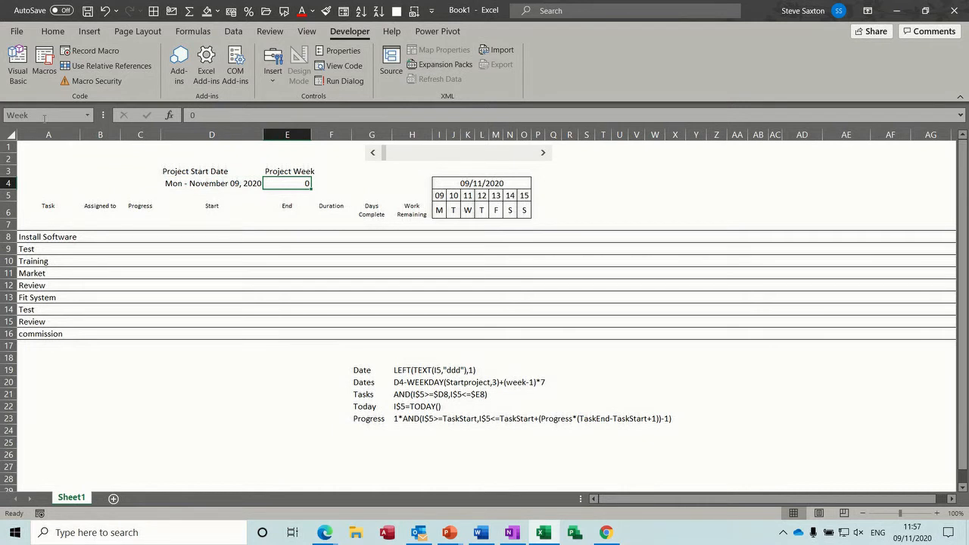
left_click(212, 183)
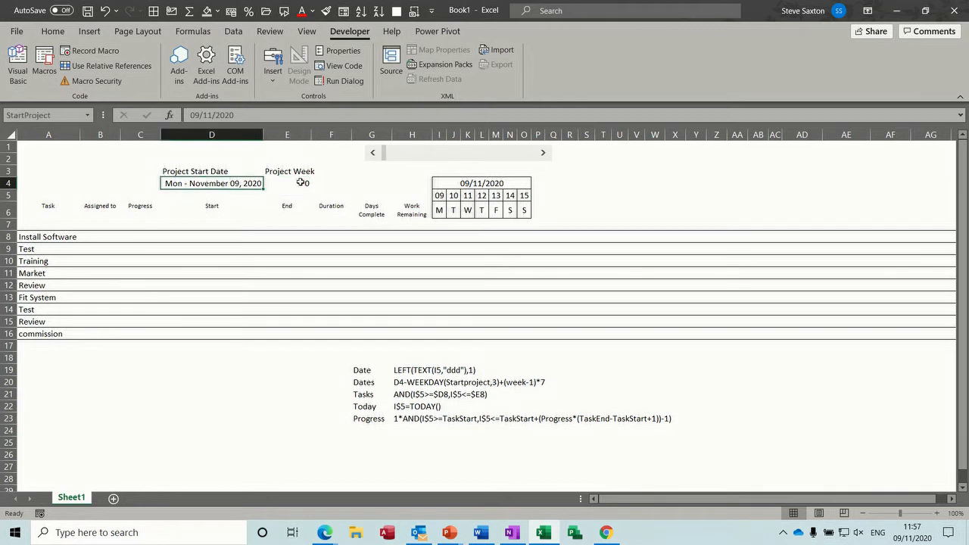
left_click(288, 184)
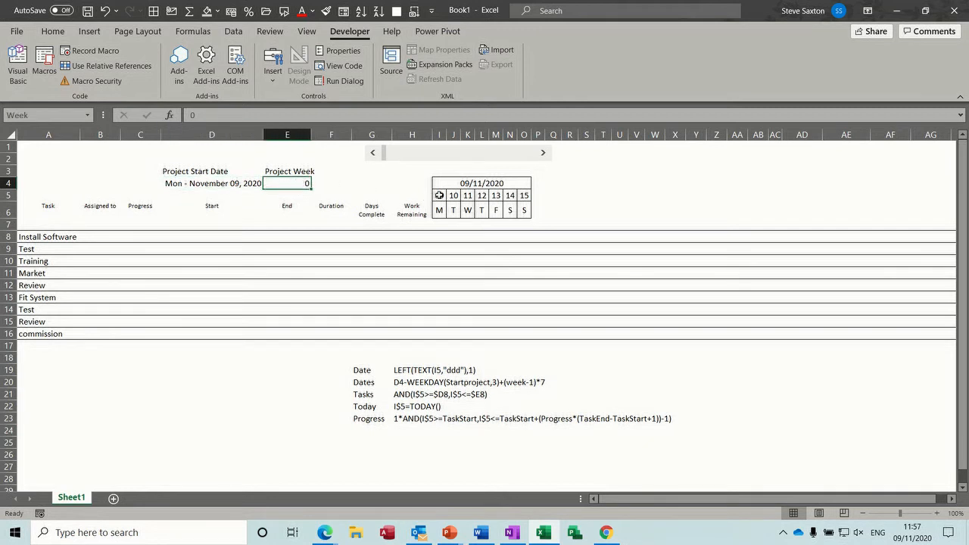
left_click(439, 195)
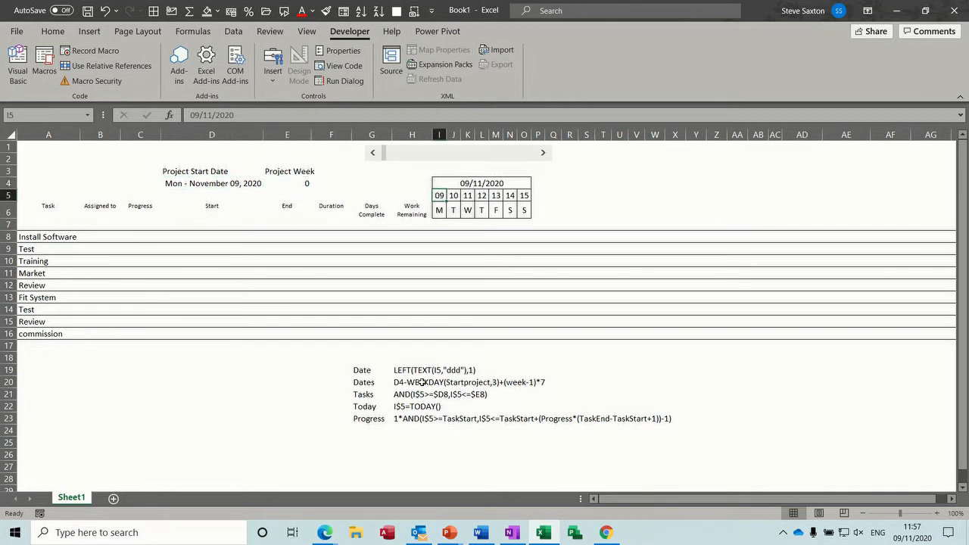
Rewrite the first calendar date as =D4-WEEKDAY(StartProject,3)+(Week-1)*7 so the week starts Monday 02.
key("Delete")
type("=d4")
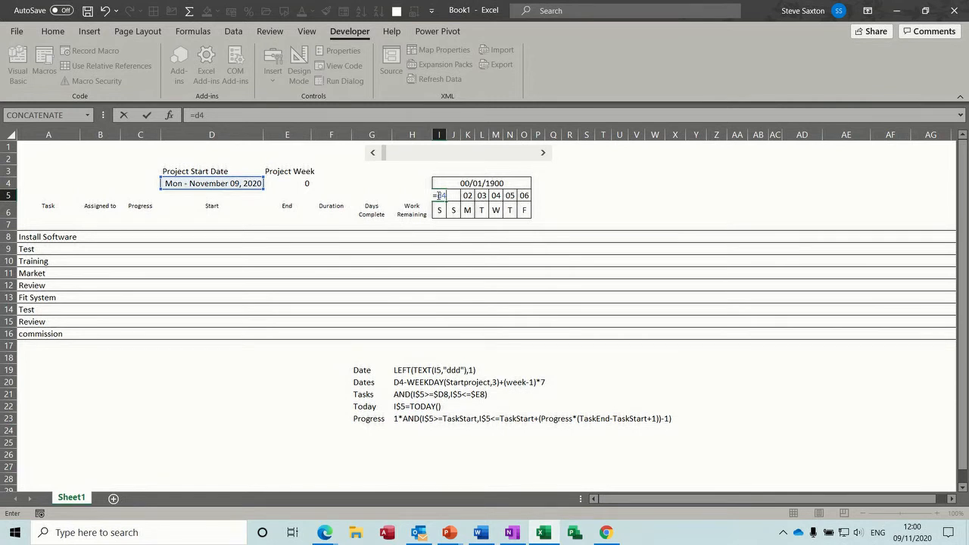
type("-weekday(")
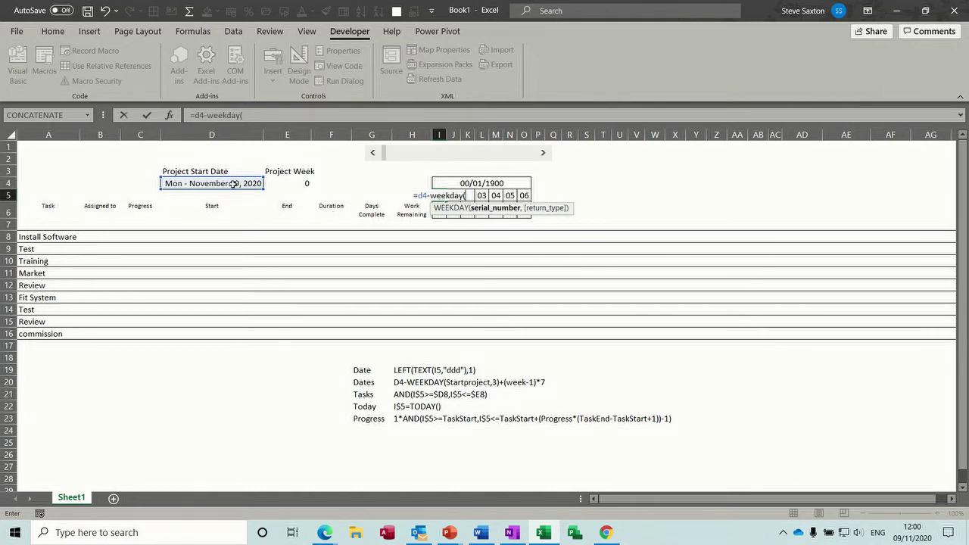
type("StartProject")
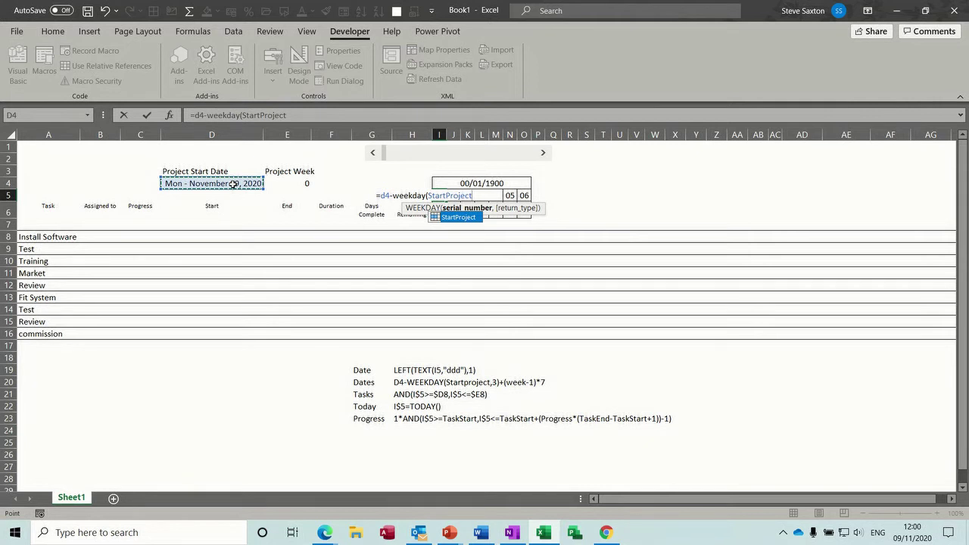
type(",")
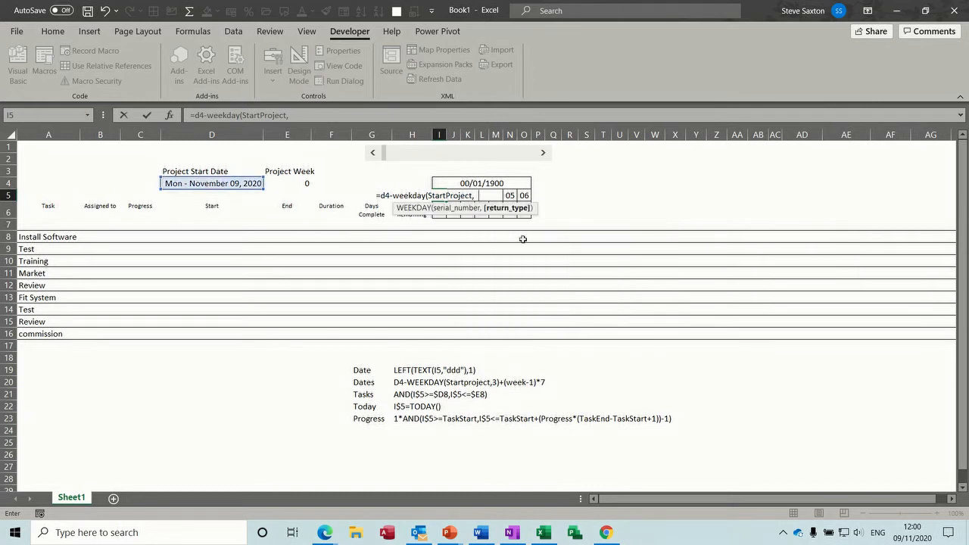
type("3)")
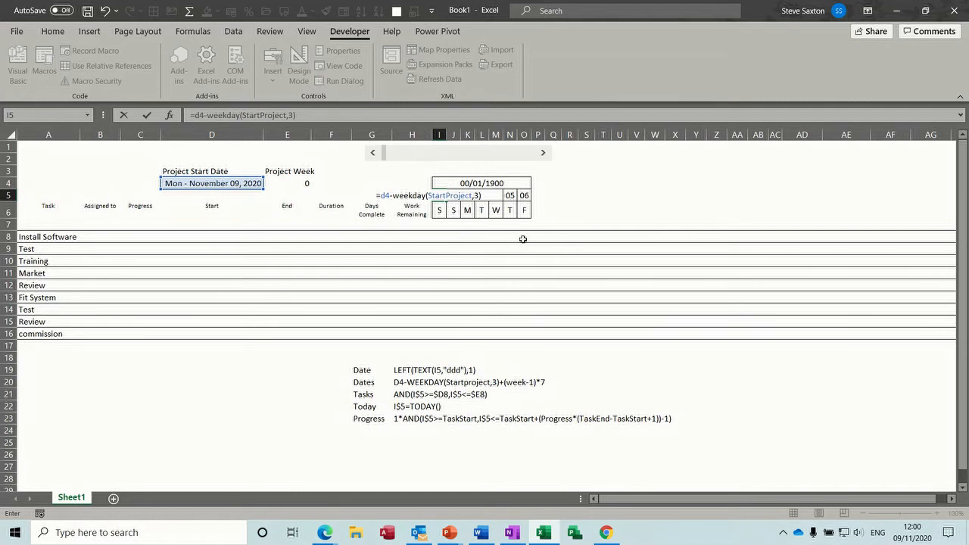
type("+")
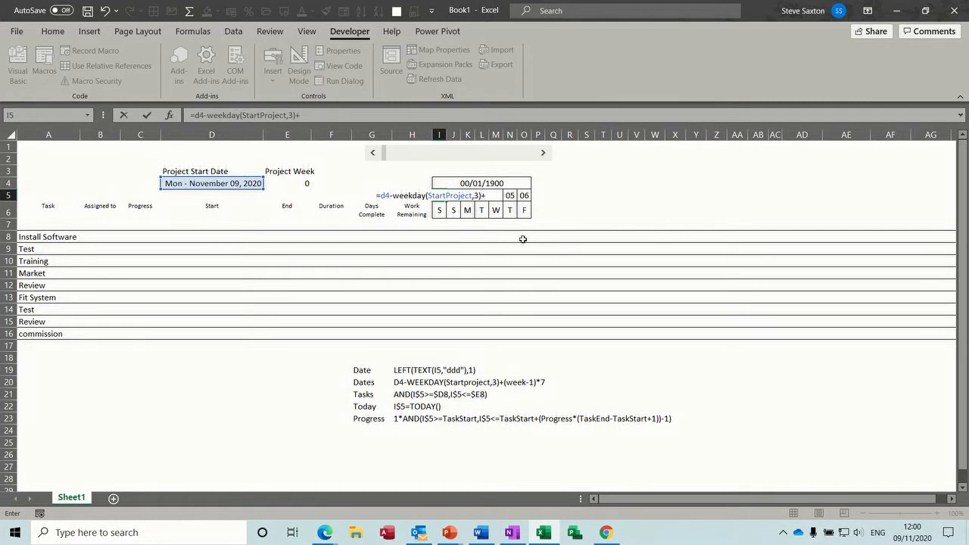
type("(")
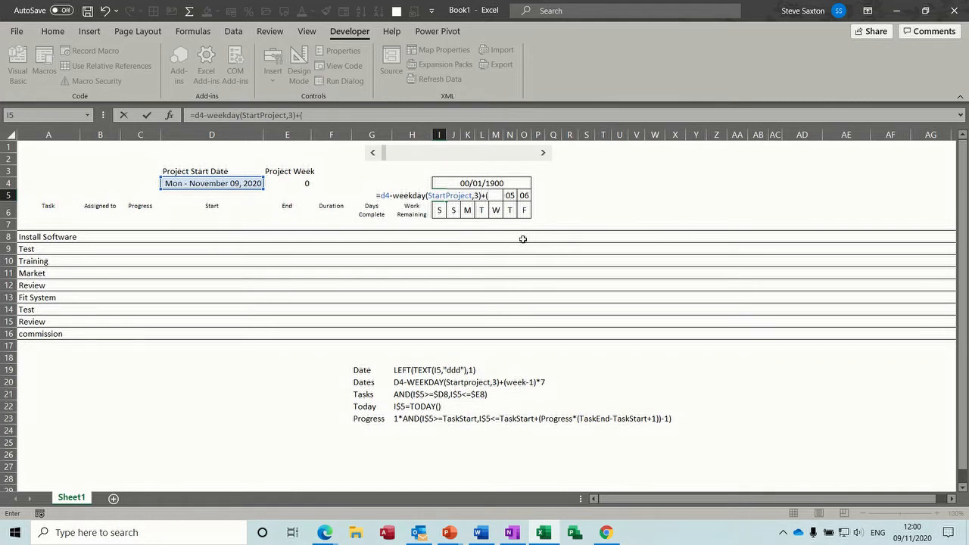
type("week")
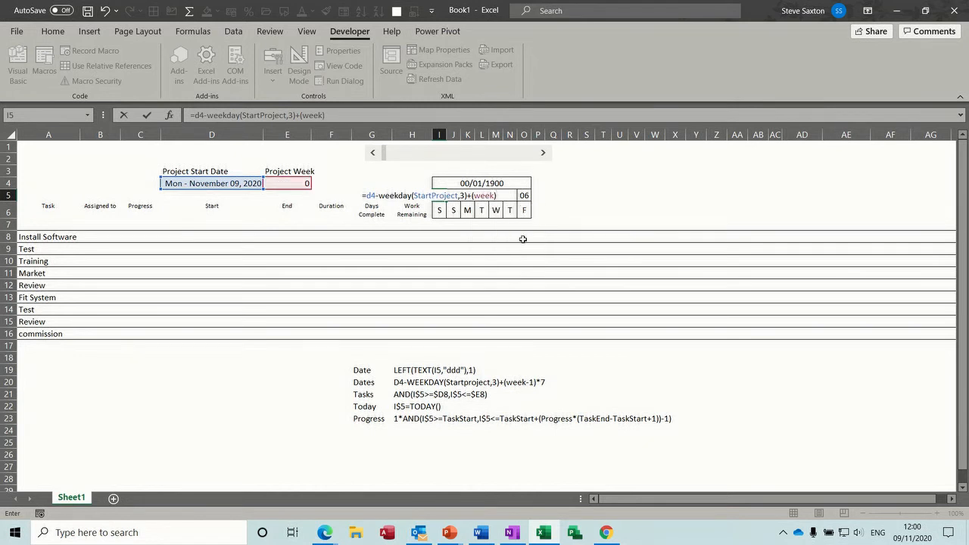
type("-1")
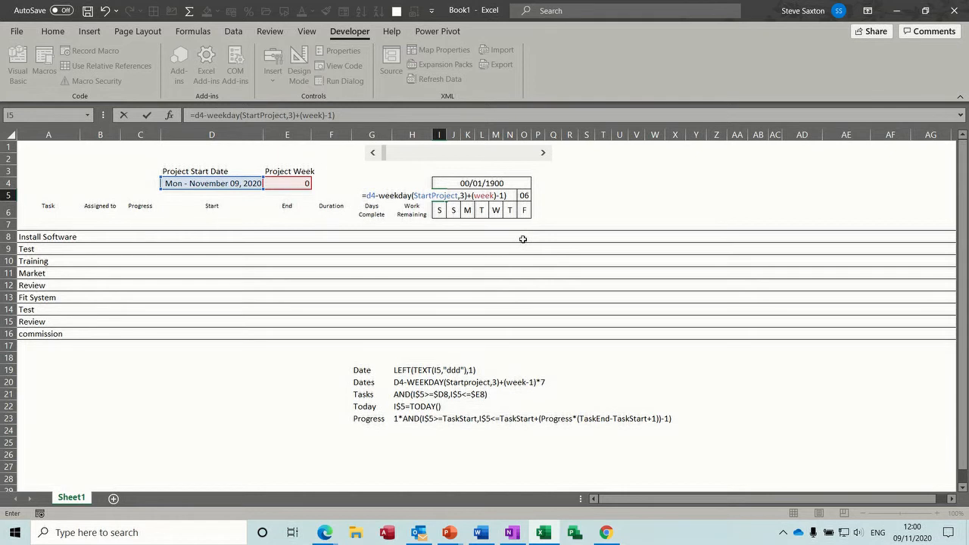
type("*7")
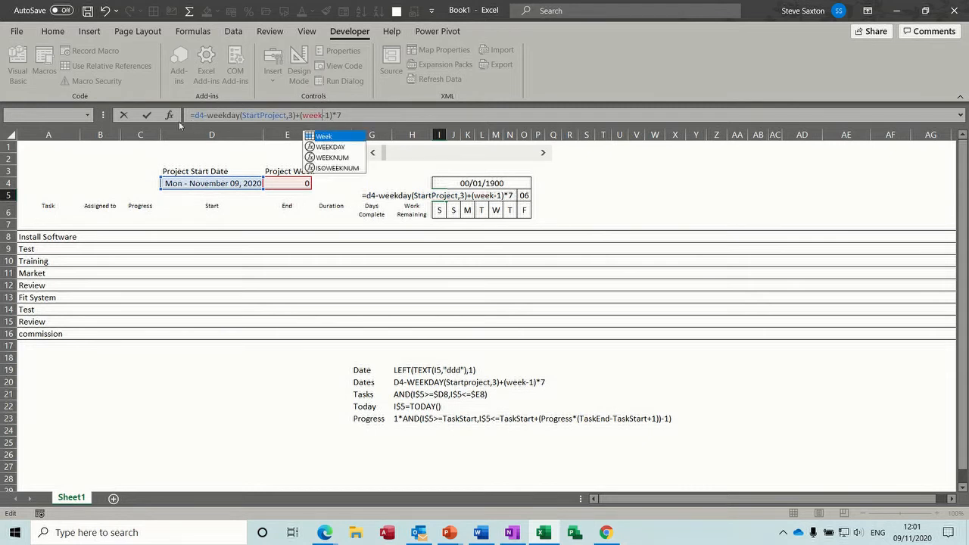
key("Return")
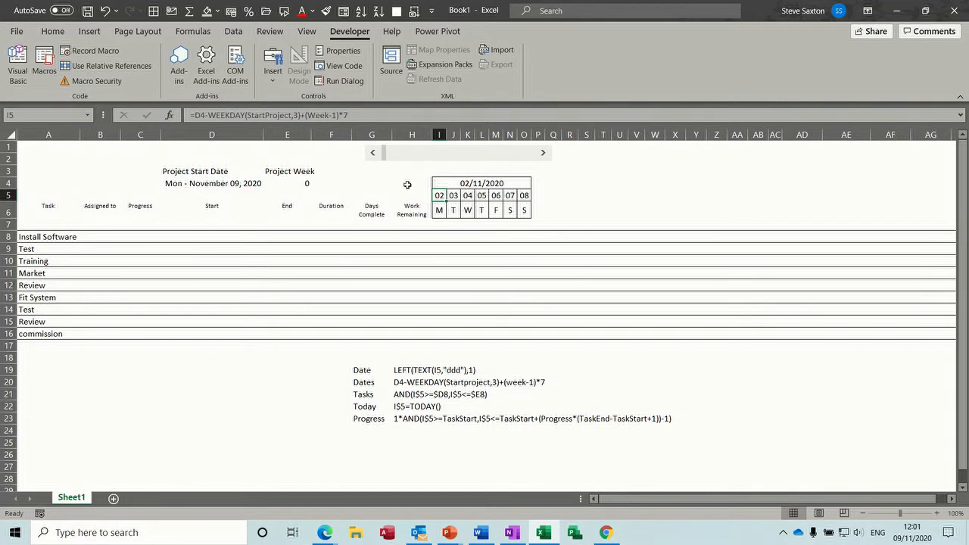
mouse_move(433, 182)
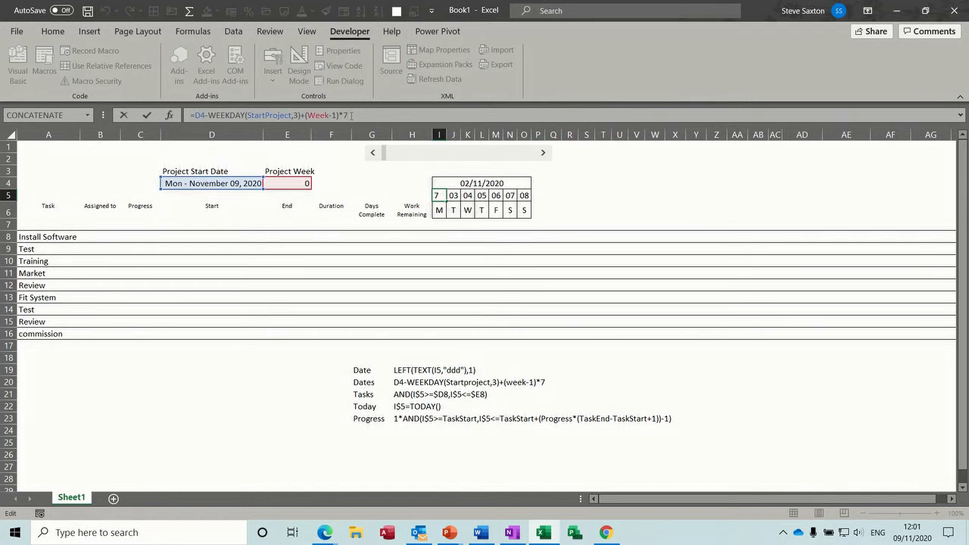
type("3")
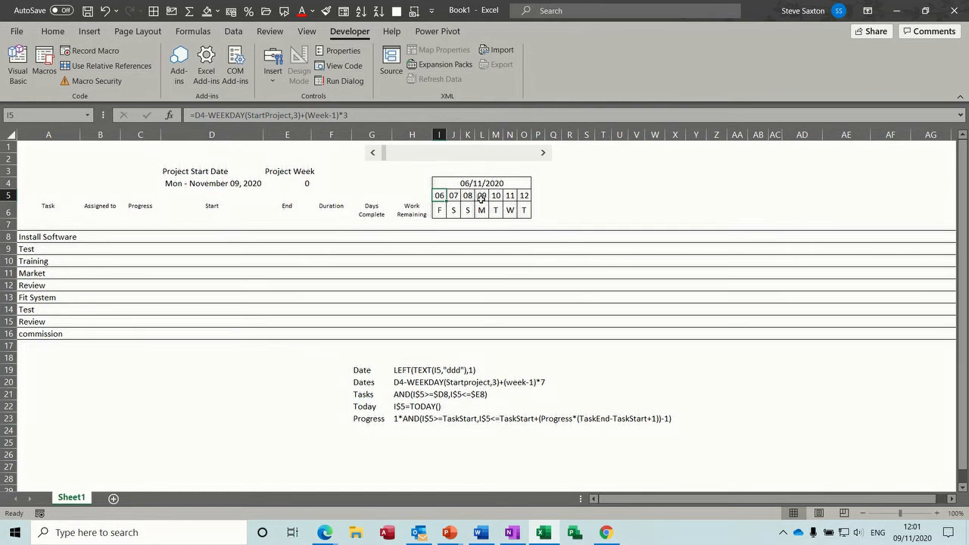
left_click(481, 195)
type("7")
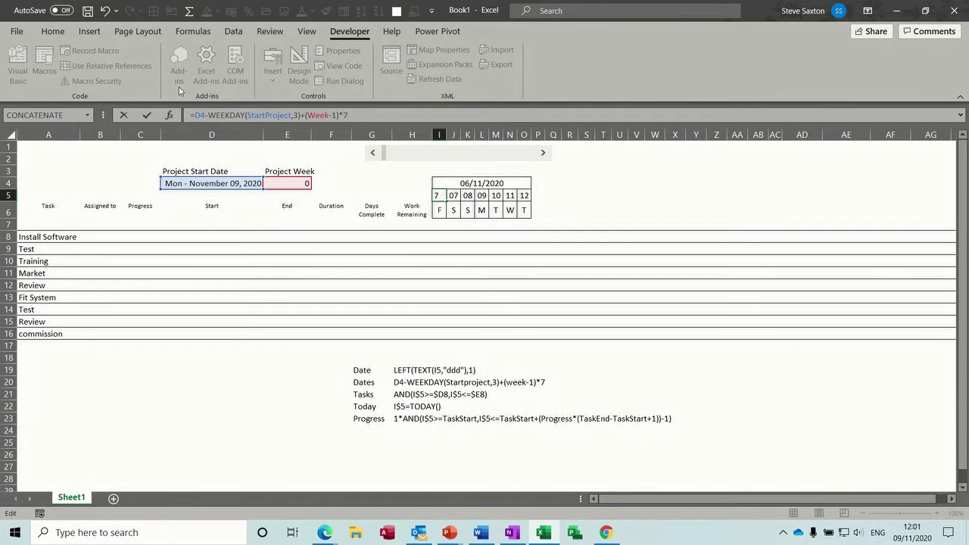
key("Return")
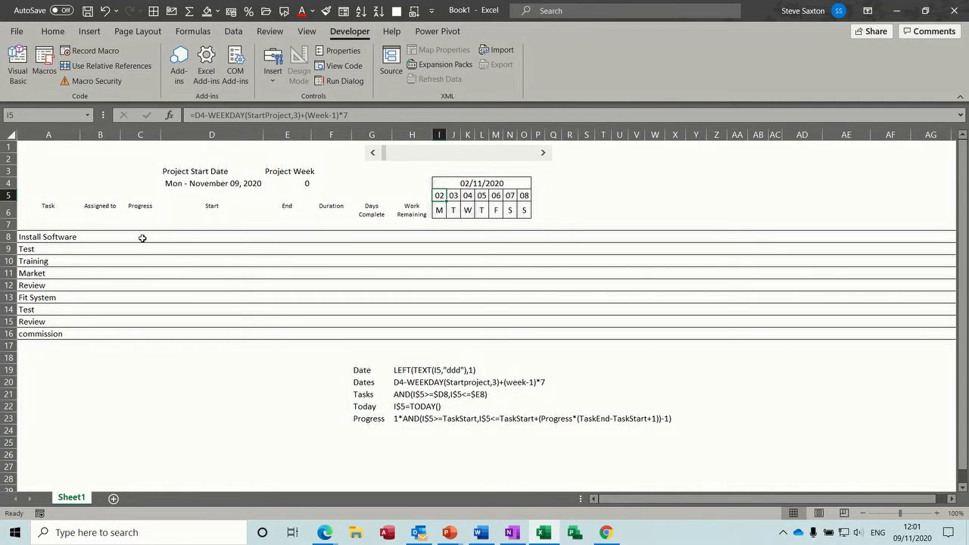
Check the Progress cells C8:C16 have no conditional rules and select them for a percentage format.
left_click_drag(139, 236, 139, 335)
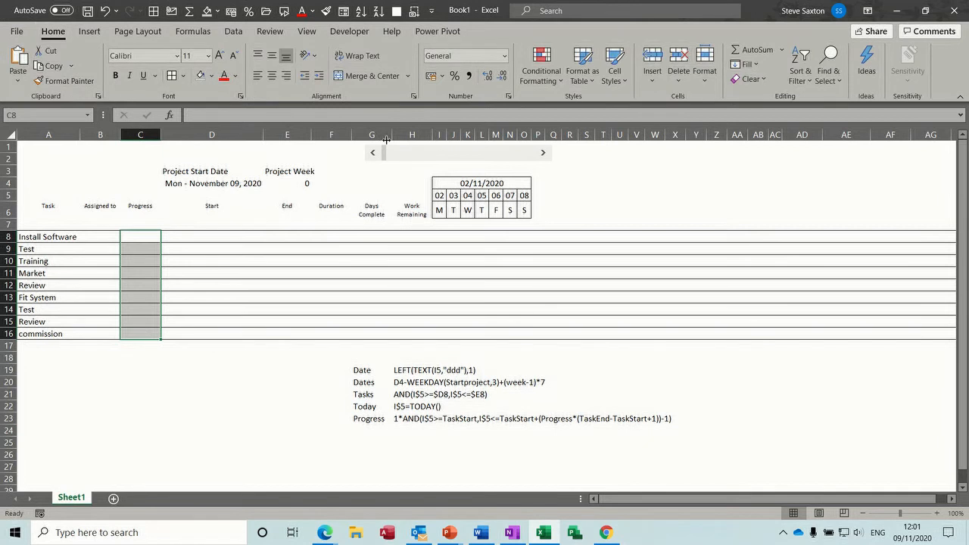
left_click(540, 63)
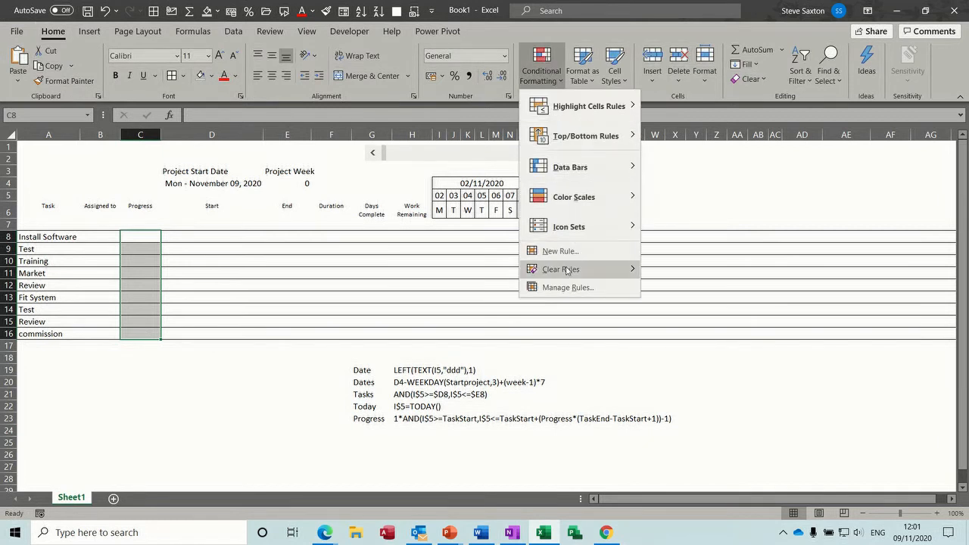
left_click(567, 287)
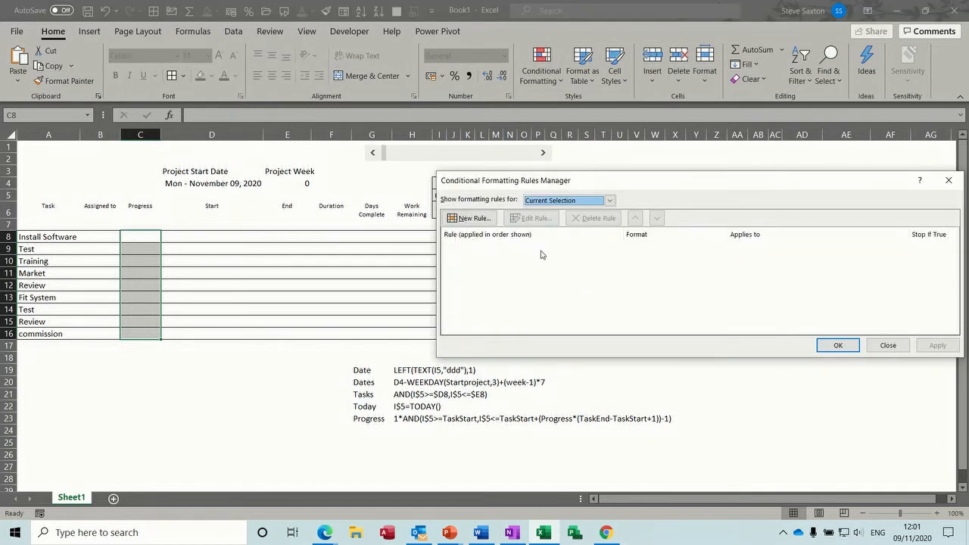
mouse_move(869, 191)
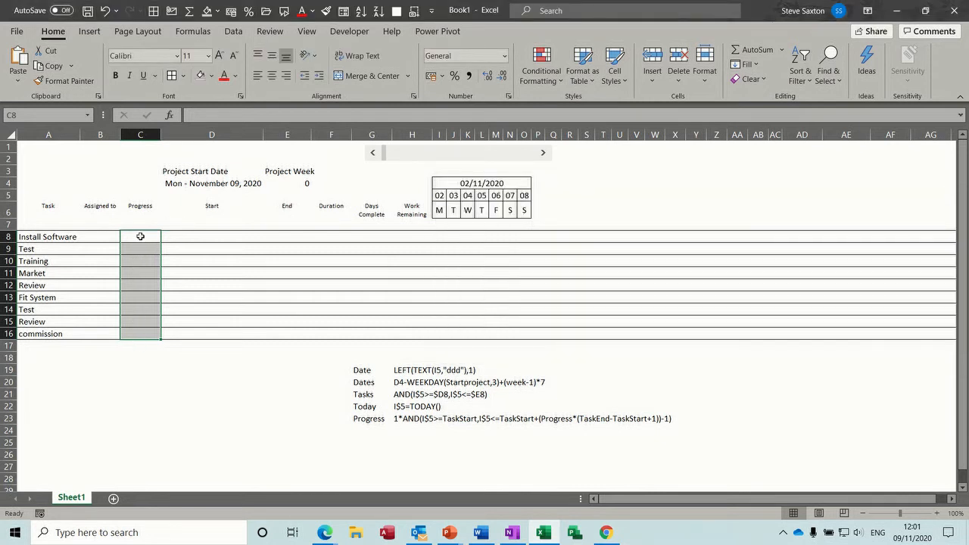
left_click(140, 237)
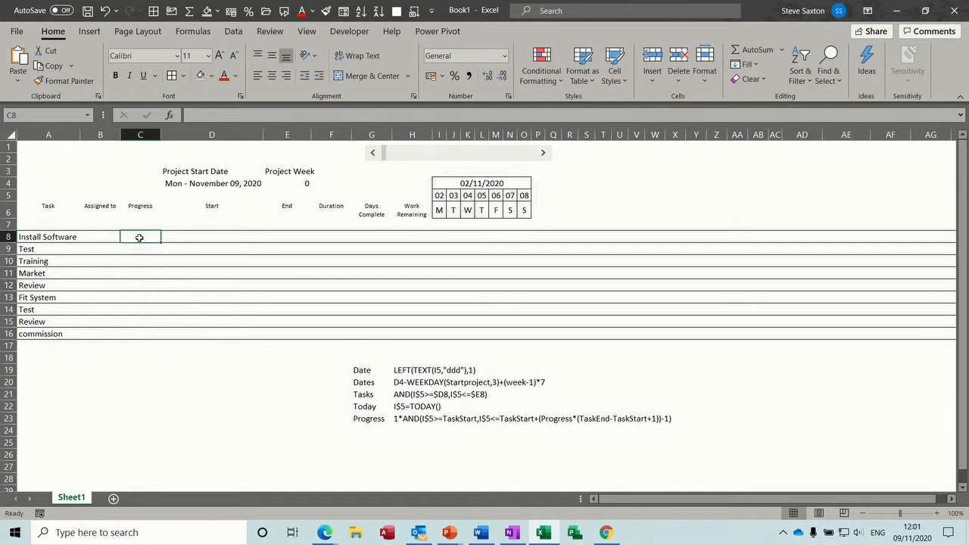
left_click_drag(139, 236, 139, 333)
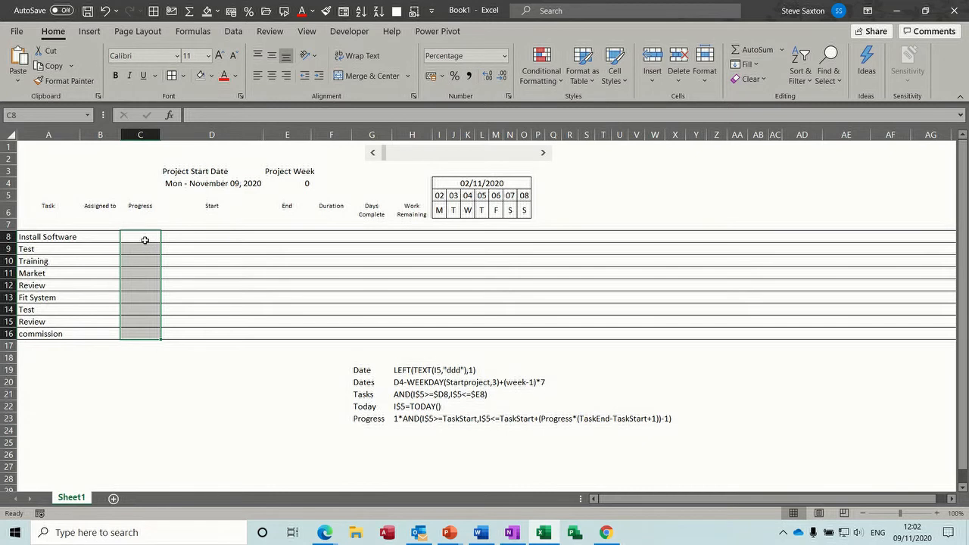
Enter 50% for Install Software and select all progress cells C8:C16 for the data bar.
type("50%")
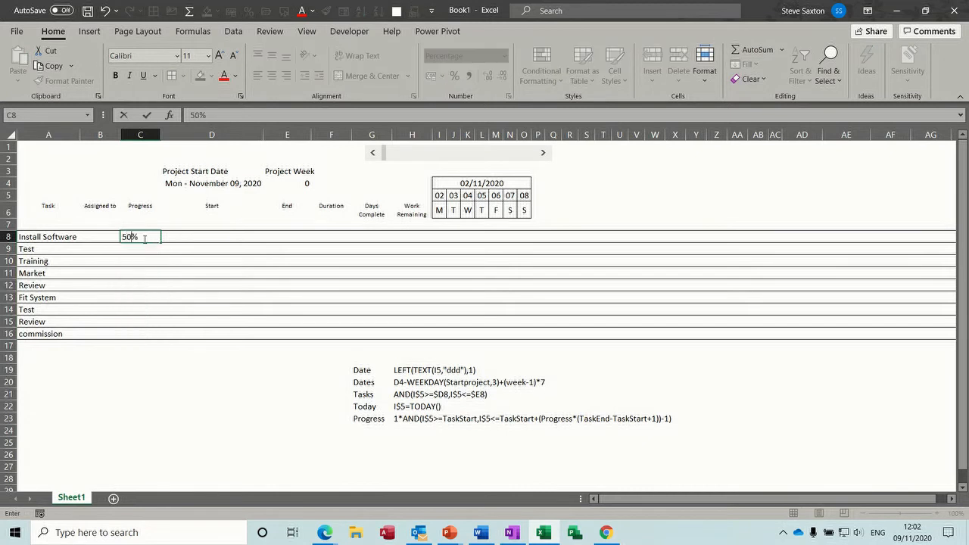
key("Return")
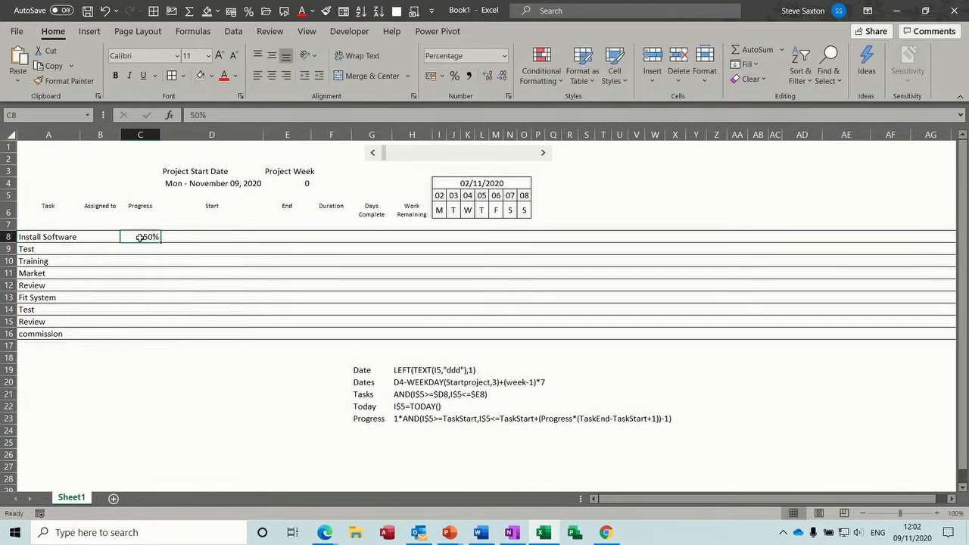
left_click_drag(140, 236, 139, 334)
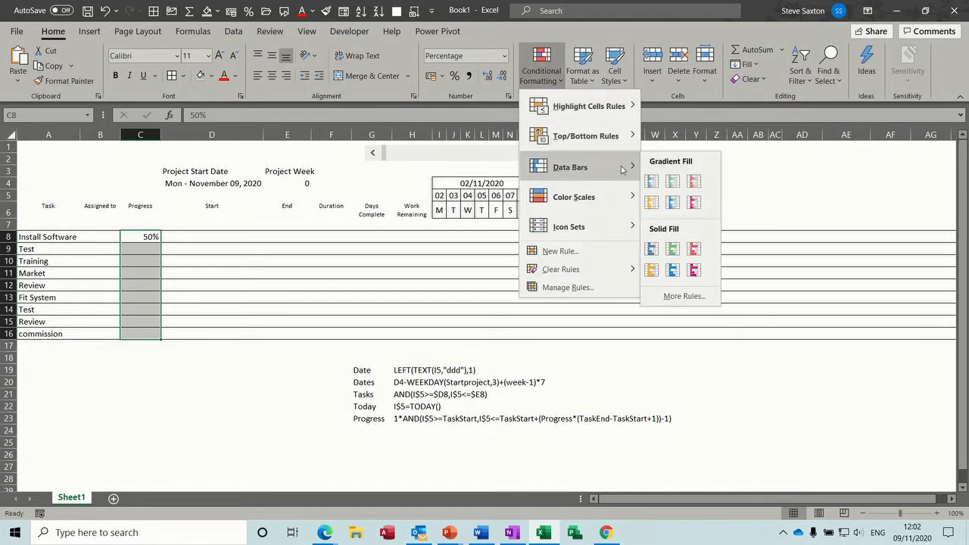
mouse_move(652, 203)
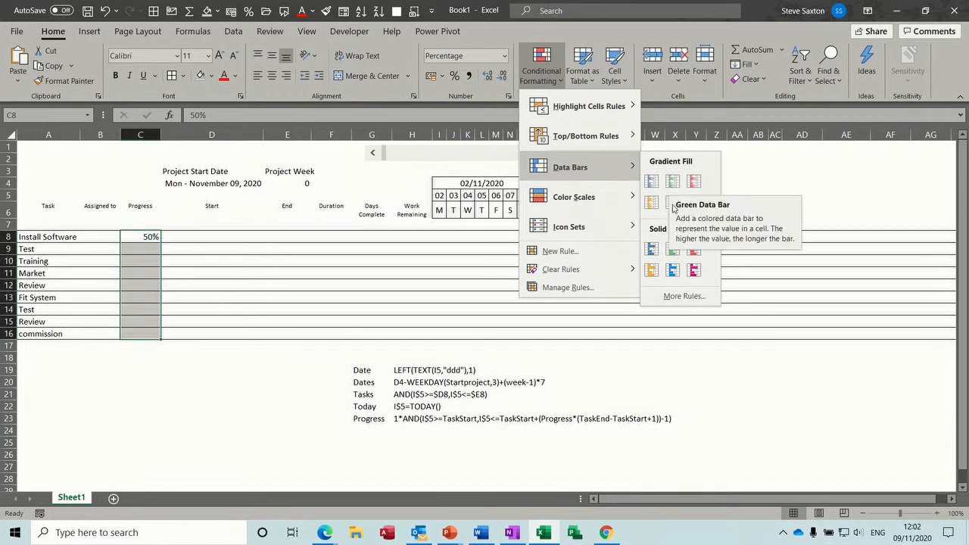
mouse_move(673, 270)
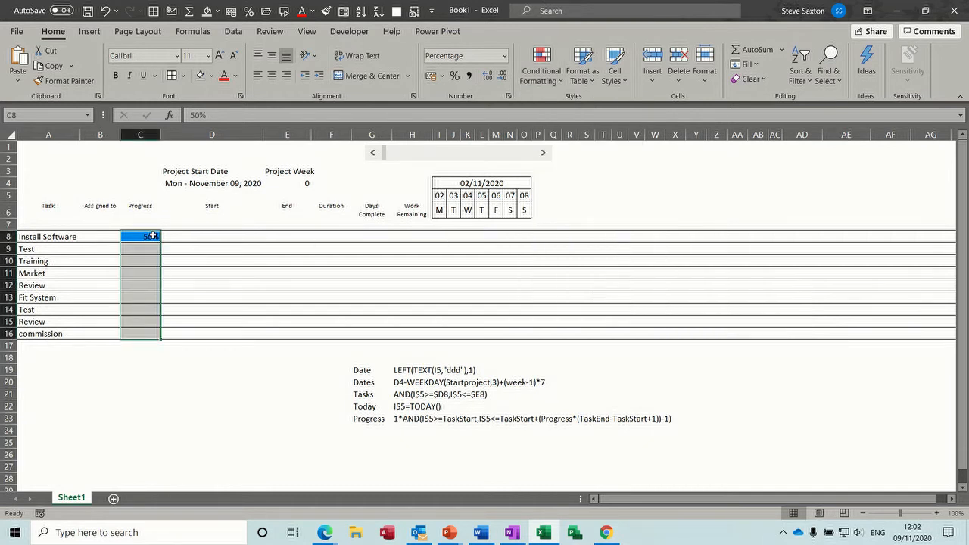
Edit the data bar rule to a fixed Number minimum 0 and maximum 1.
left_click(540, 63)
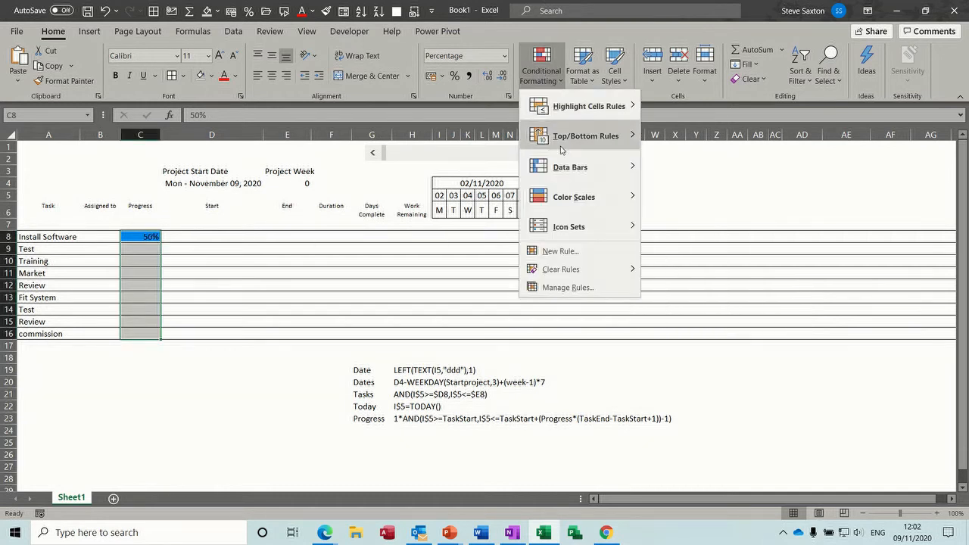
left_click(566, 287)
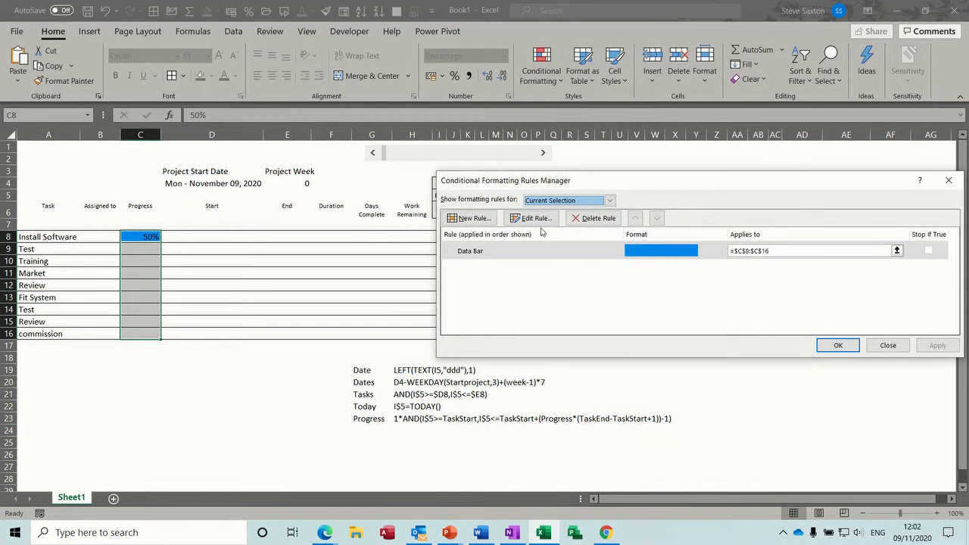
left_click(533, 218)
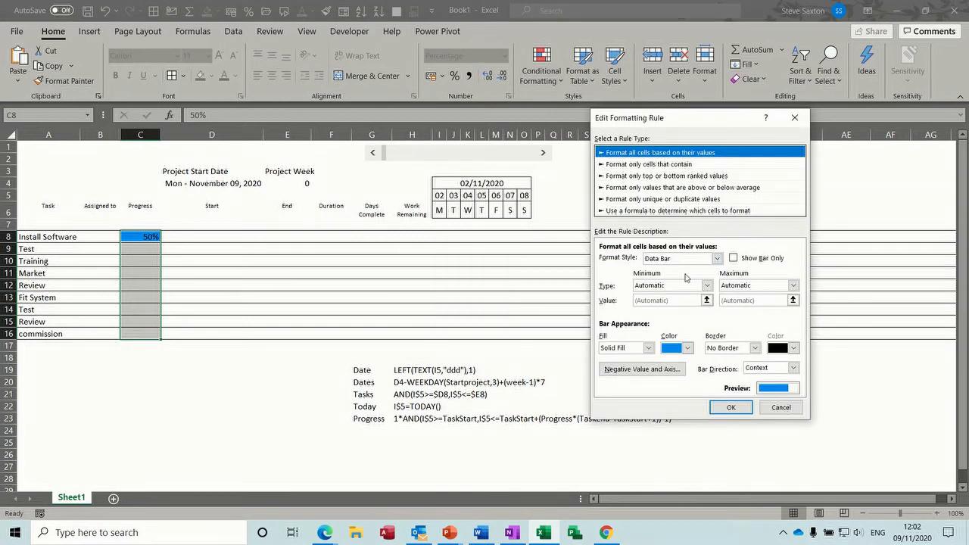
left_click(669, 285)
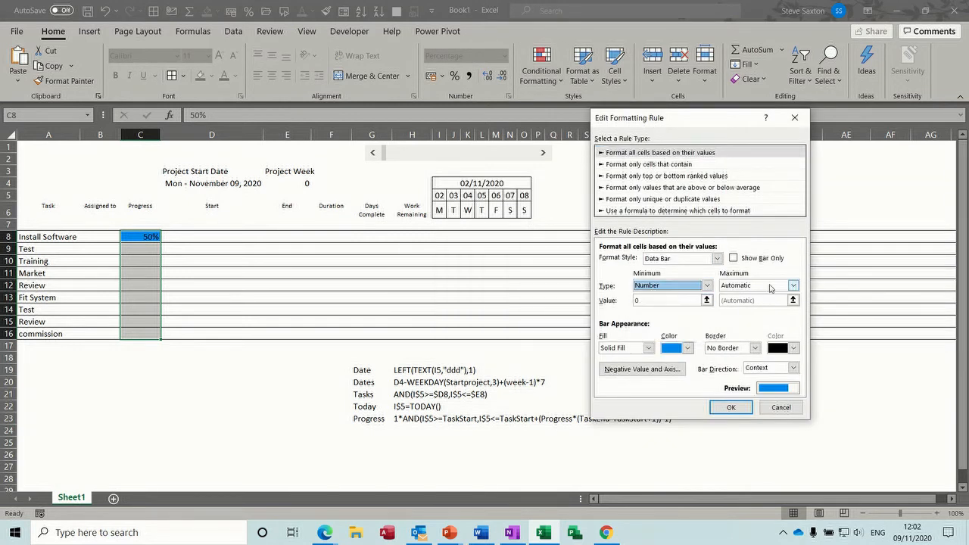
left_click(757, 285)
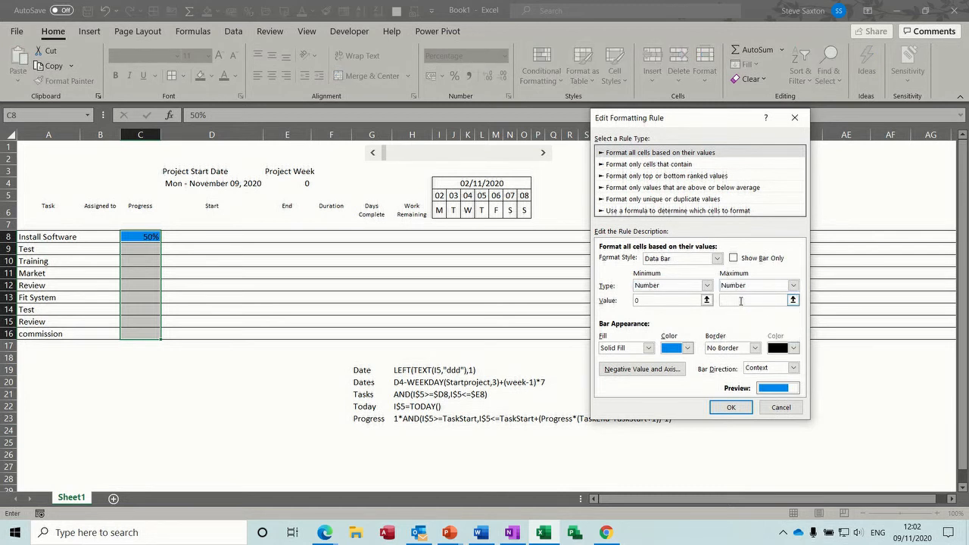
type("1")
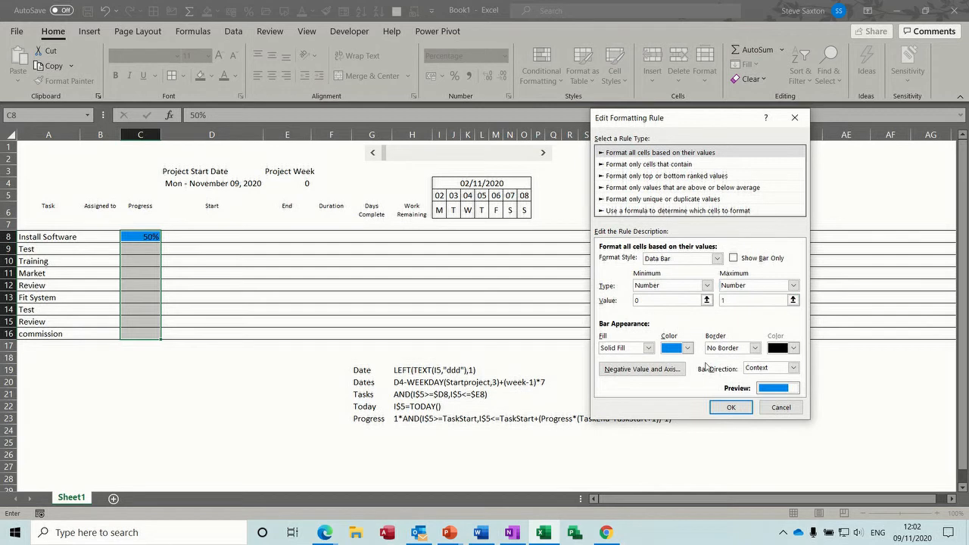
left_click(730, 408)
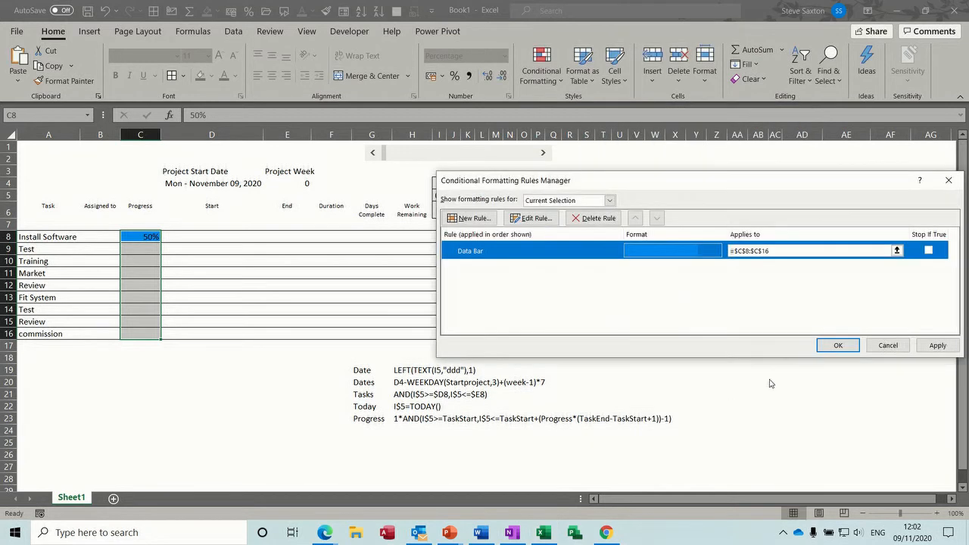
Apply the rule, then enter 10% for Test and 100% for Training.
left_click(838, 345)
type("1")
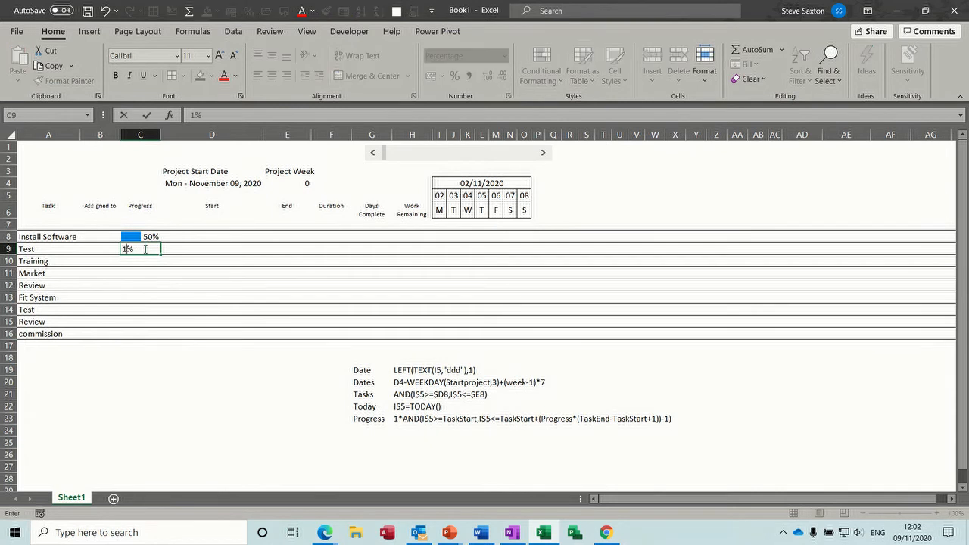
key("Return")
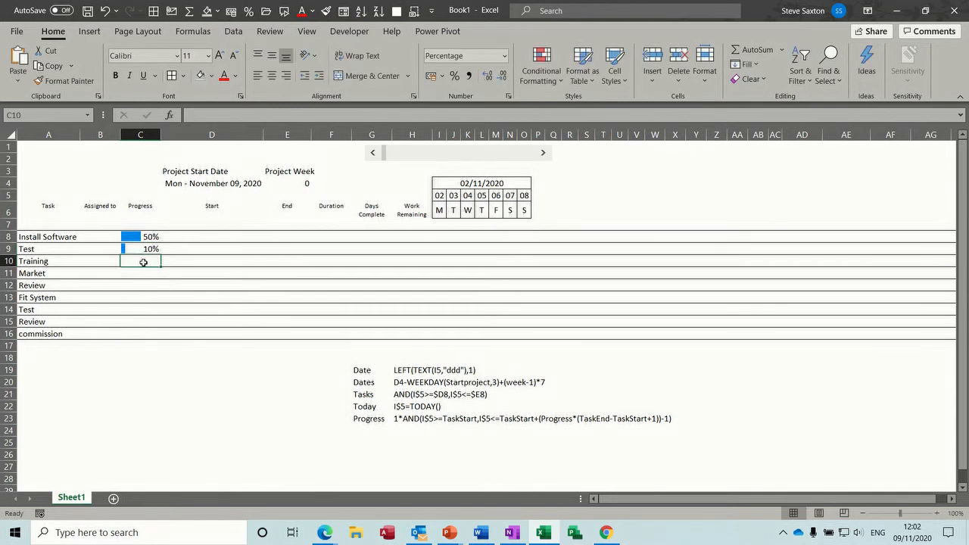
type("100%")
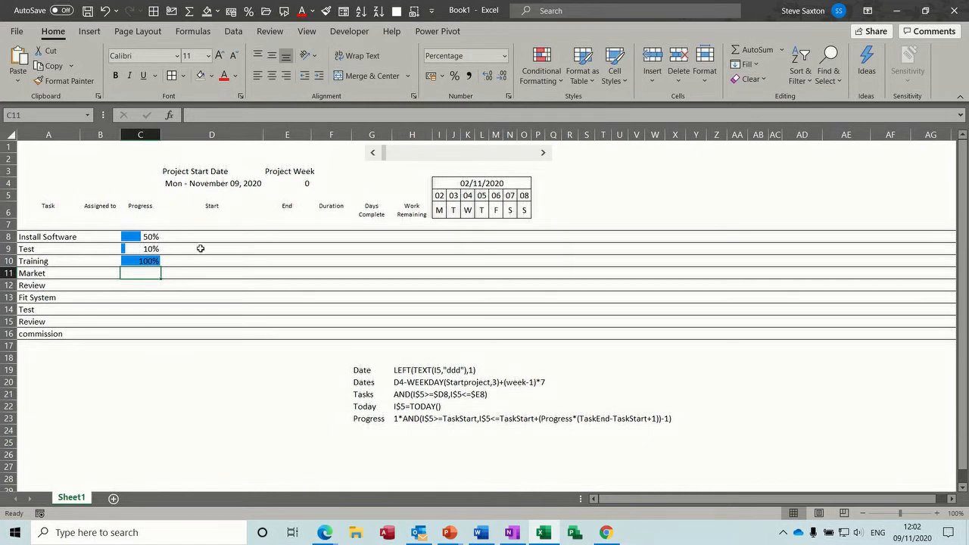
Enter 09/11/2020 as Install Software's start date and 11/11/2020 as its end date.
left_click(212, 236)
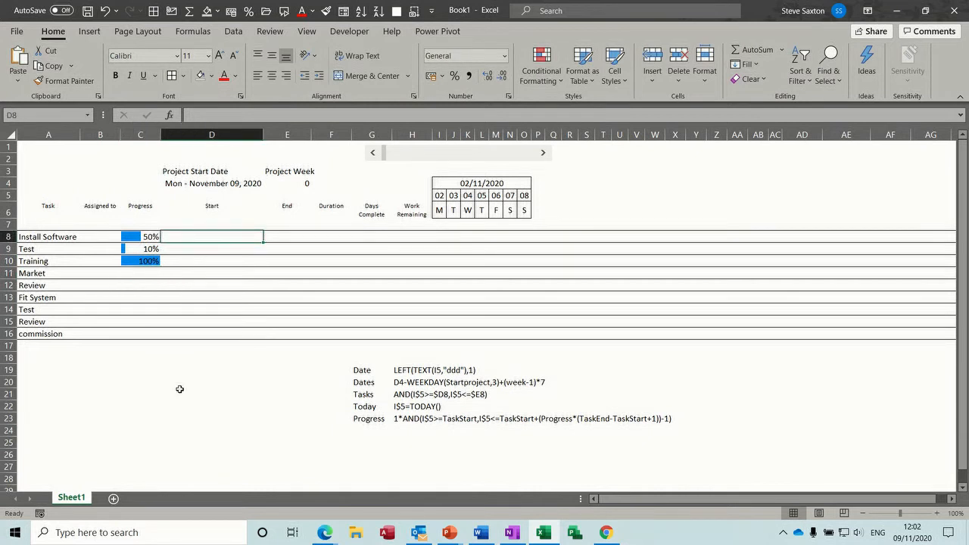
type("09/11/2020")
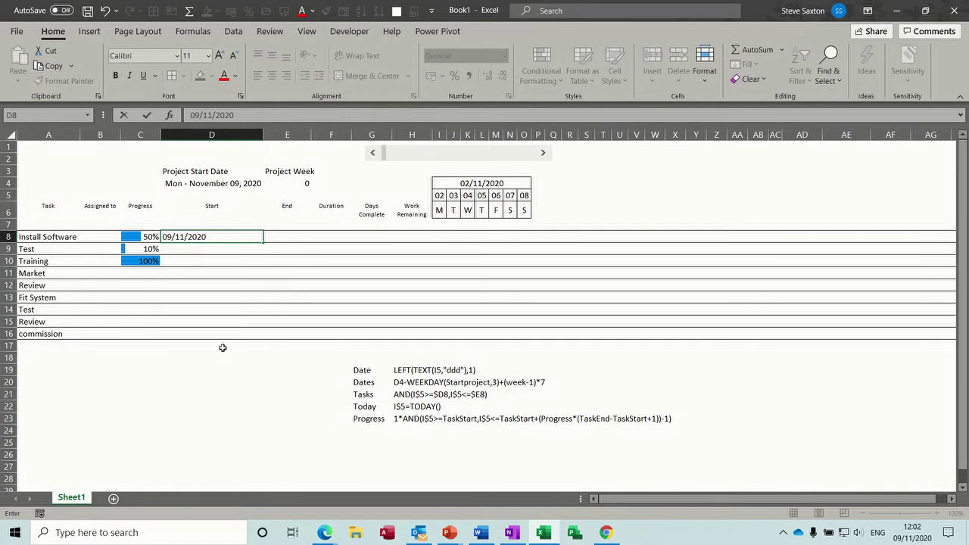
key("Return")
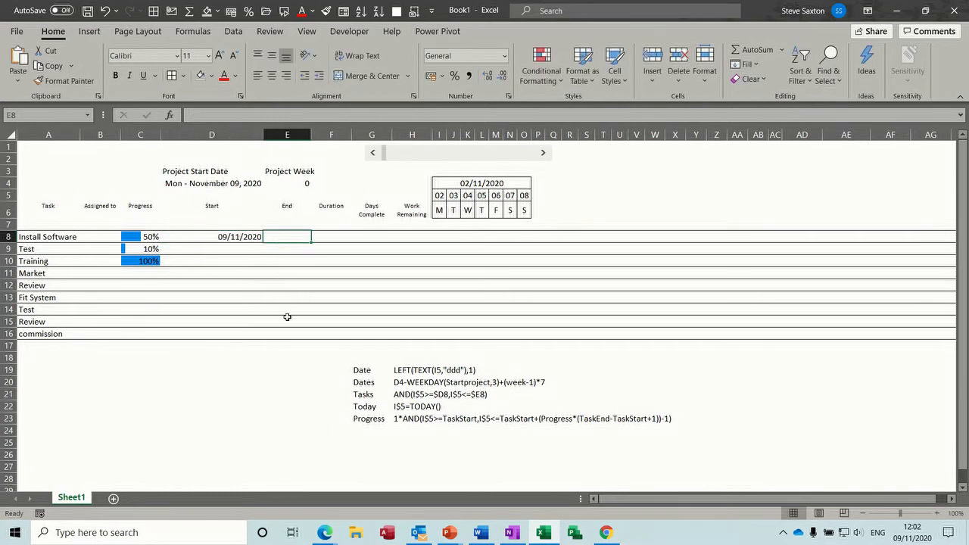
type("11/")
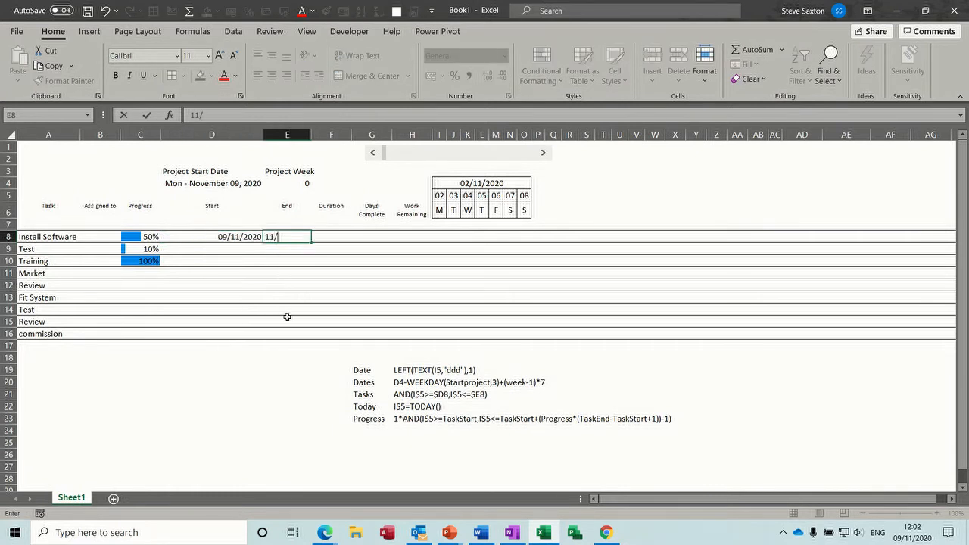
type("11/")
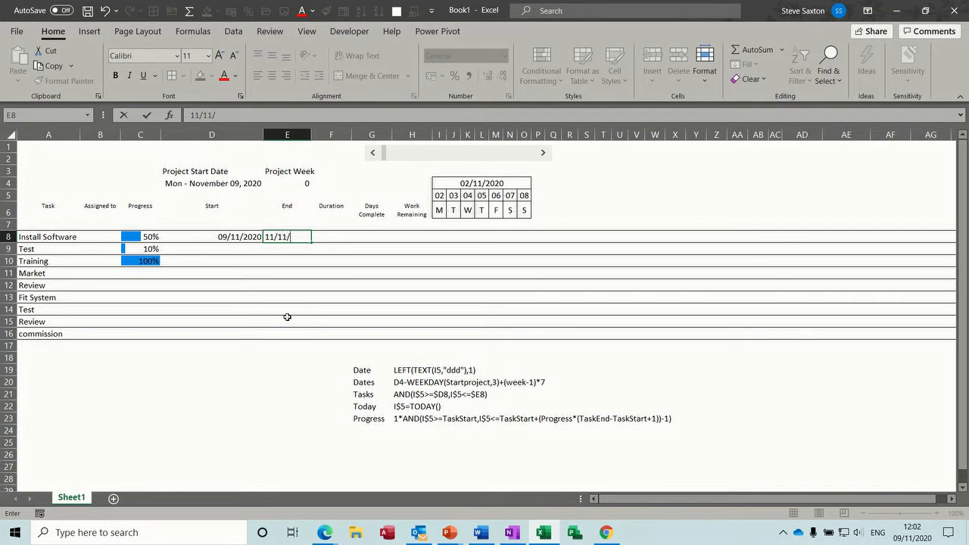
type("2020")
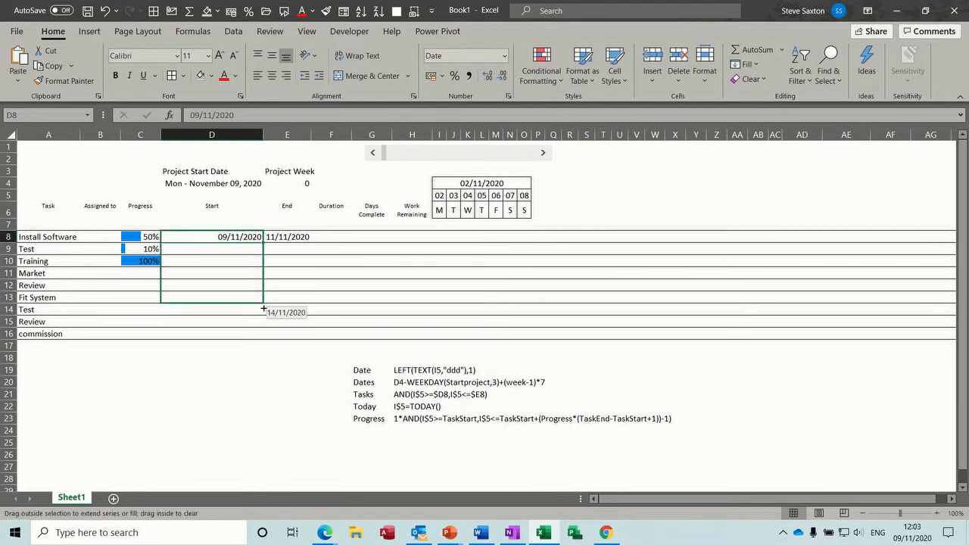
Fill the start and end dates down to row 16 for every task.
left_click_drag(239, 236, 239, 333)
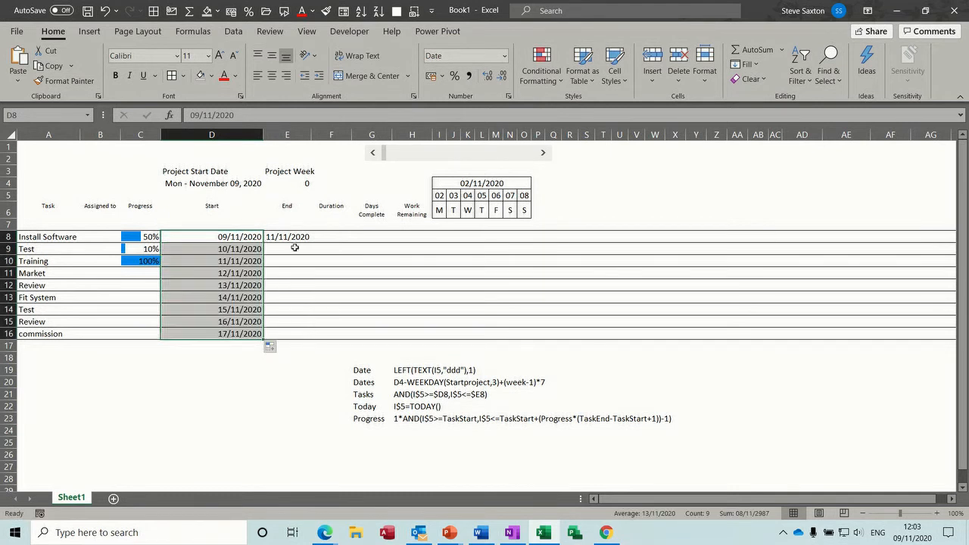
left_click(287, 237)
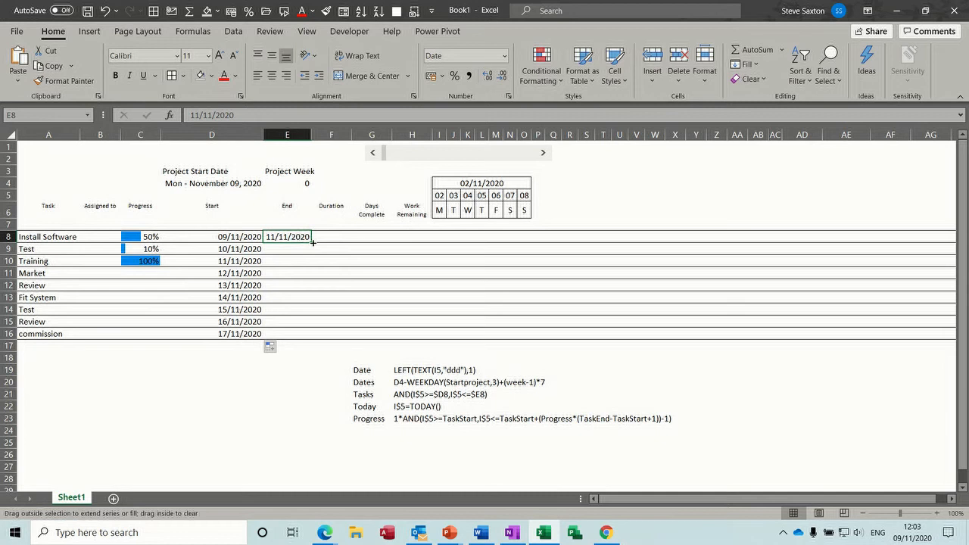
left_click_drag(312, 242, 312, 334)
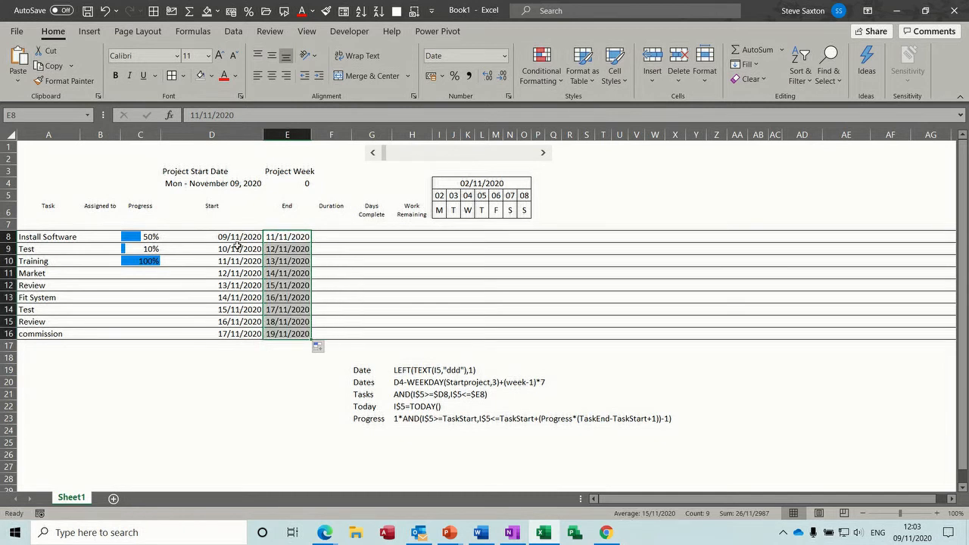
left_click(212, 236)
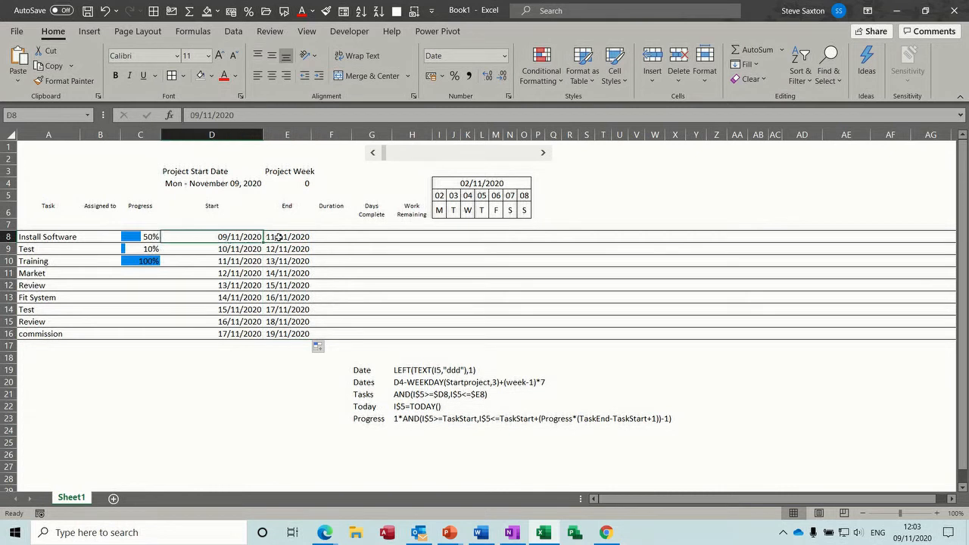
left_click(287, 236)
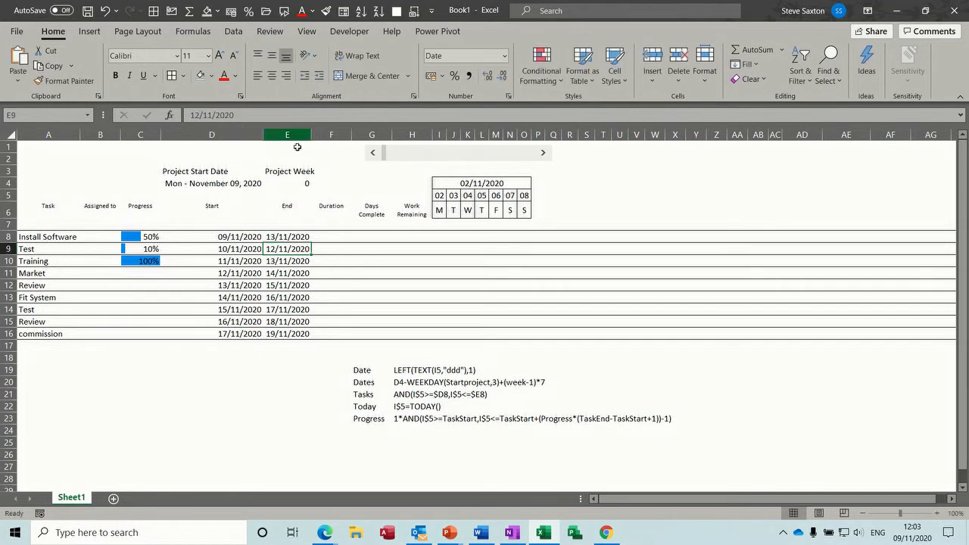
Enter the duration formula =E8-D8+1 in Install Software's Duration cell.
left_click(330, 237)
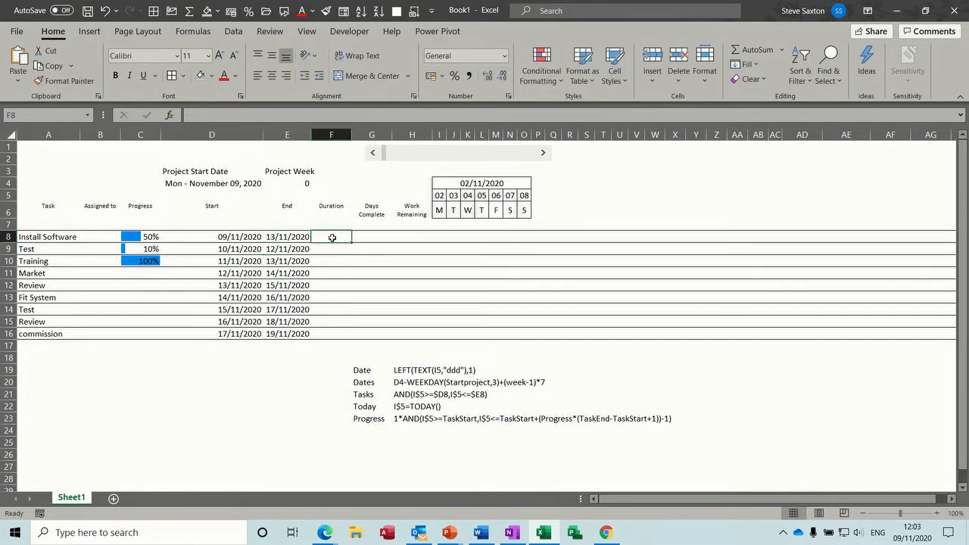
type("=E8-")
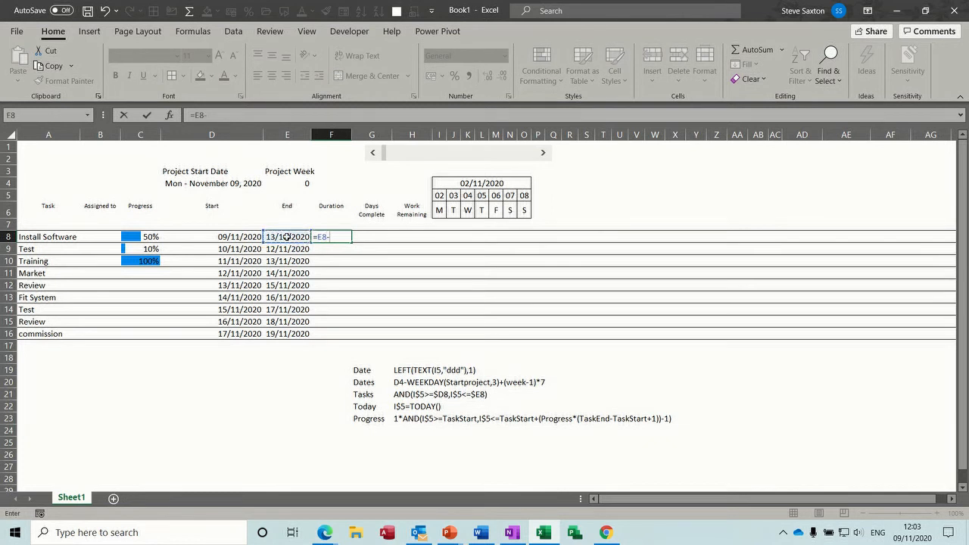
left_click(212, 236)
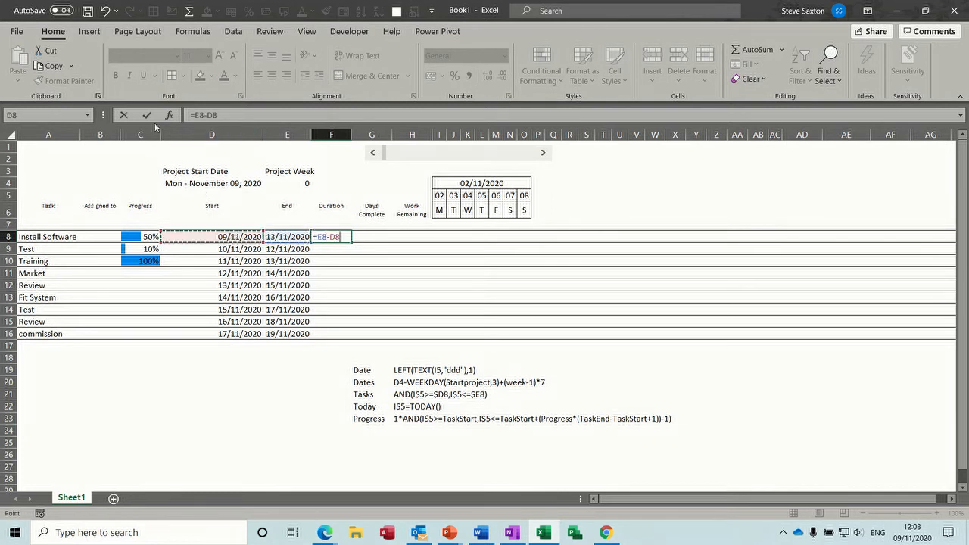
key("Return")
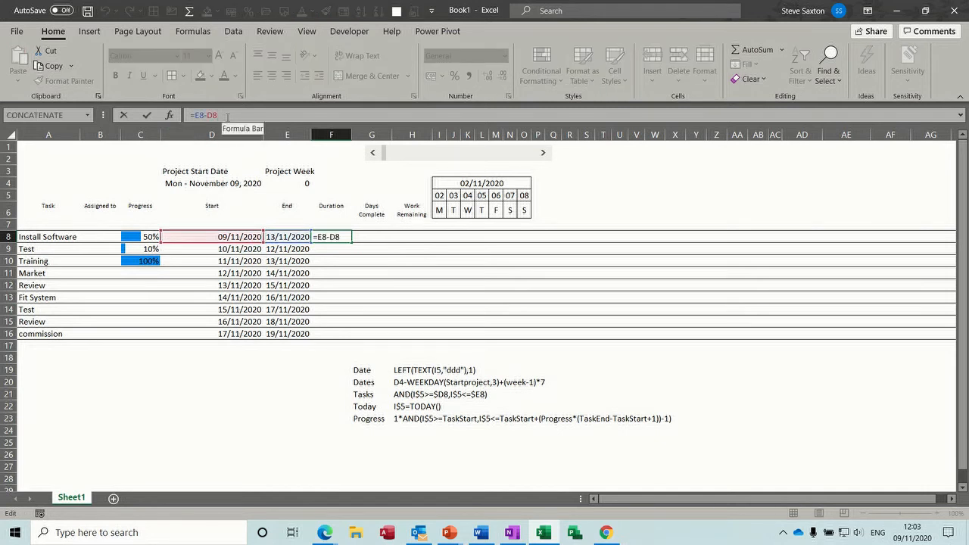
key("Return")
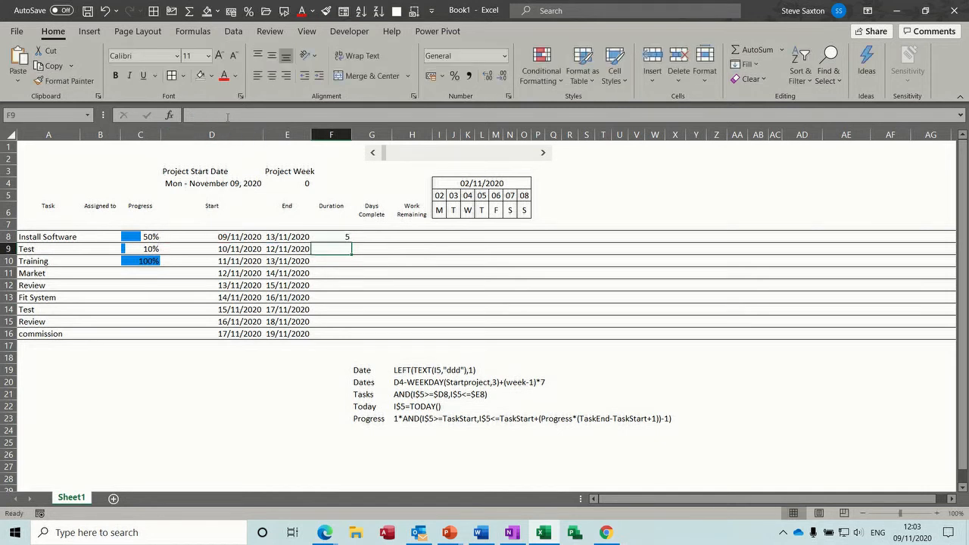
left_click(330, 236)
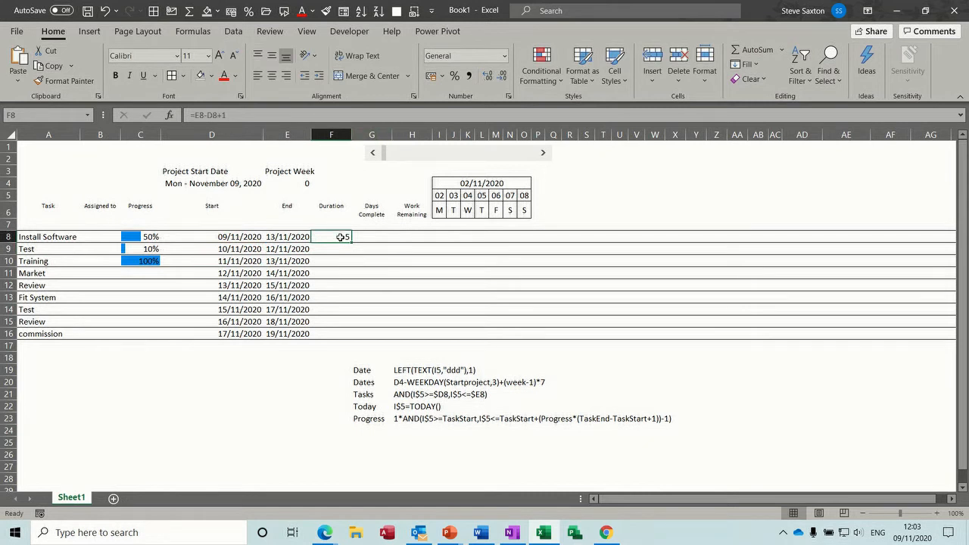
Change Install Software's end date to 10/11/2020 and fill the duration formula down to row 16.
left_click(288, 236)
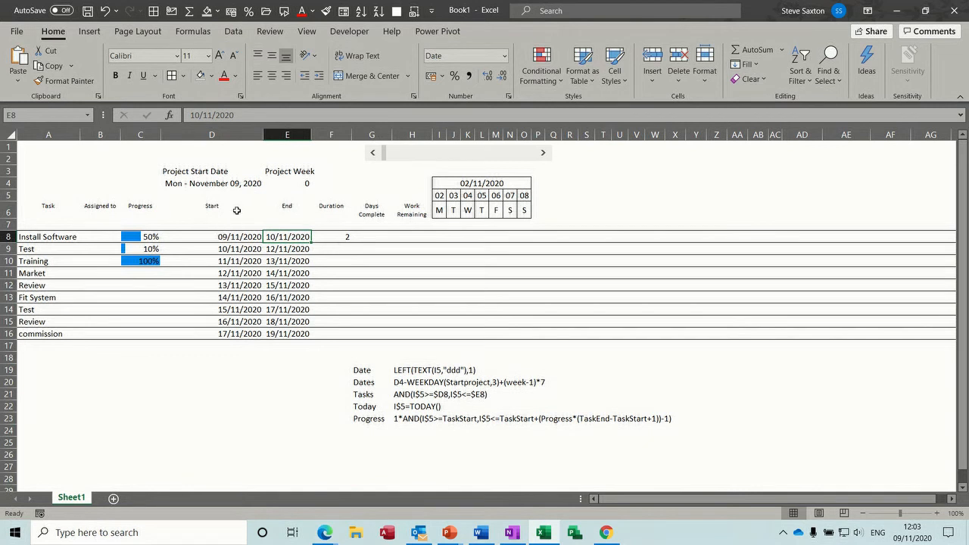
mouse_move(286, 237)
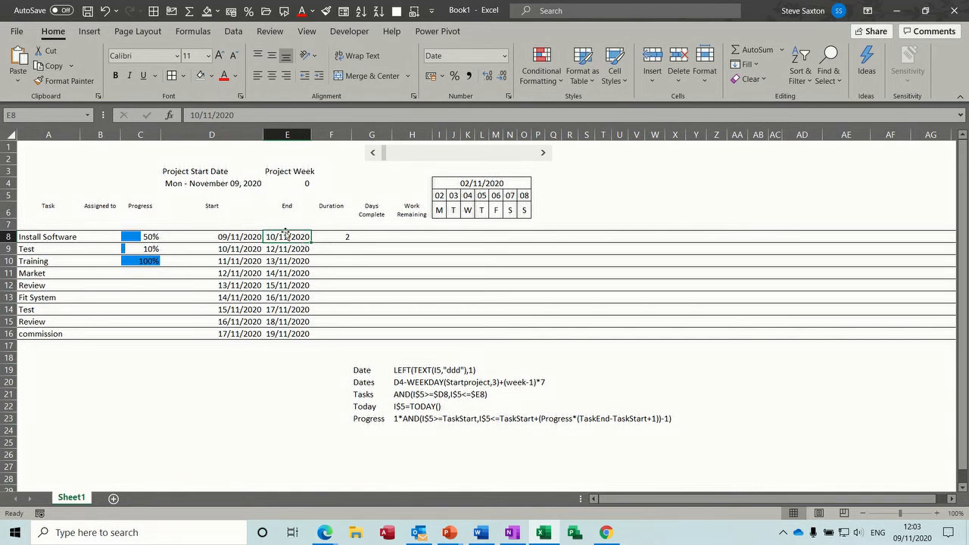
left_click(330, 236)
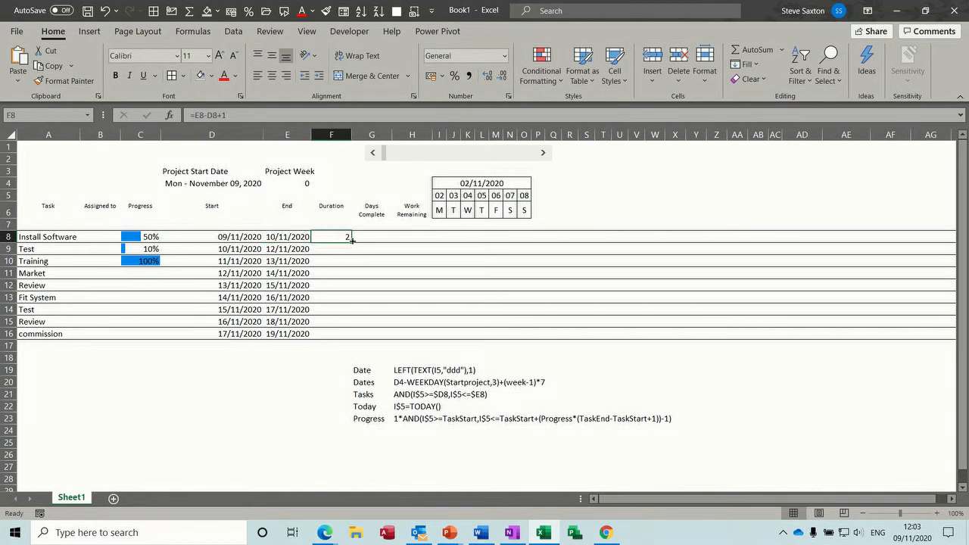
left_click_drag(330, 236, 330, 334)
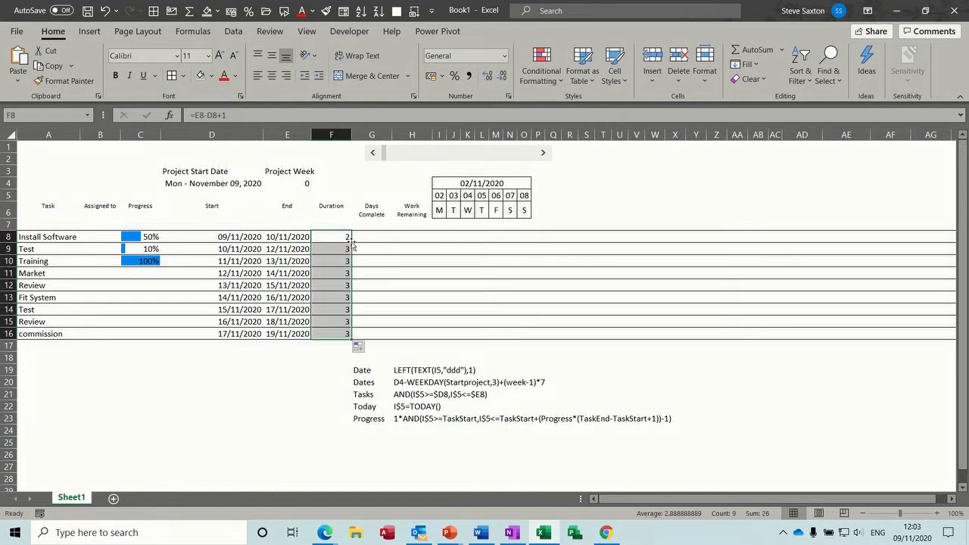
left_click(371, 236)
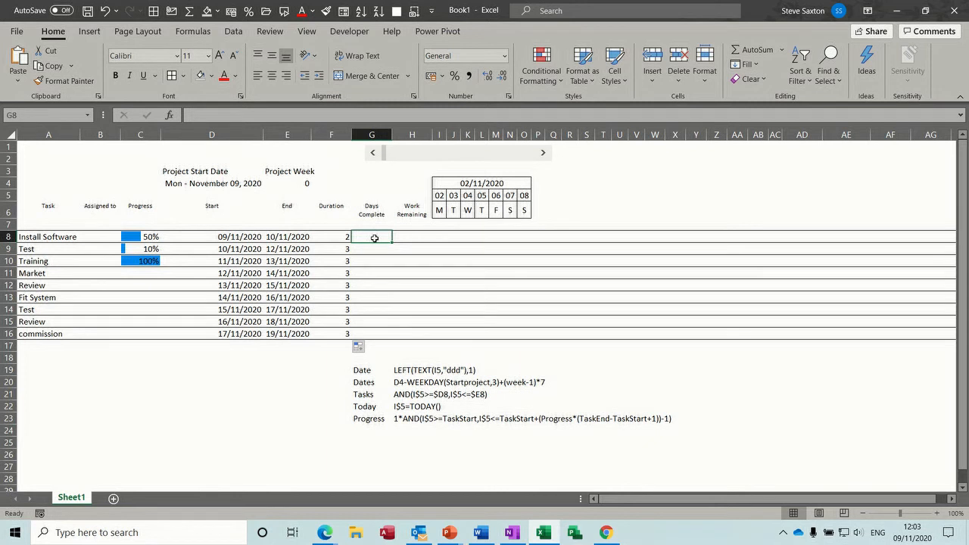
Enter =F8*C8 for Days Complete and fill it down all tasks.
type("=F8")
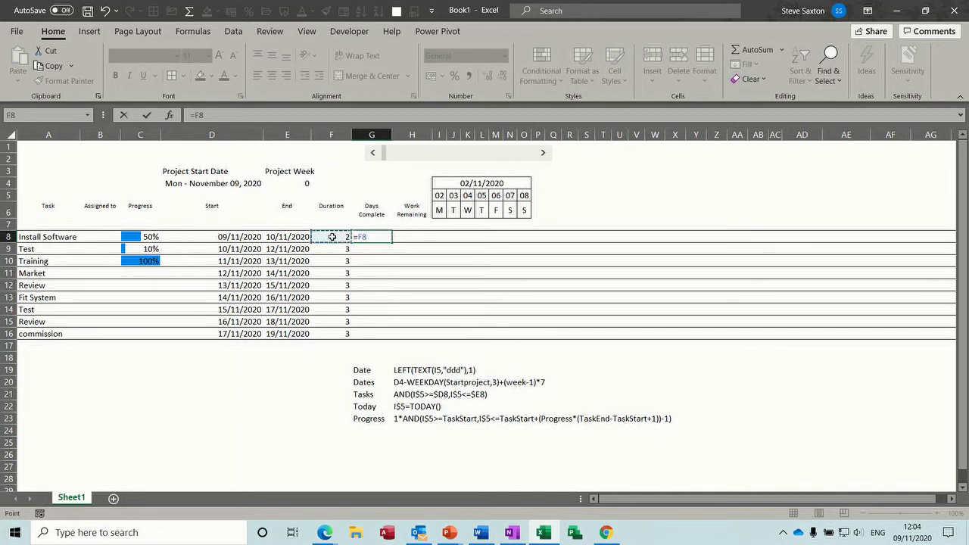
left_click(140, 236)
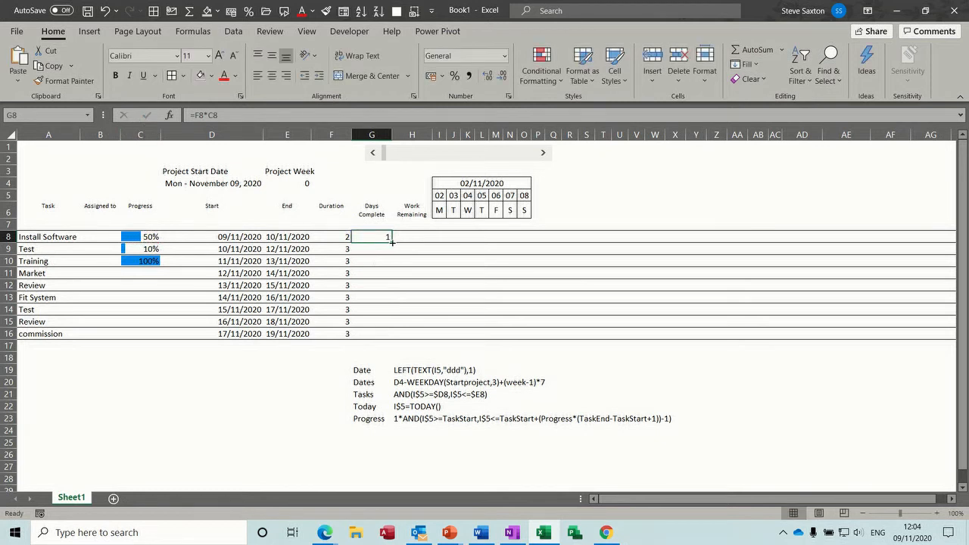
left_click_drag(388, 236, 388, 335)
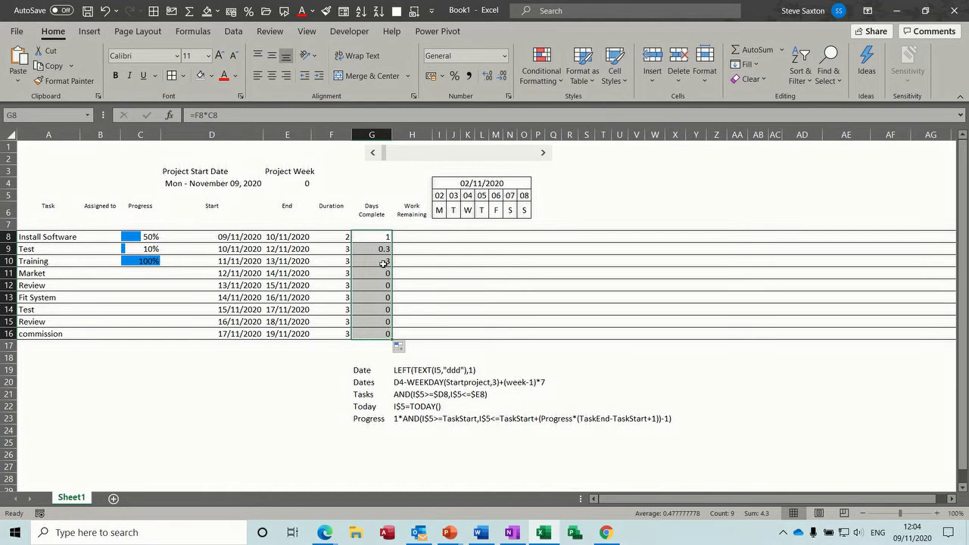
left_click(373, 260)
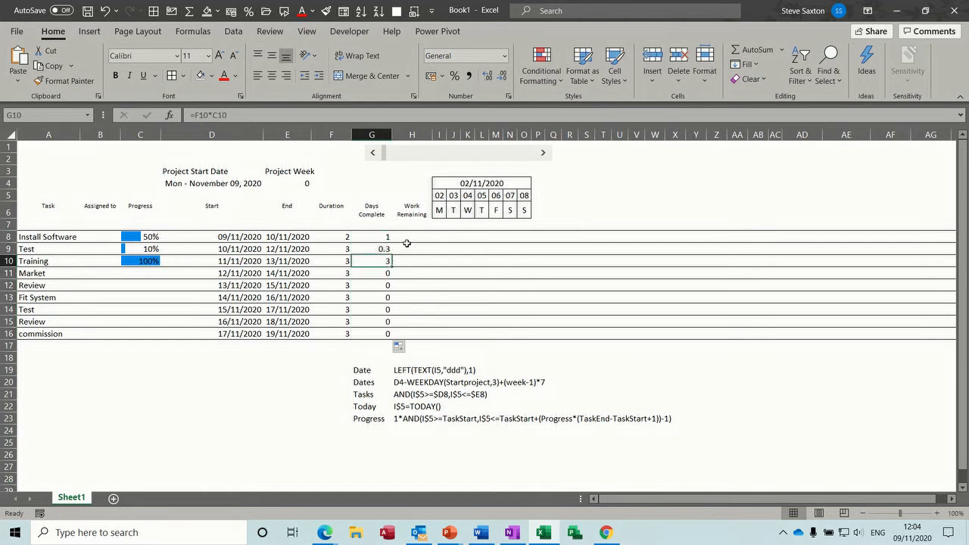
Enter =F8-G8 for Work Remaining and fill it down all tasks.
left_click(411, 236)
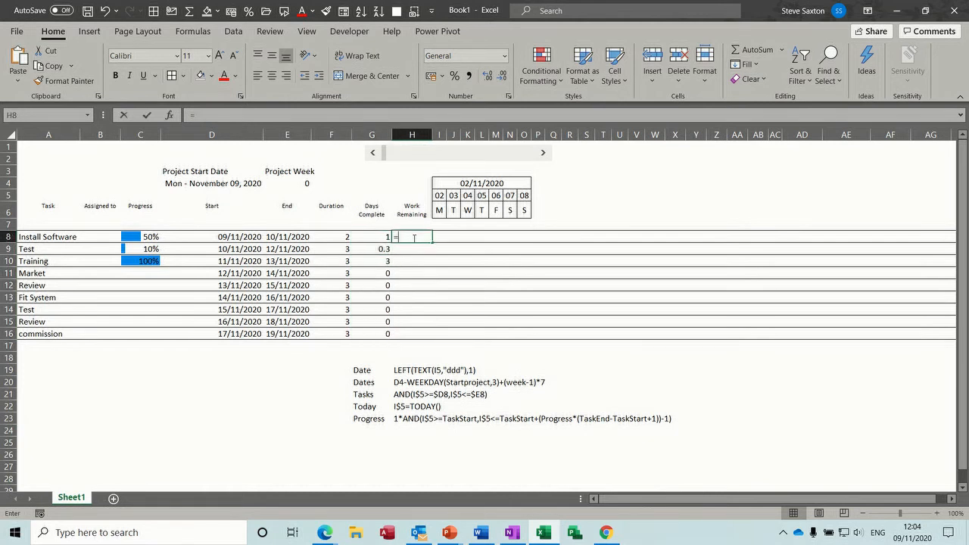
left_click(330, 236)
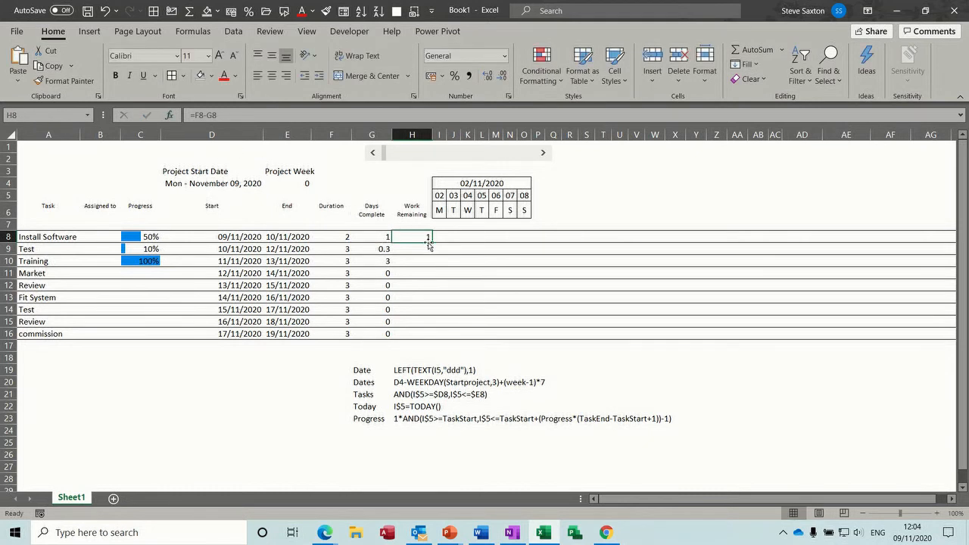
left_click_drag(427, 236, 427, 335)
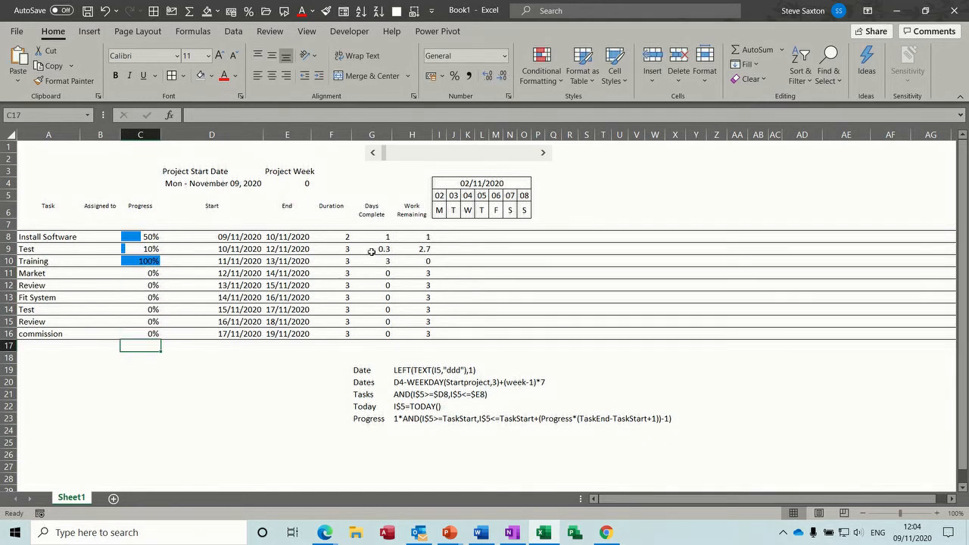
mouse_move(443, 236)
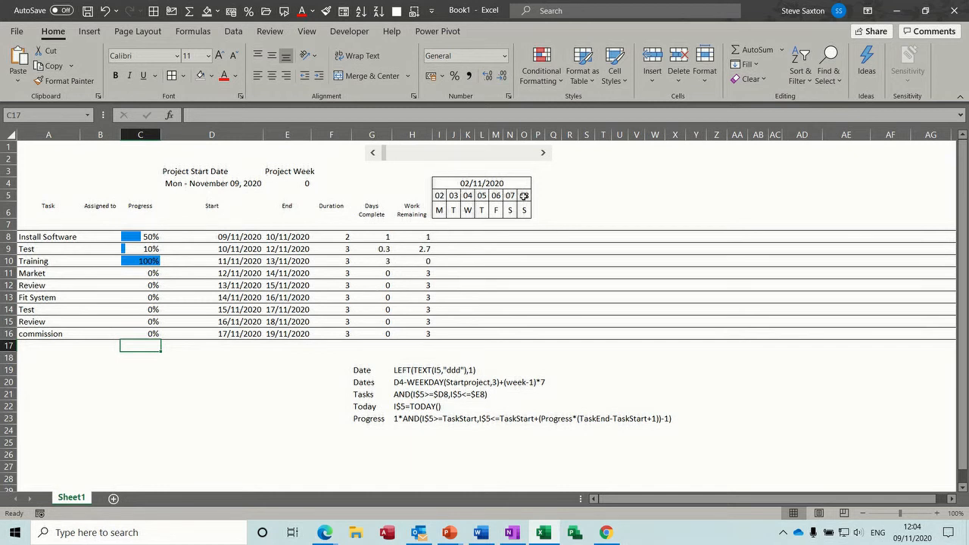
Select the first week's calendar header block of dates and weekday letters.
left_click(524, 195)
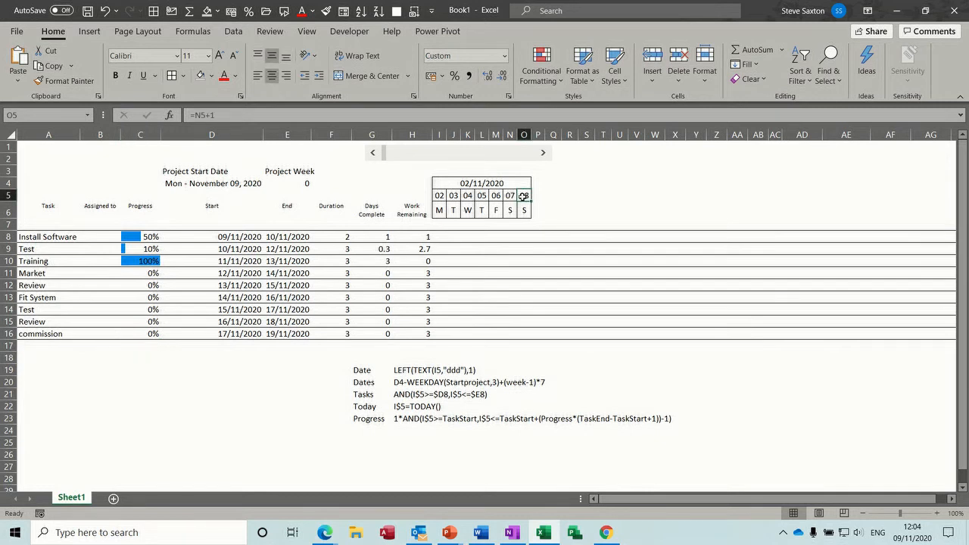
left_click_drag(439, 195, 524, 209)
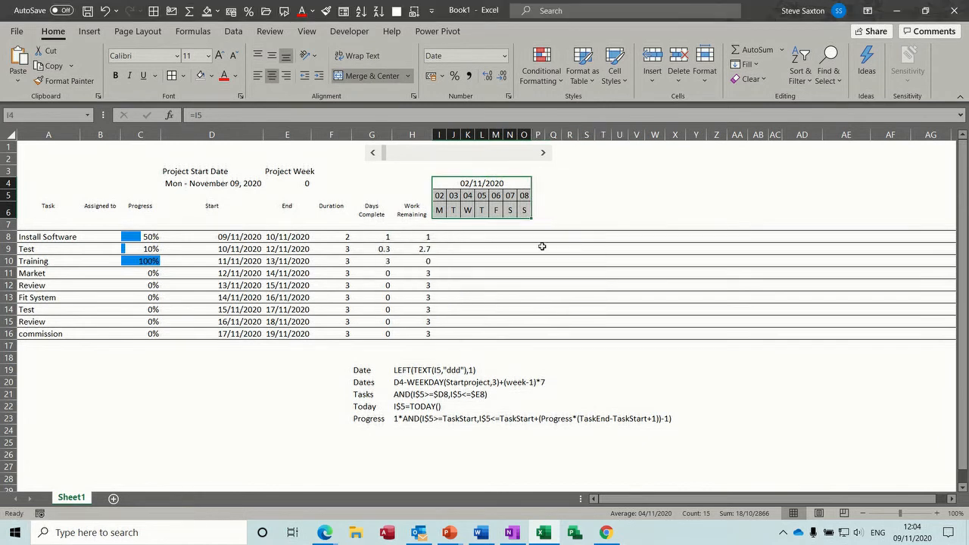
left_click(539, 171)
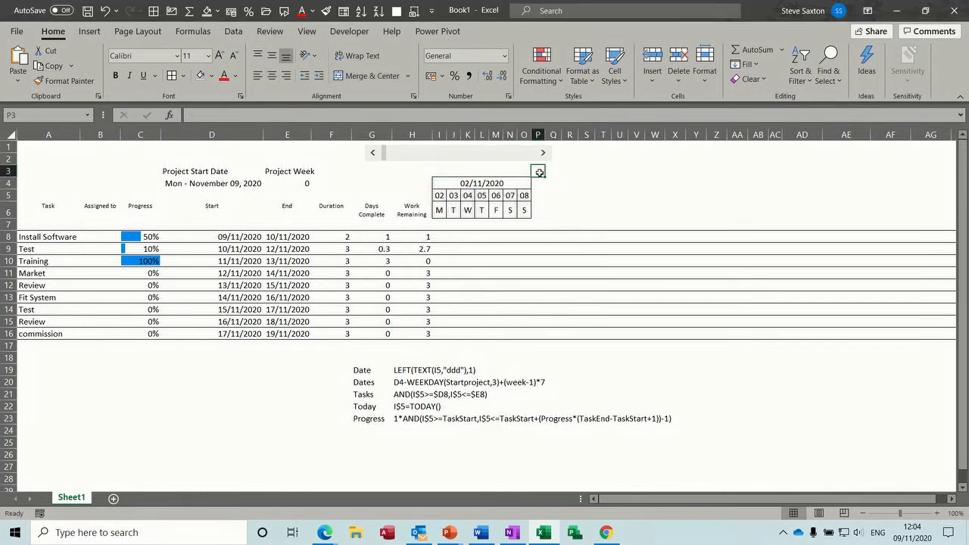
left_click(524, 209)
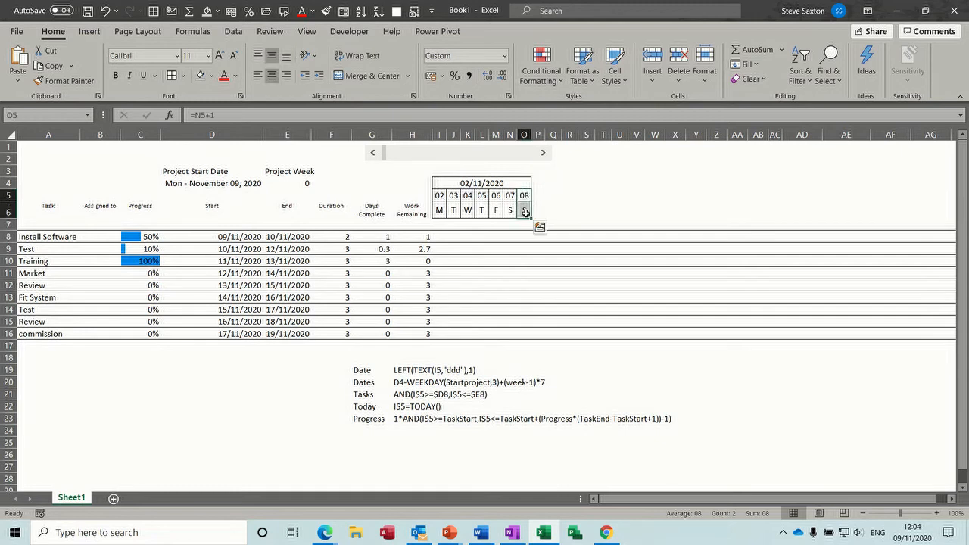
left_click_drag(525, 210, 624, 210)
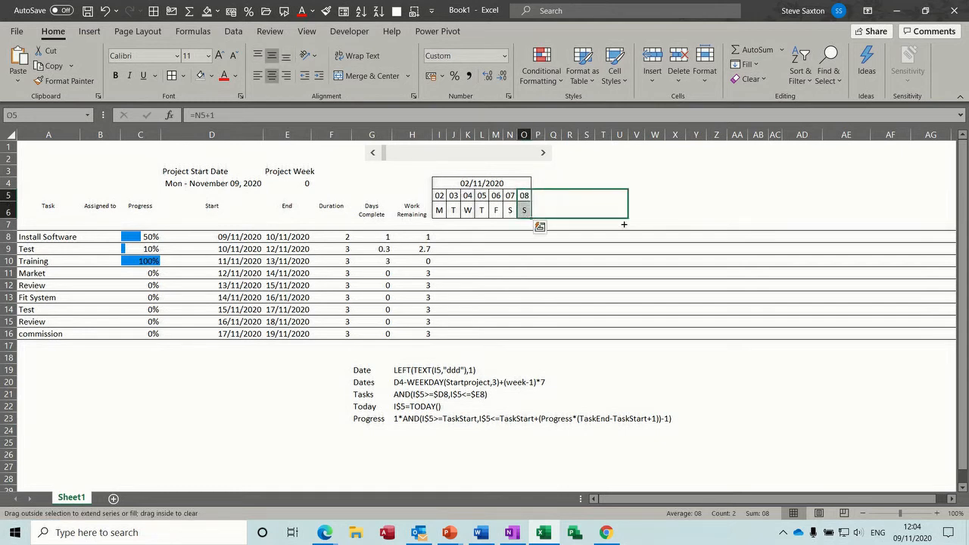
Fill the header right to span three weeks, 02/11 to 16/11/2020, days 02–22.
left_click_drag(524, 203, 619, 203)
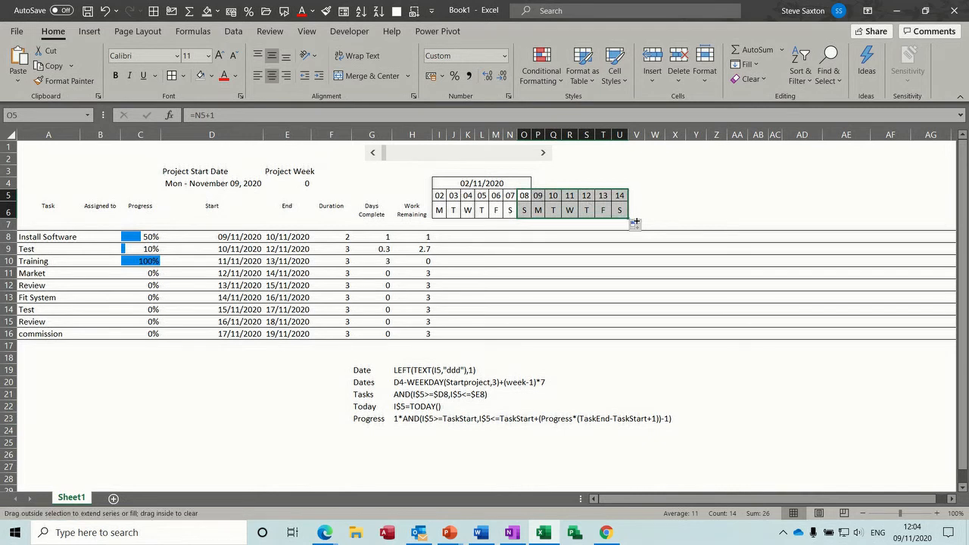
left_click_drag(627, 220, 745, 220)
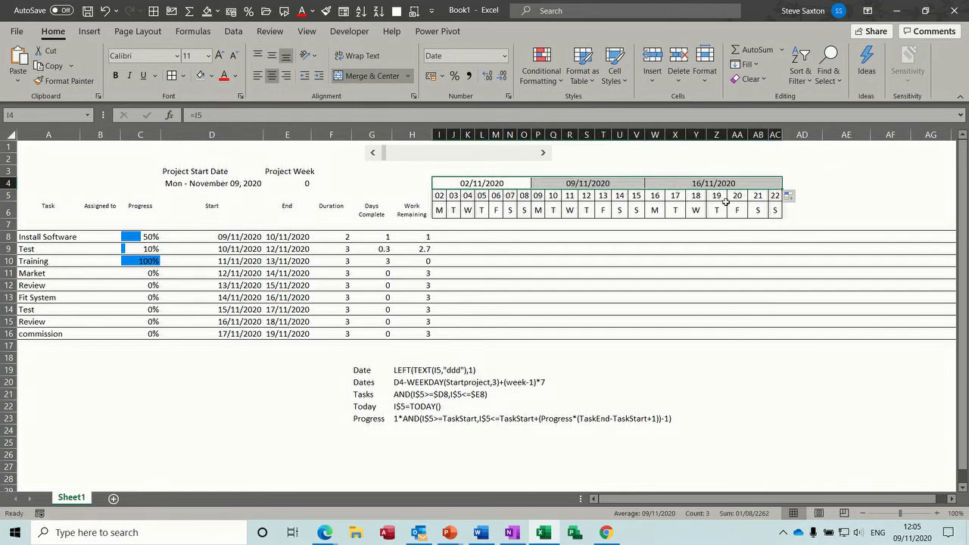
mouse_move(429, 384)
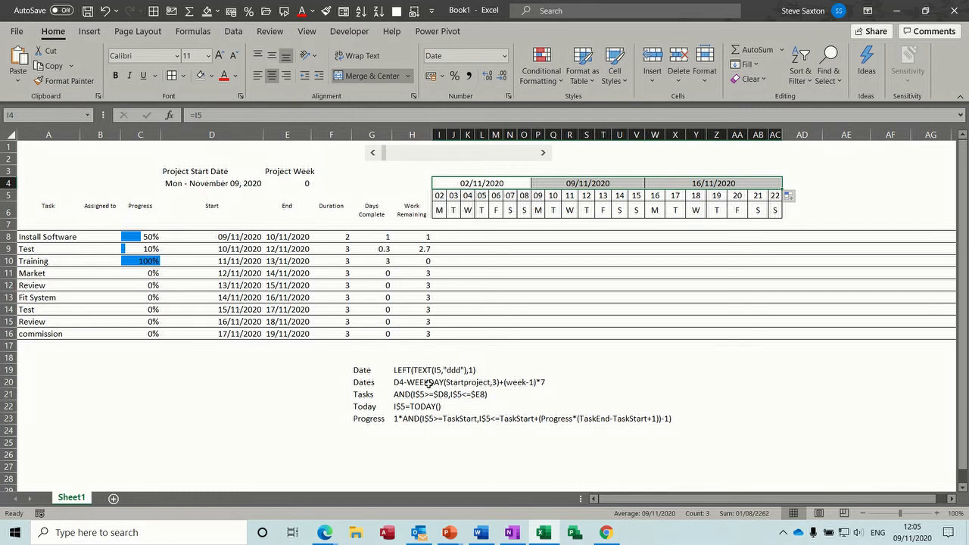
mouse_move(445, 242)
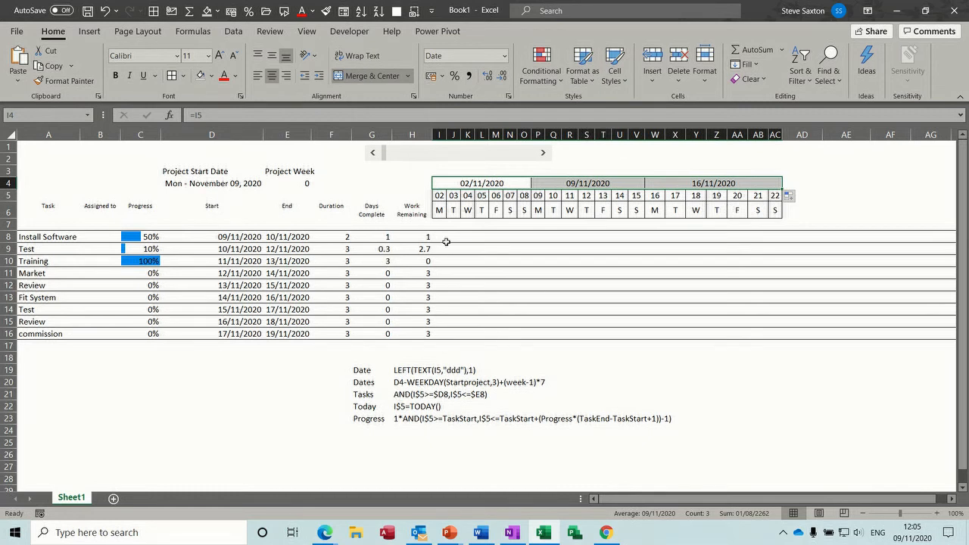
Inspect the task grid and row 7 cells D7 and C7, then bring up the Formulas ribbon.
left_click_drag(438, 236, 645, 309)
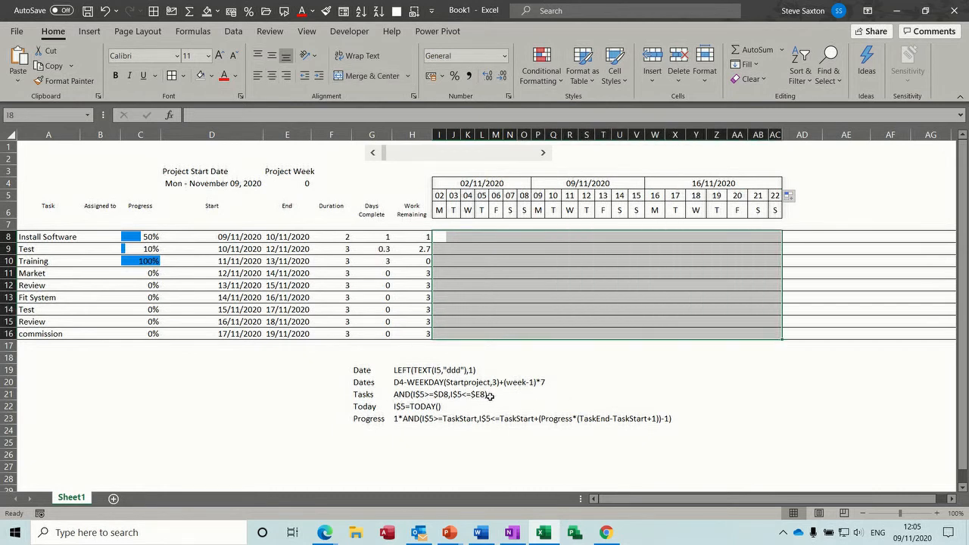
mouse_move(533, 234)
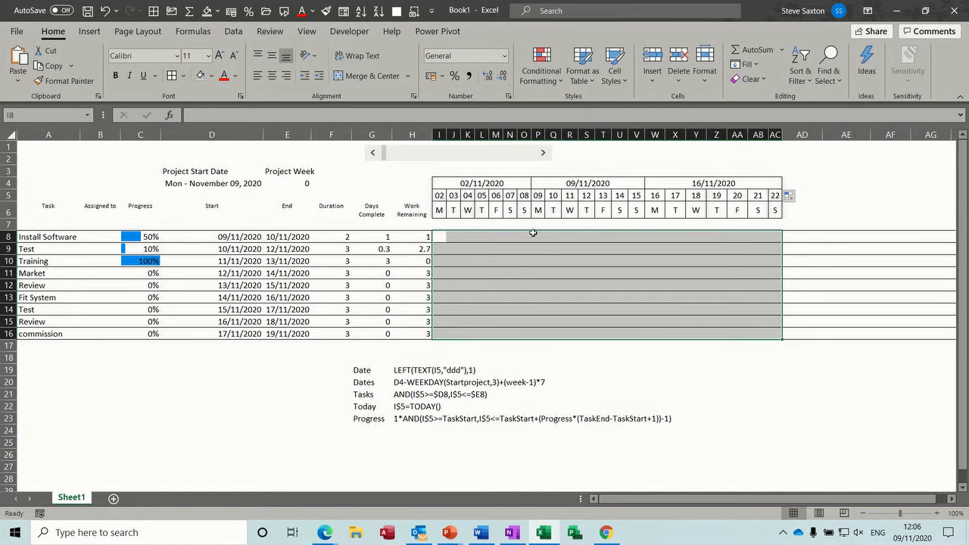
mouse_move(406, 288)
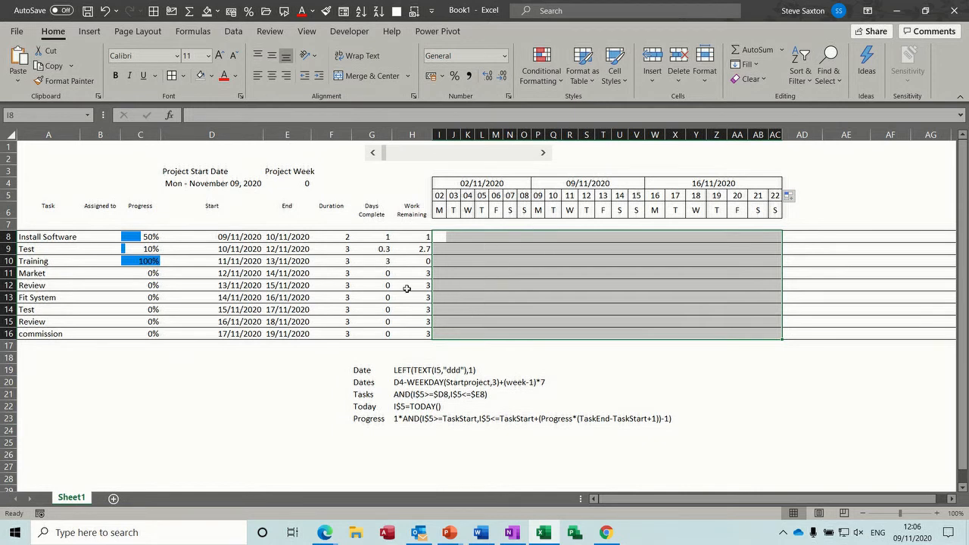
left_click(212, 224)
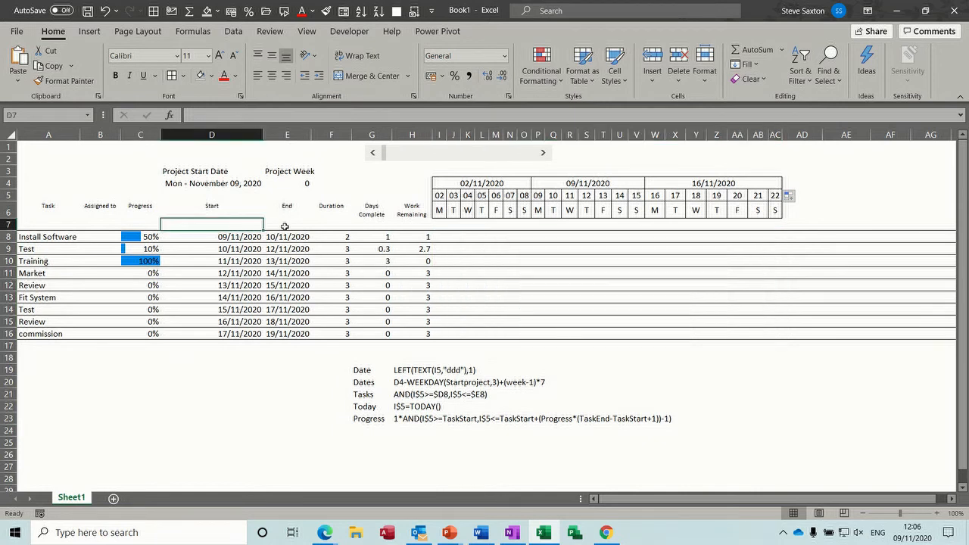
mouse_move(276, 224)
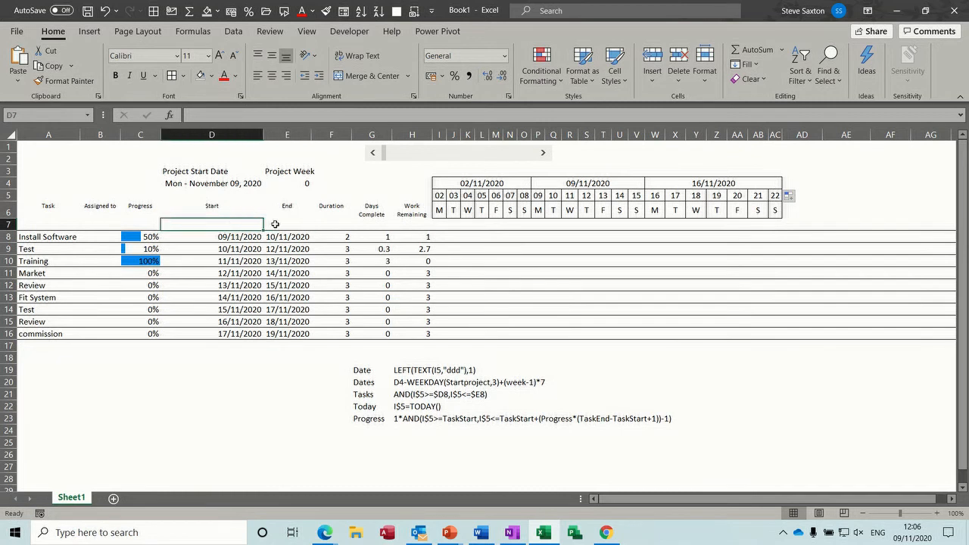
left_click(139, 224)
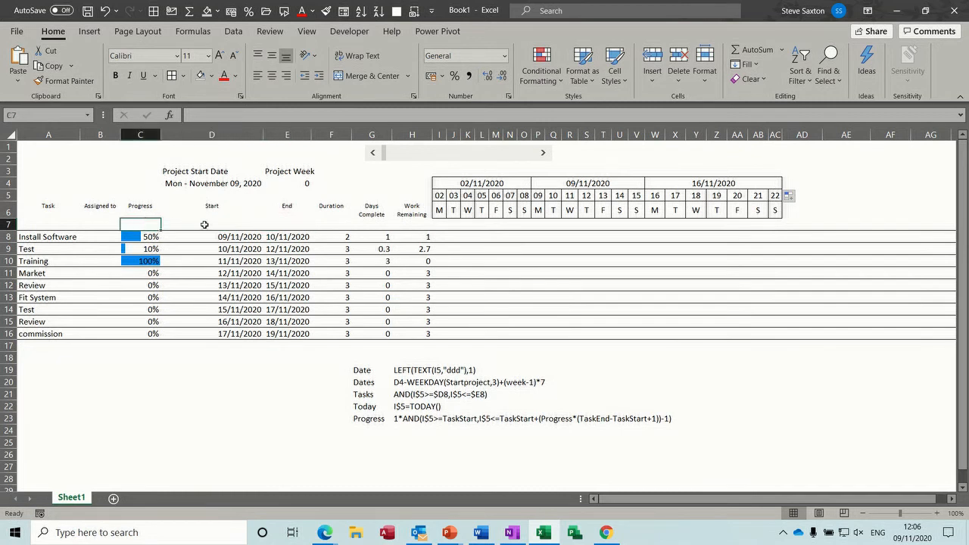
left_click(212, 224)
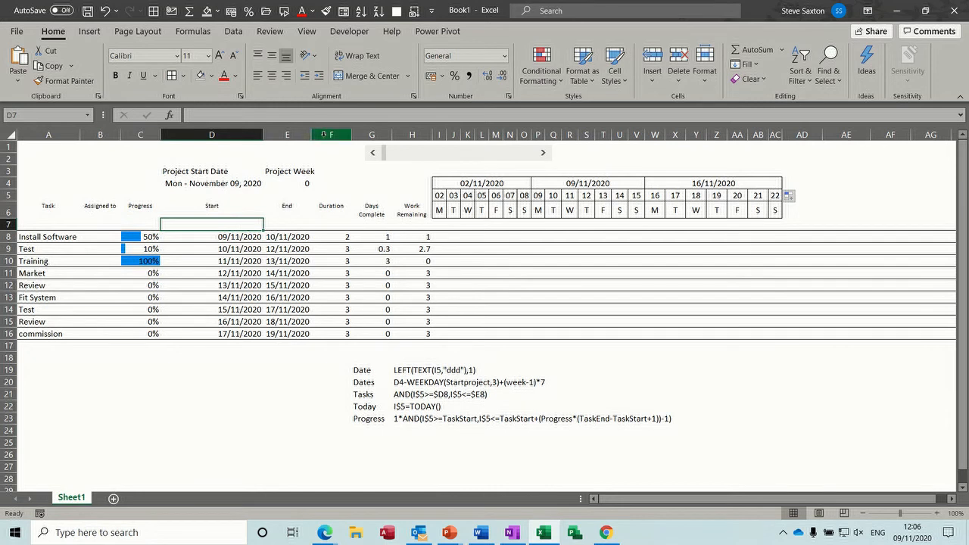
left_click(194, 30)
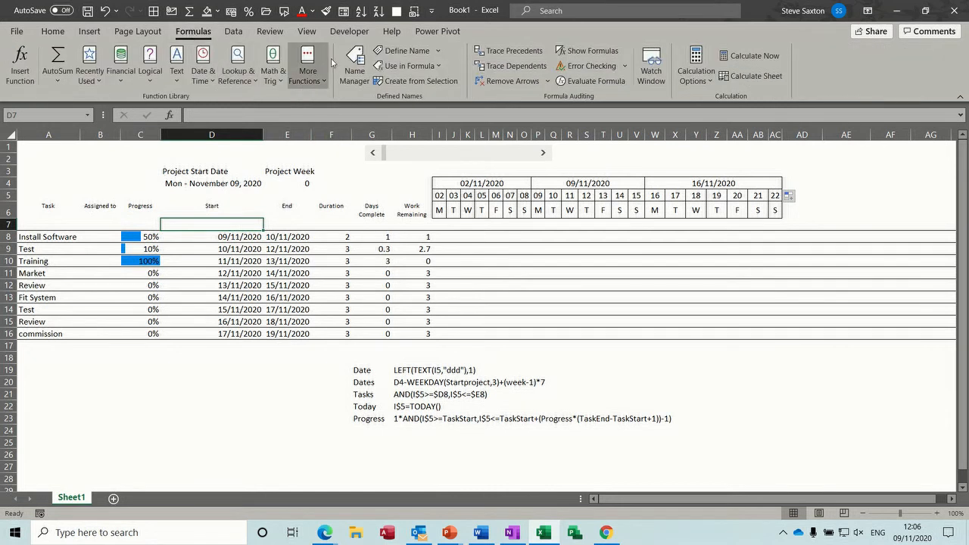
In Name Manager, define a new Sheet1-scoped name TaskStart for the row-7 start date.
left_click(354, 68)
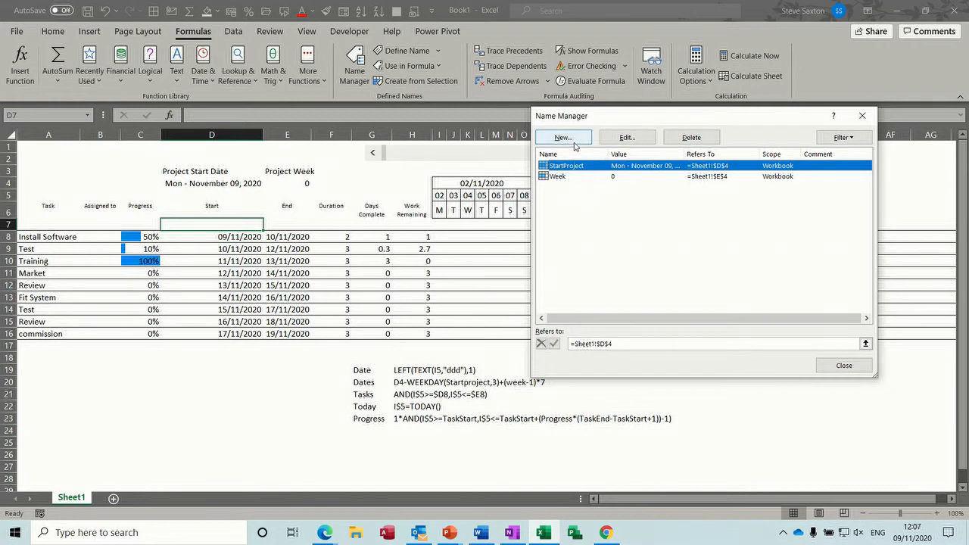
left_click(562, 136)
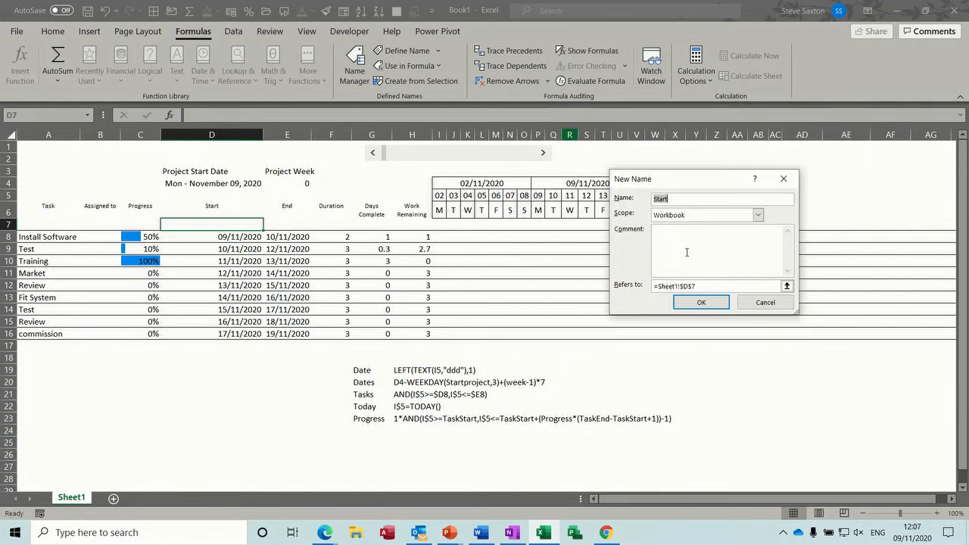
type("Task")
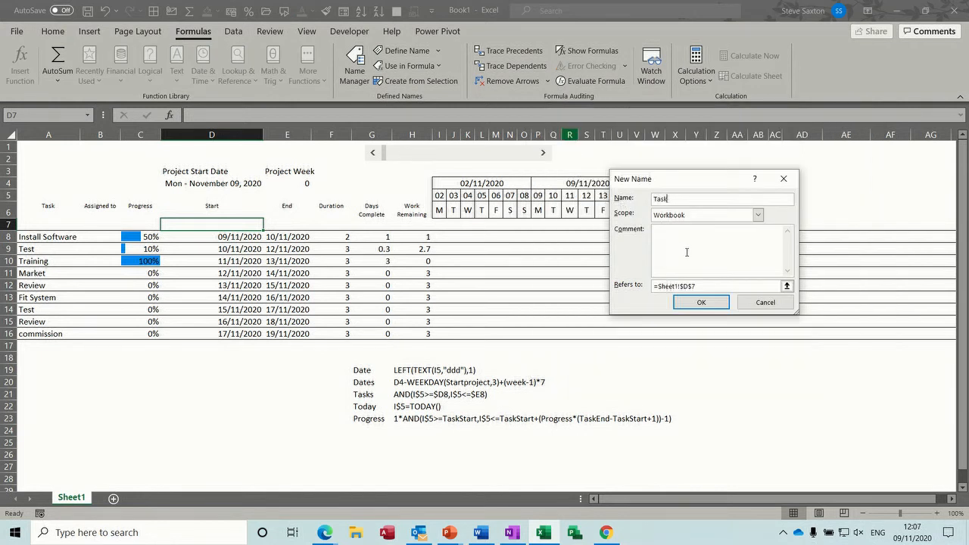
type("Start")
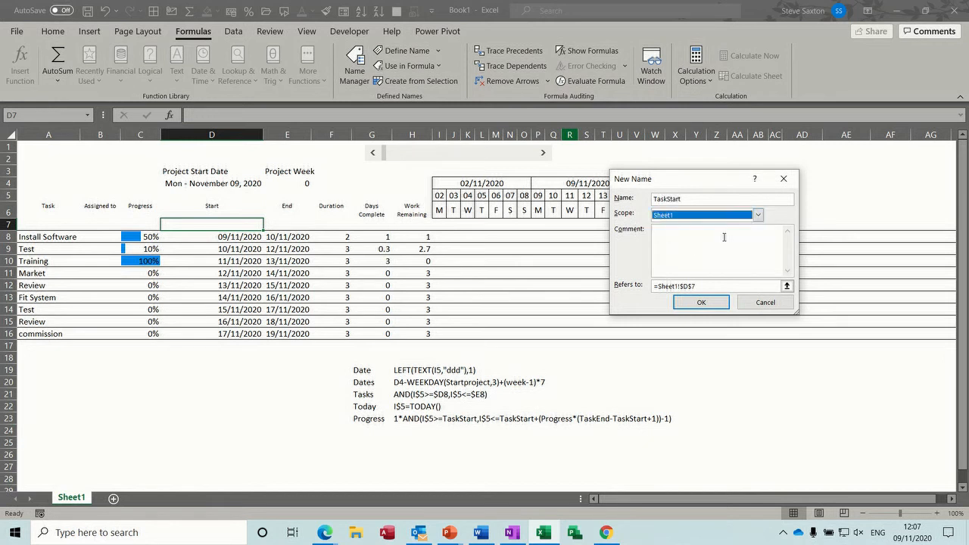
left_click(787, 286)
type("T")
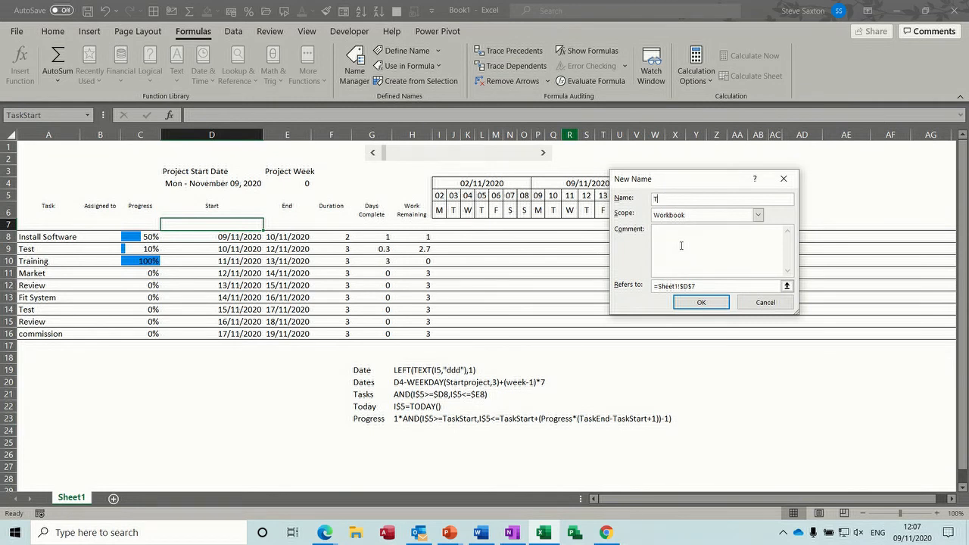
Define a Sheet1-scoped name TaskEnd referring to the end date $E7.
type("askEnd")
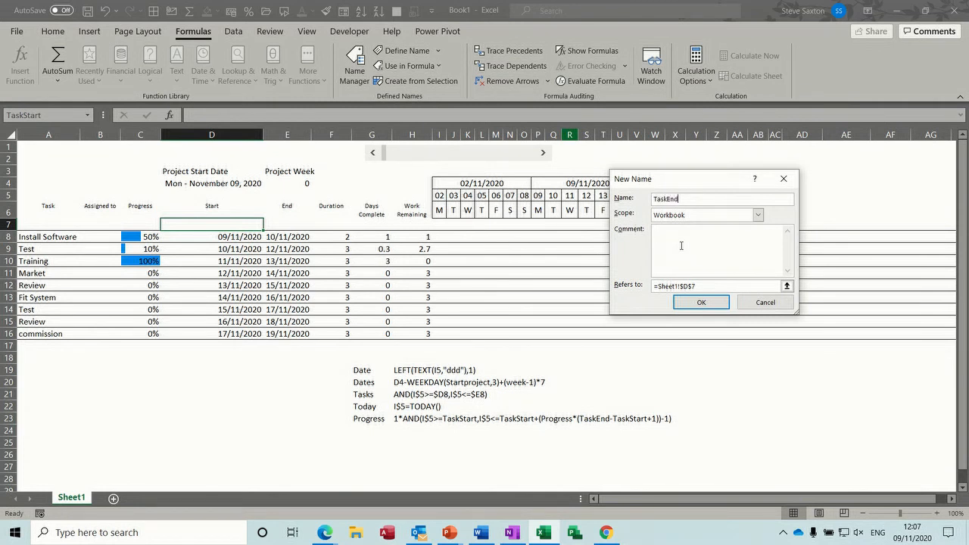
left_click(758, 215)
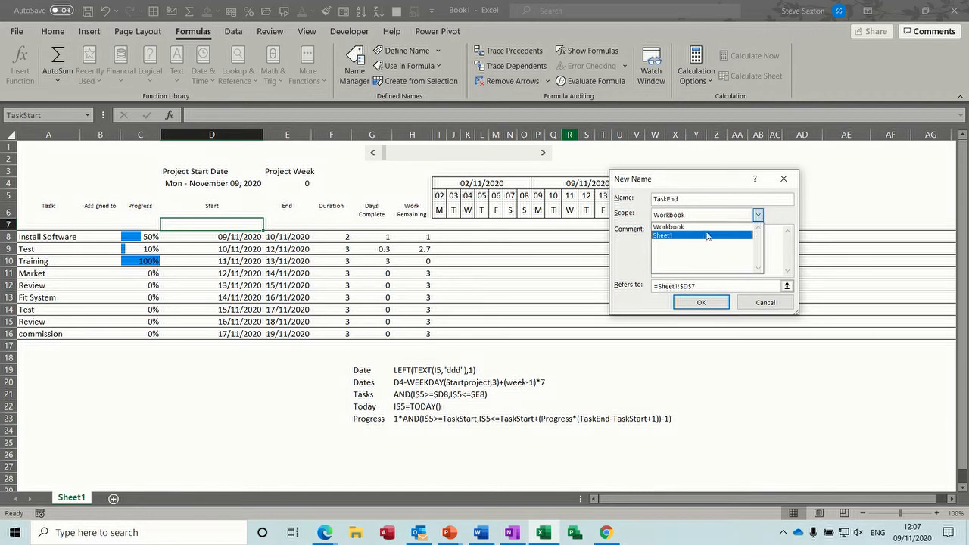
left_click(788, 285)
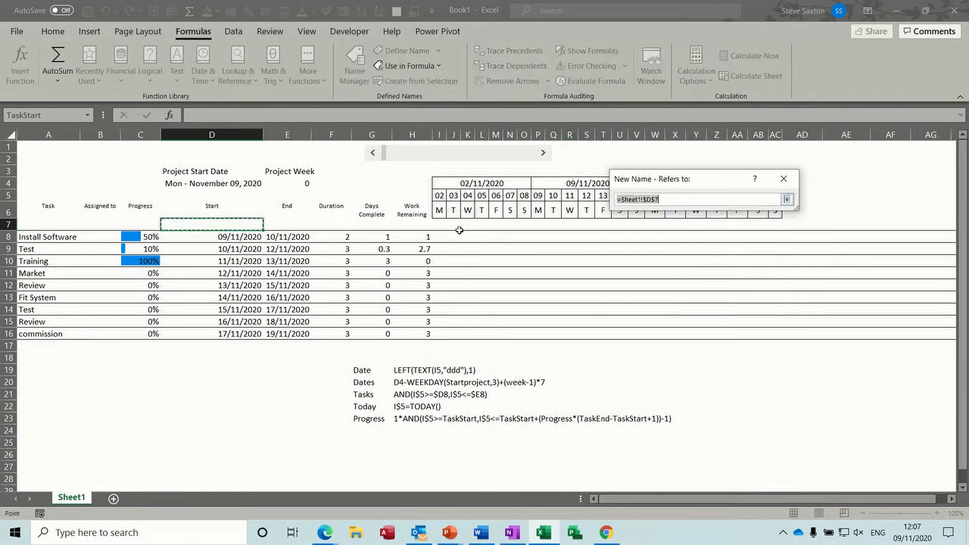
left_click(288, 224)
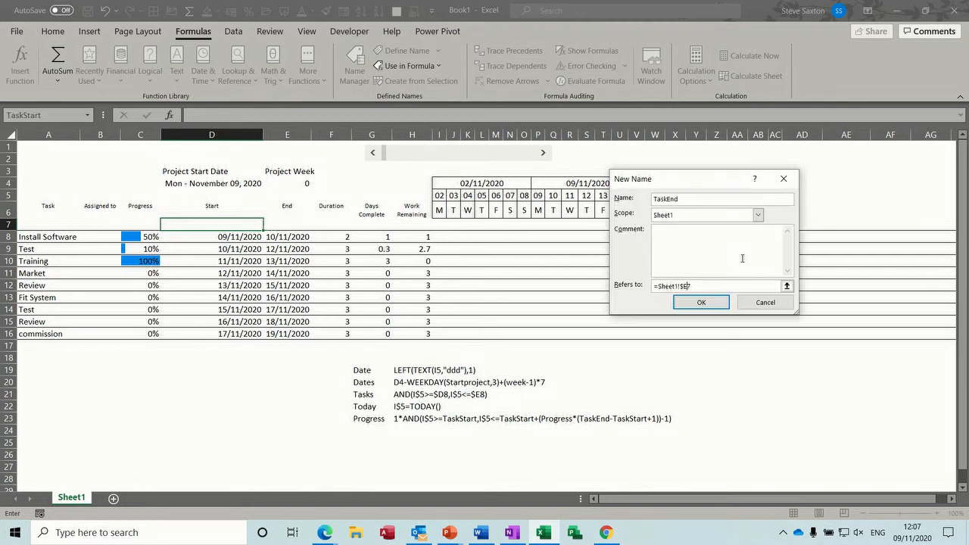
left_click(699, 302)
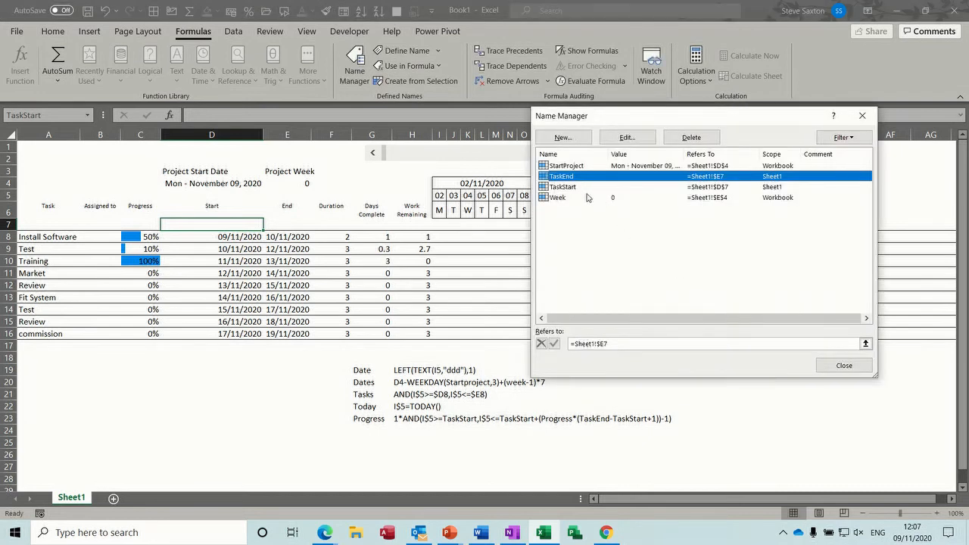
Edit TaskStart so it refers to =Sheet1!$D7.
left_click(627, 137)
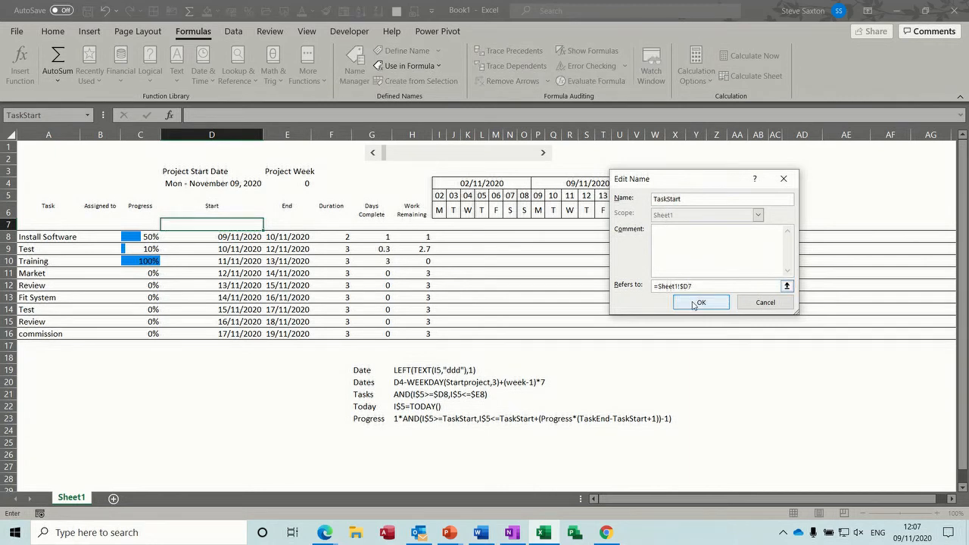
left_click(699, 303)
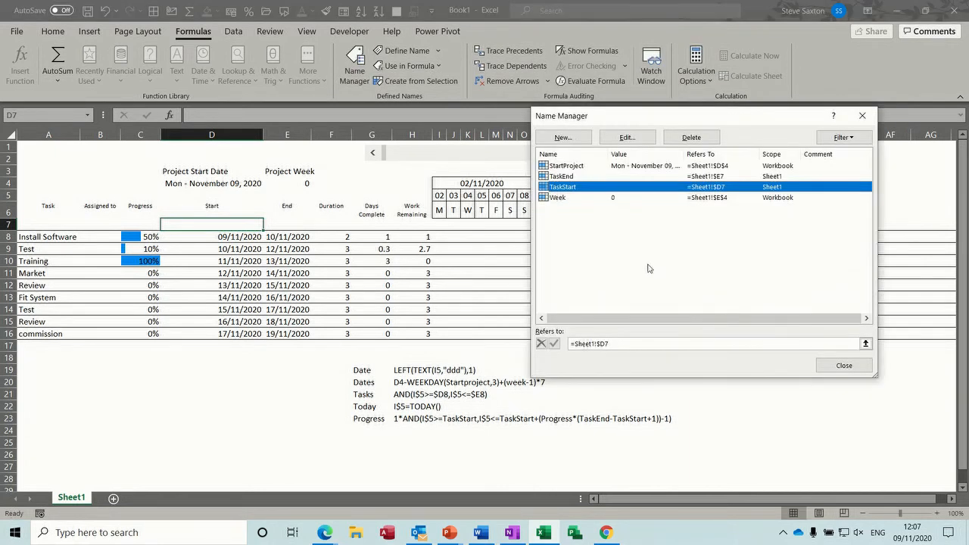
Define a Sheet1-scoped name Progress referring to =Sheet1!$C7 and close Name Manager.
left_click(561, 136)
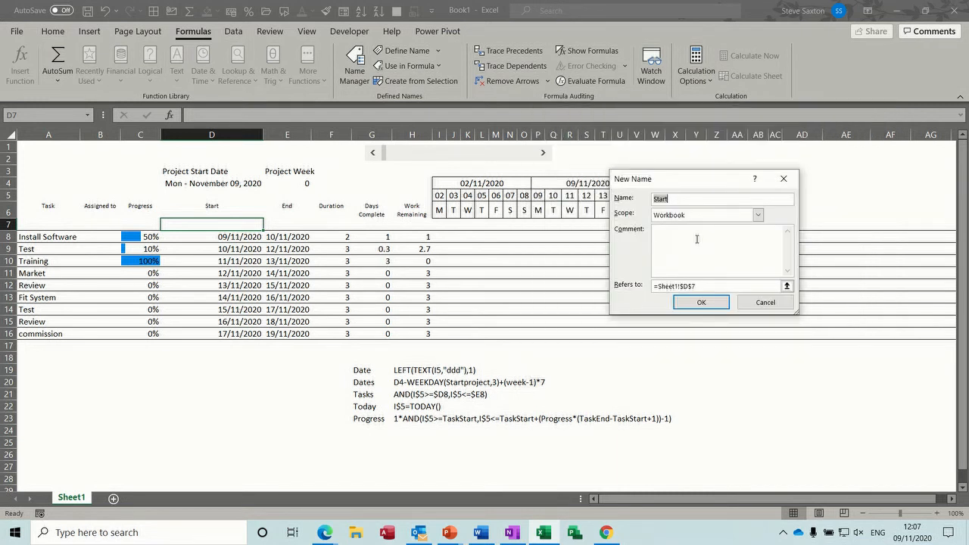
type("Progre")
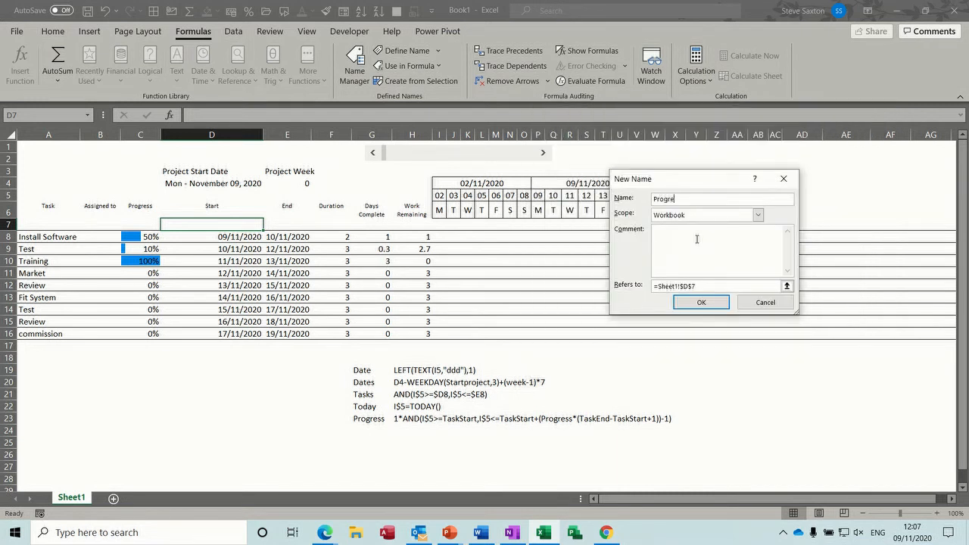
left_click(757, 215)
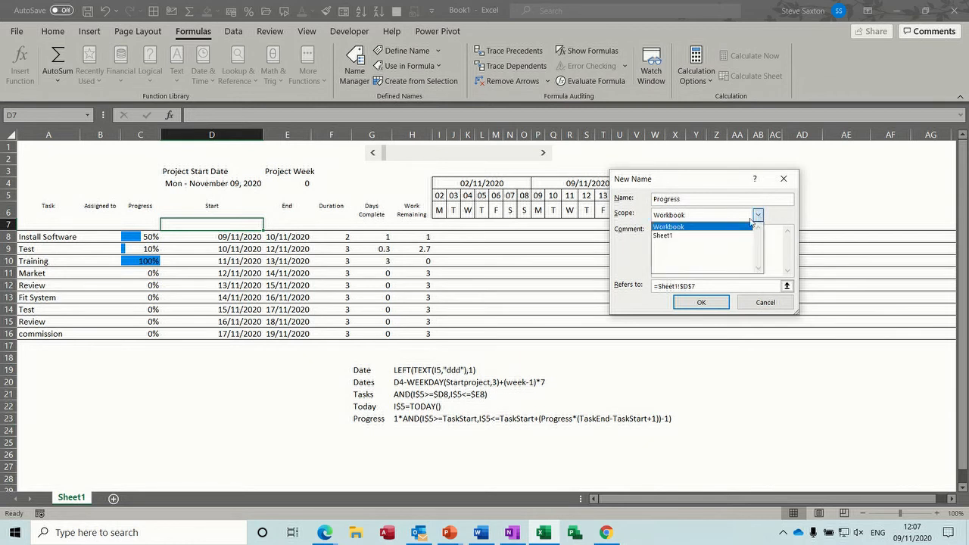
left_click(788, 284)
type("C")
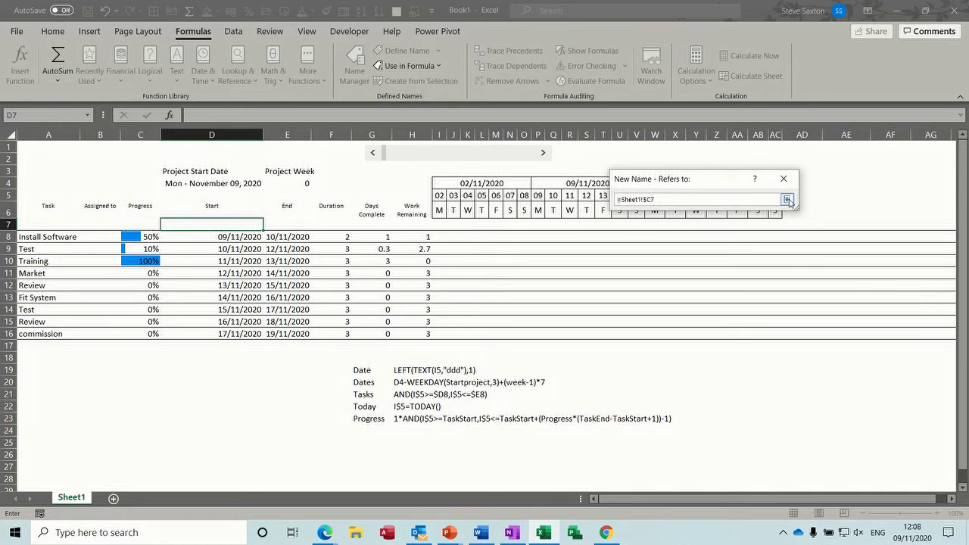
left_click(787, 200)
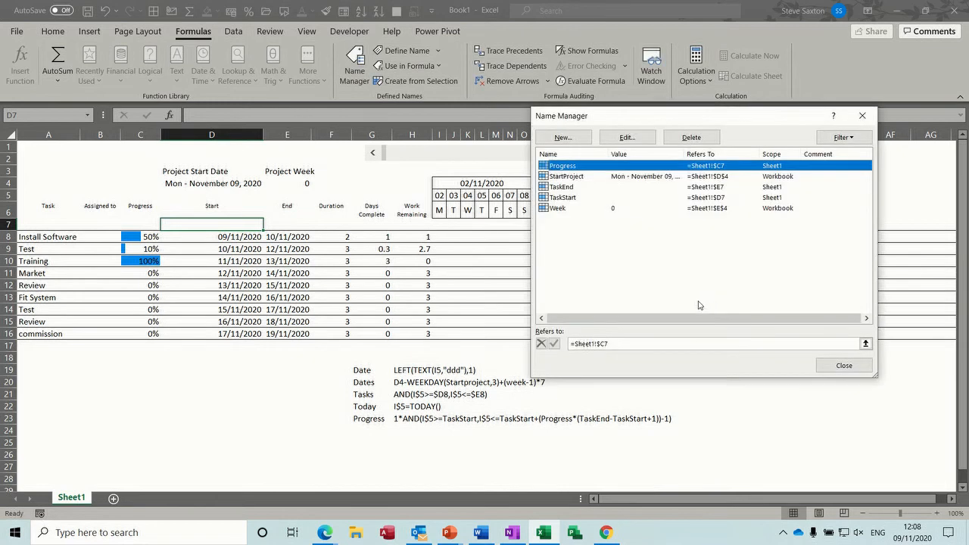
left_click(843, 365)
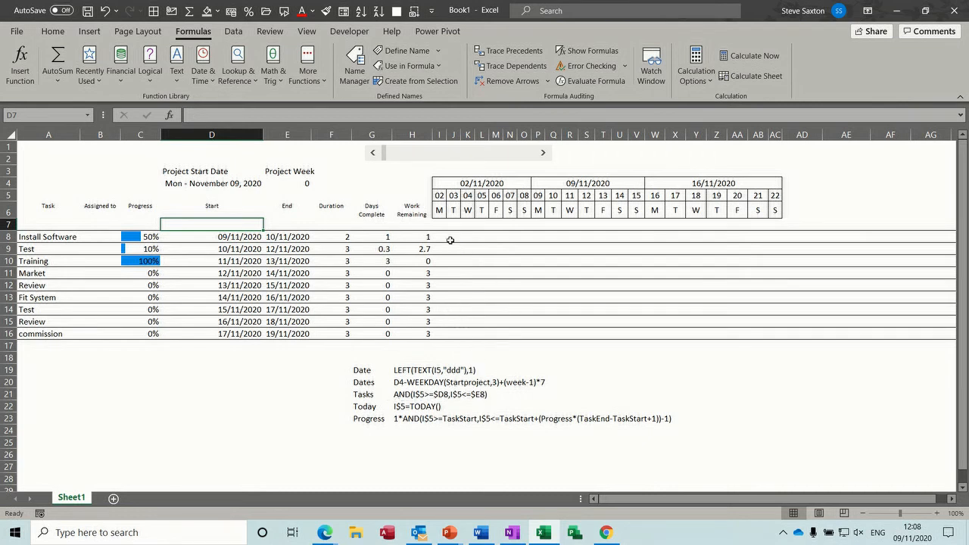
Select the timeline grid I8:AC16 and bring up Conditional Formatting > Manage Rules.
left_click_drag(439, 236, 763, 333)
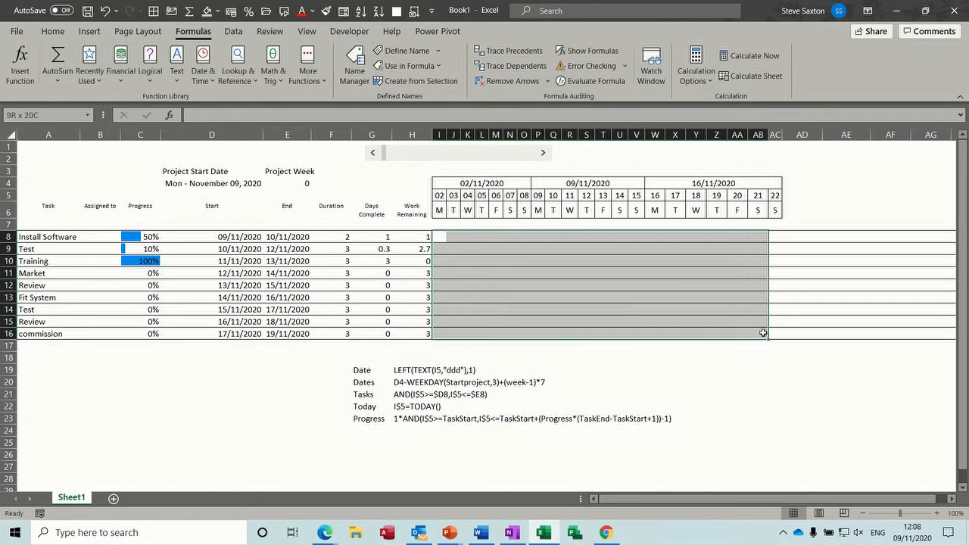
left_click(439, 237)
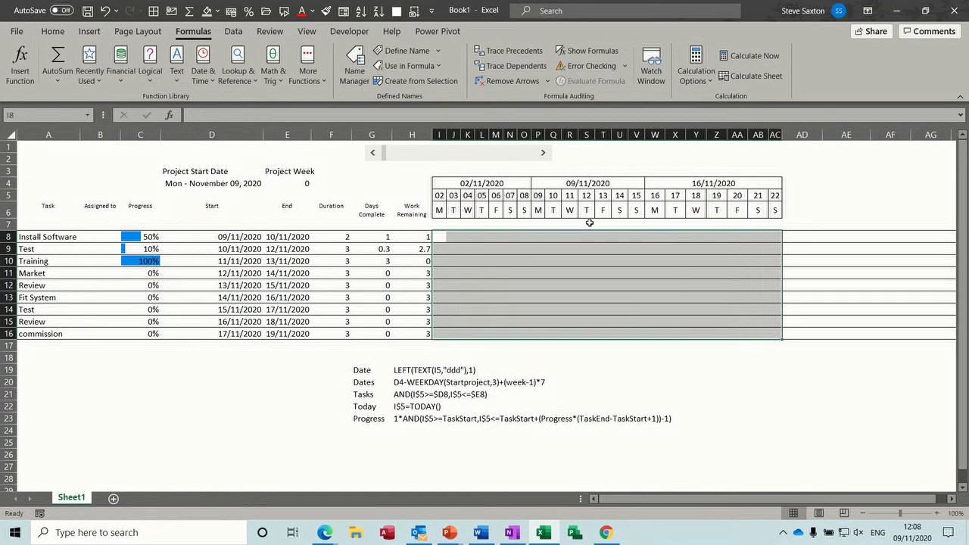
left_click(52, 30)
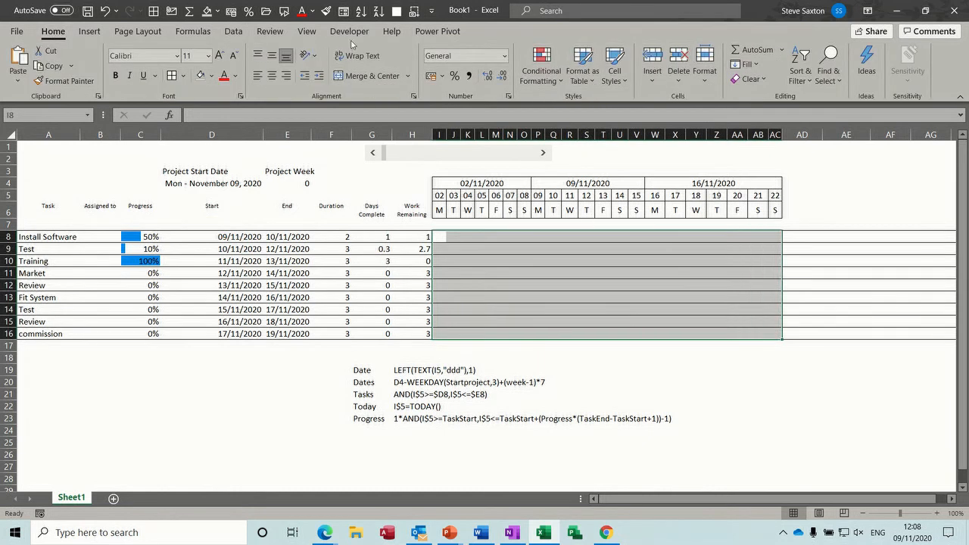
left_click(541, 64)
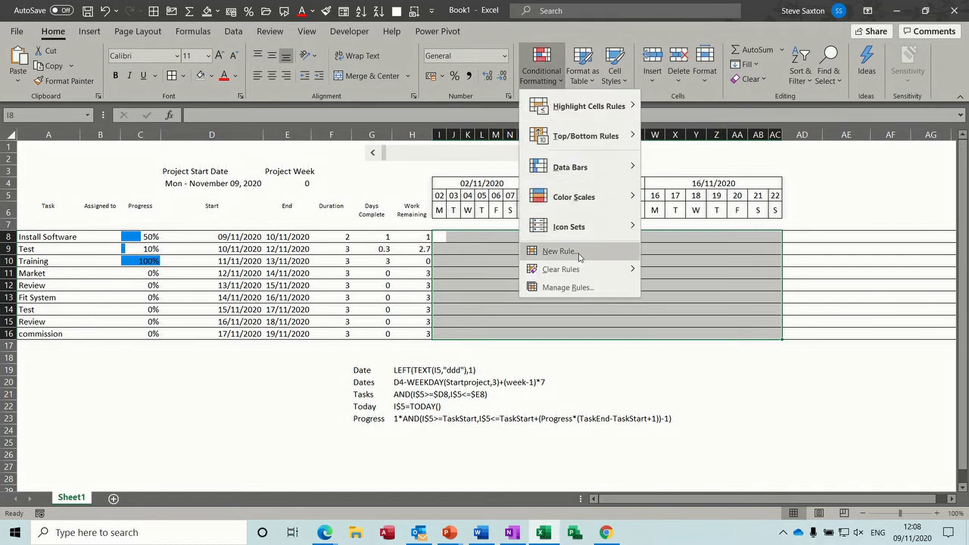
left_click(568, 288)
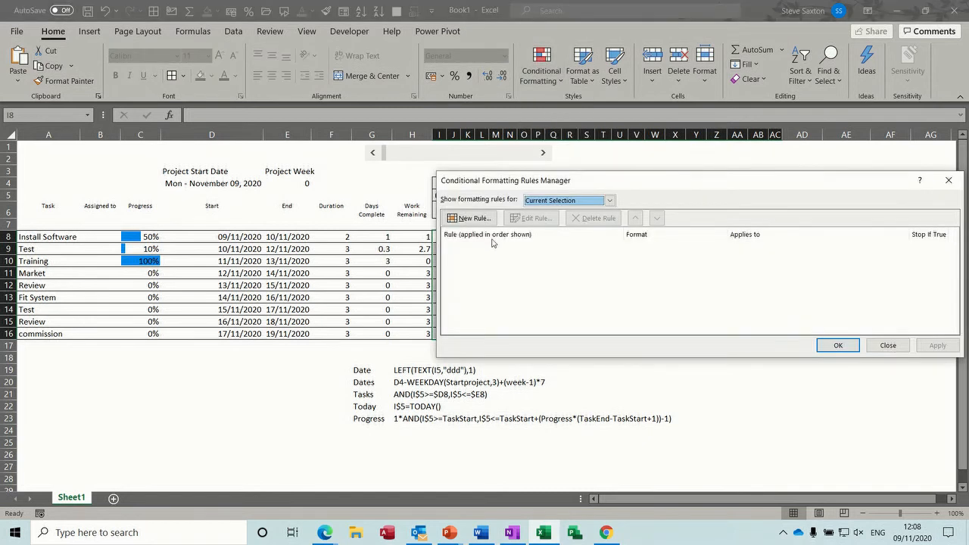
Create a new formula rule =AND(I$5>=$D8,I$5<=$E8) for the task bars.
left_click(469, 218)
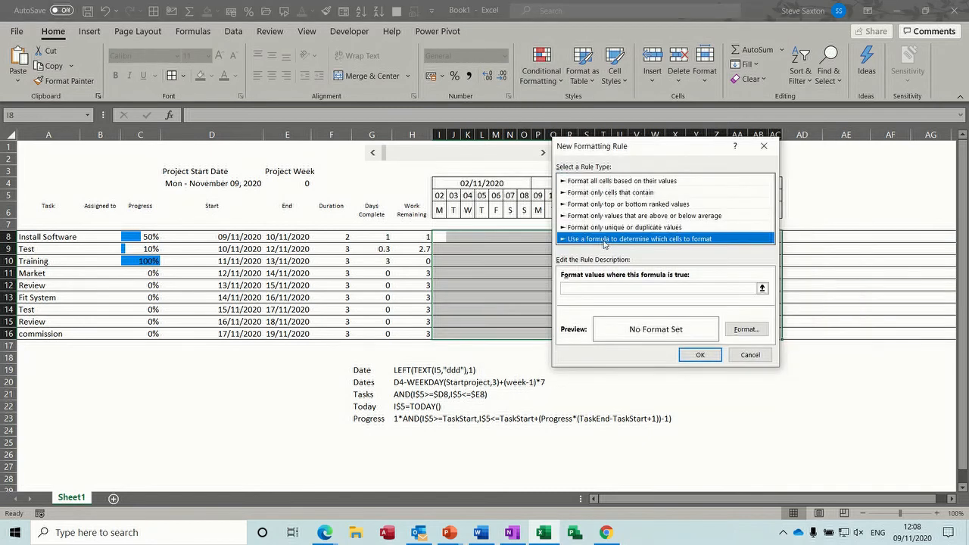
left_click(665, 288)
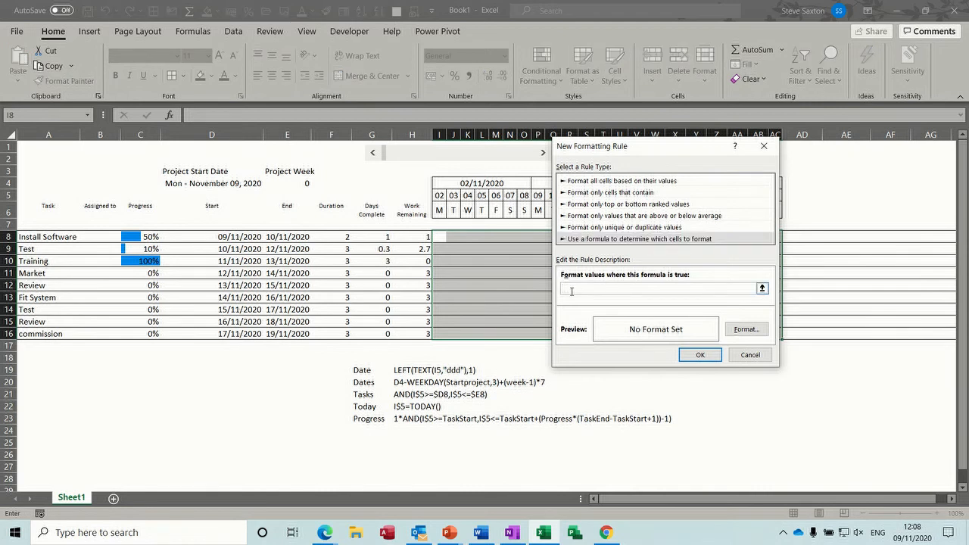
type("=")
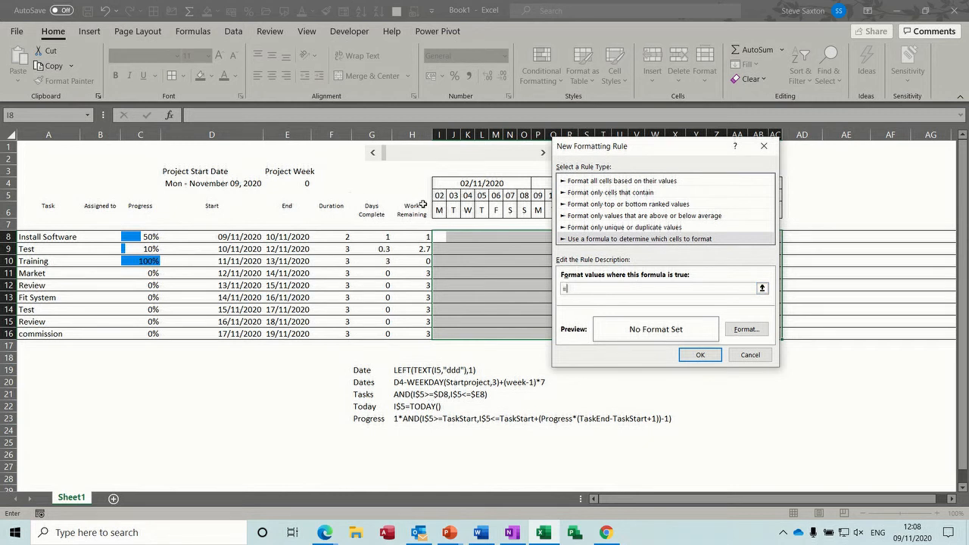
mouse_move(577, 317)
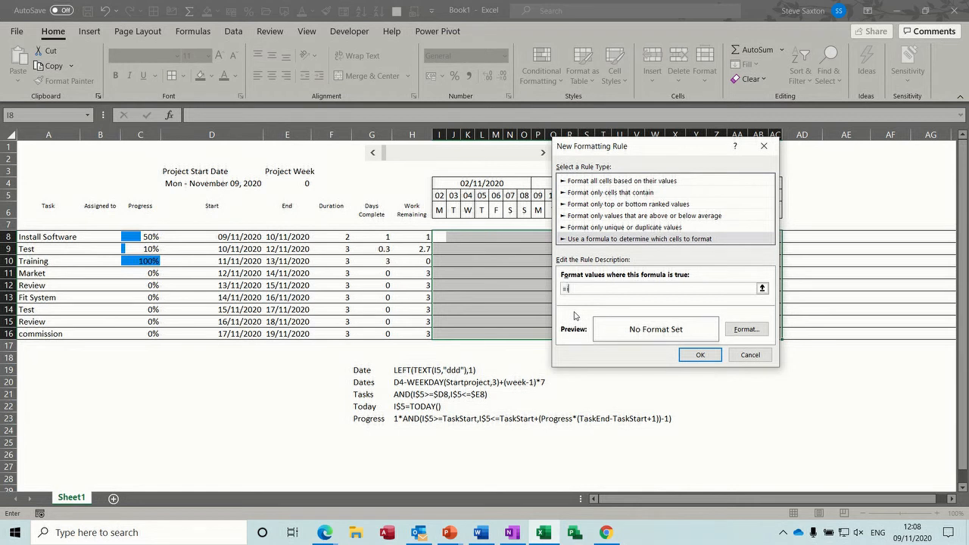
type("s")
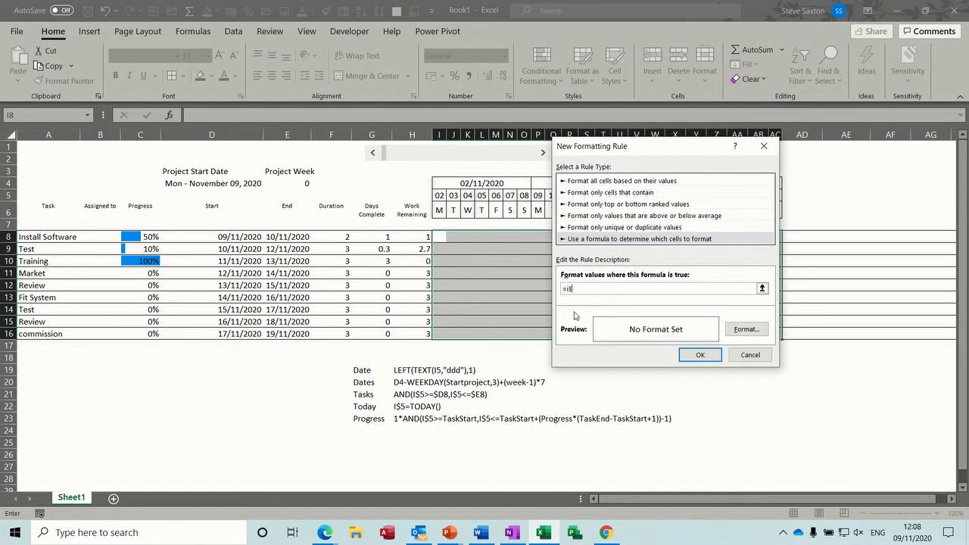
type("$")
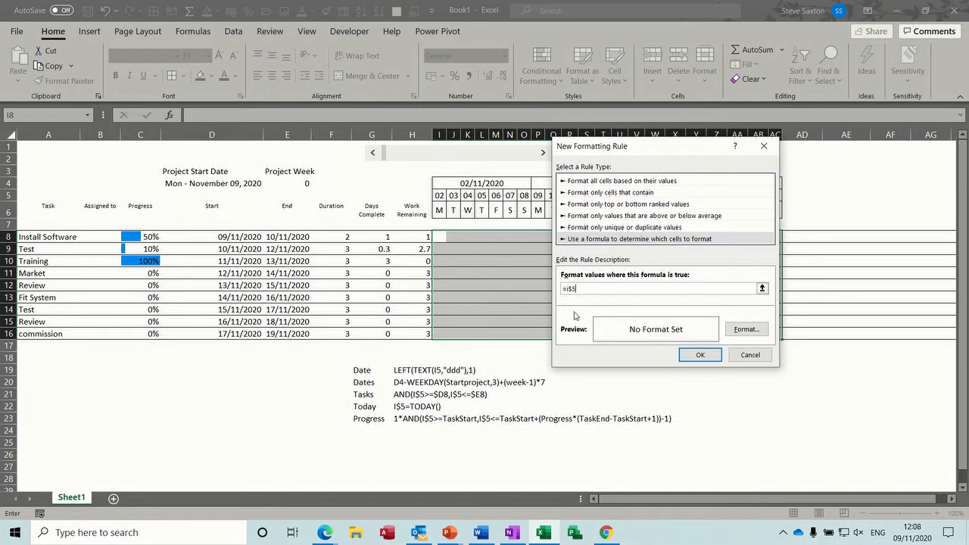
type(">=$")
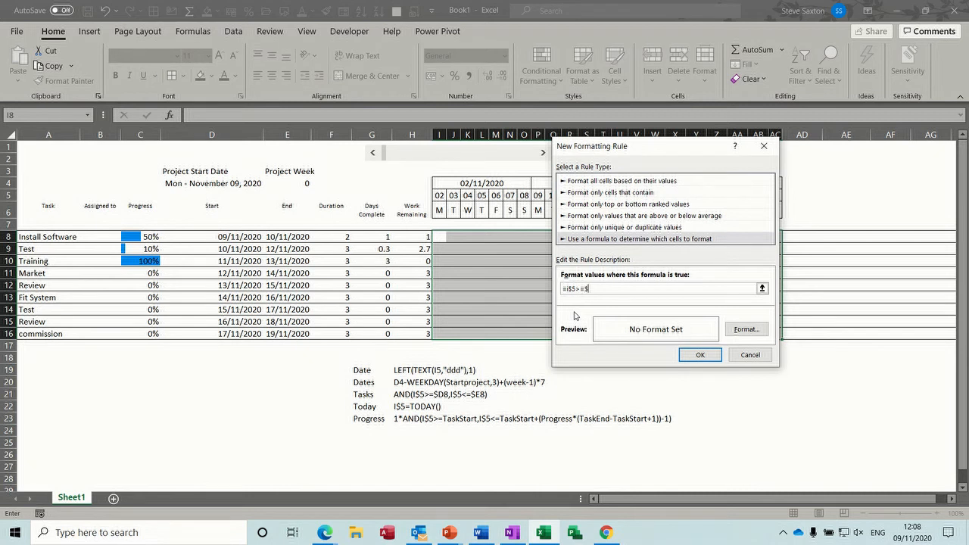
type("d")
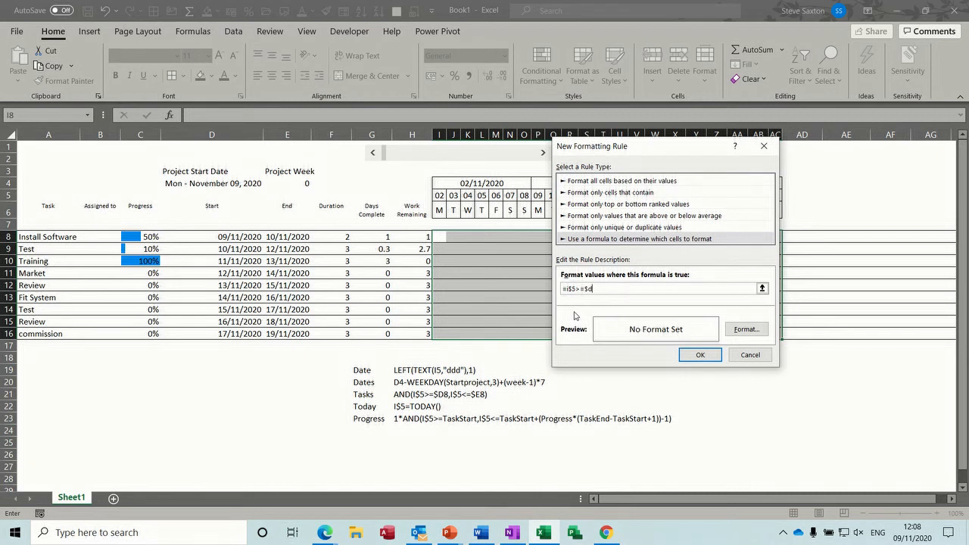
type("8,")
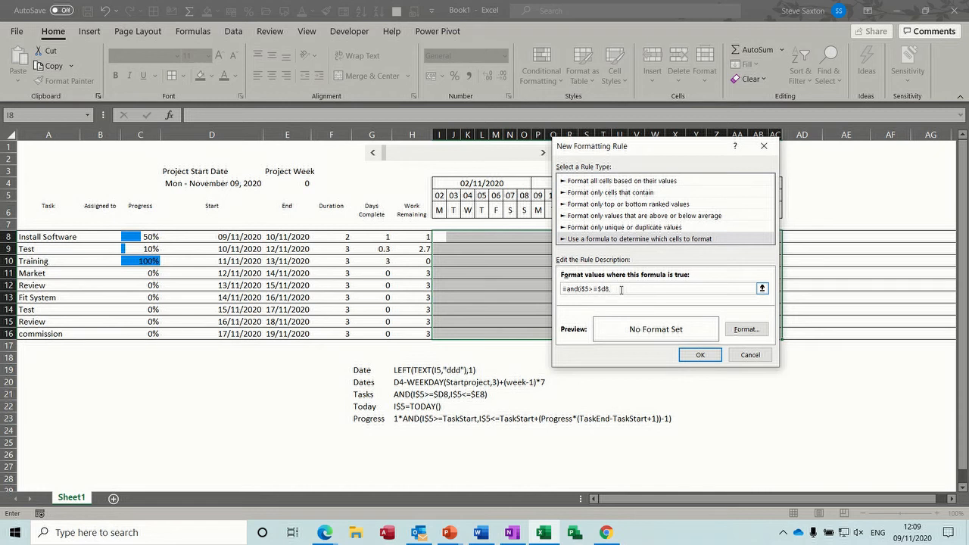
type("I$5<=")
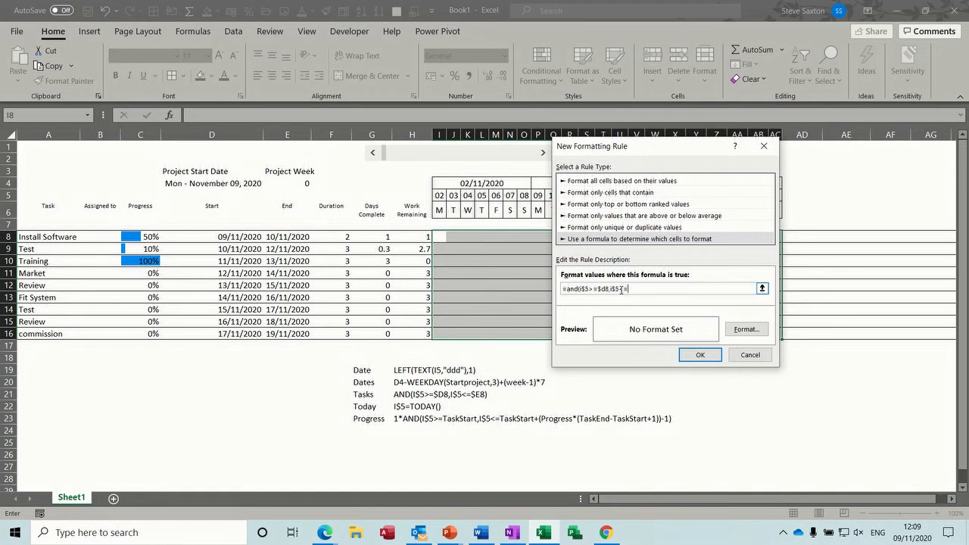
type("e8)")
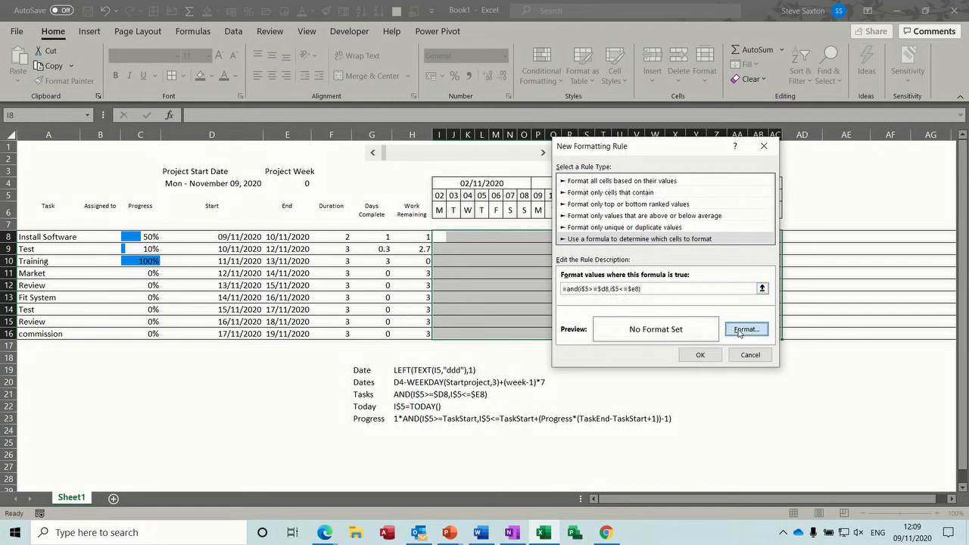
Give the rule a grey fill and apply it so grey bars span each task's dates.
left_click(745, 328)
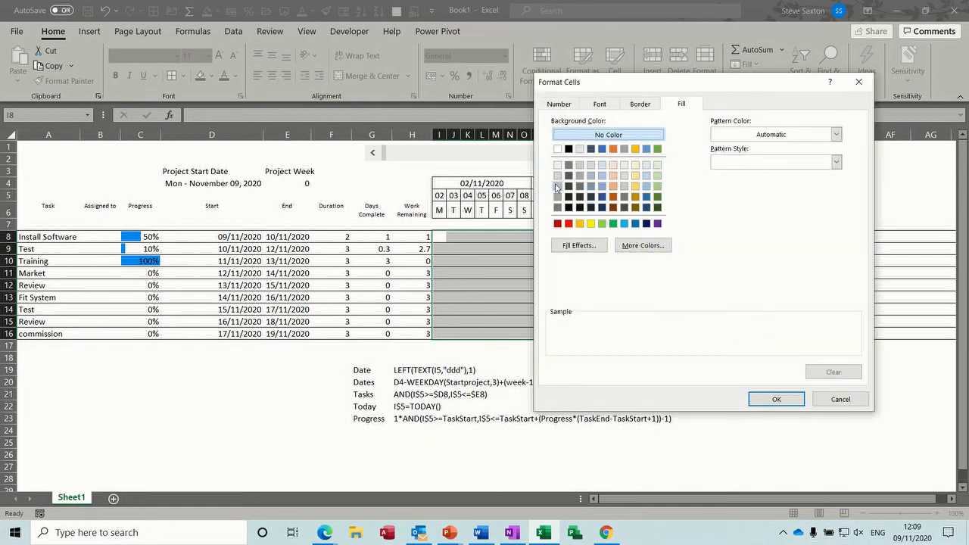
left_click(775, 400)
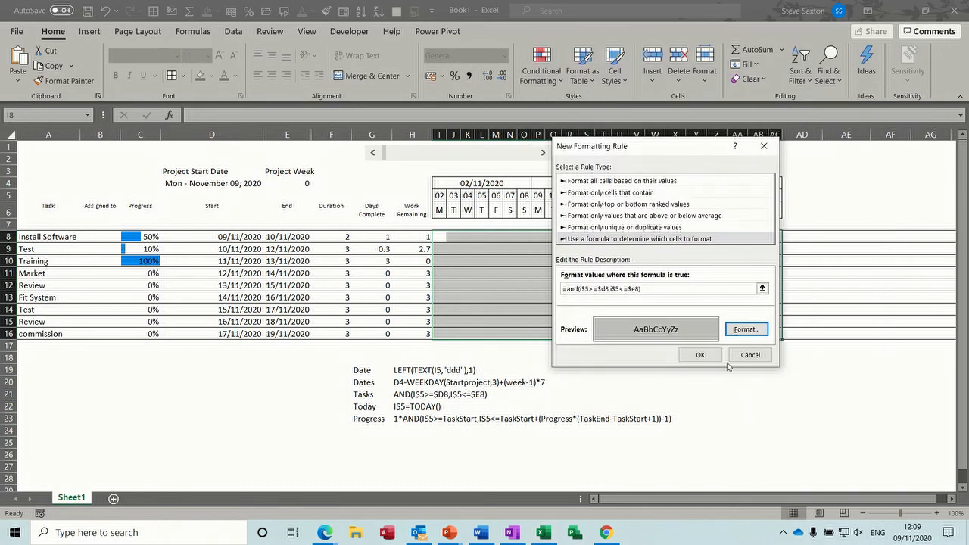
left_click(700, 354)
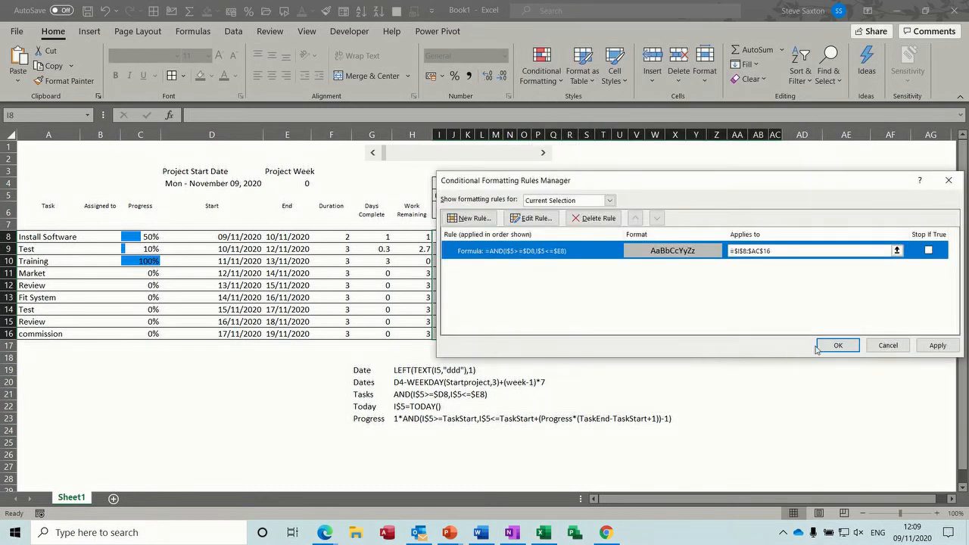
left_click(837, 345)
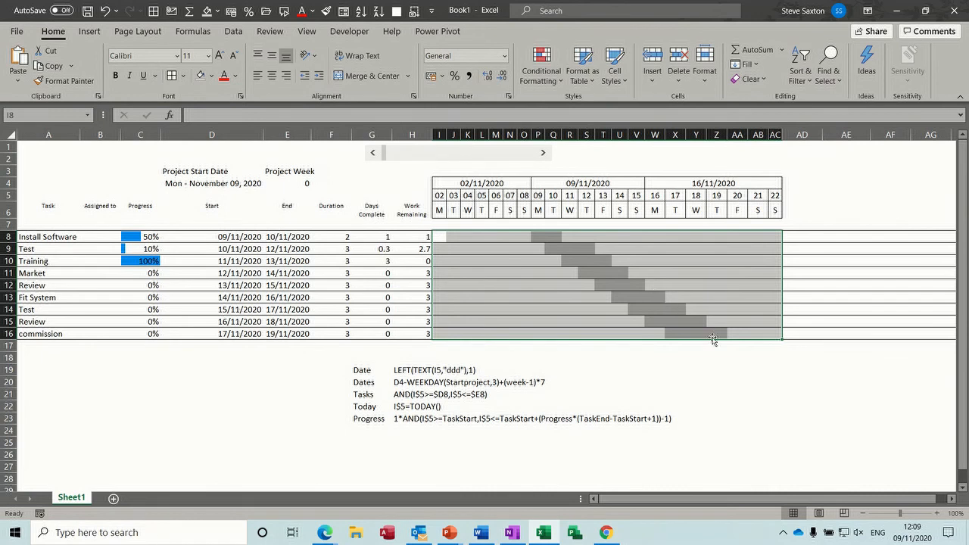
mouse_move(551, 254)
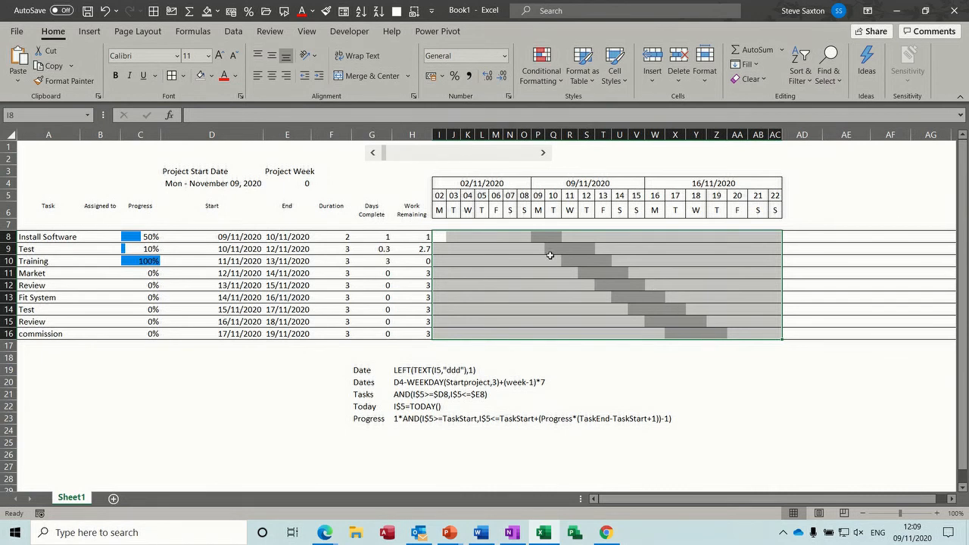
mouse_move(418, 423)
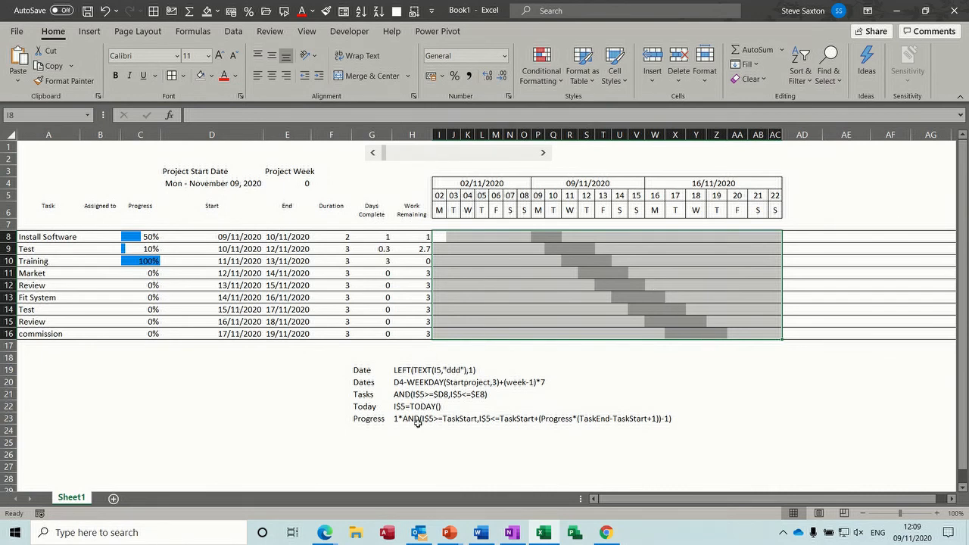
mouse_move(541, 180)
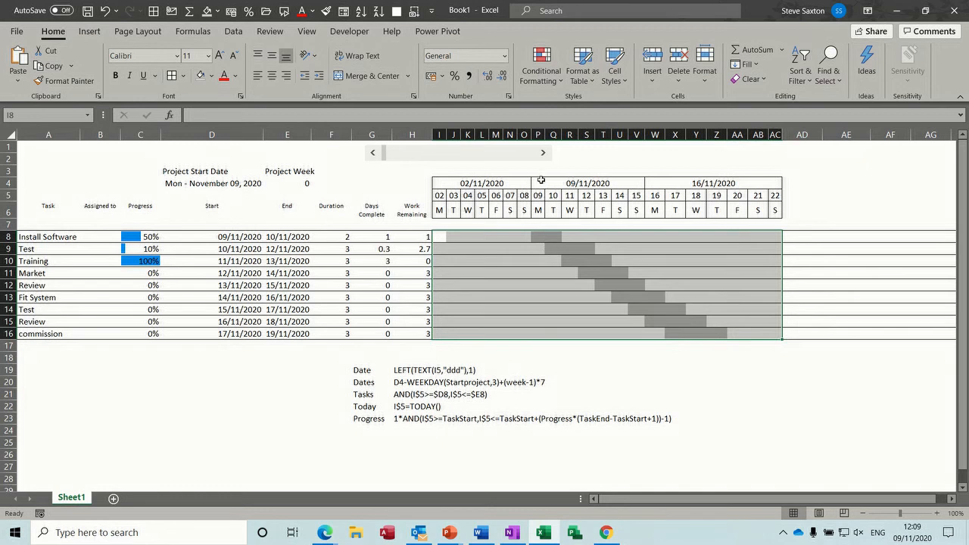
mouse_move(545, 241)
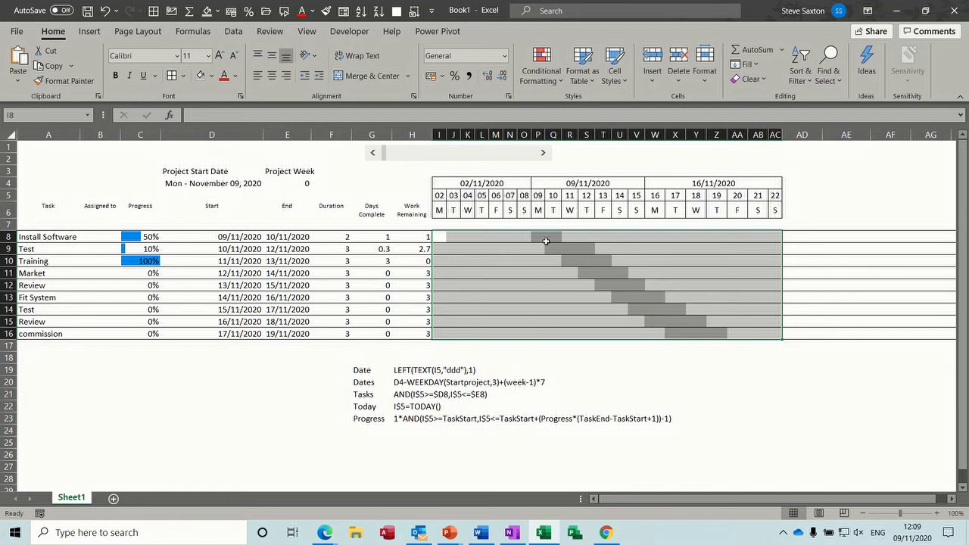
mouse_move(531, 165)
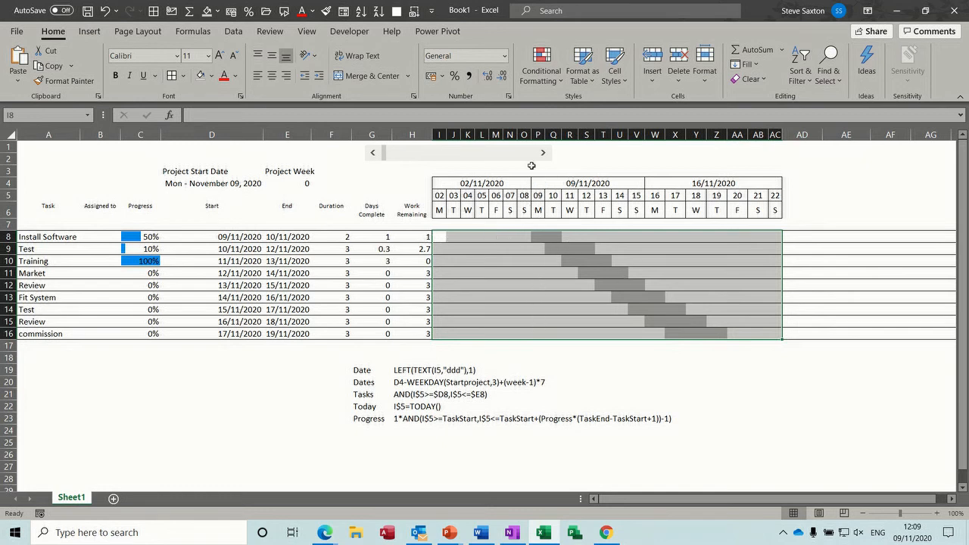
Bring up the Conditional Formatting options over the Gantt chart.
left_click(541, 64)
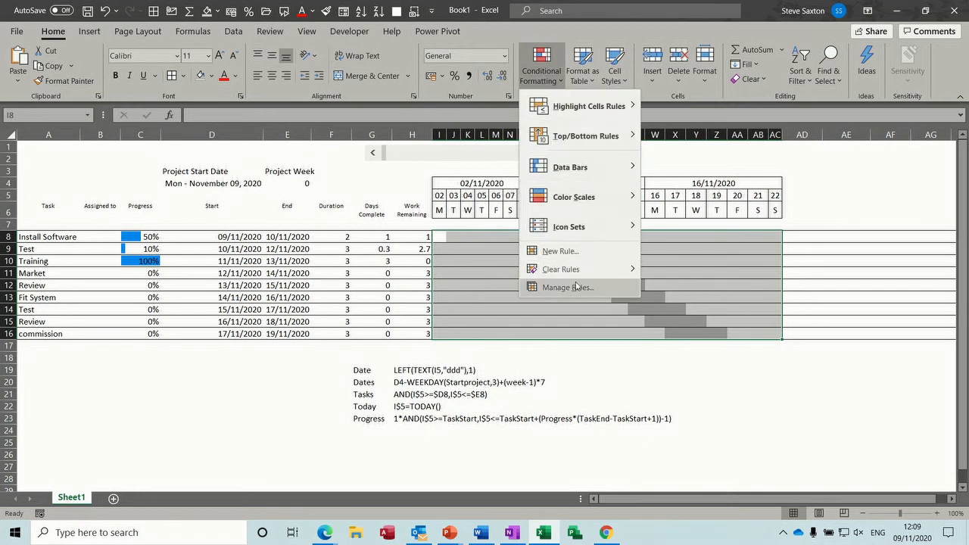
Add a new formula rule =I$5=TODAY() to mark today's column.
left_click(568, 288)
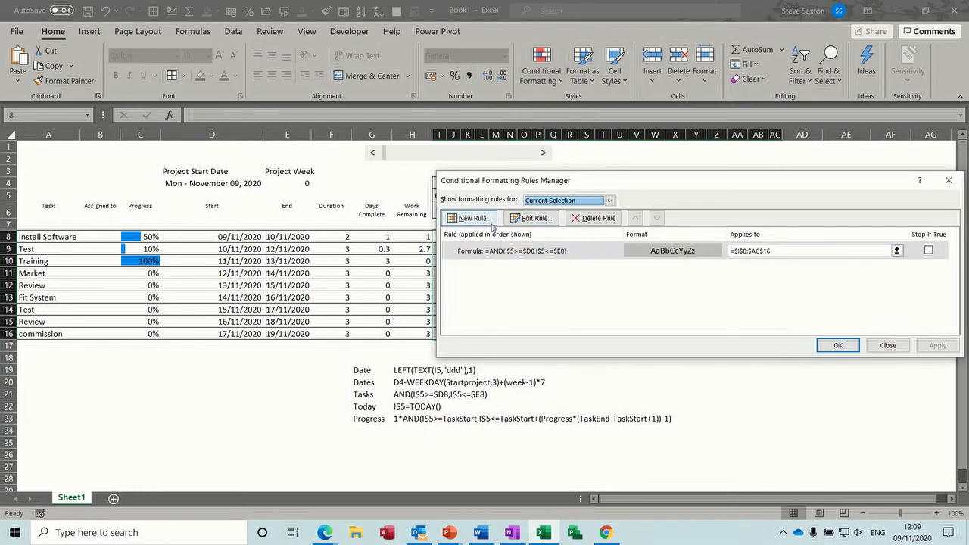
left_click(470, 218)
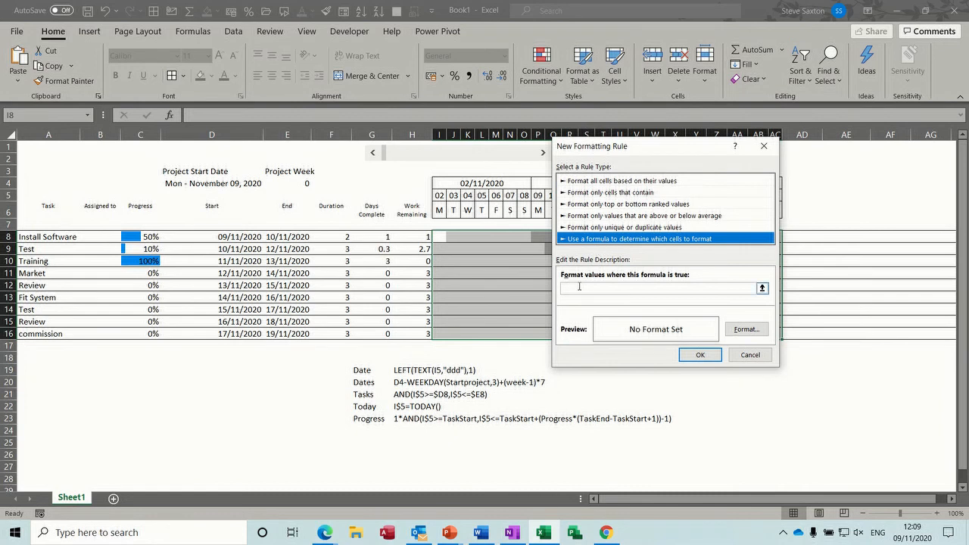
left_click(665, 288)
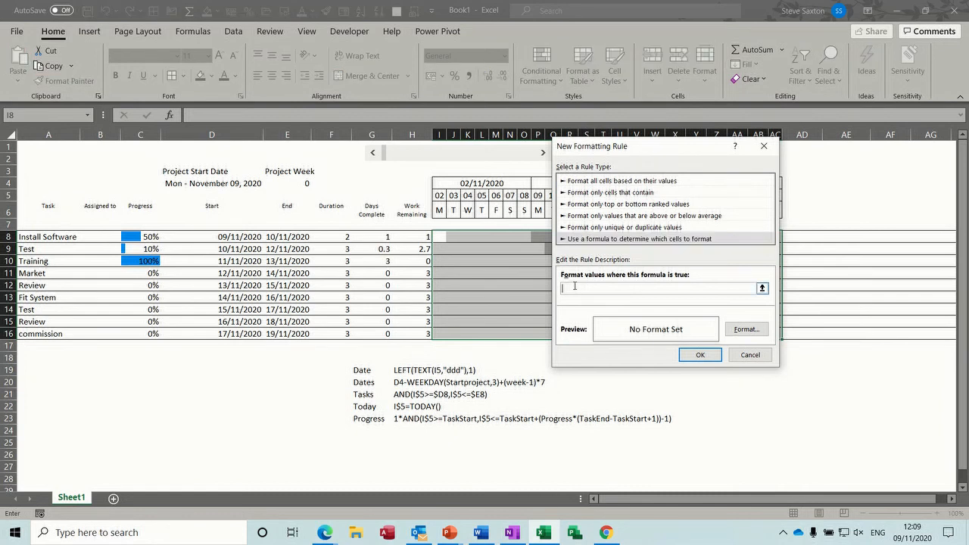
type("=I")
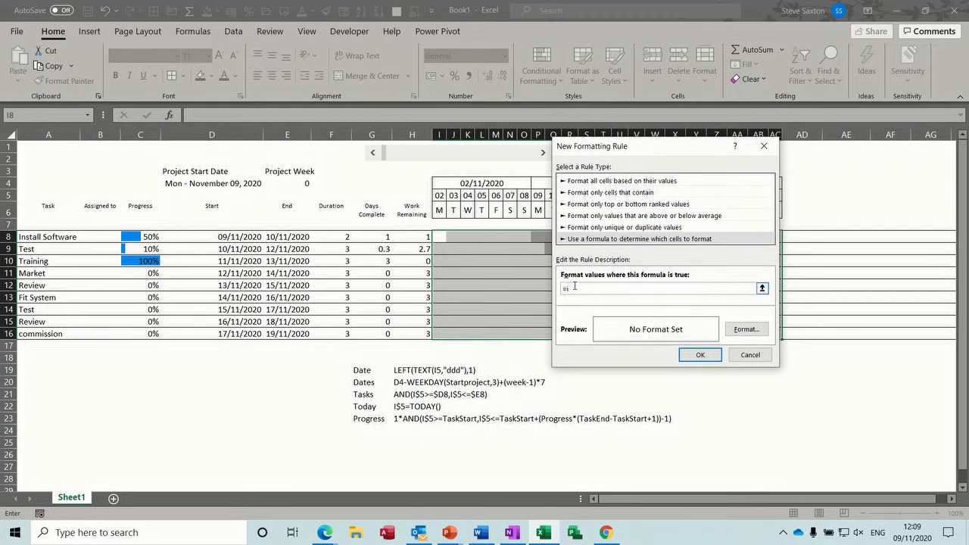
type("=I$5")
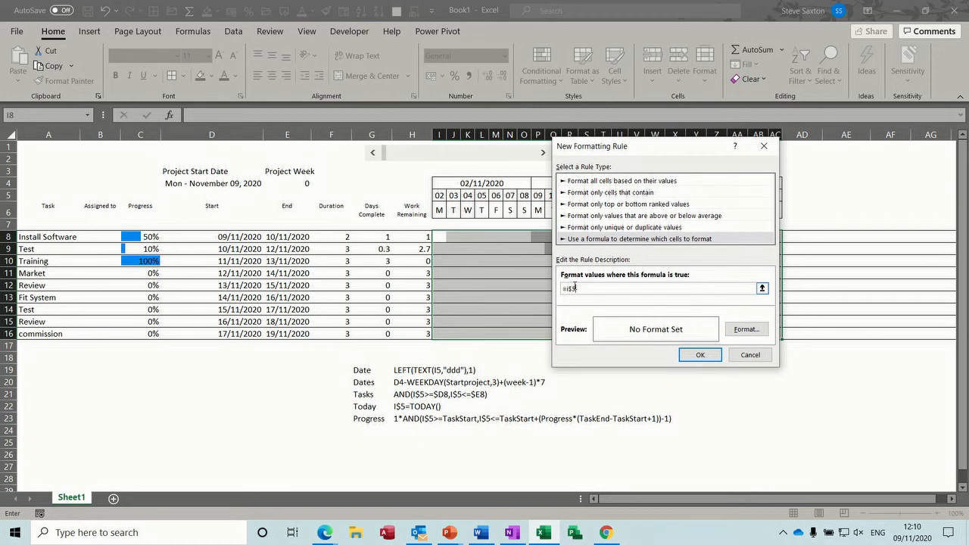
type("=i$5=")
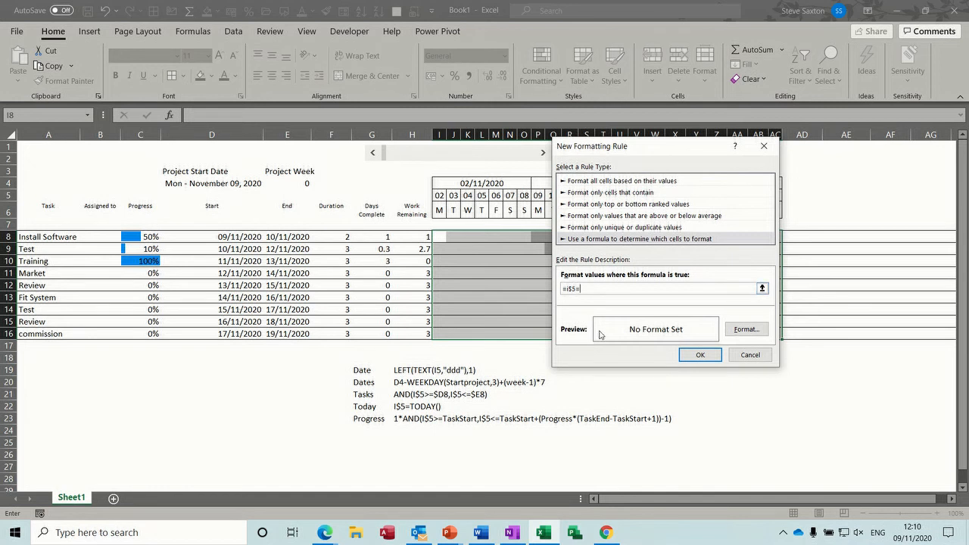
type("today(")
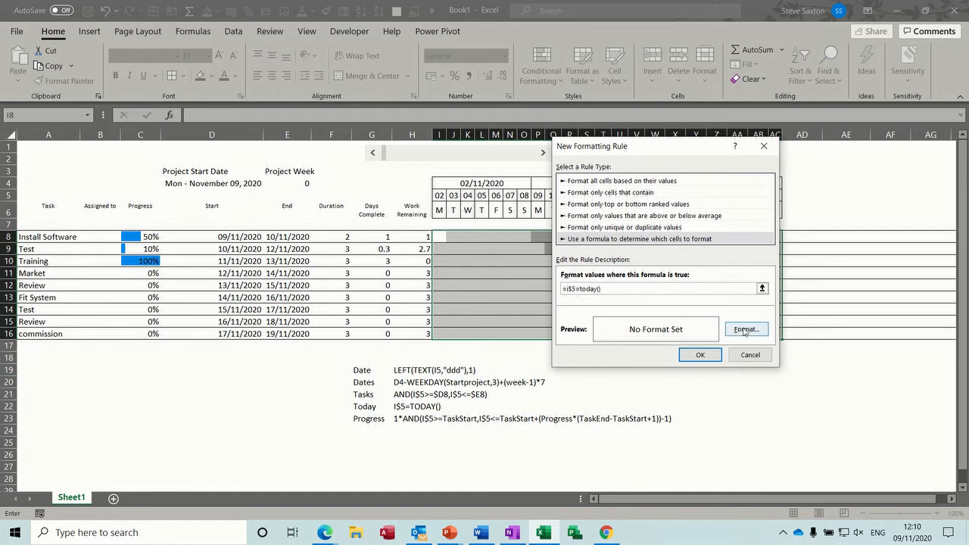
Format the today-marker rule with a red border colour and confirm it.
left_click(745, 328)
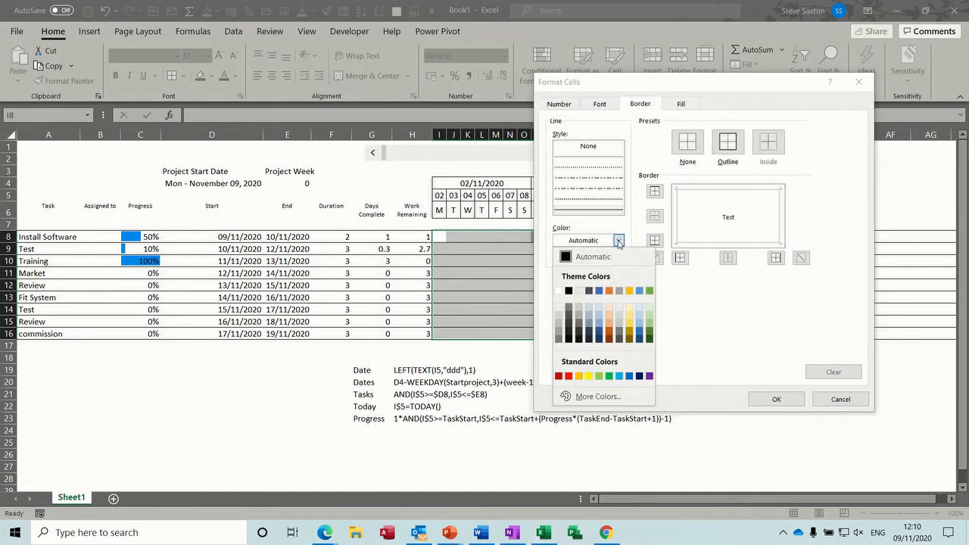
left_click(566, 375)
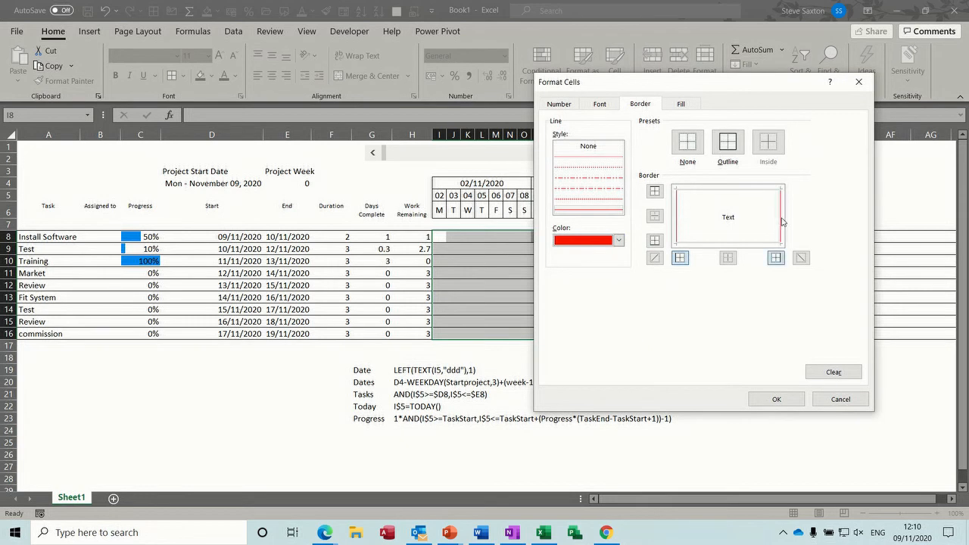
left_click(775, 400)
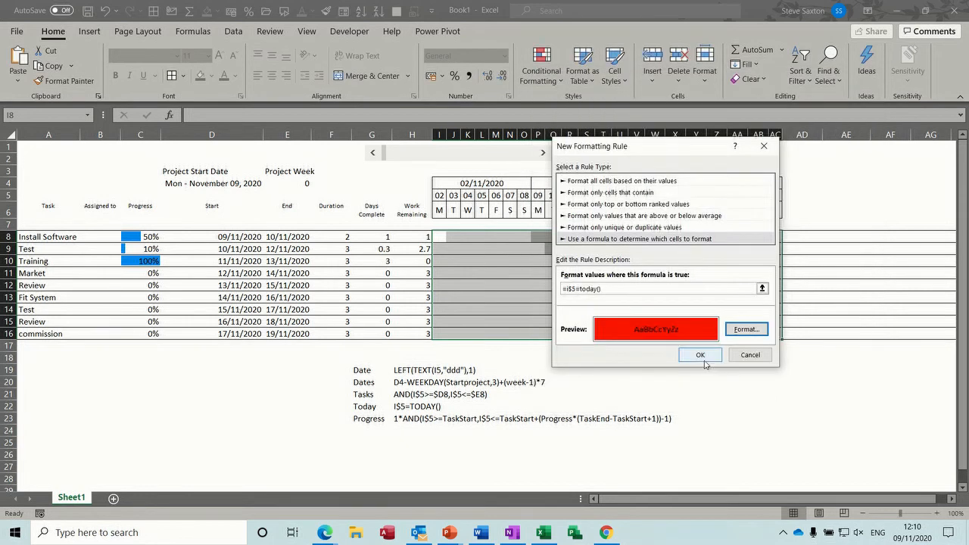
left_click(699, 354)
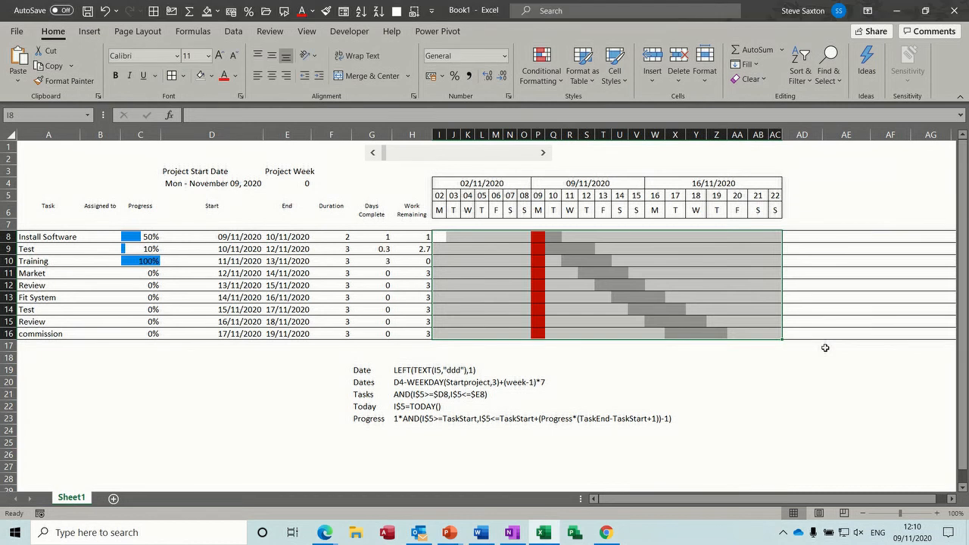
mouse_move(539, 309)
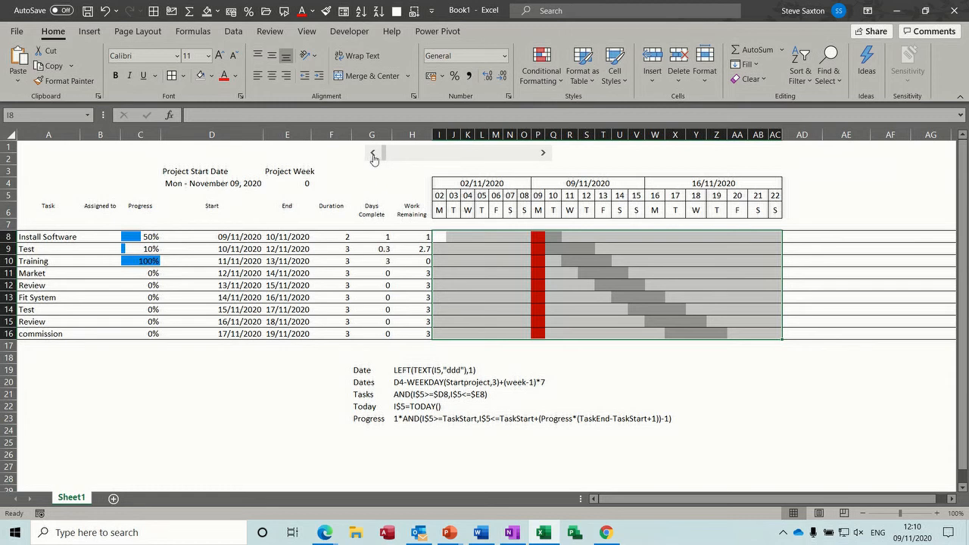
mouse_move(544, 158)
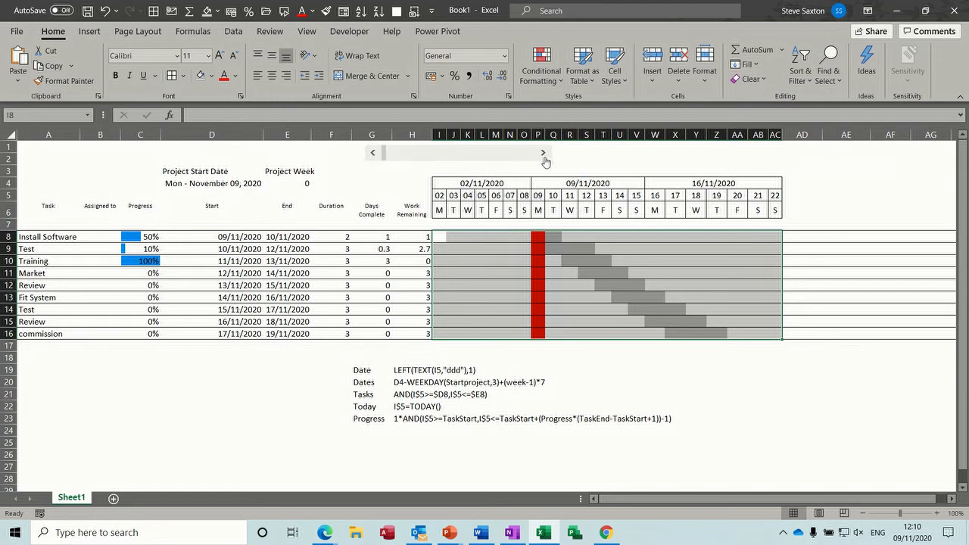
Advance Project Week to 1 with the scroll bar and select cell I8 in the grid.
left_click(542, 151)
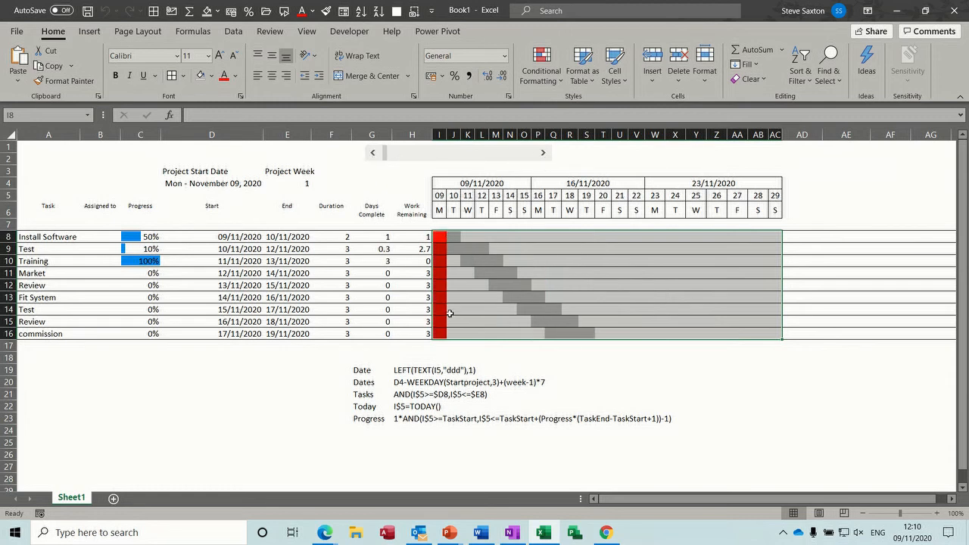
mouse_move(482, 304)
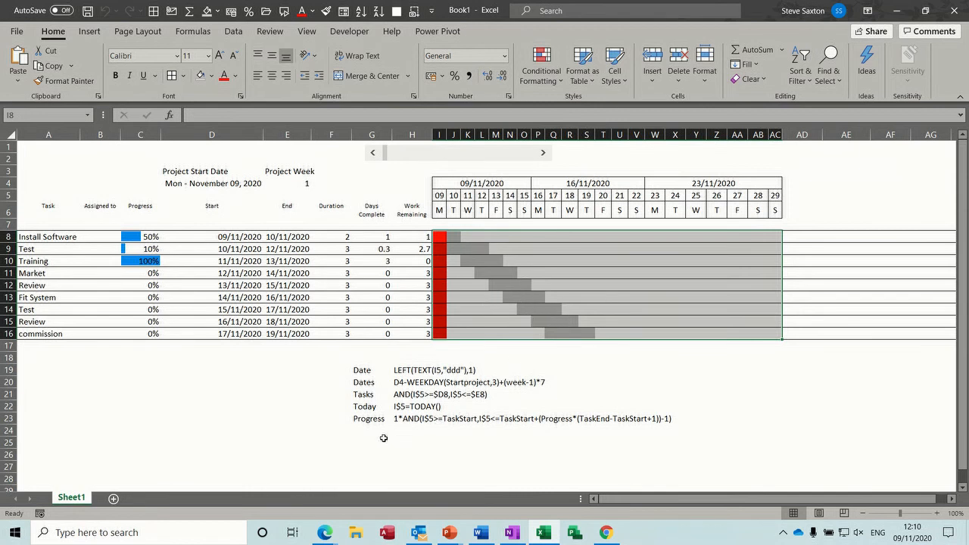
mouse_move(448, 242)
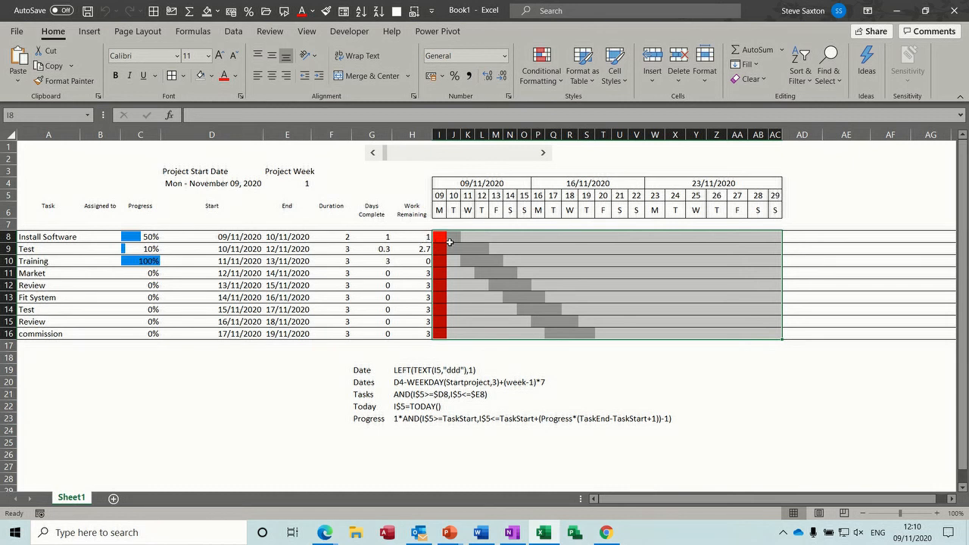
left_click(453, 236)
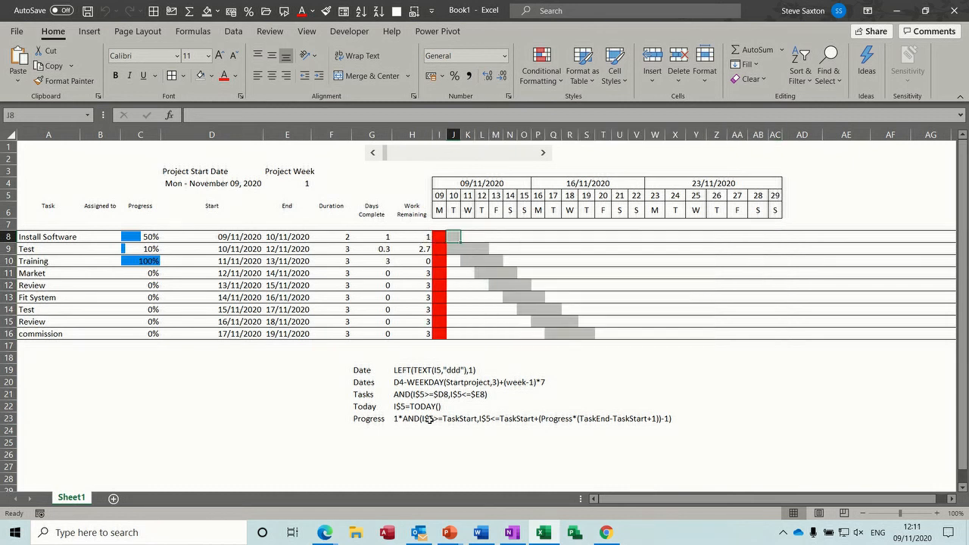
mouse_move(518, 422)
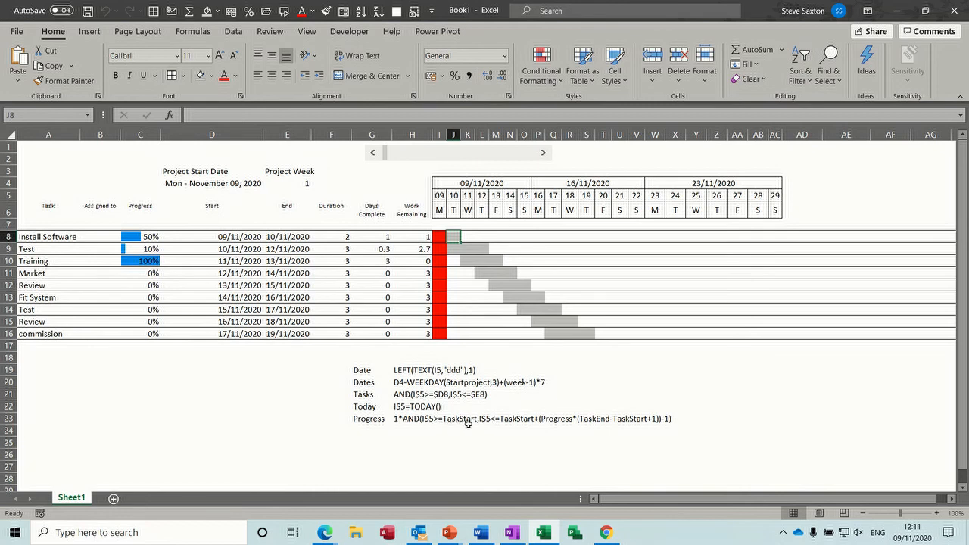
mouse_move(591, 425)
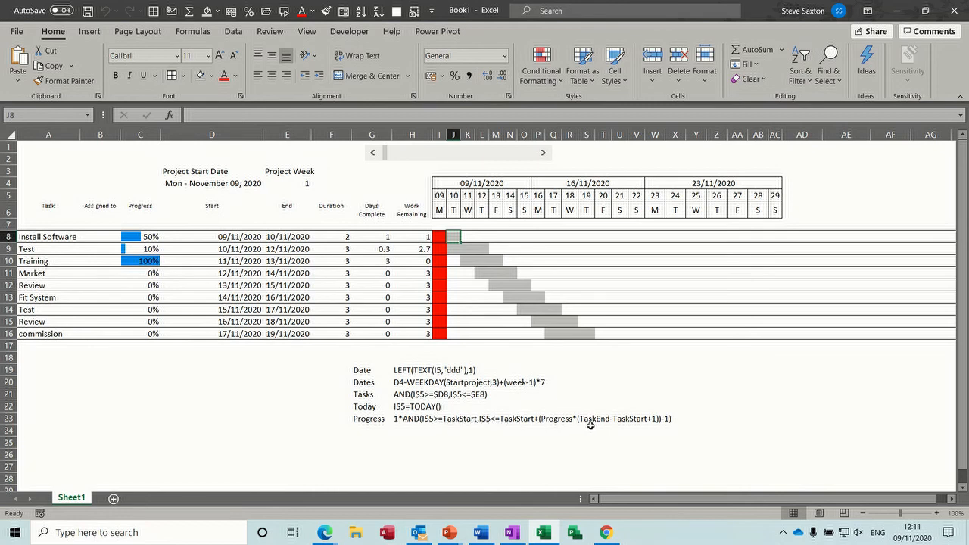
mouse_move(530, 433)
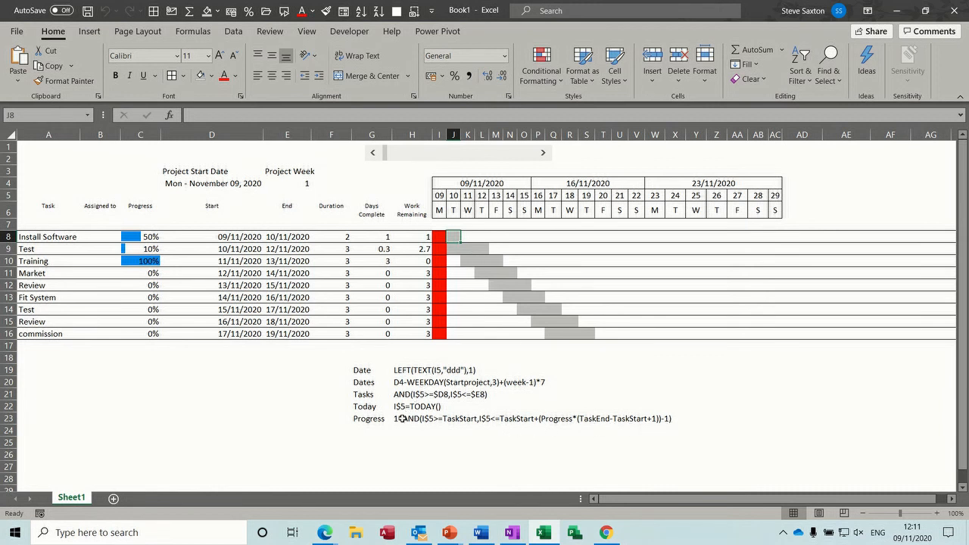
Copy the Progress formula note and select the timeline grid I8:AC16.
left_click(412, 418)
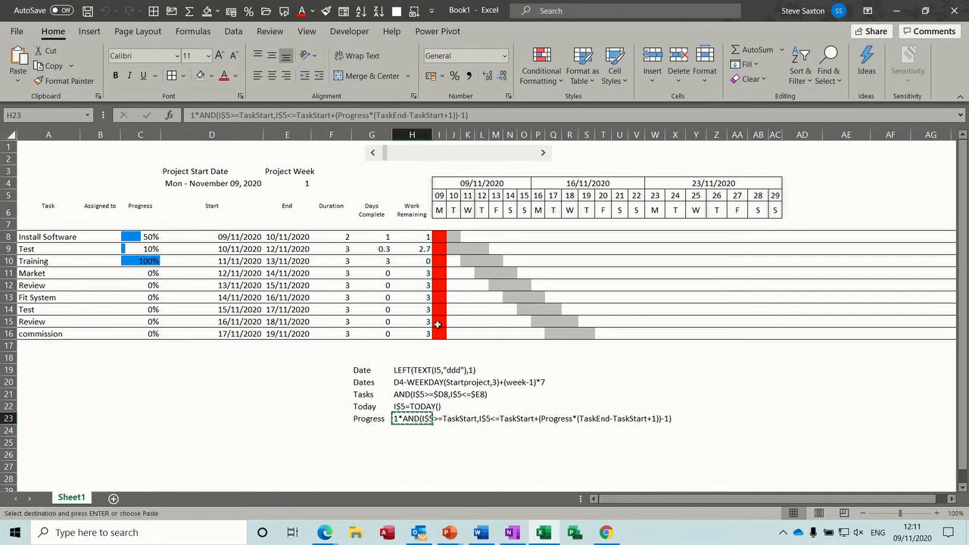
left_click_drag(439, 236, 703, 321)
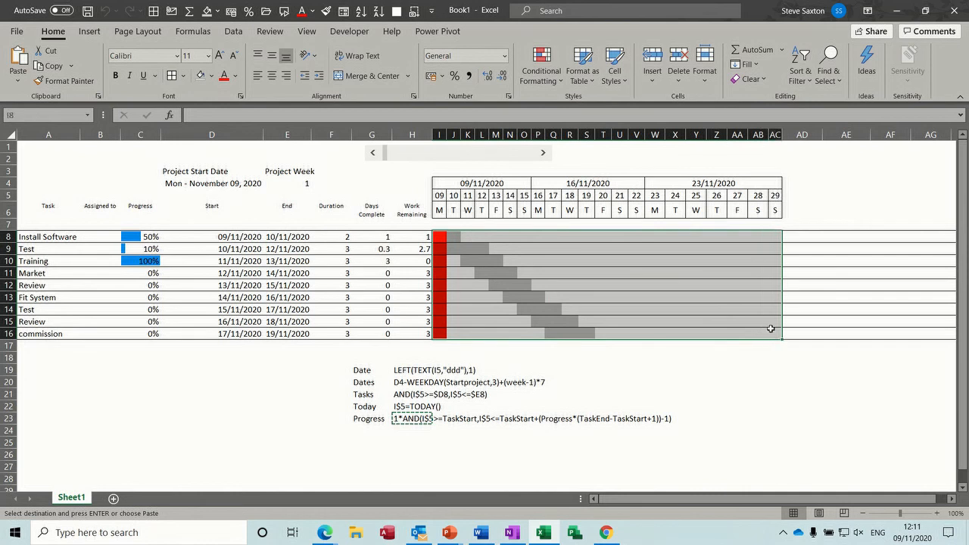
mouse_move(541, 64)
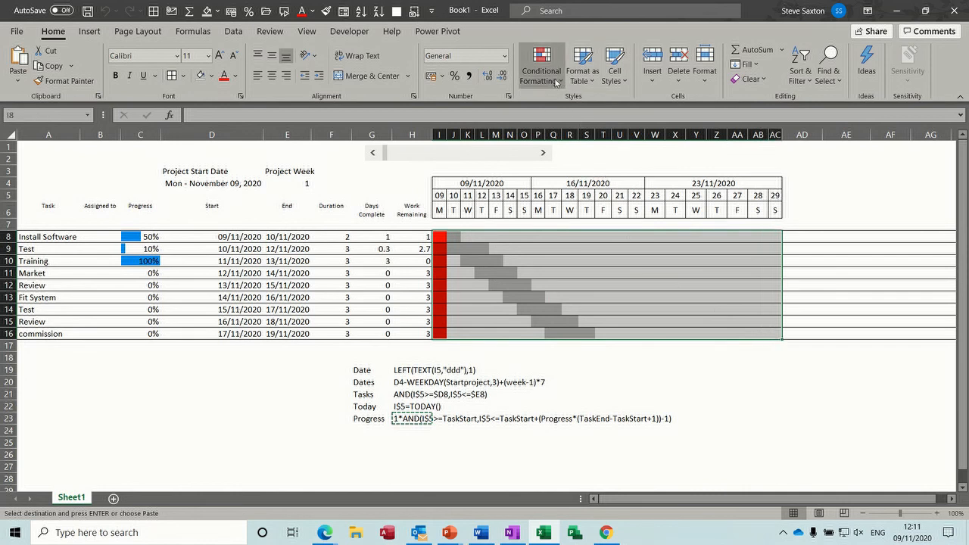
Add a formula rule =1*AND(I$5>=TaskStart,I$5<=TaskStart+(Progress*(TaskEnd-TaskStart+1))-1).
left_click(541, 64)
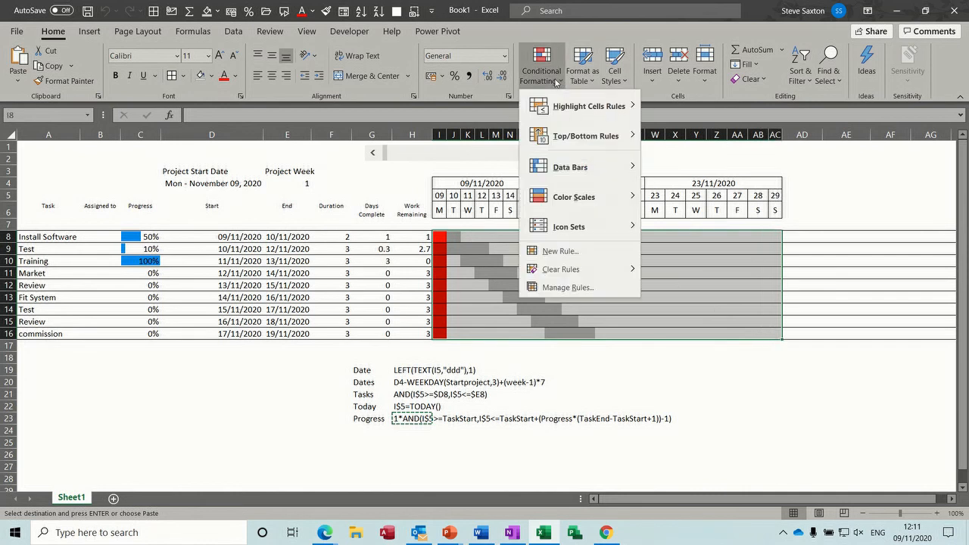
mouse_move(567, 288)
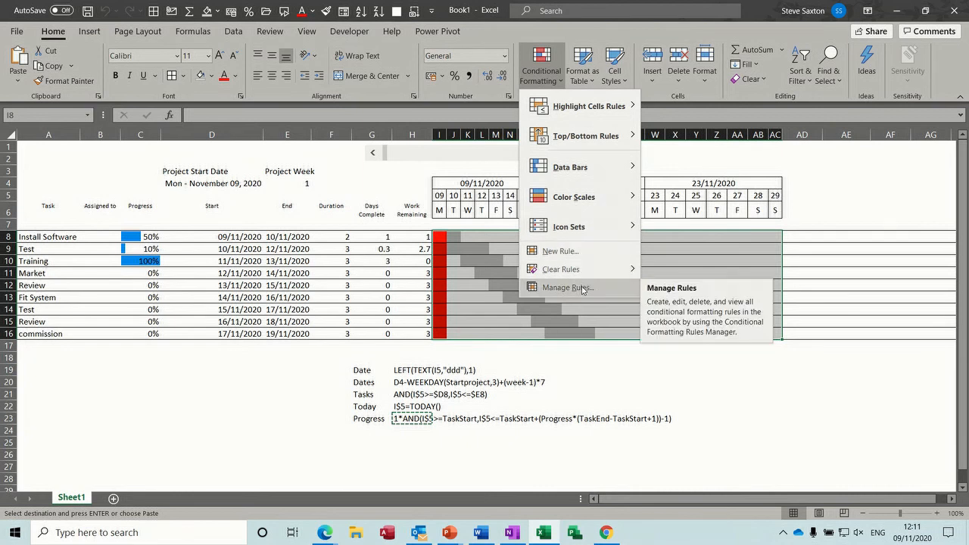
left_click(566, 287)
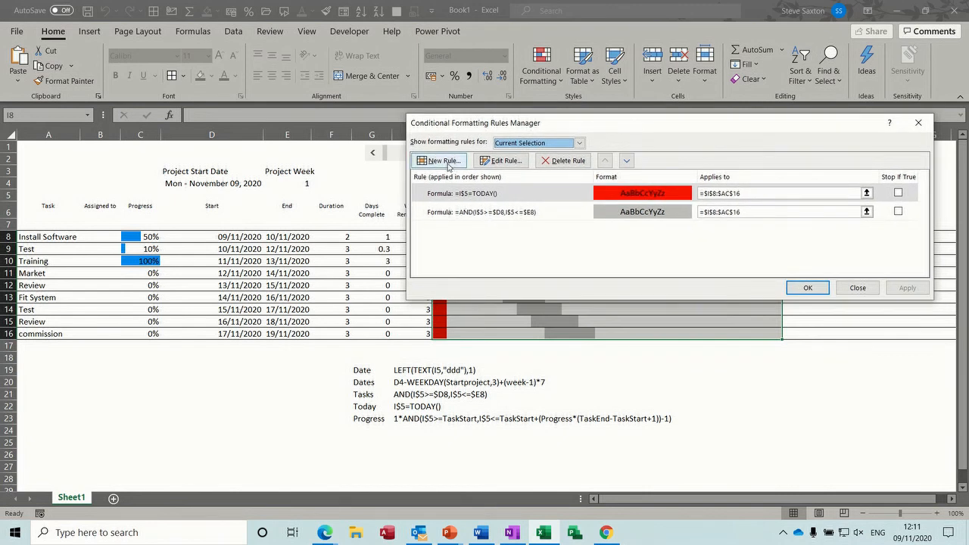
left_click(439, 160)
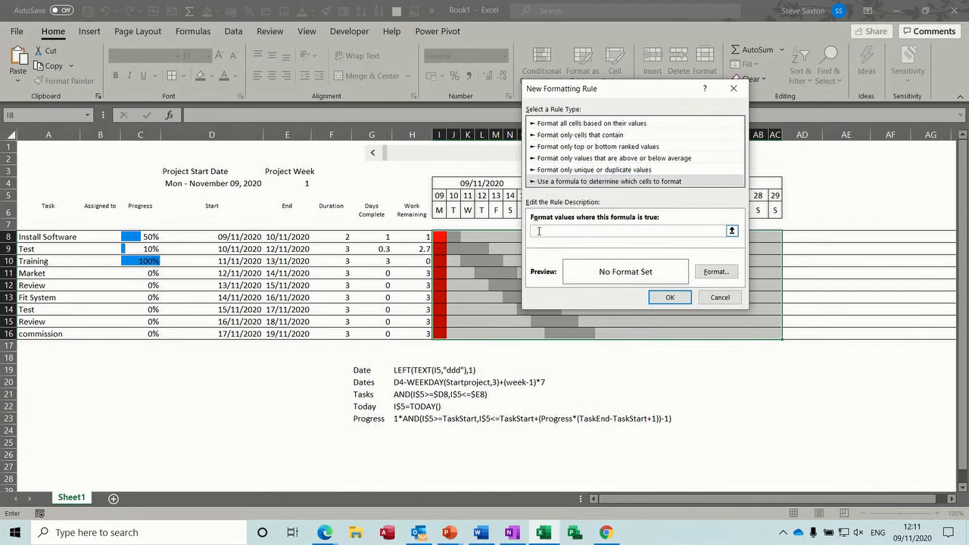
type("=")
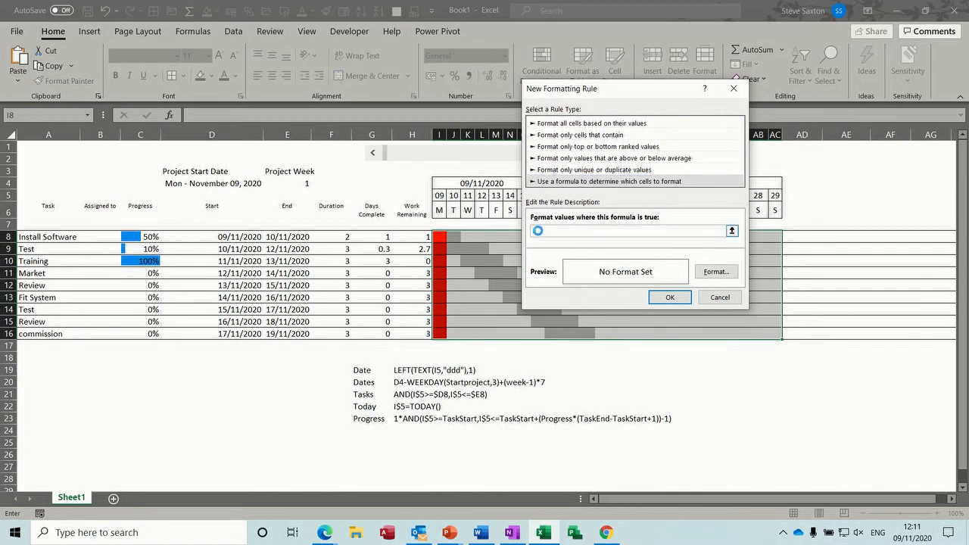
type("=1*AND(I$5>=TaskStart,I$5<=TaskStart+(Progress*(TaskEnd-TaskStart+1))-1)")
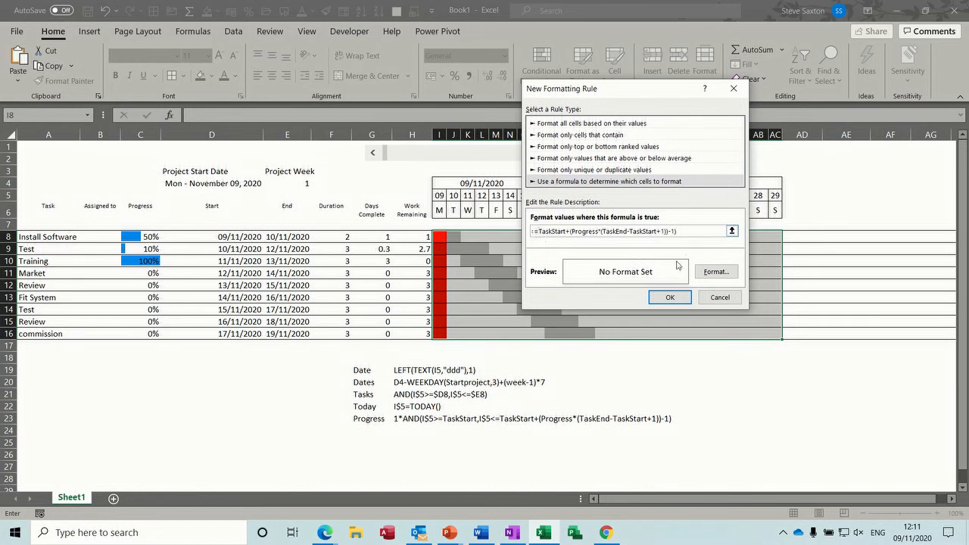
Give the progress rule a mustard fill and apply it over the grey task bars.
left_click(715, 271)
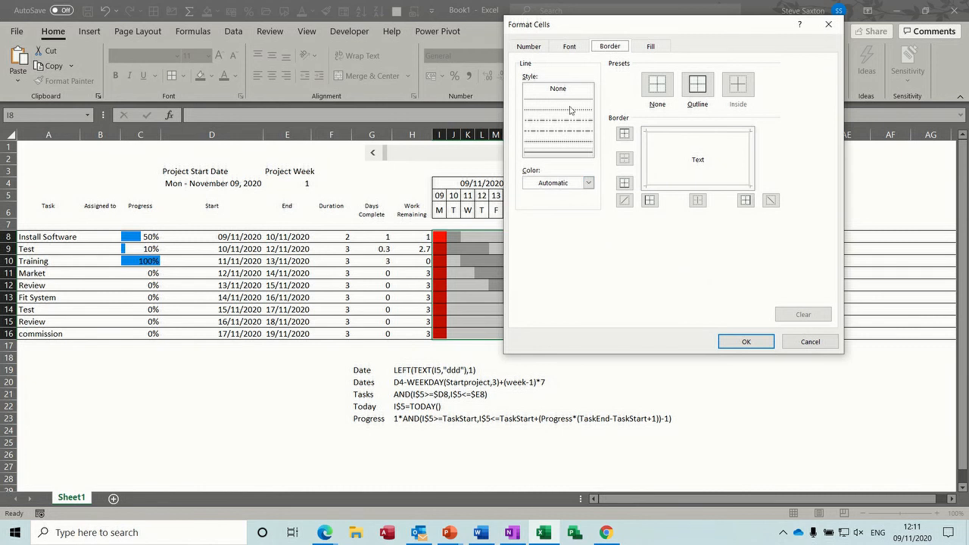
left_click(651, 45)
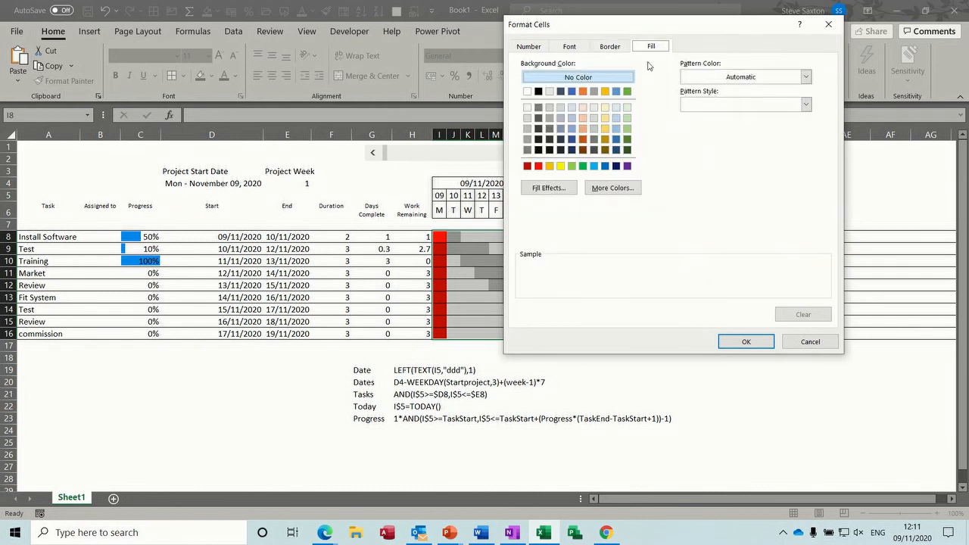
left_click(550, 165)
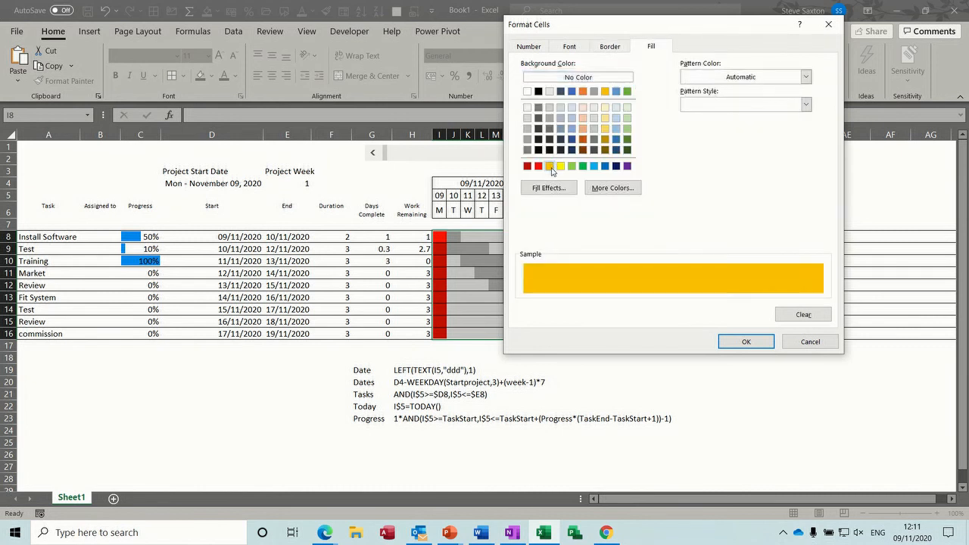
mouse_move(705, 263)
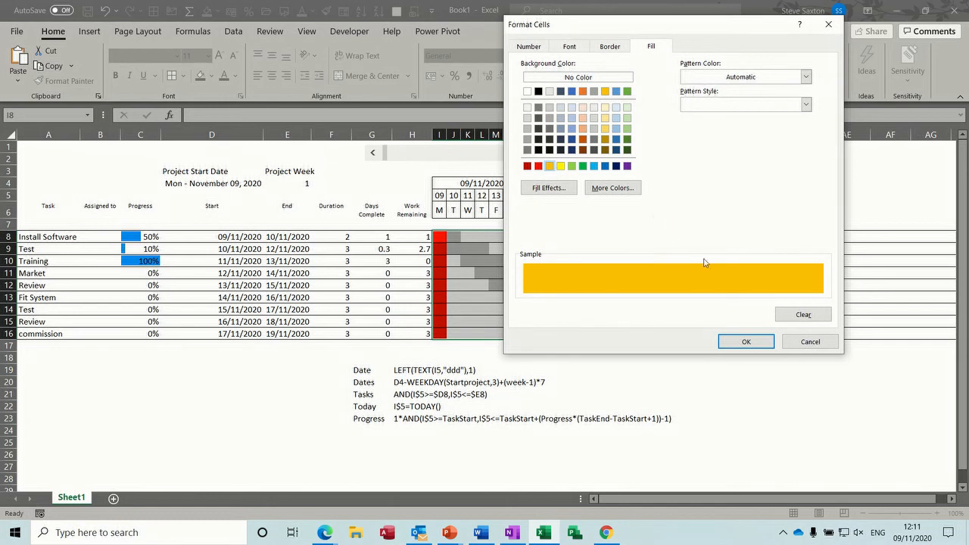
left_click(745, 343)
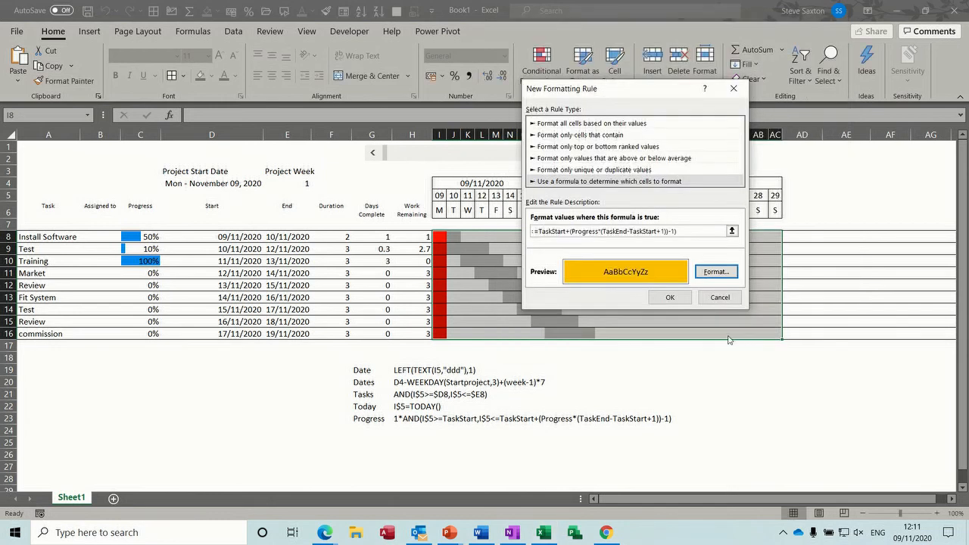
left_click(670, 297)
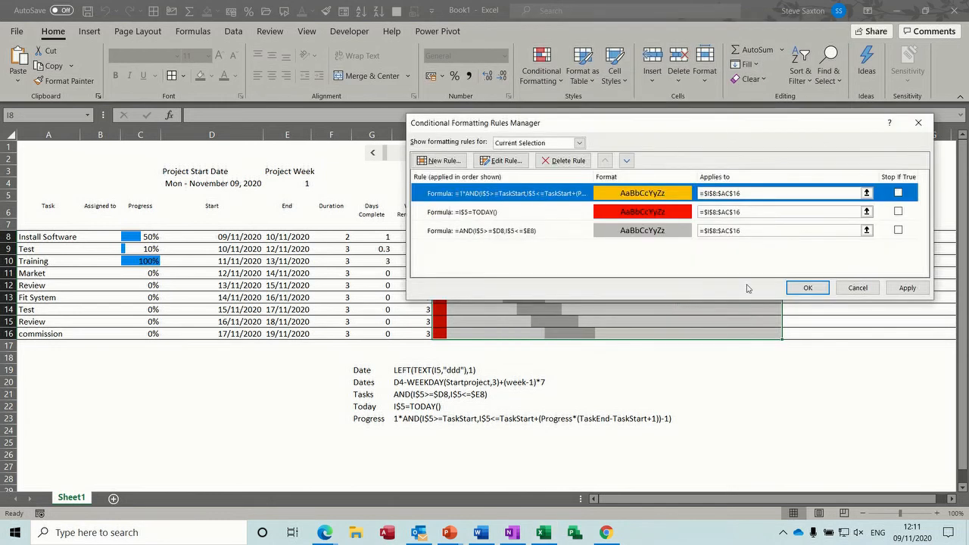
left_click(807, 287)
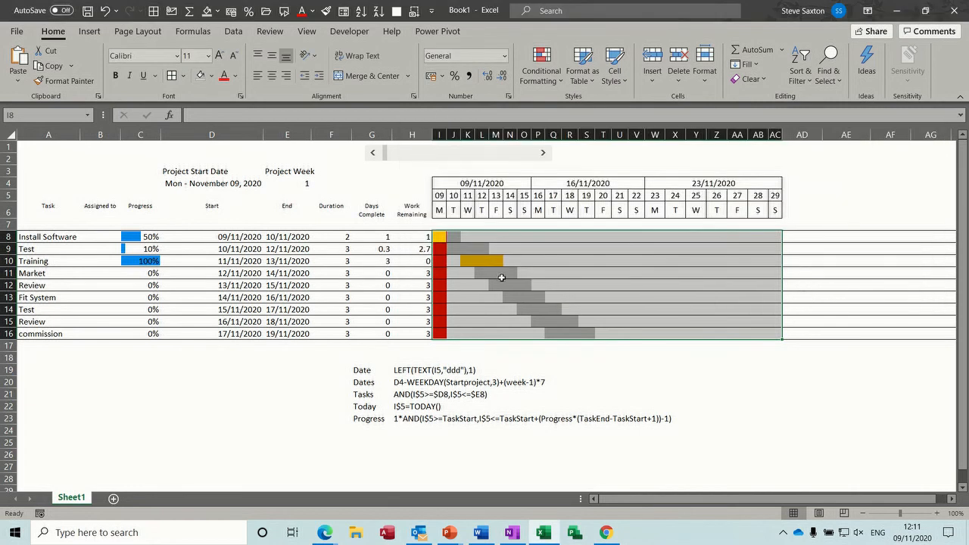
Enter 50% progress for Test and 50 for Review so their bars fill halfway in mustard.
left_click(466, 273)
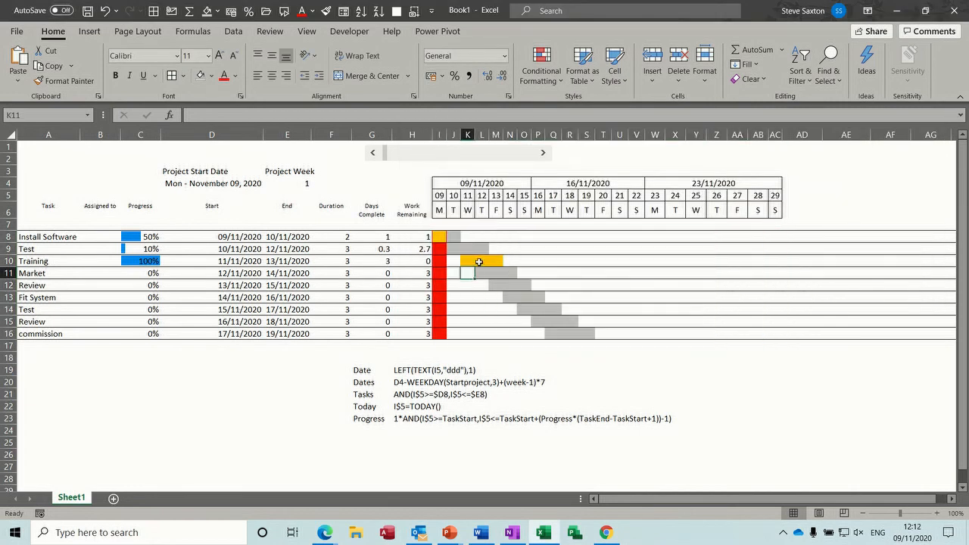
left_click(139, 248)
type("25")
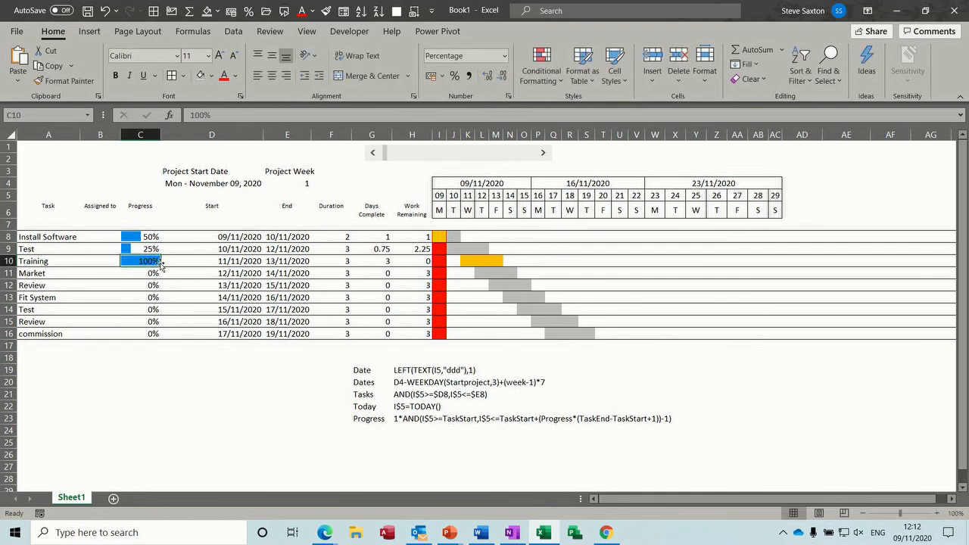
left_click(139, 248)
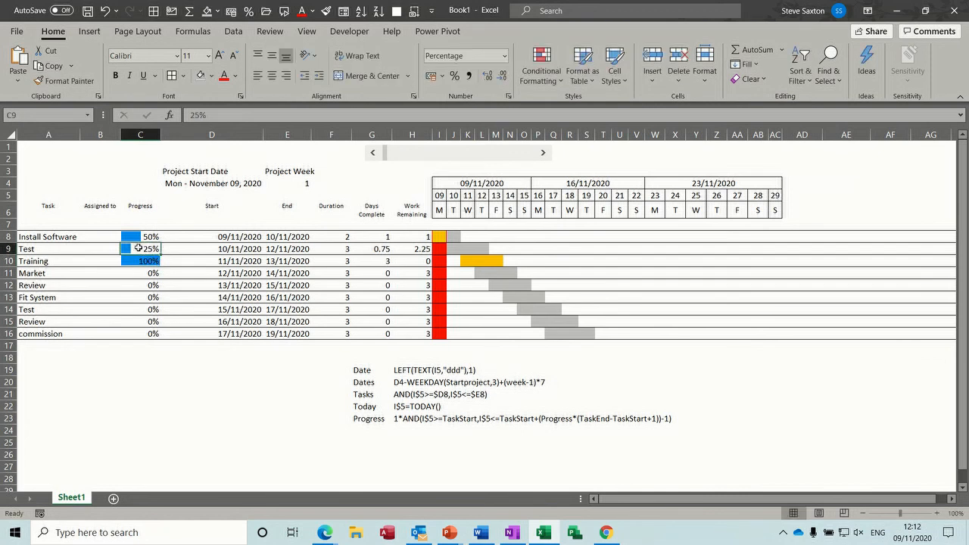
type("50%")
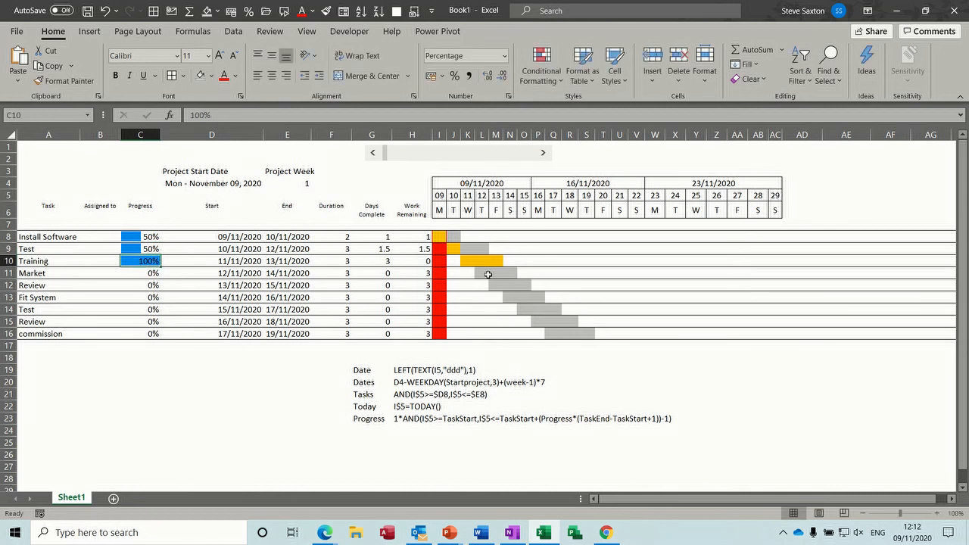
left_click(139, 272)
type("100")
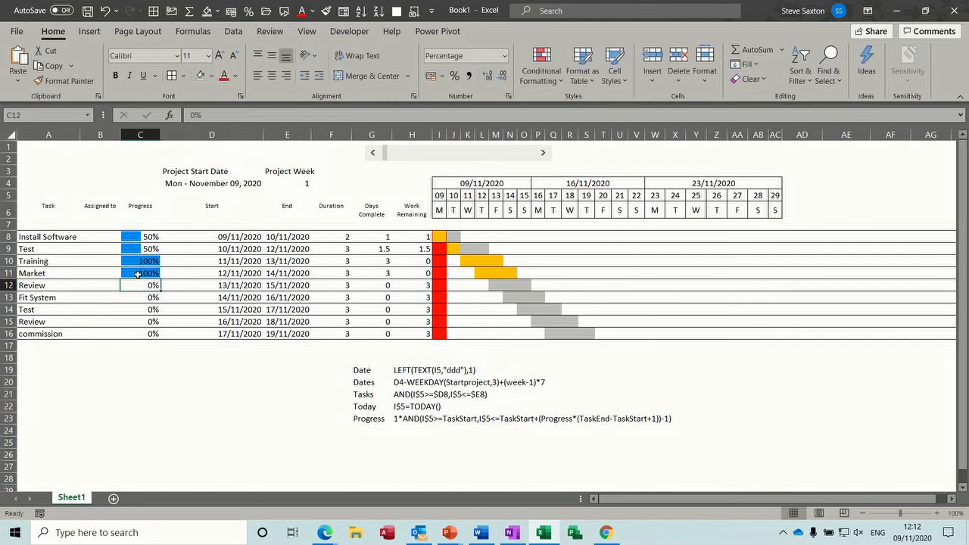
type("50")
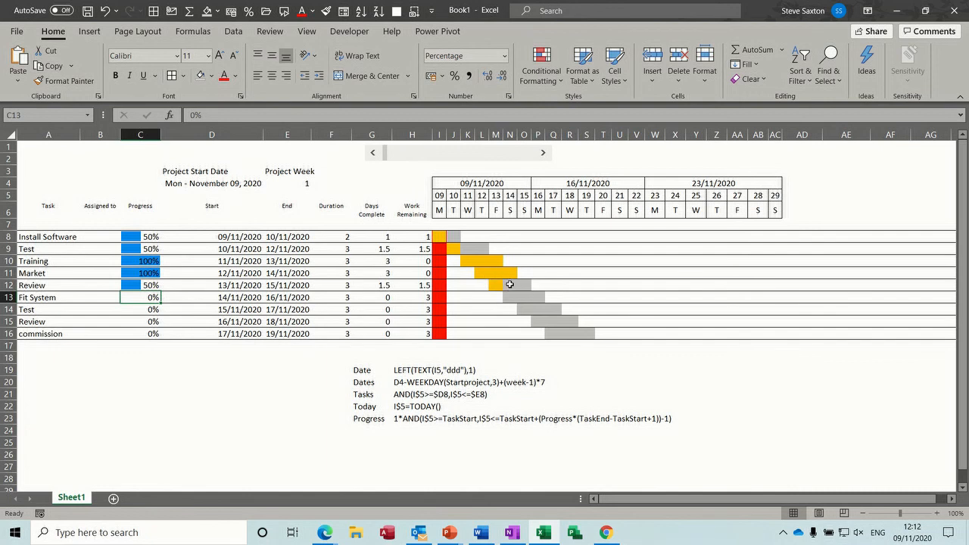
mouse_move(515, 312)
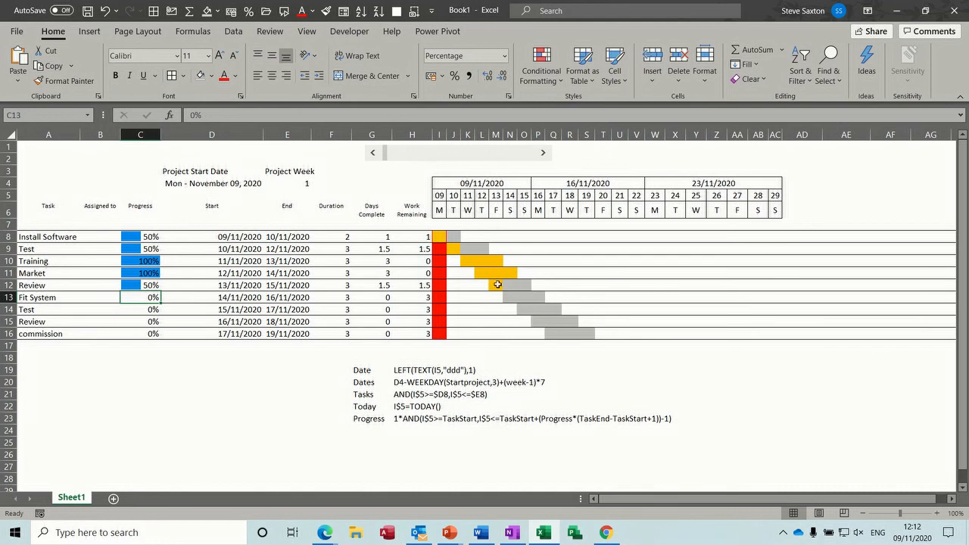
mouse_move(357, 362)
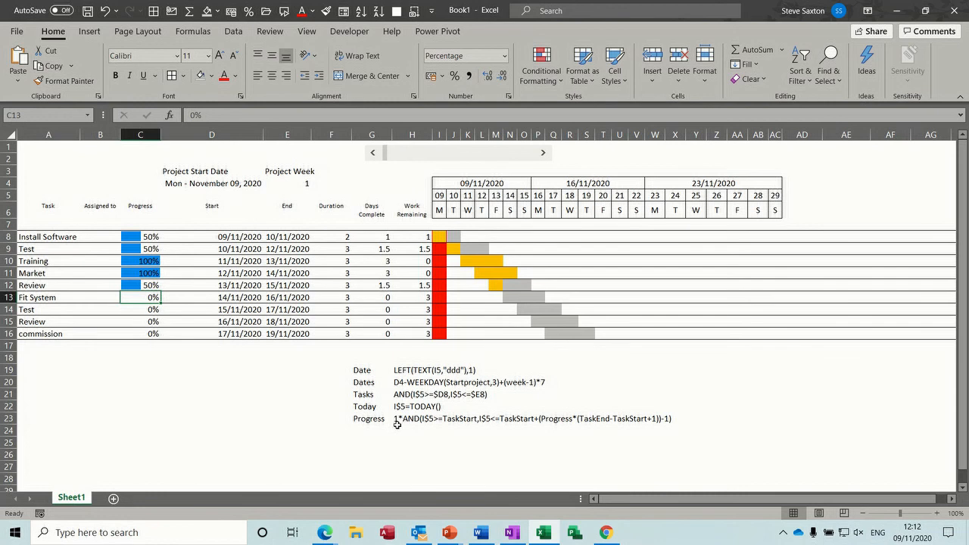
mouse_move(396, 418)
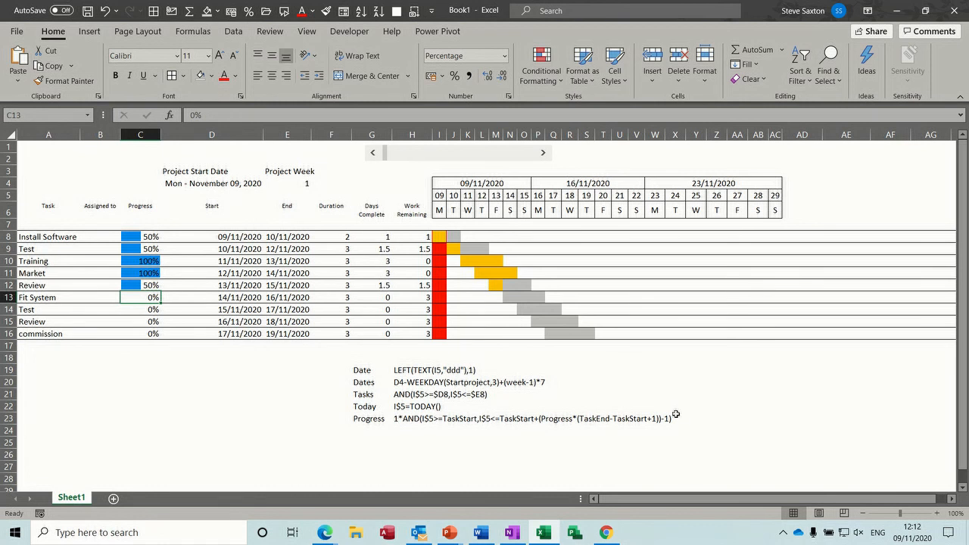
mouse_move(634, 427)
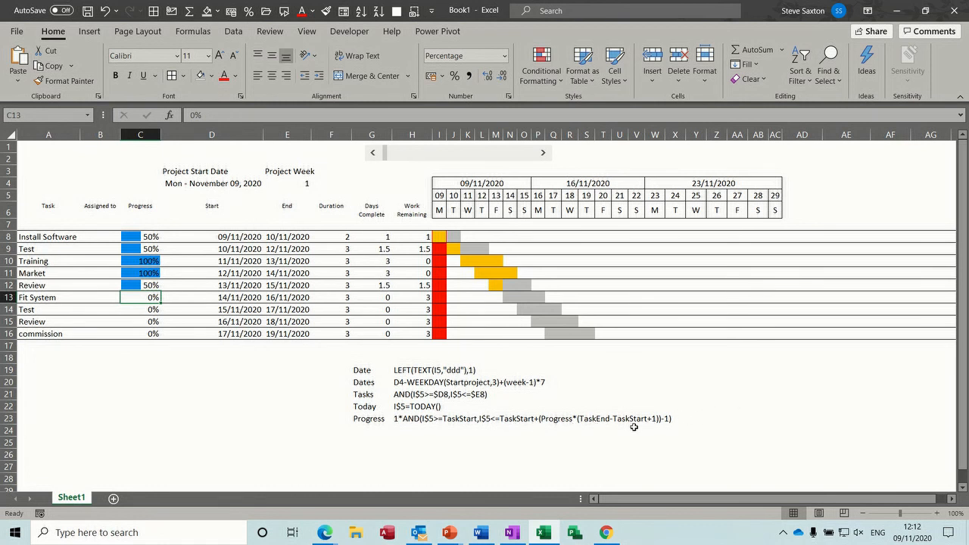
mouse_move(458, 428)
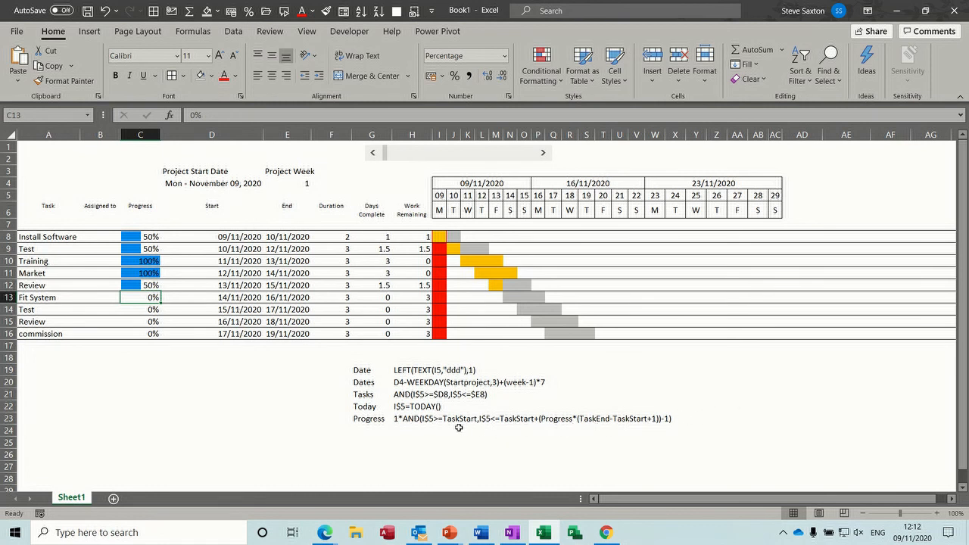
mouse_move(432, 424)
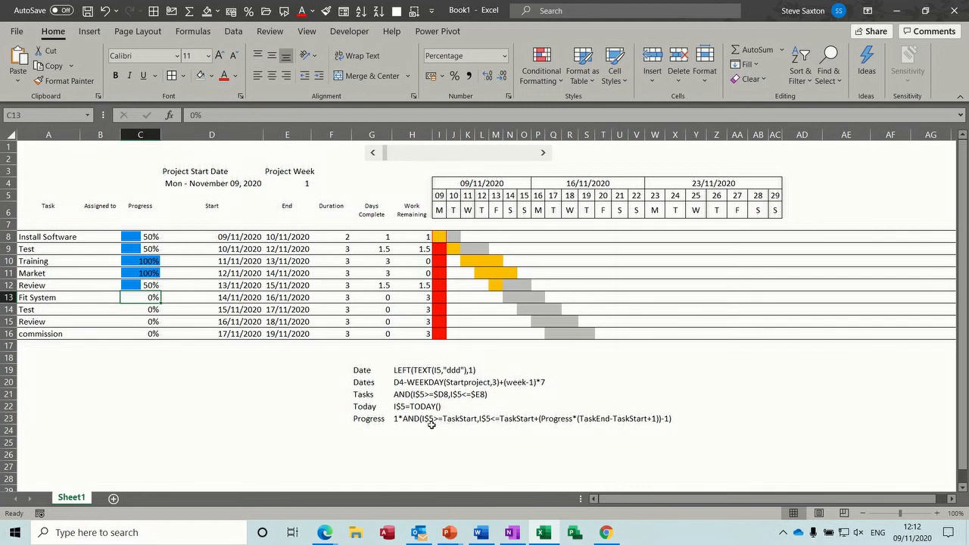
mouse_move(460, 421)
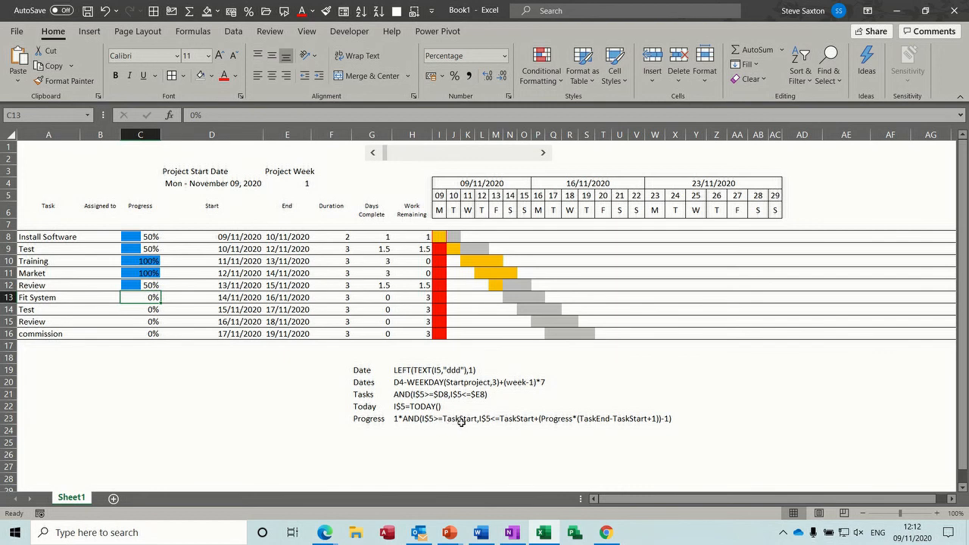
mouse_move(536, 424)
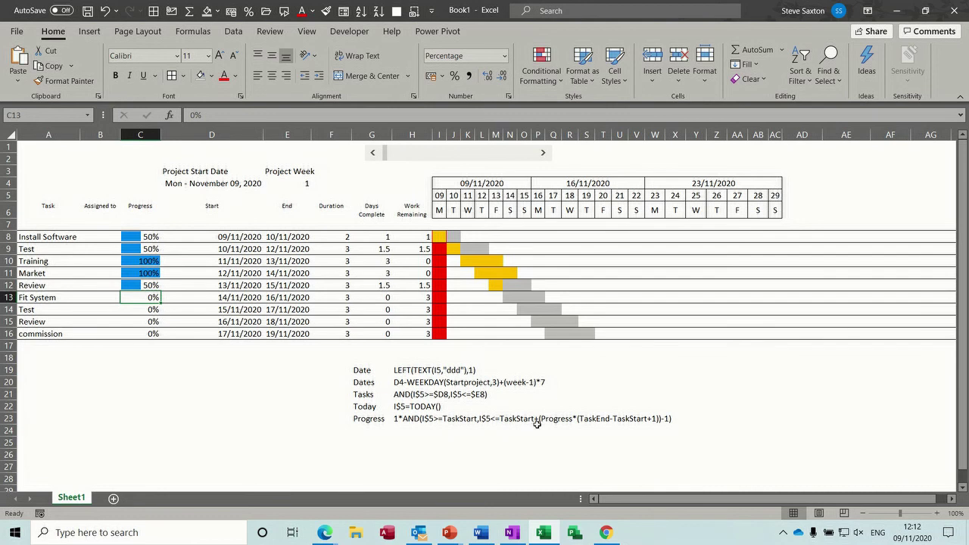
mouse_move(568, 424)
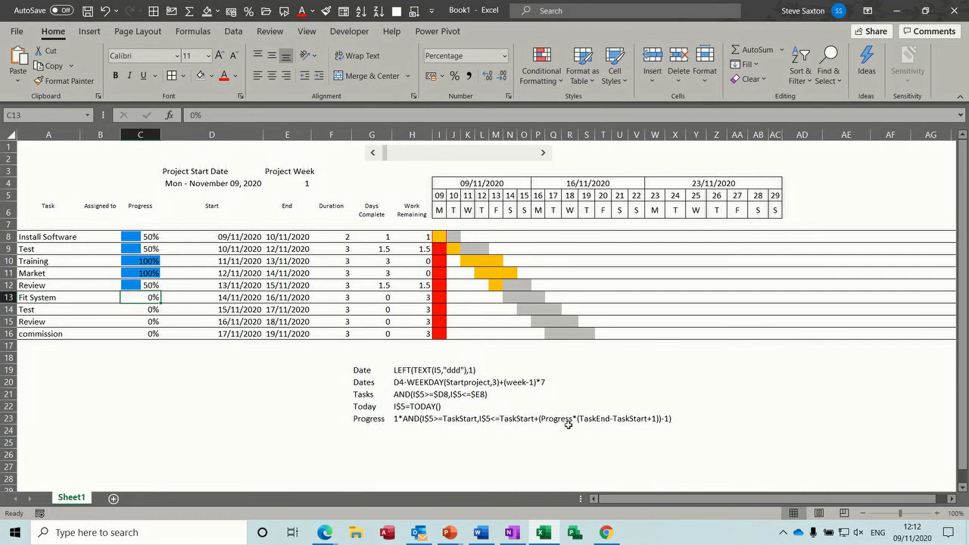
mouse_move(624, 418)
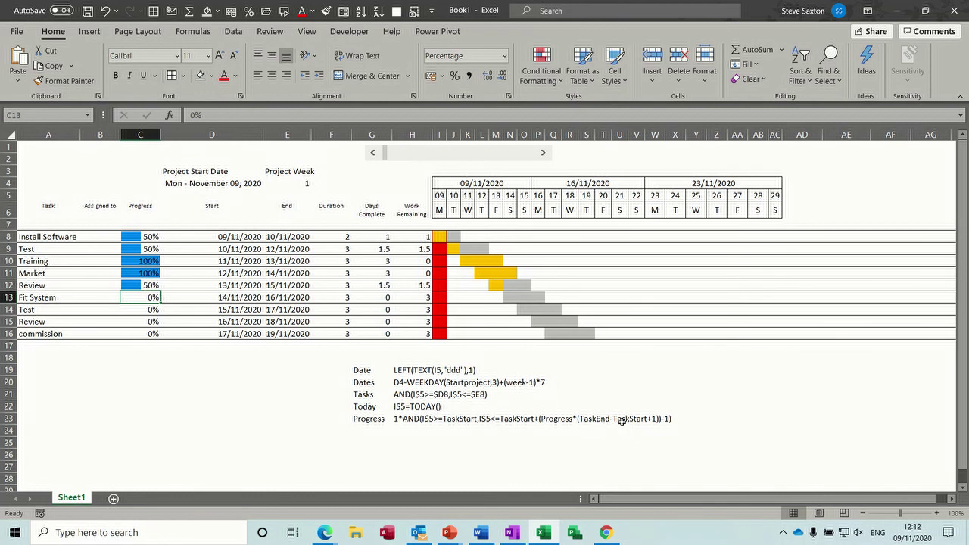
mouse_move(618, 430)
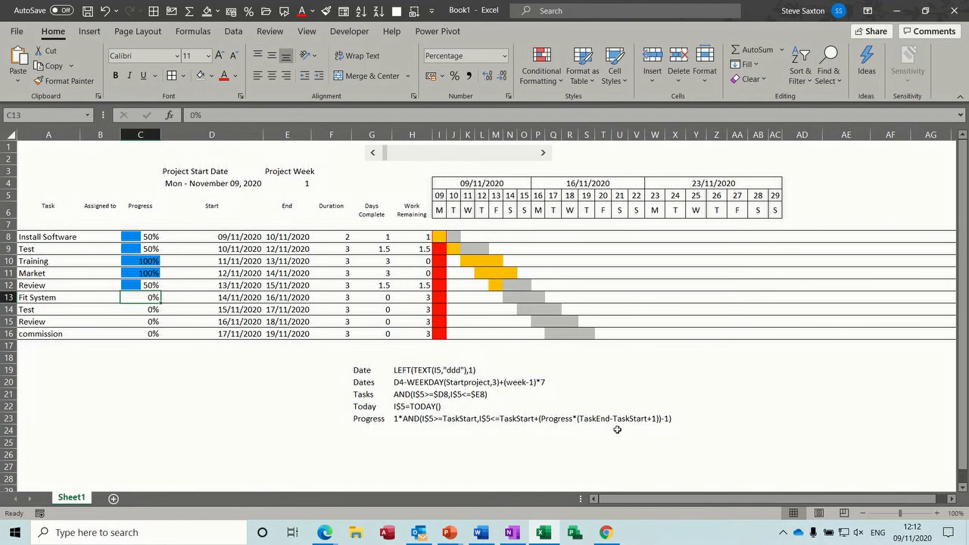
left_click(620, 430)
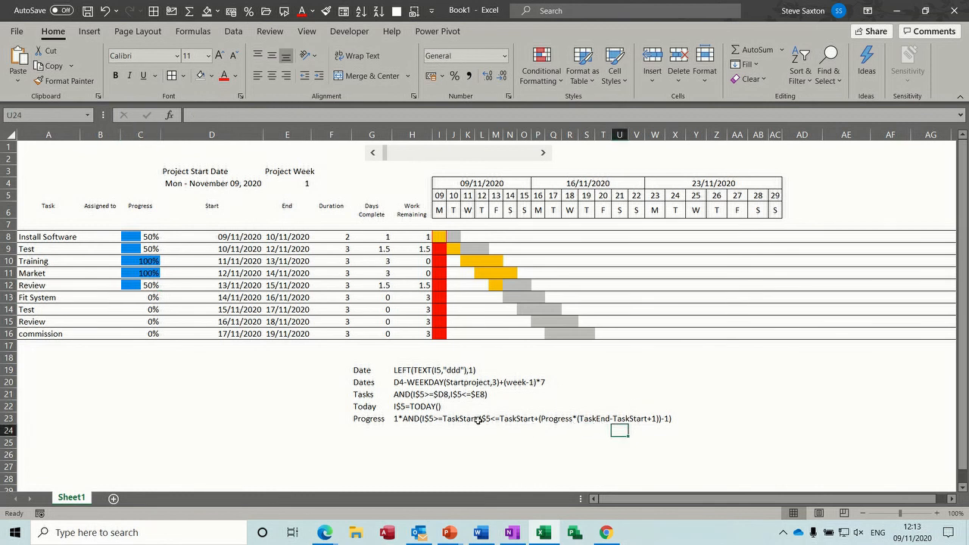
mouse_move(550, 257)
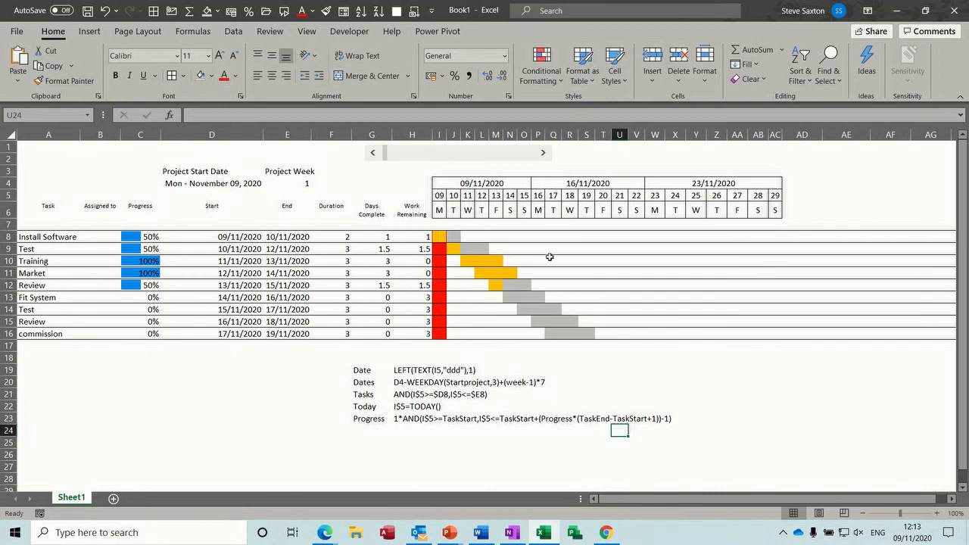
left_click(542, 152)
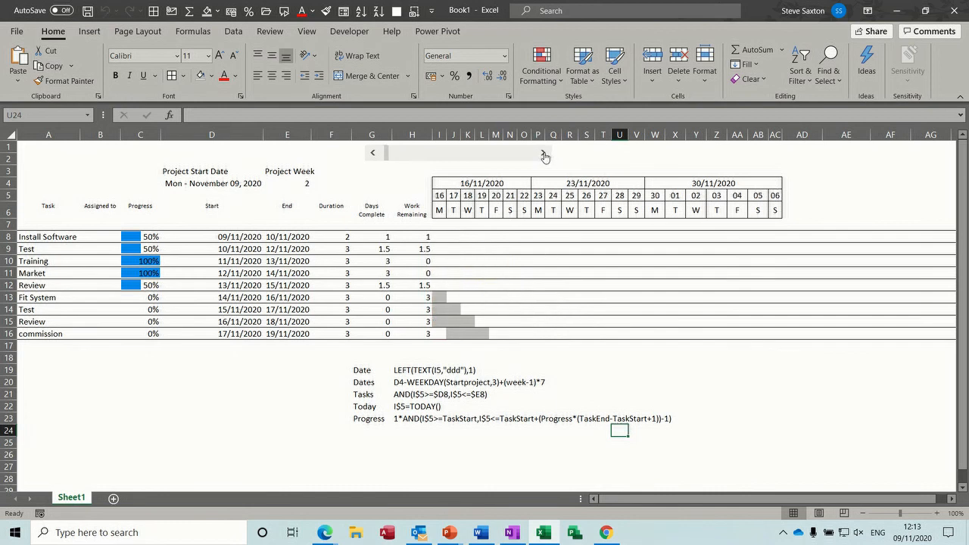
left_click(543, 153)
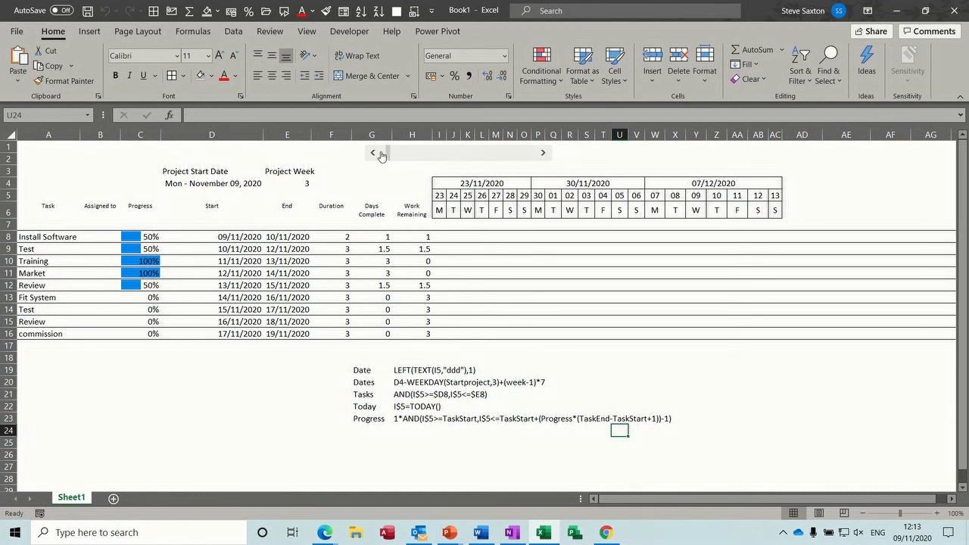
left_click(373, 153)
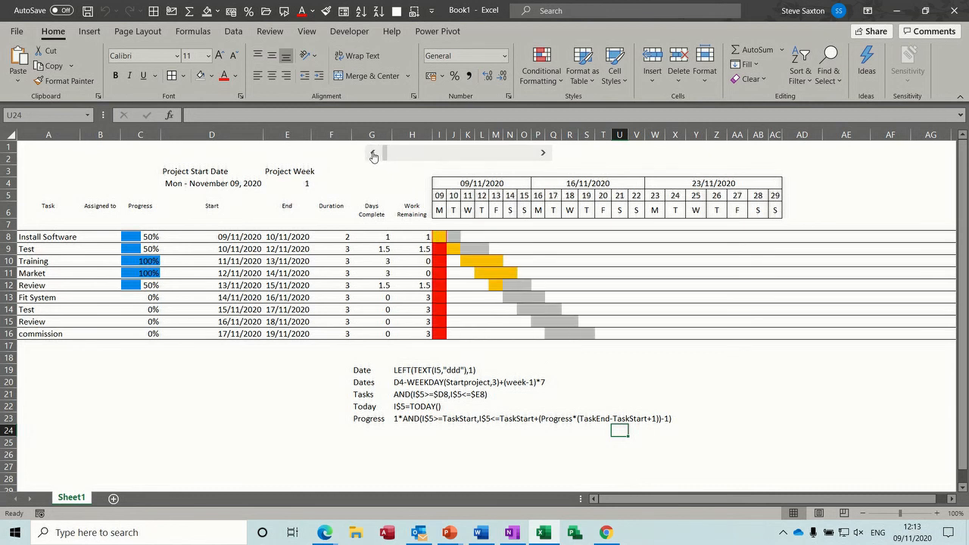
mouse_move(506, 303)
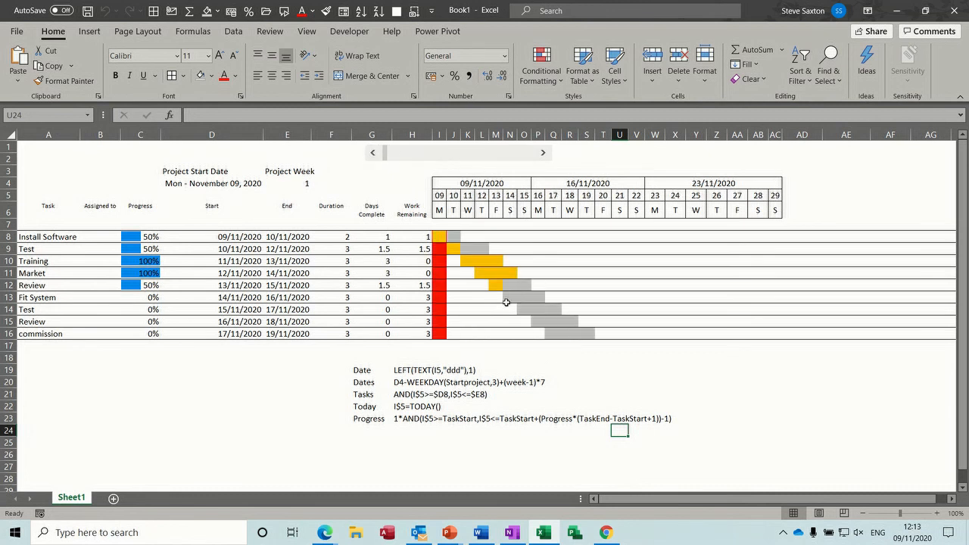
left_click(495, 297)
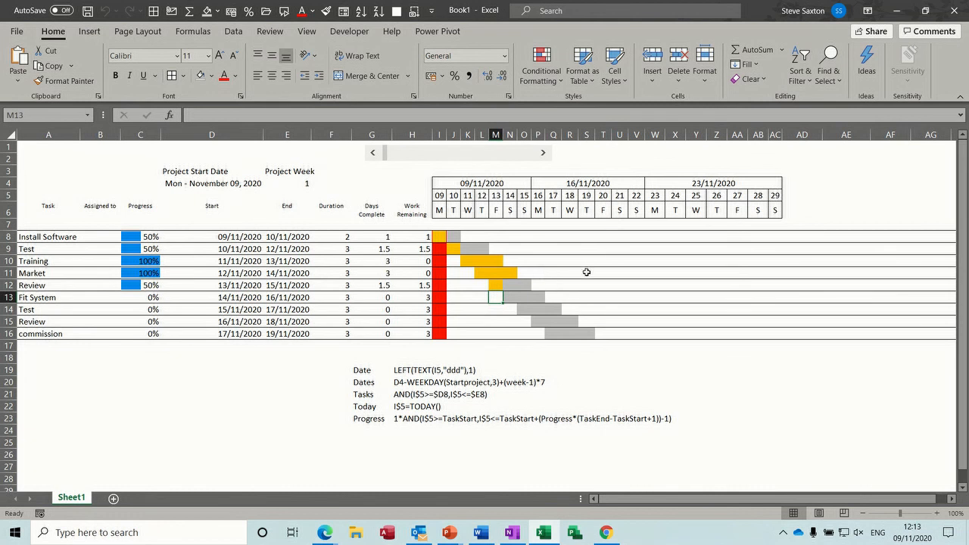
left_click(586, 273)
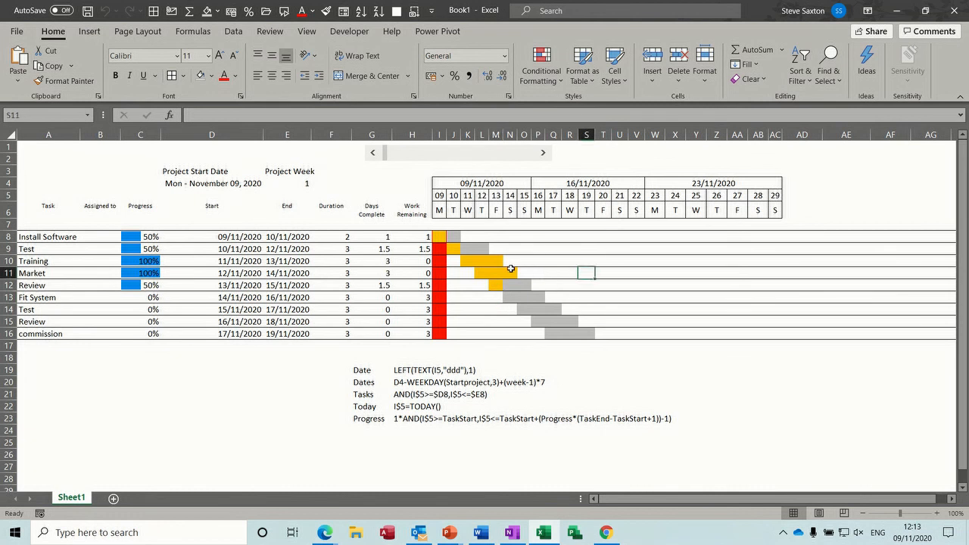
left_click(481, 272)
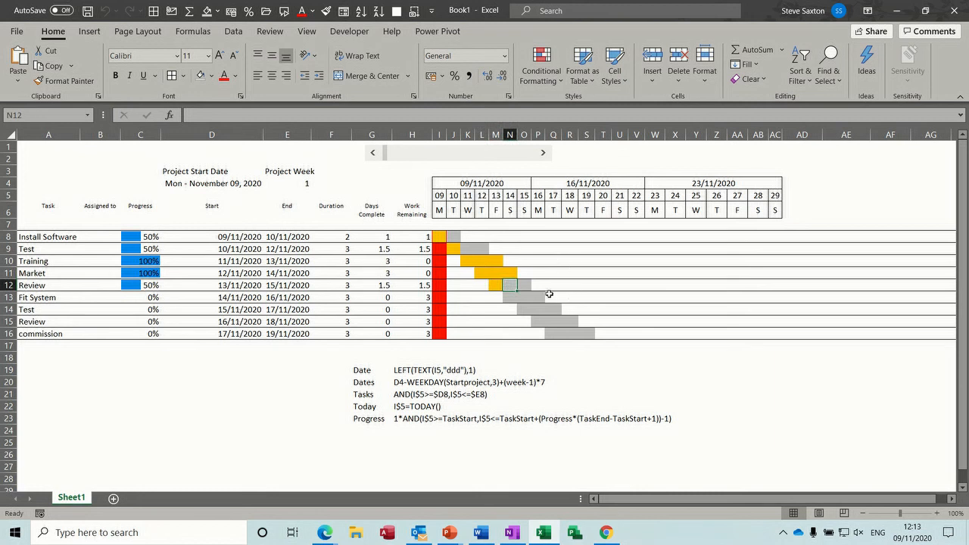
left_click(538, 273)
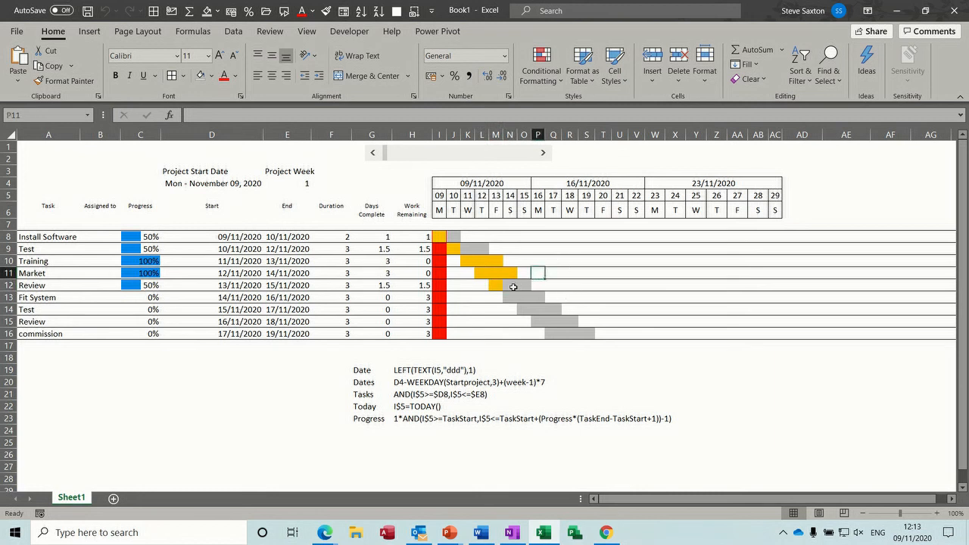
left_click(524, 261)
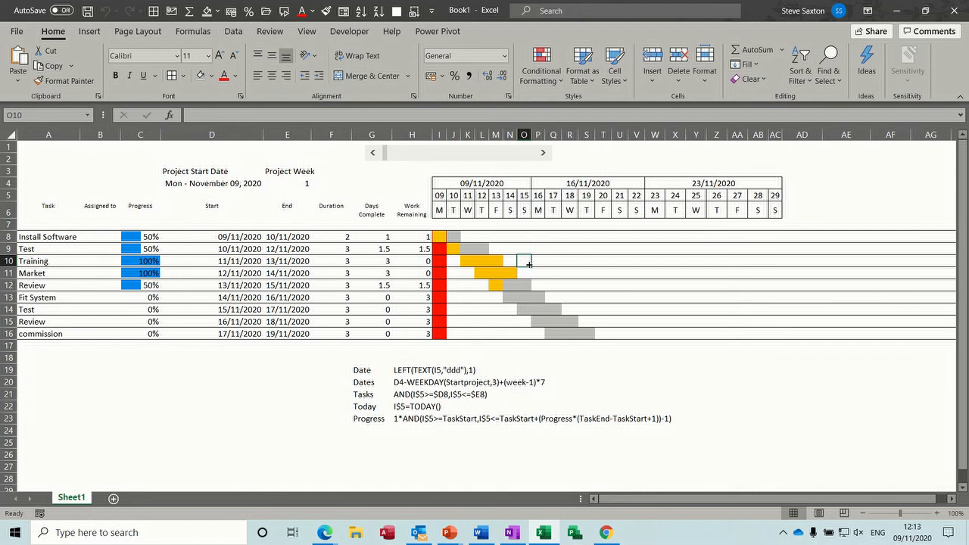
mouse_move(551, 316)
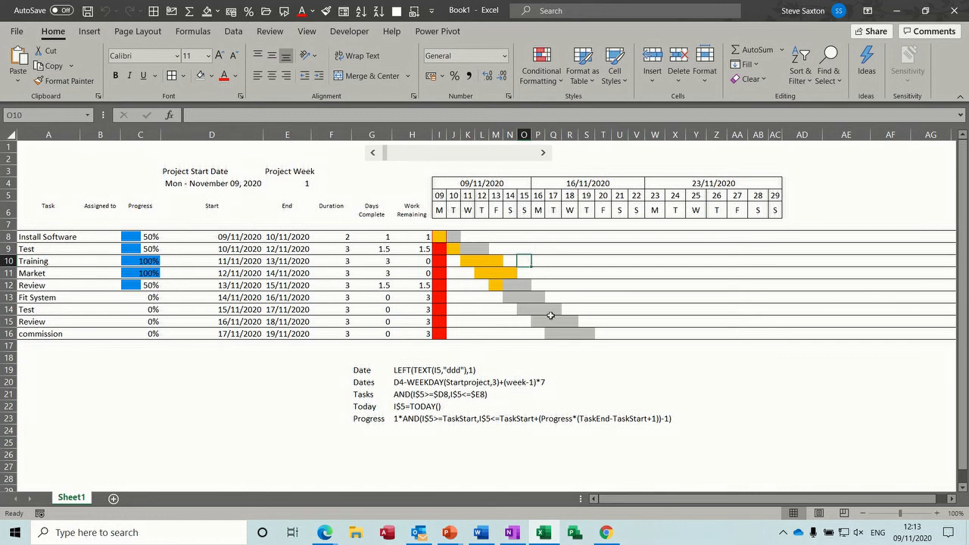